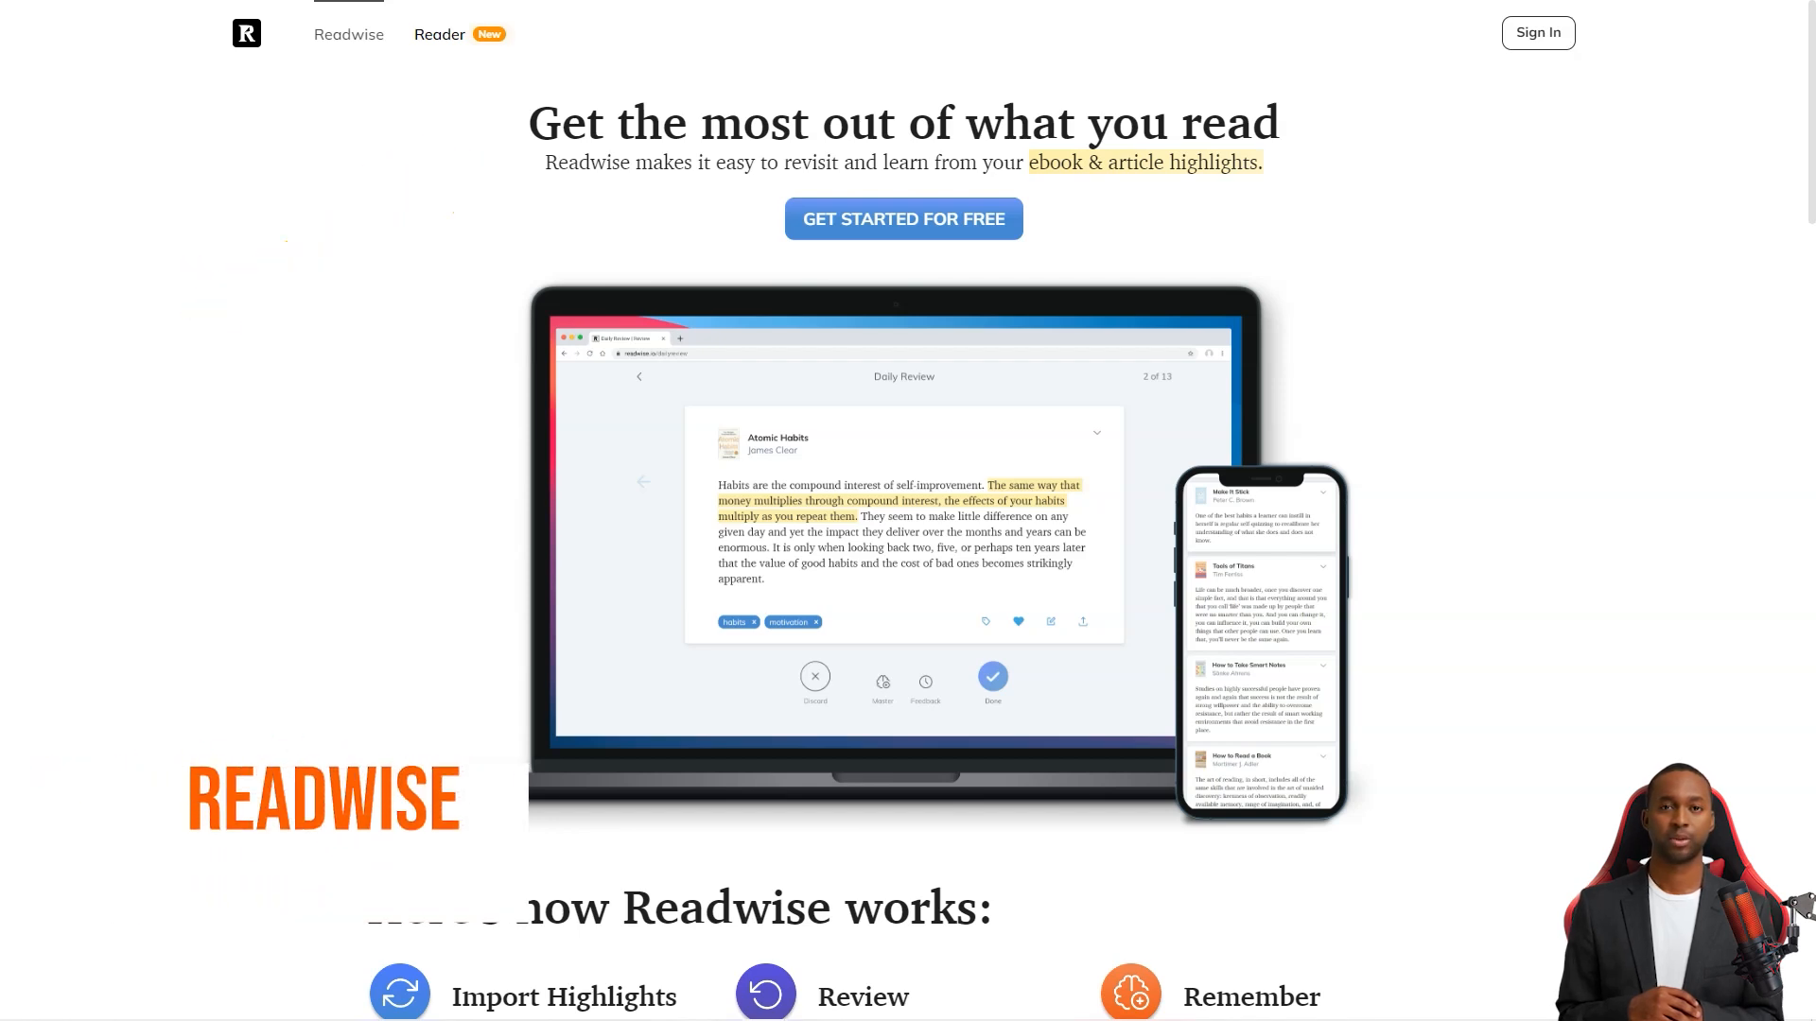
- Scroll through the Readwise homepage's feature sections
scroll(down, 3)
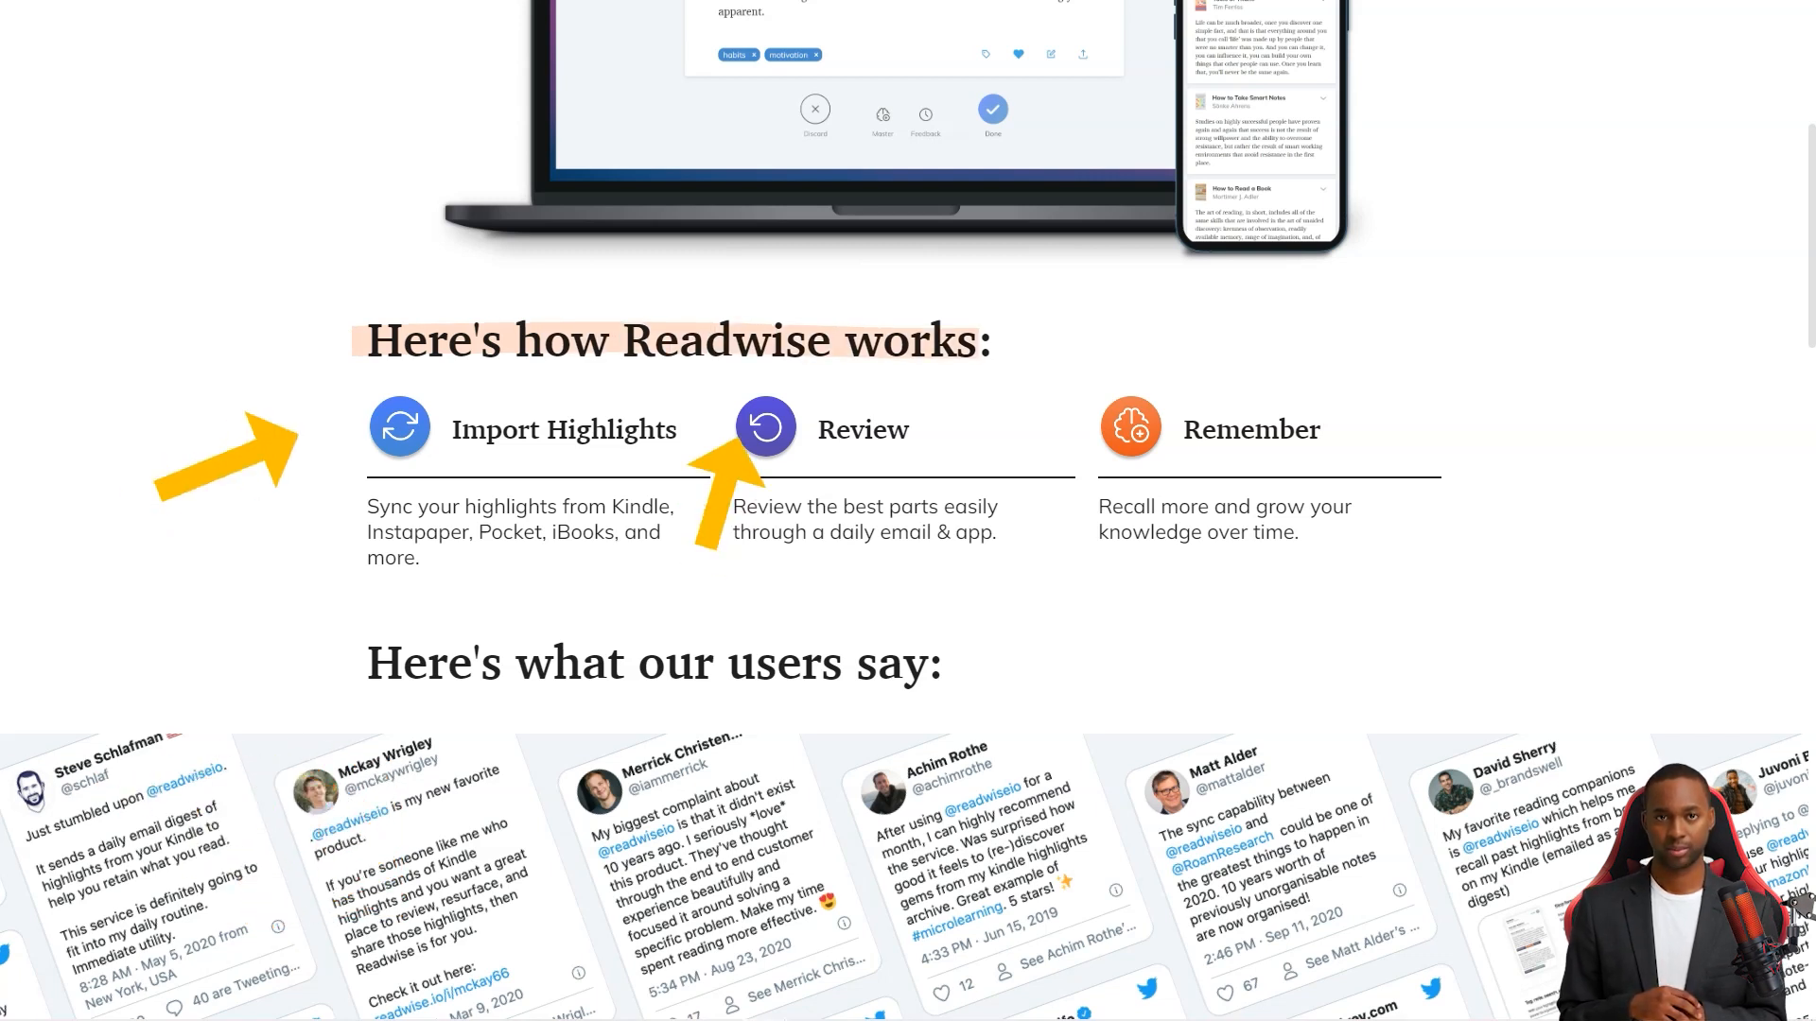
scroll(down, 3)
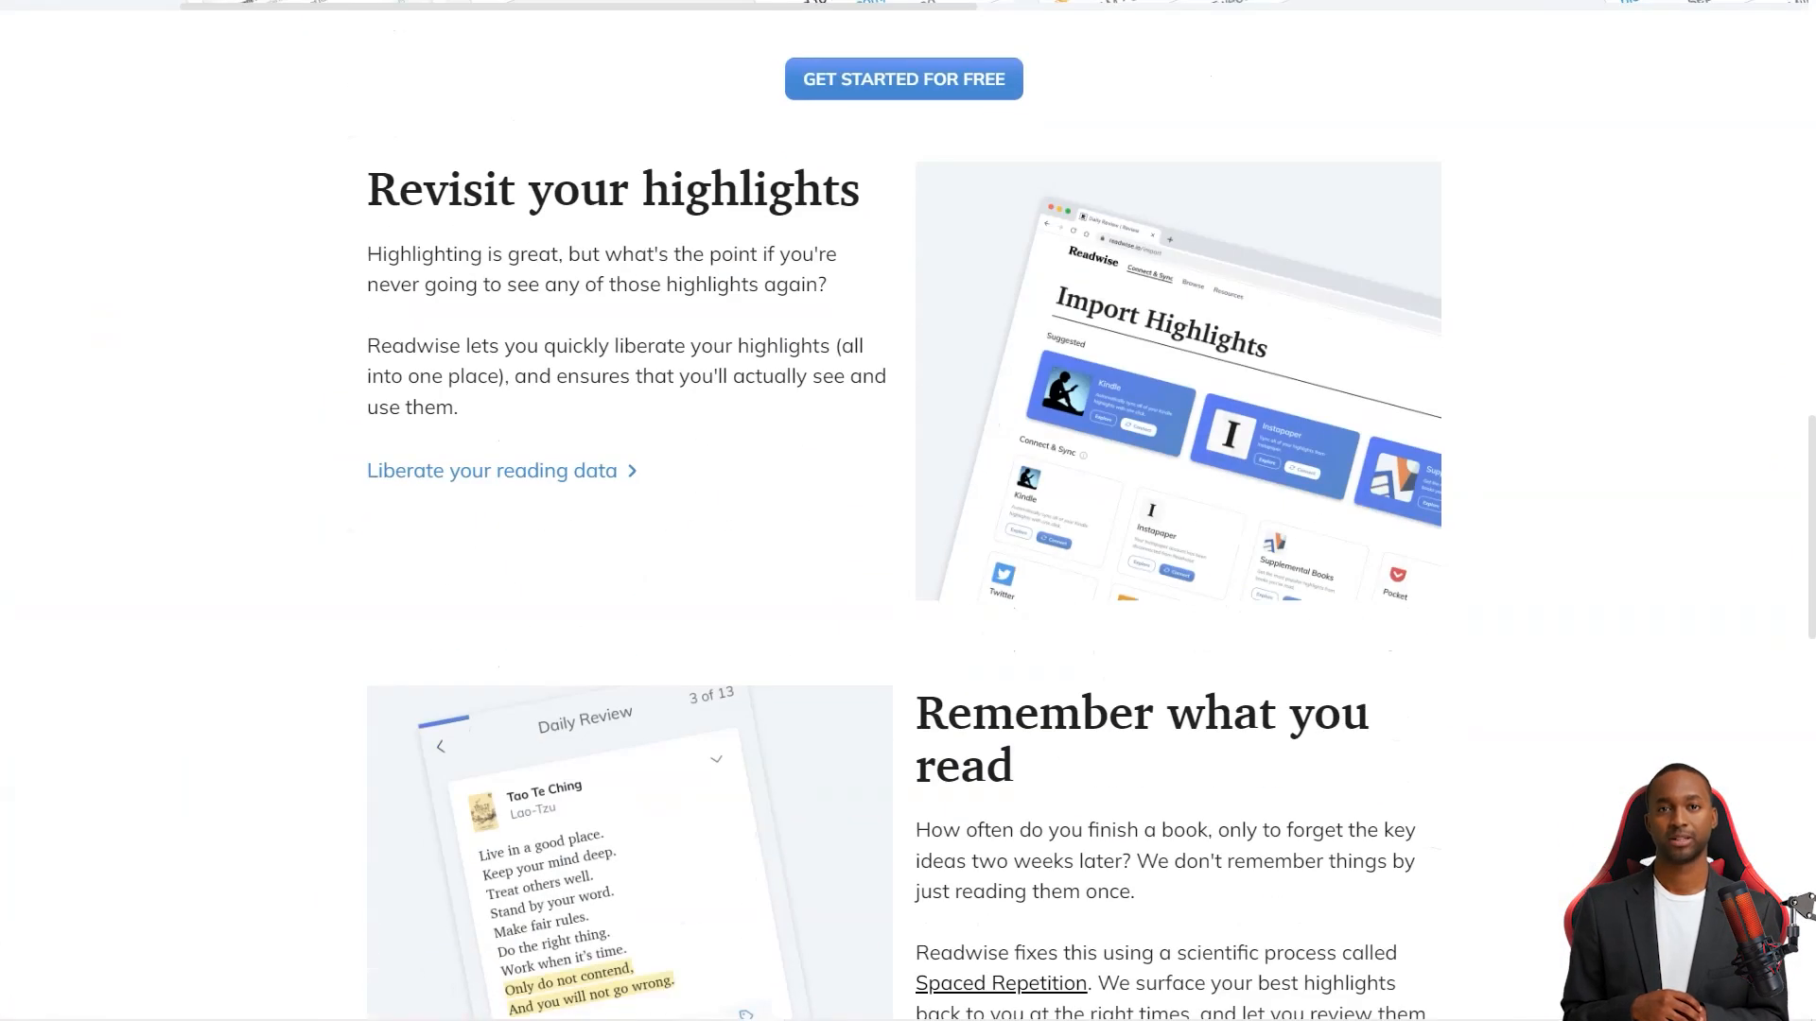
triple_click(612, 189)
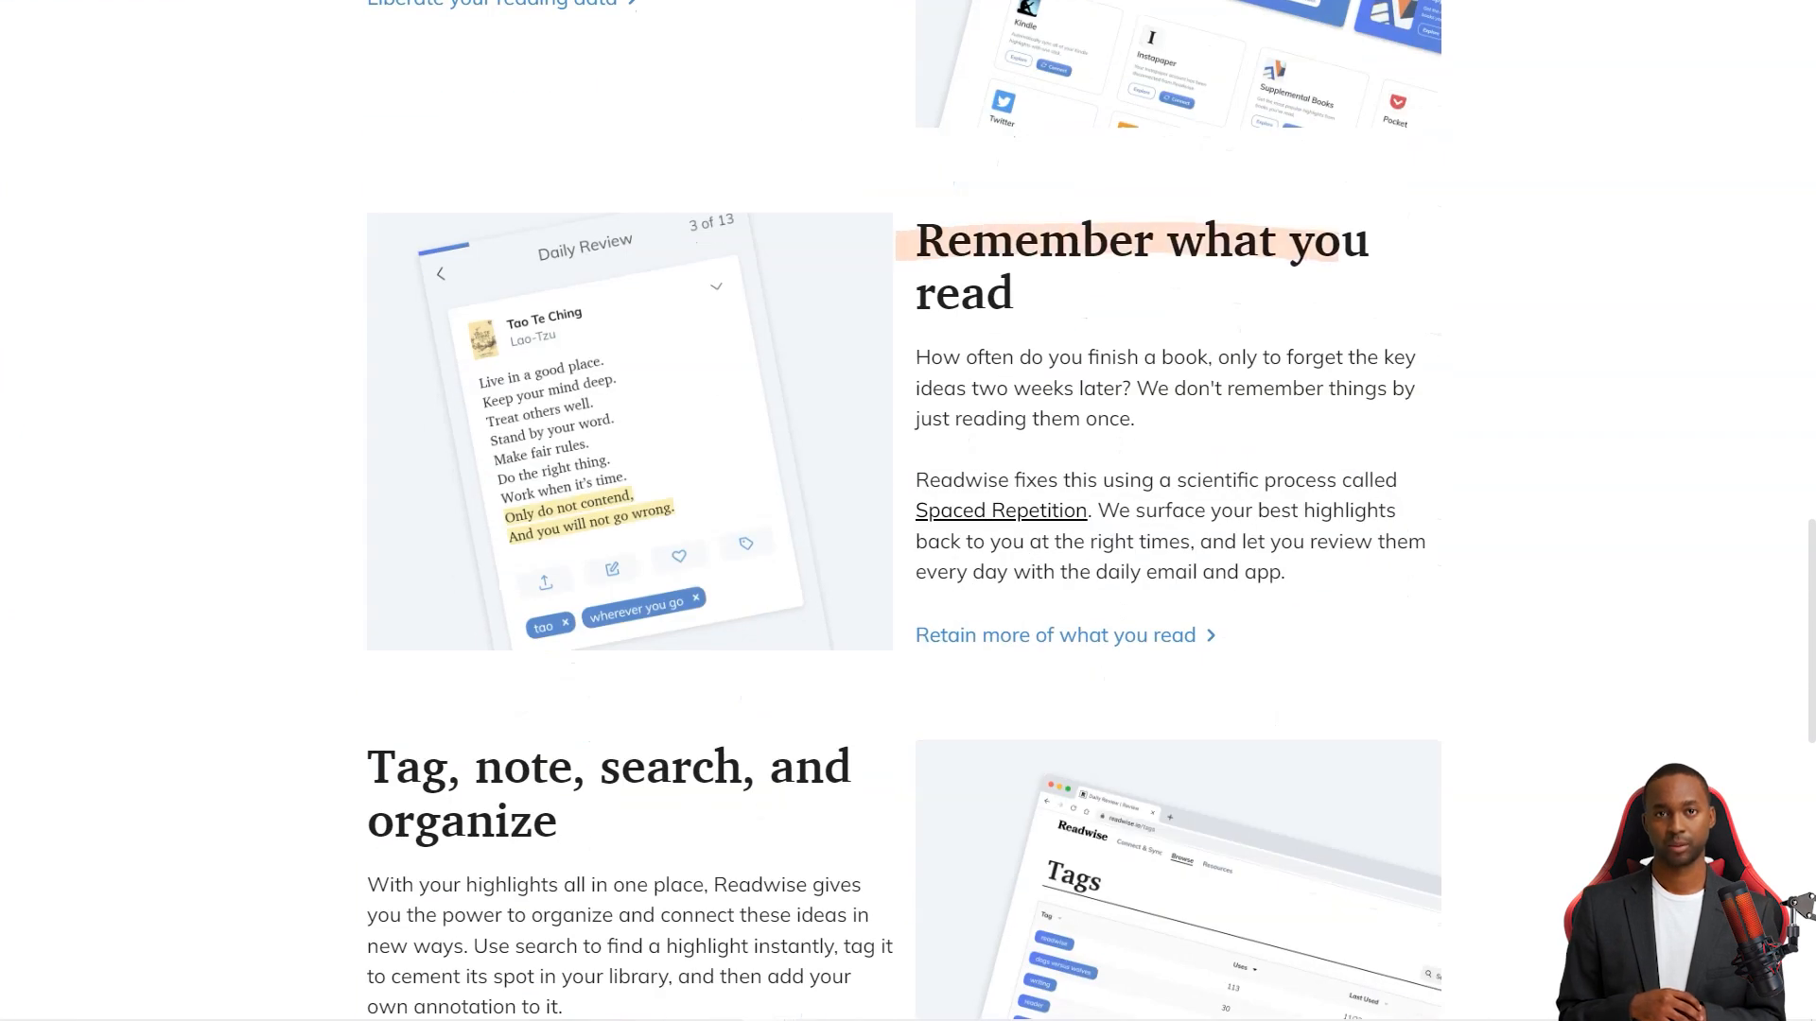
scroll(down, 3)
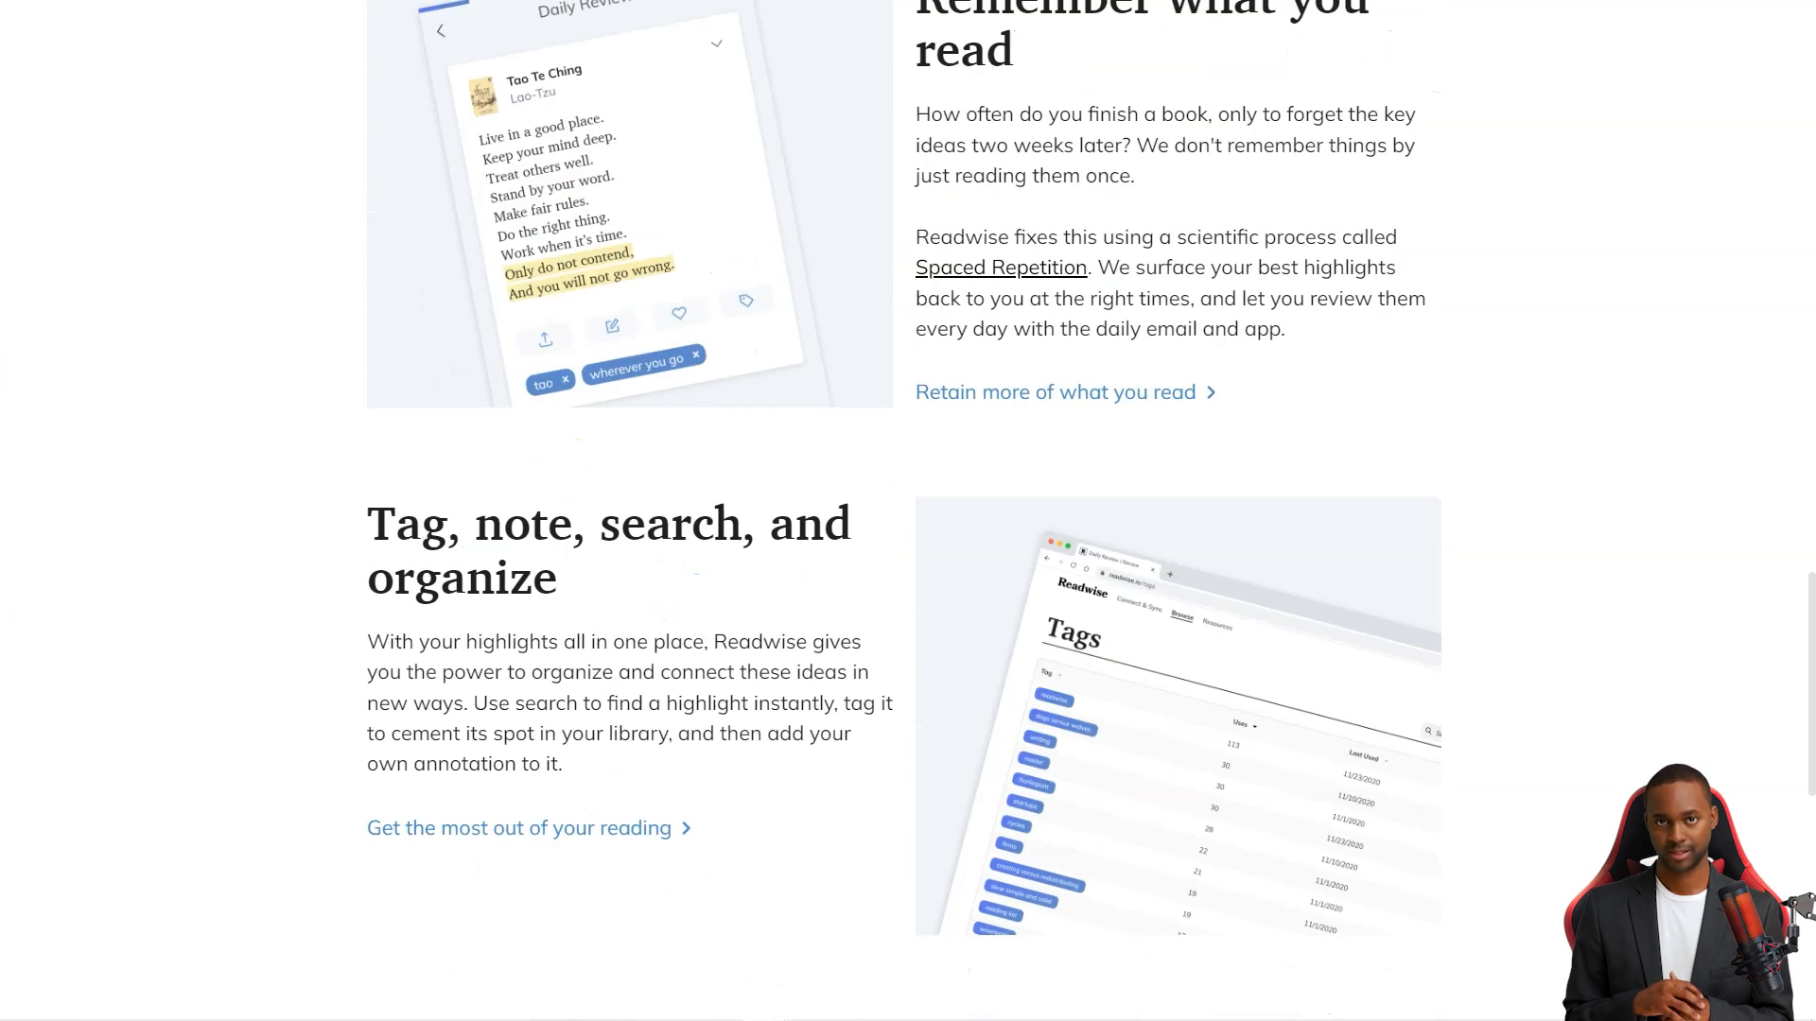
scroll(down, 3)
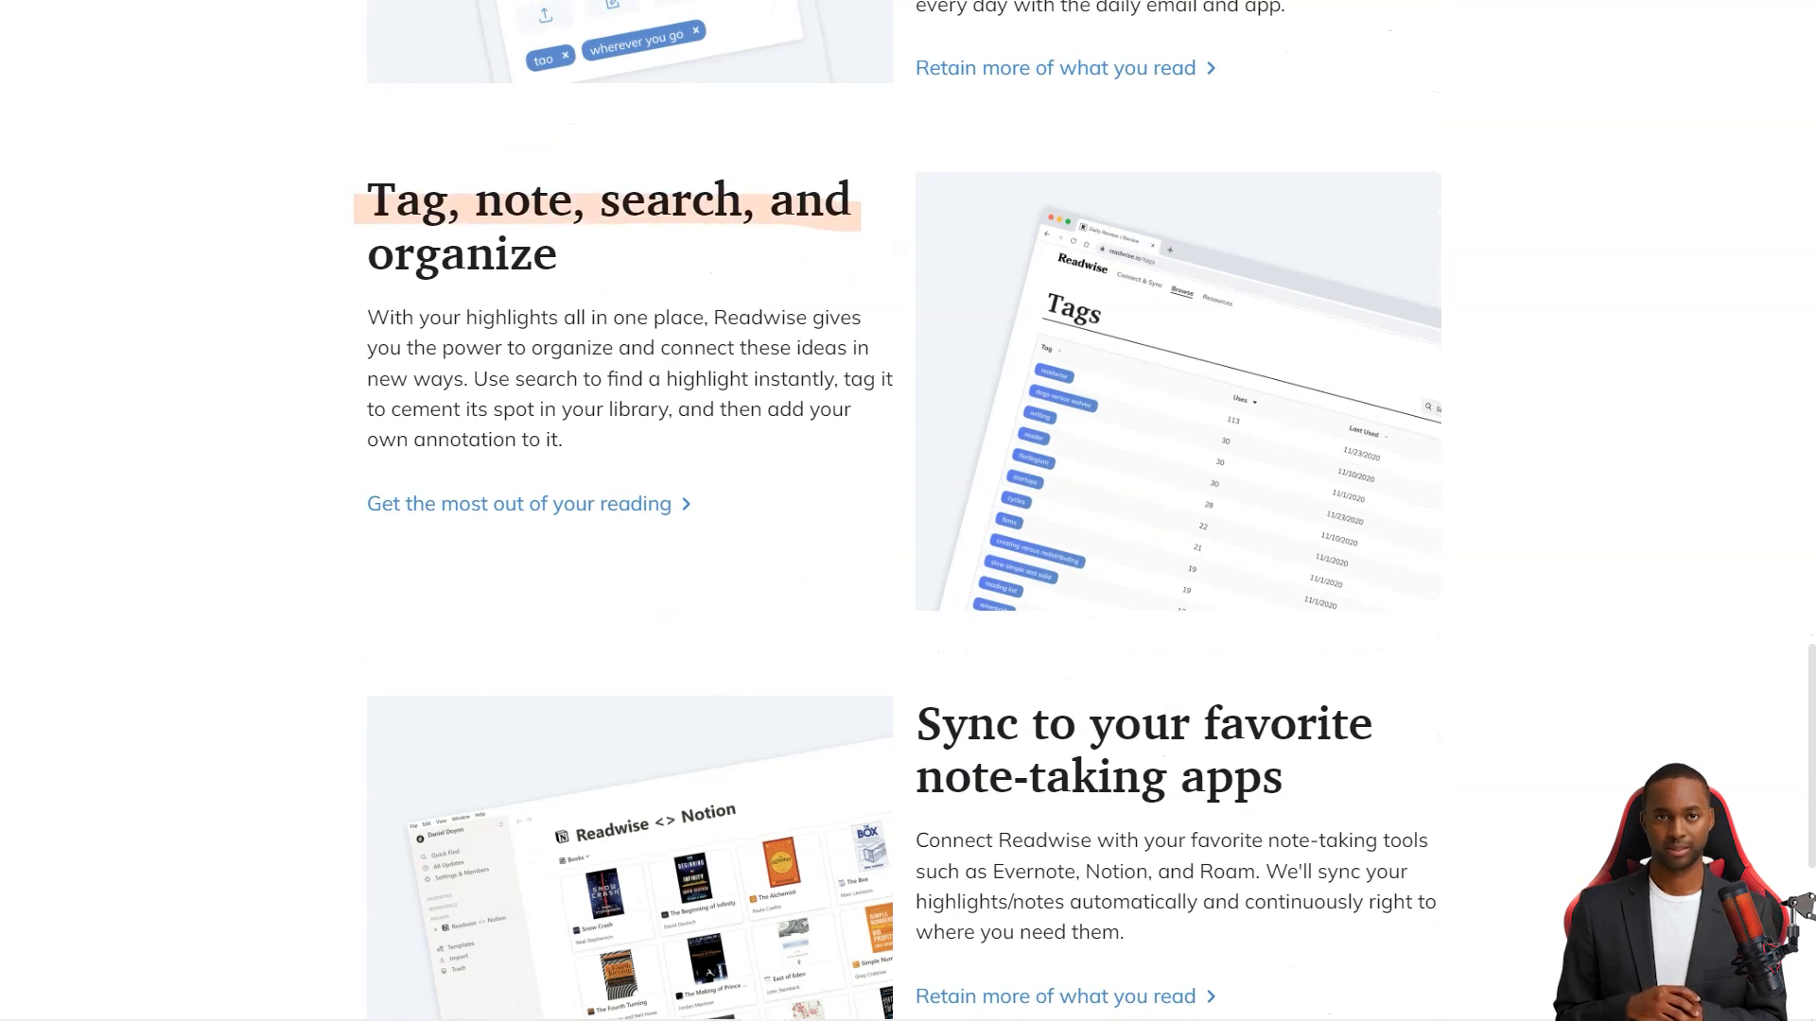
scroll(down, 3)
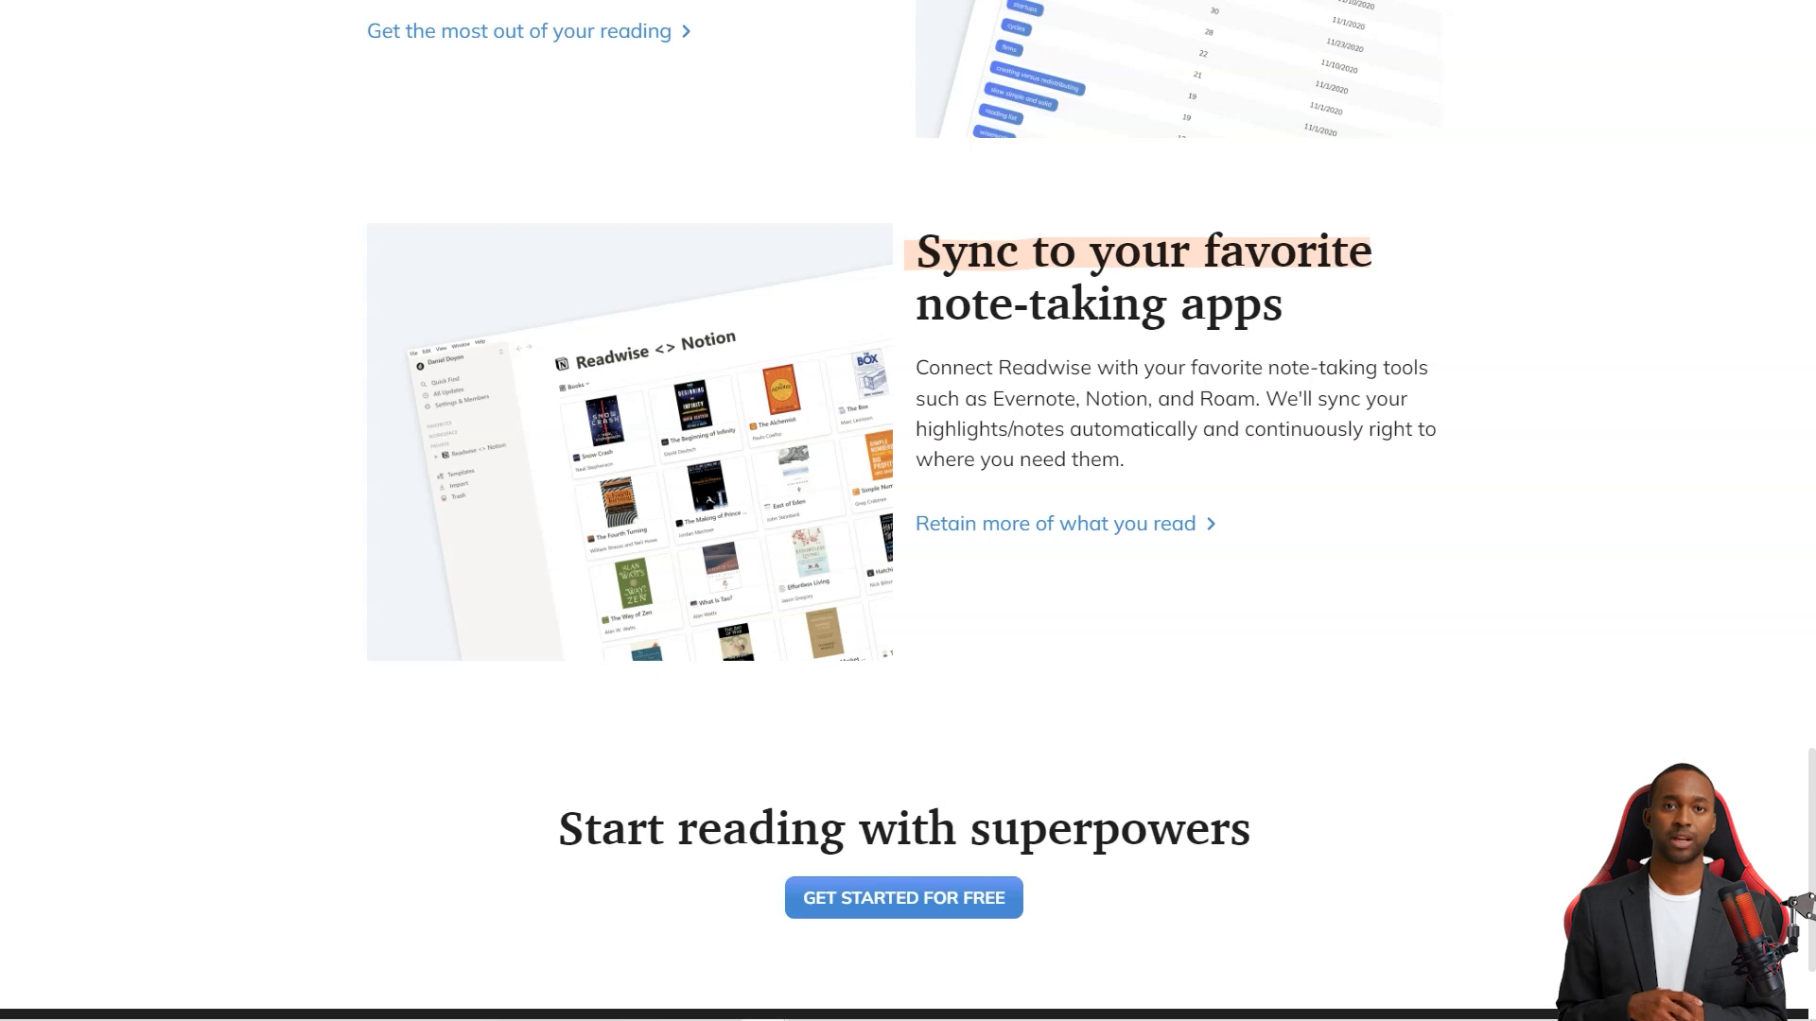
scroll(down, 3)
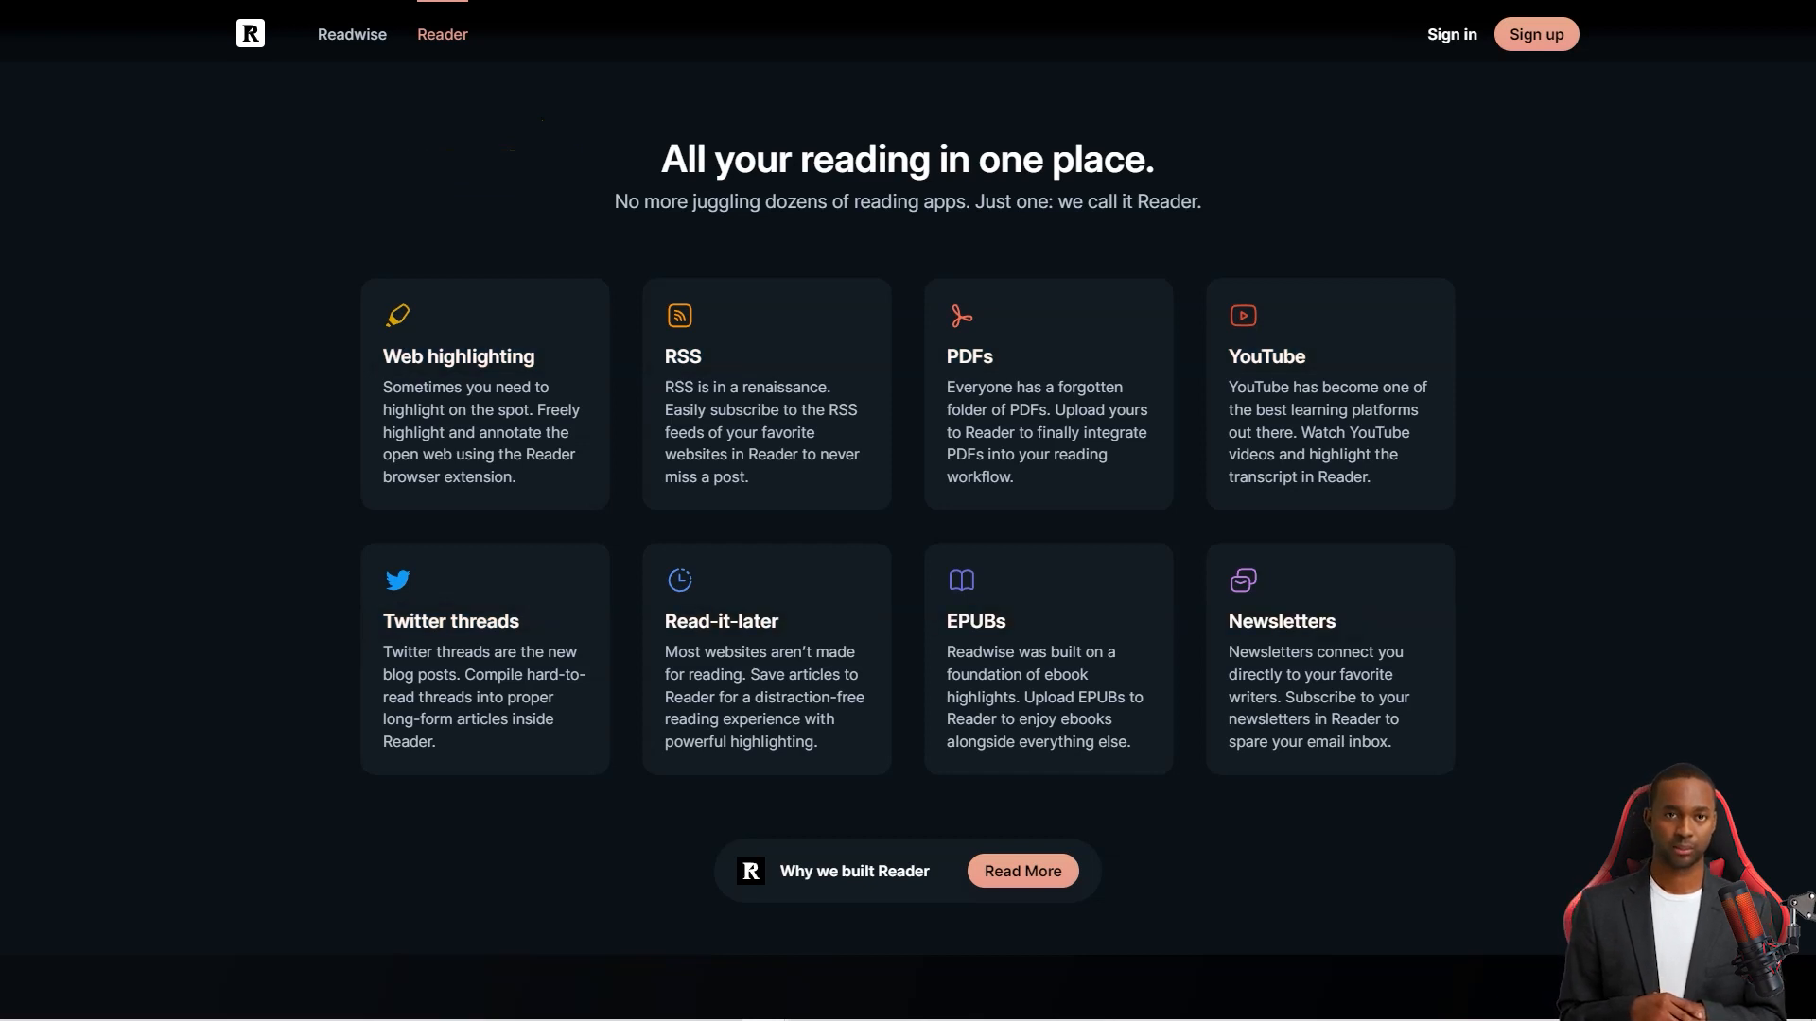
scroll(down, 3)
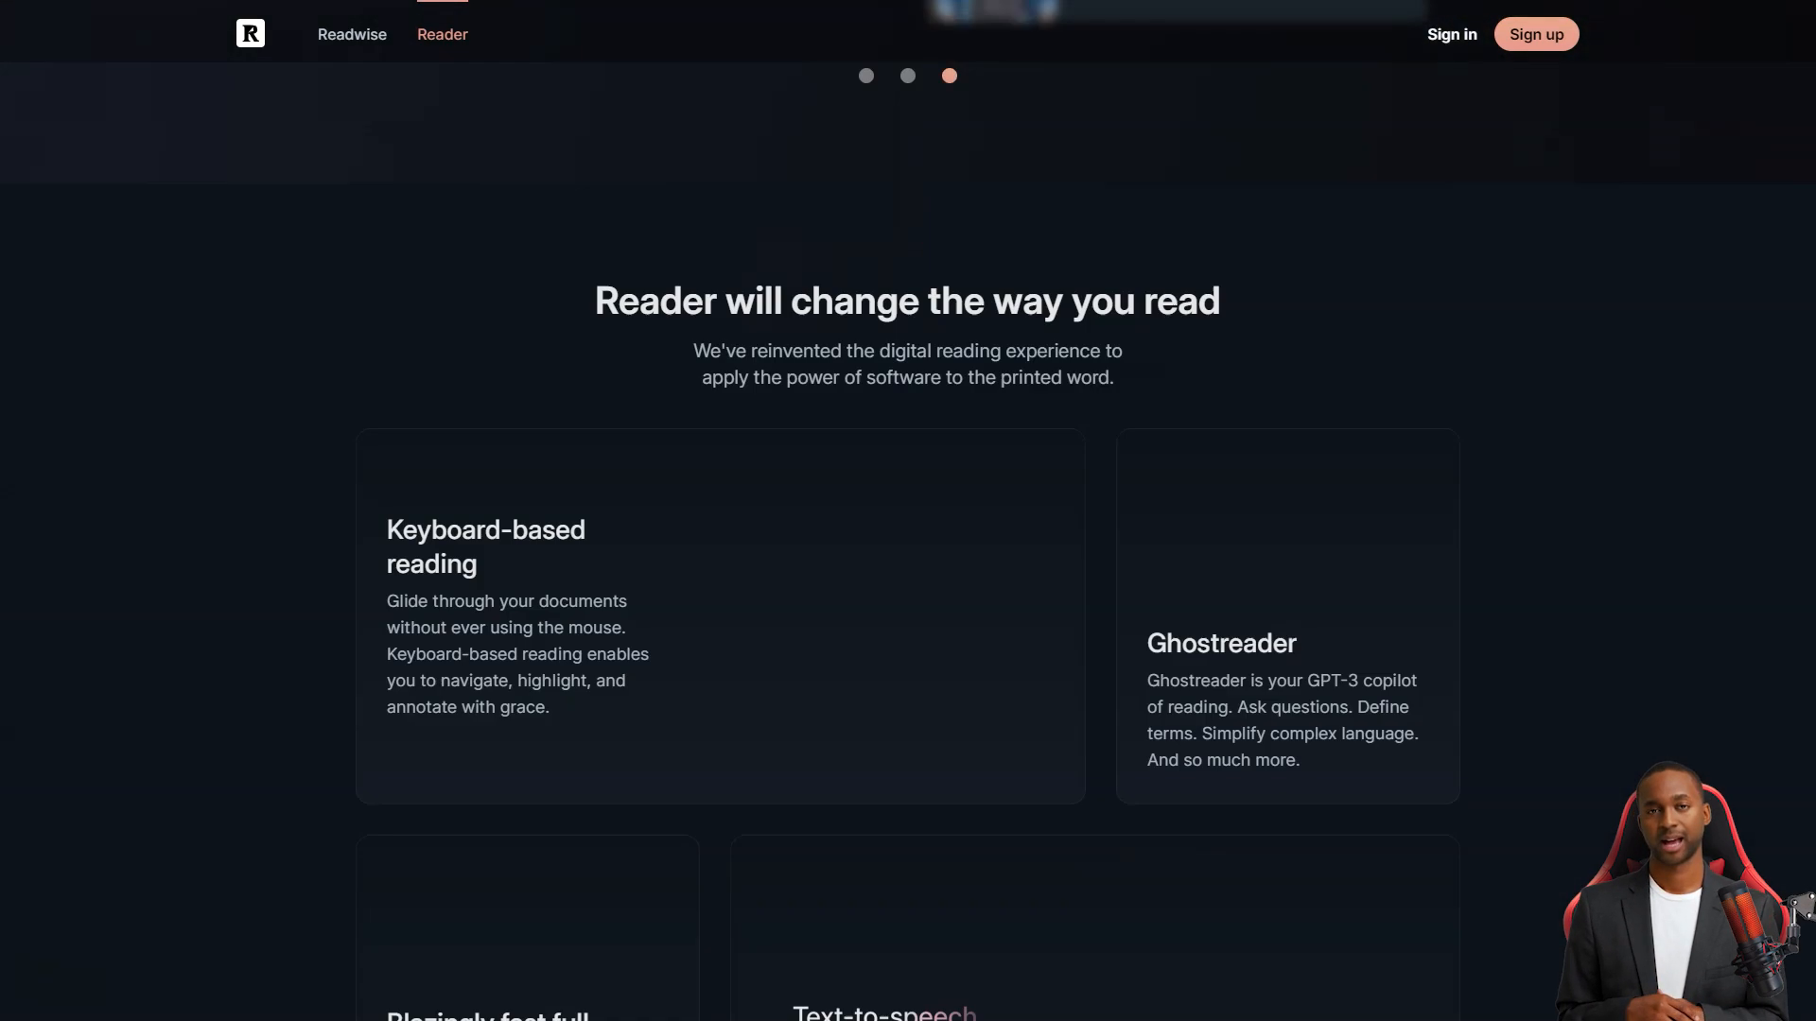
scroll(down, 3)
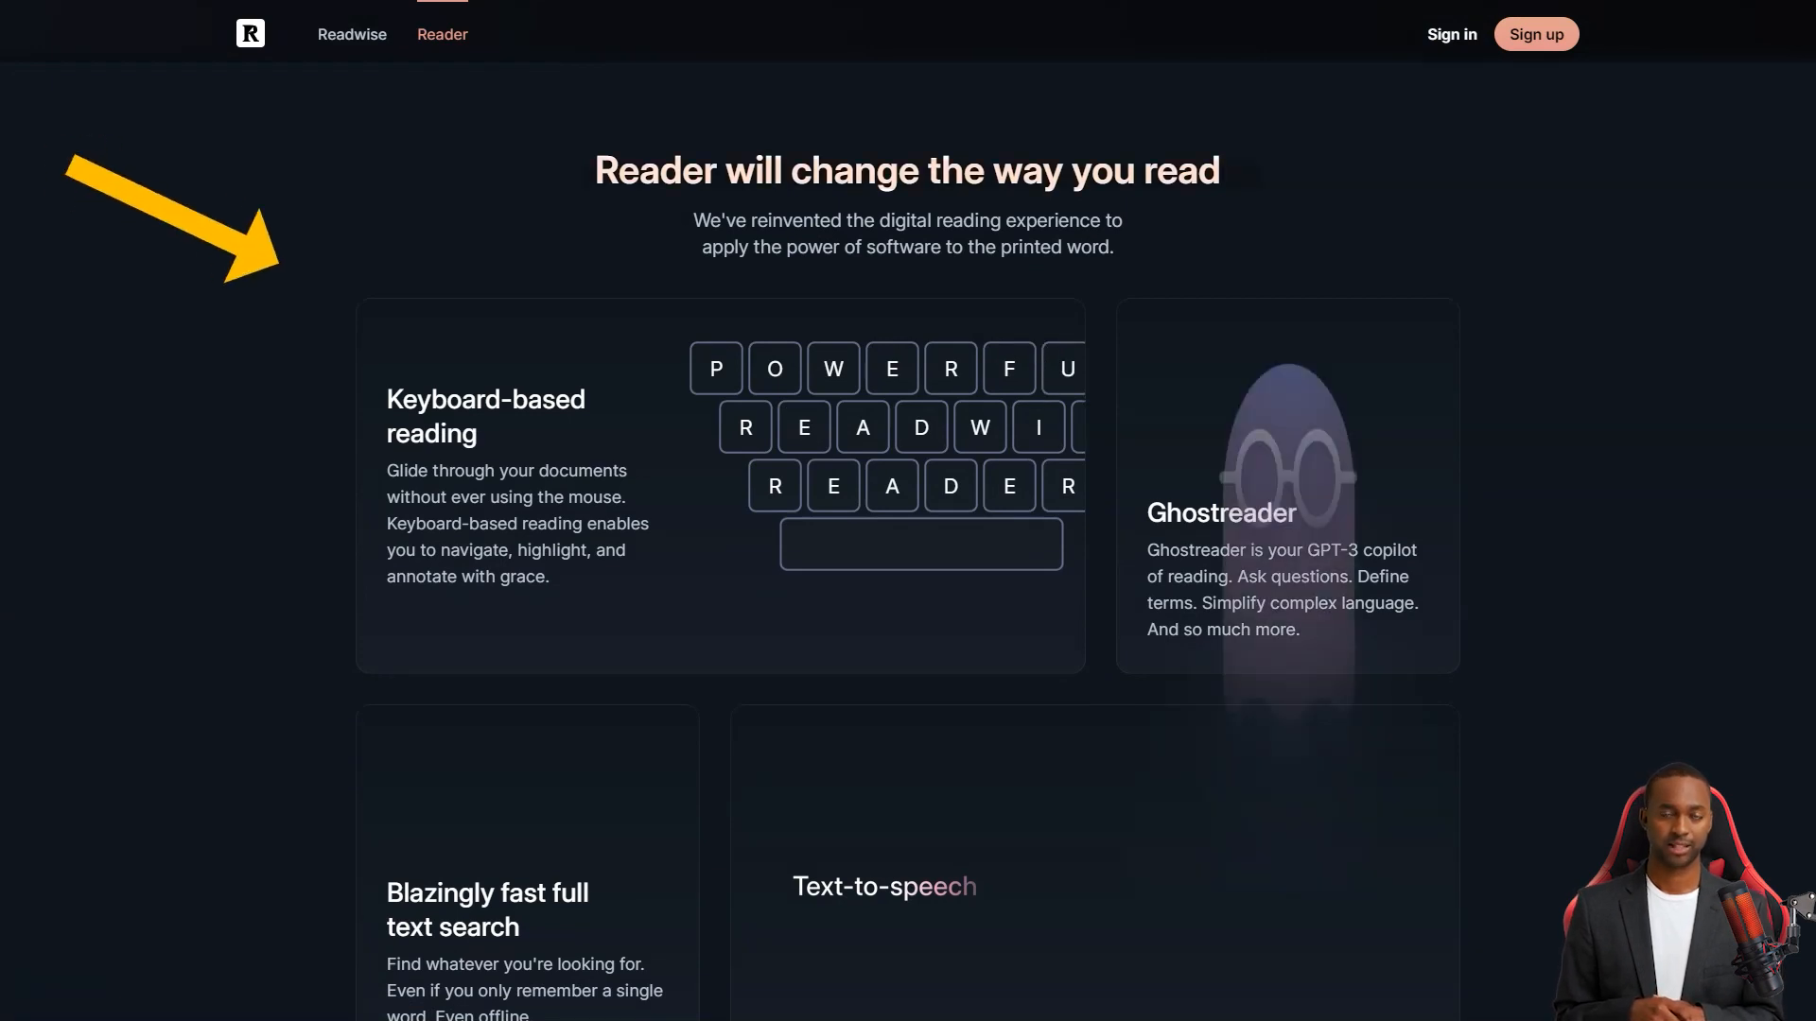
scroll(down, 3)
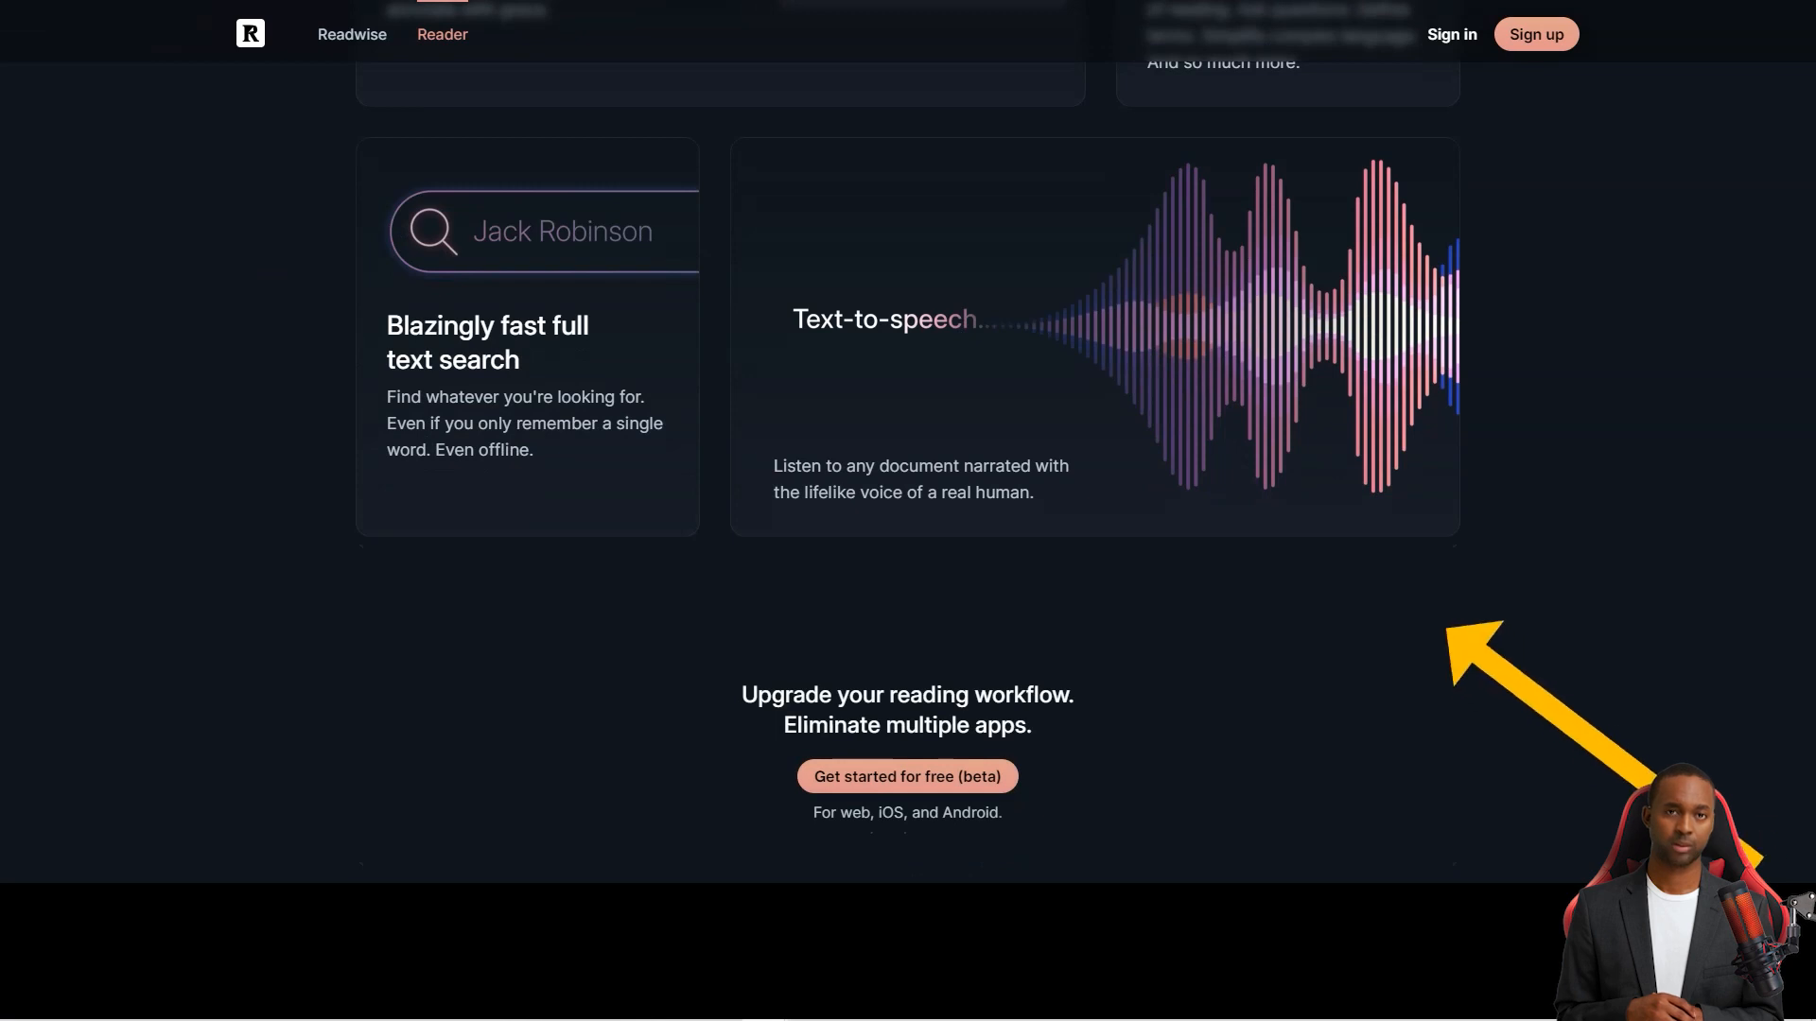
scroll(down, 3)
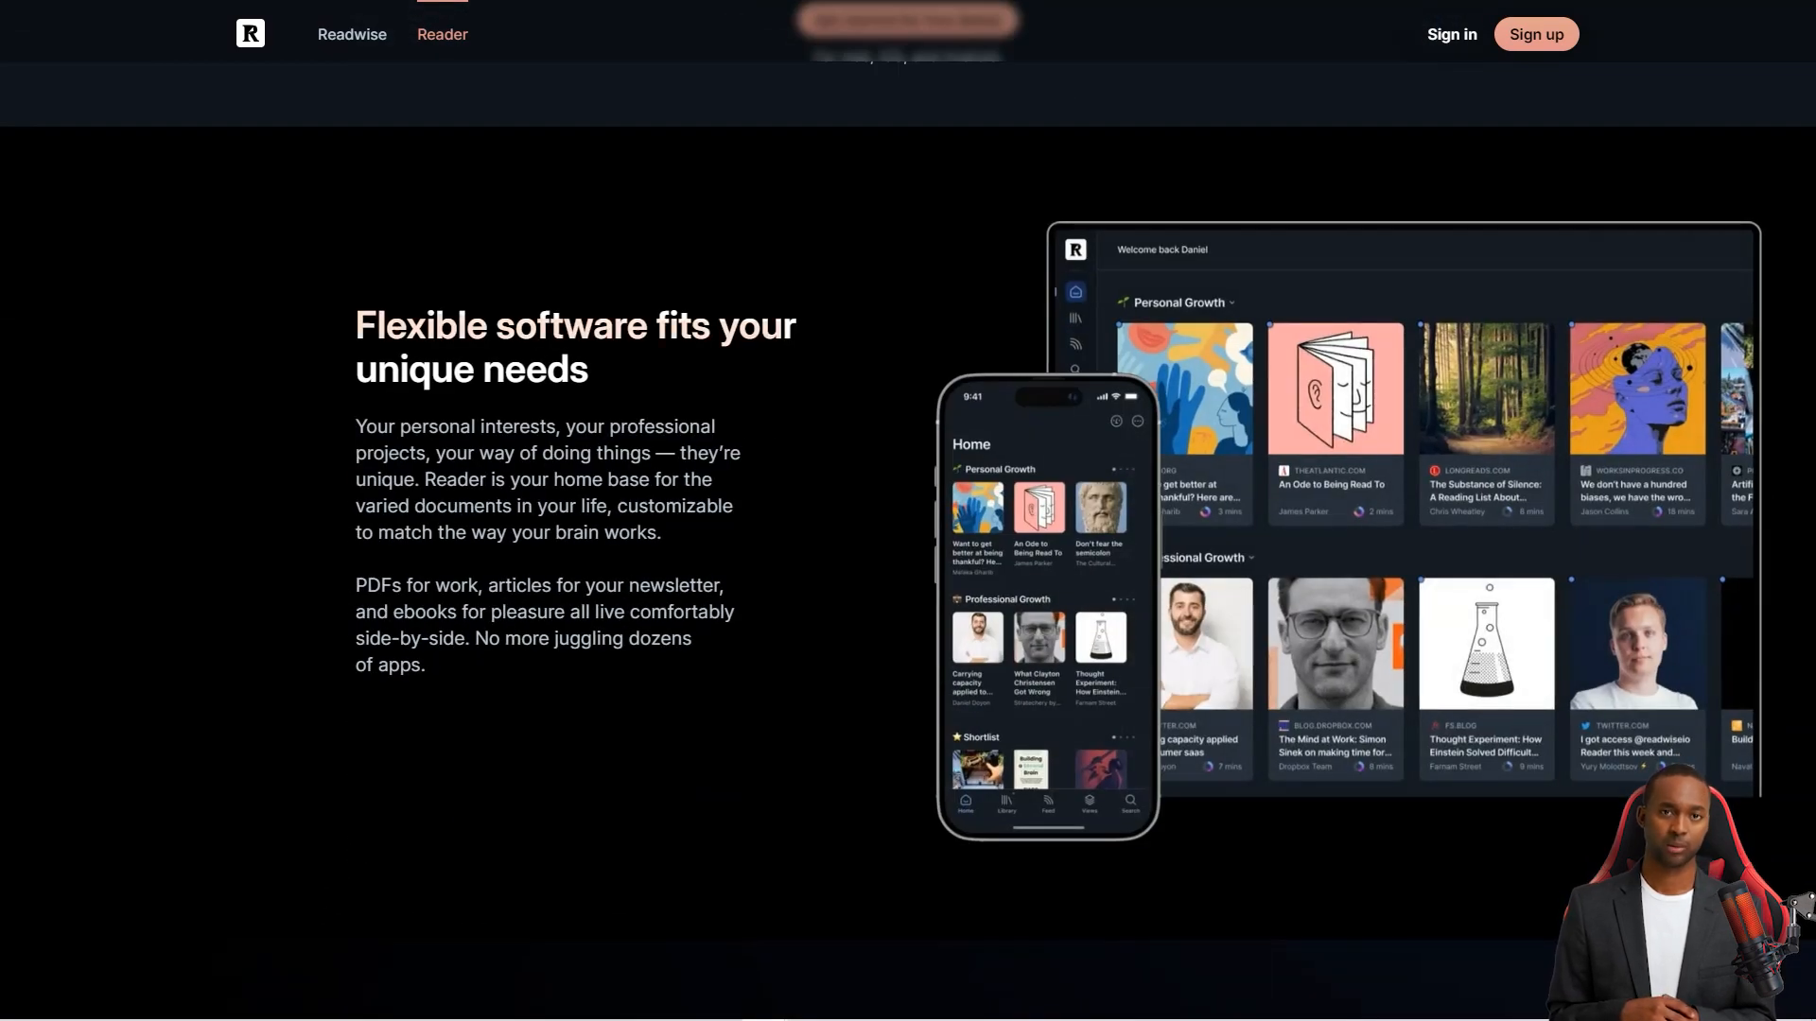
scroll(down, 3)
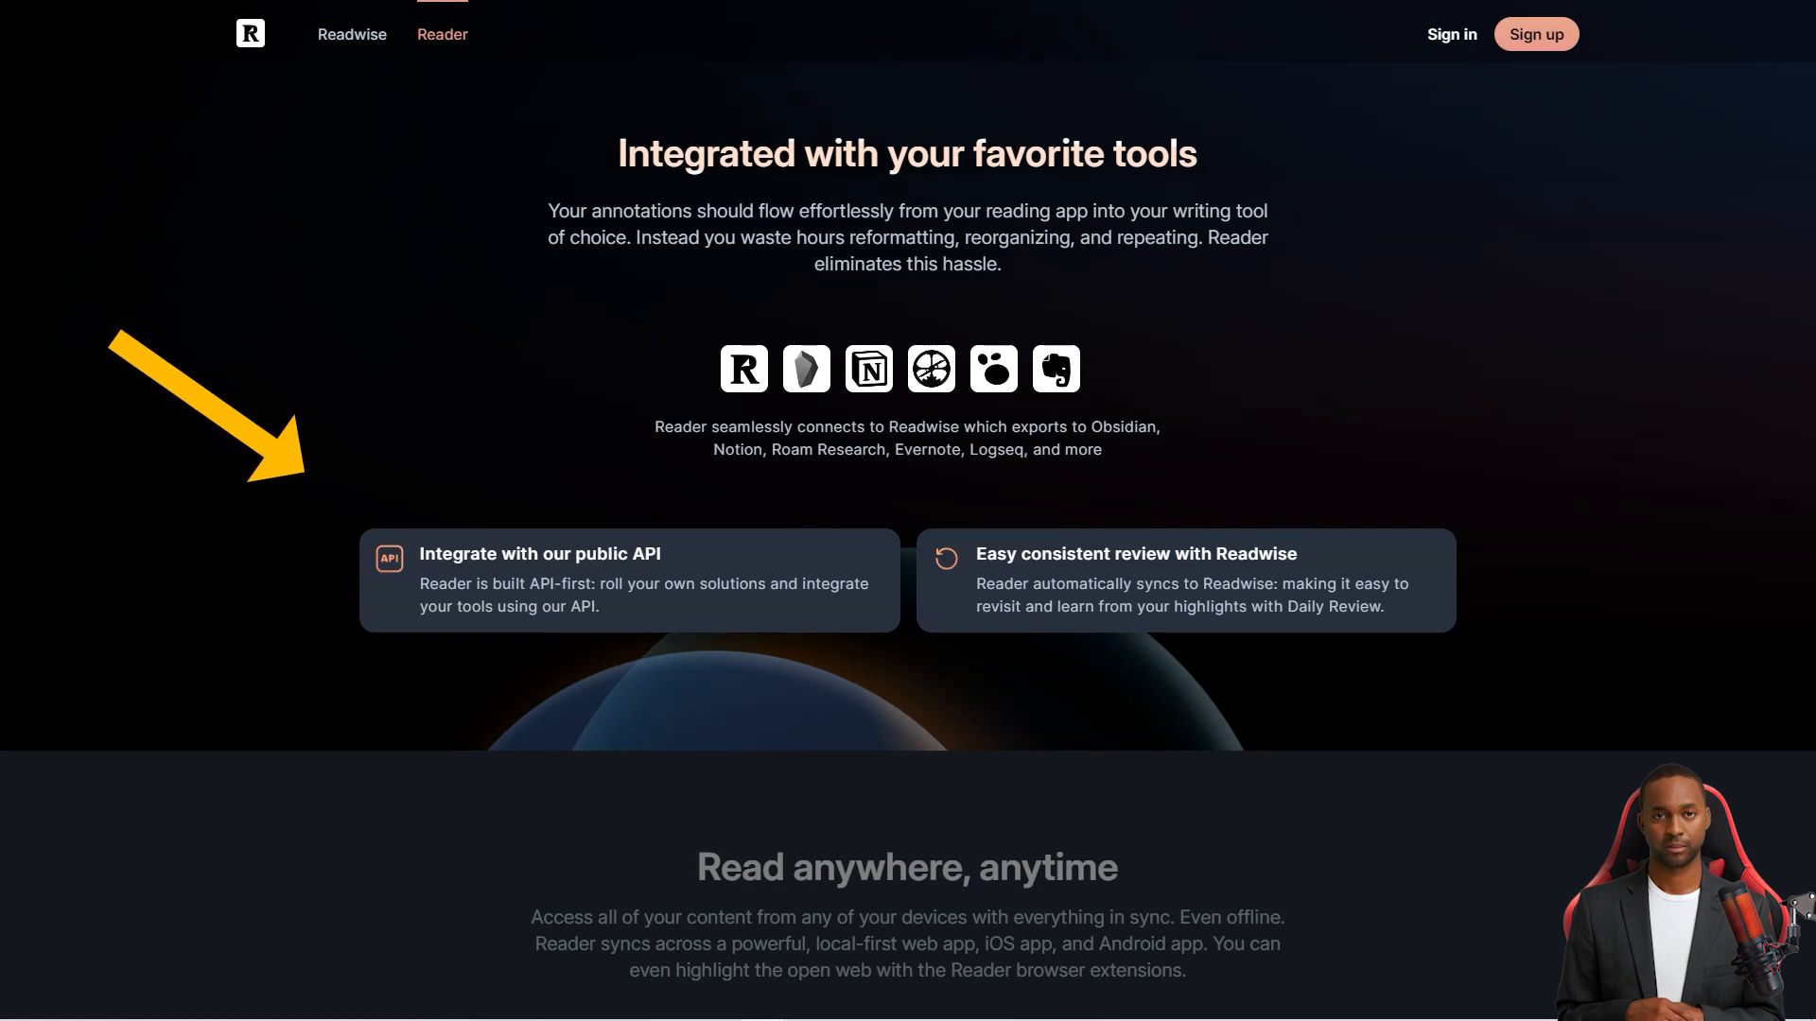
scroll(down, 3)
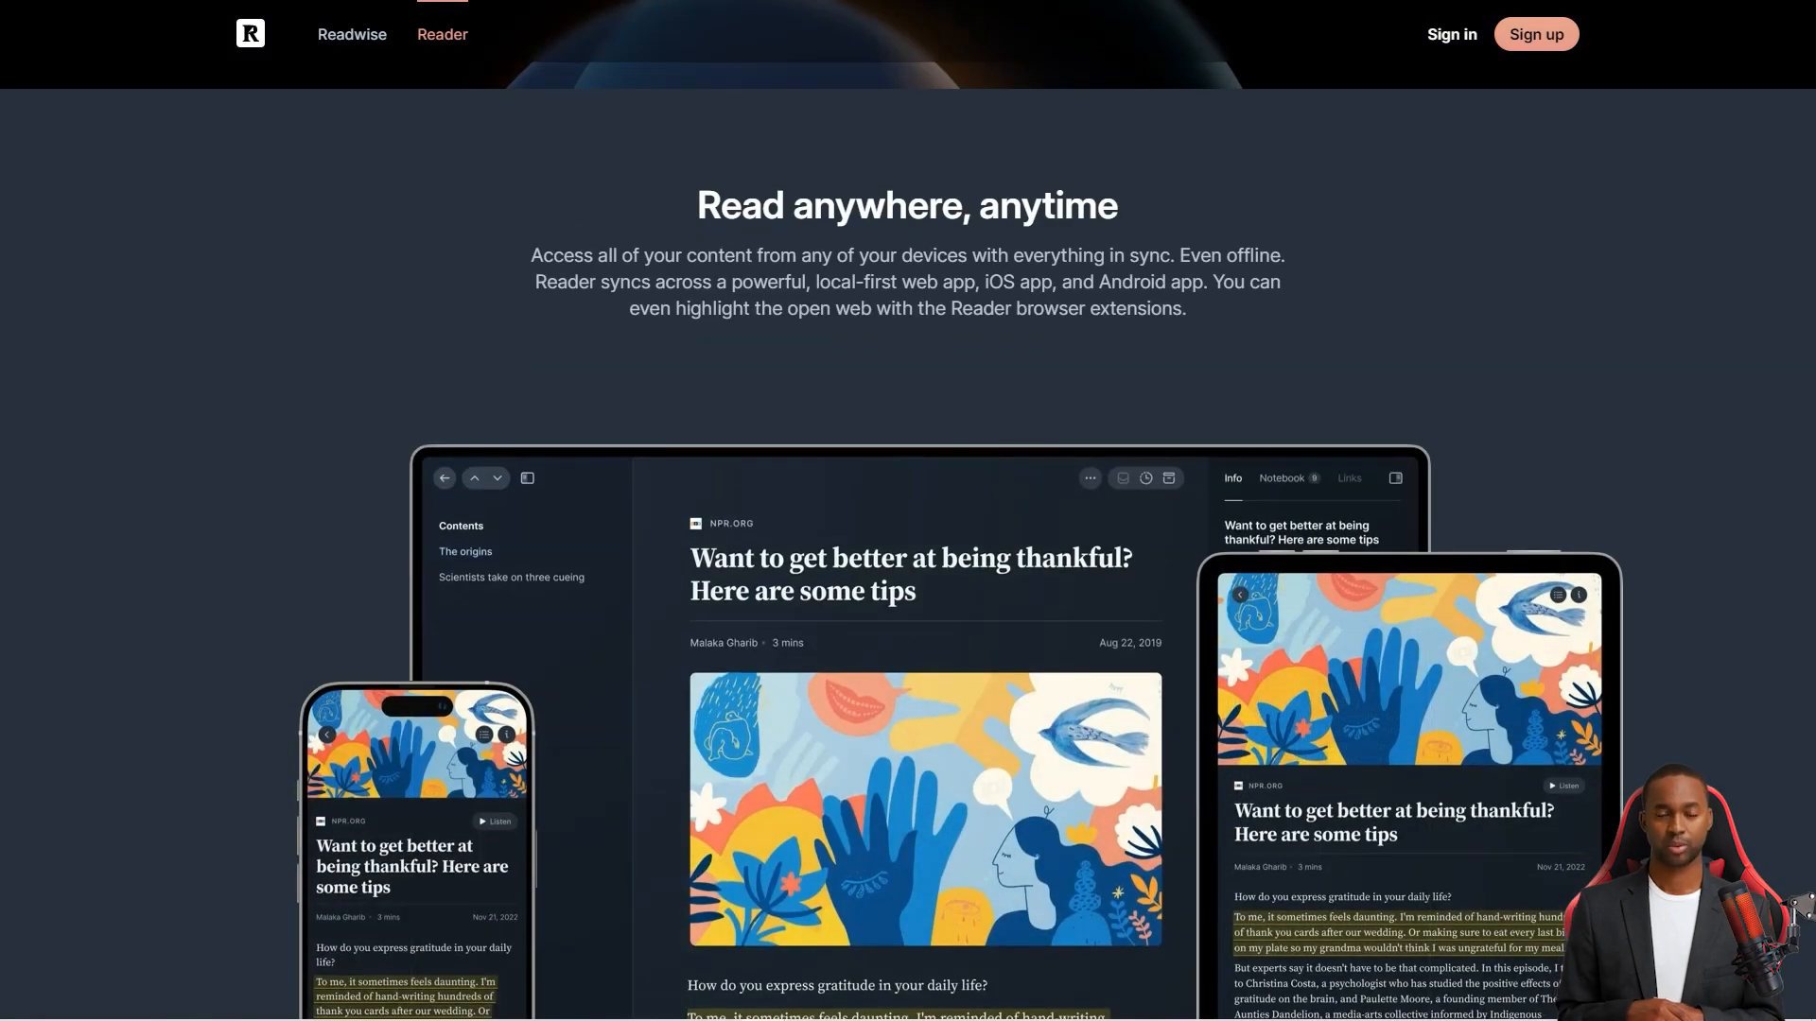
scroll(down, 3)
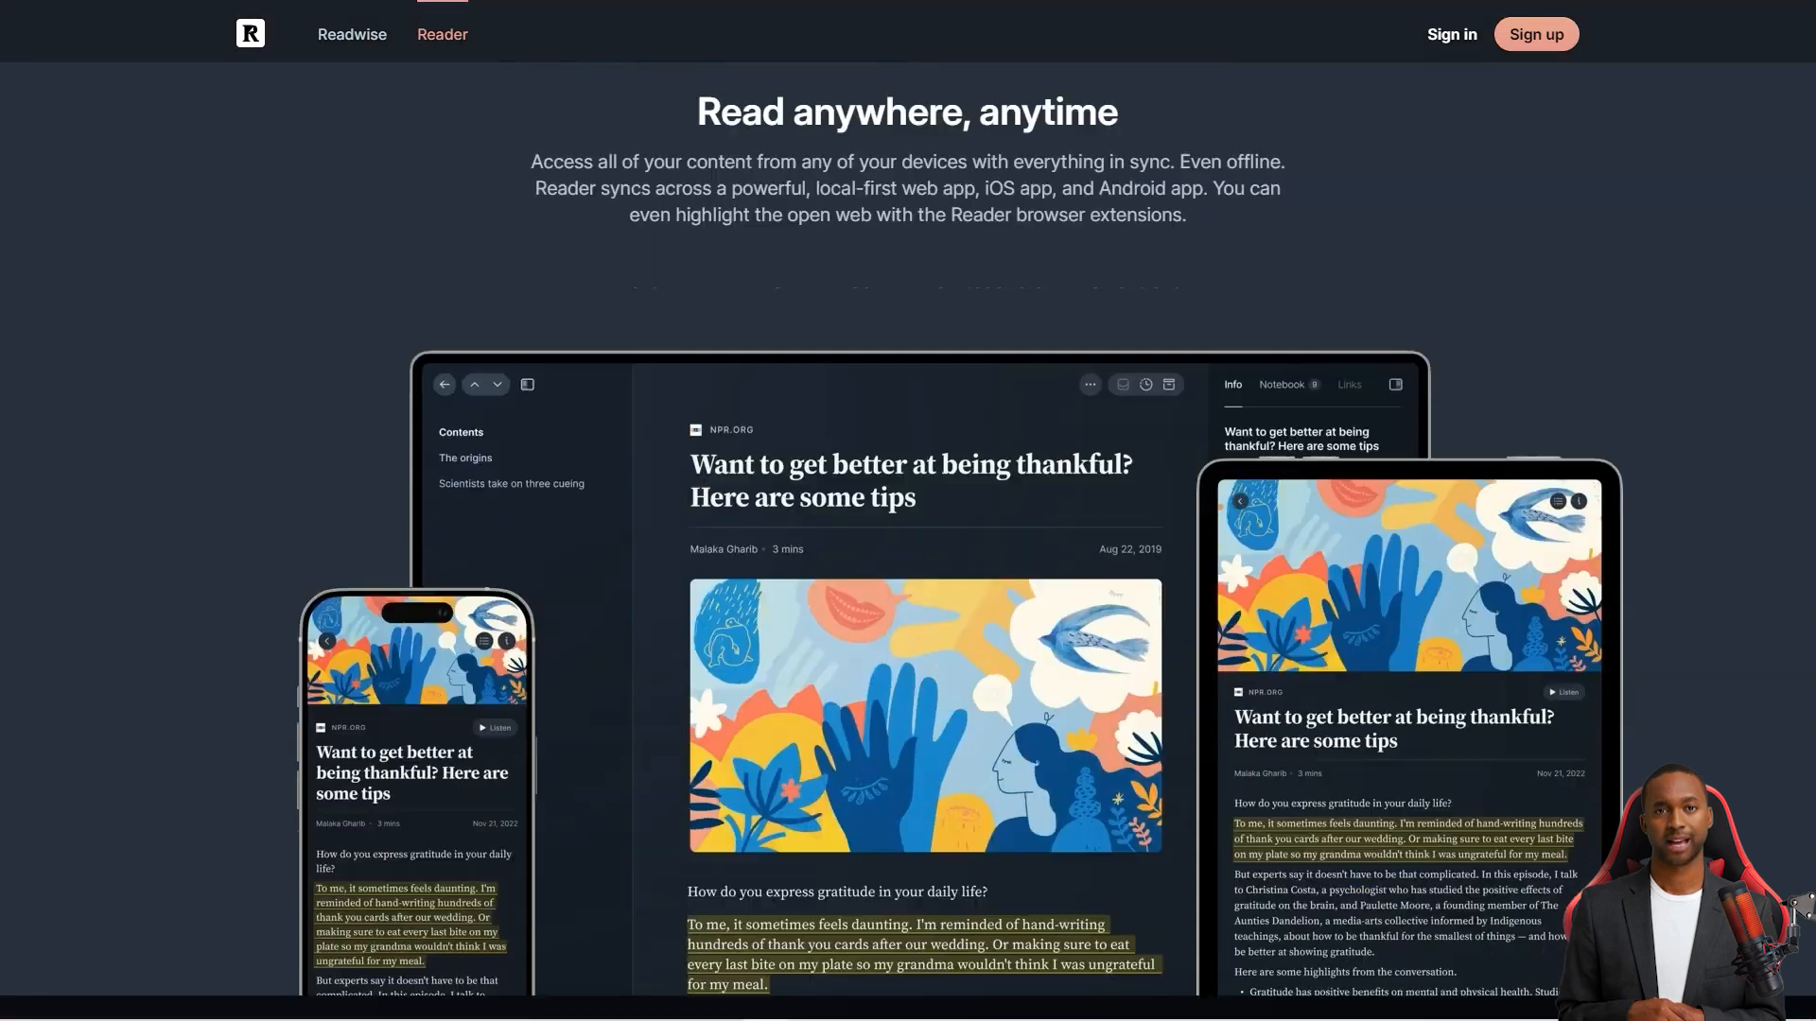
scroll(down, 3)
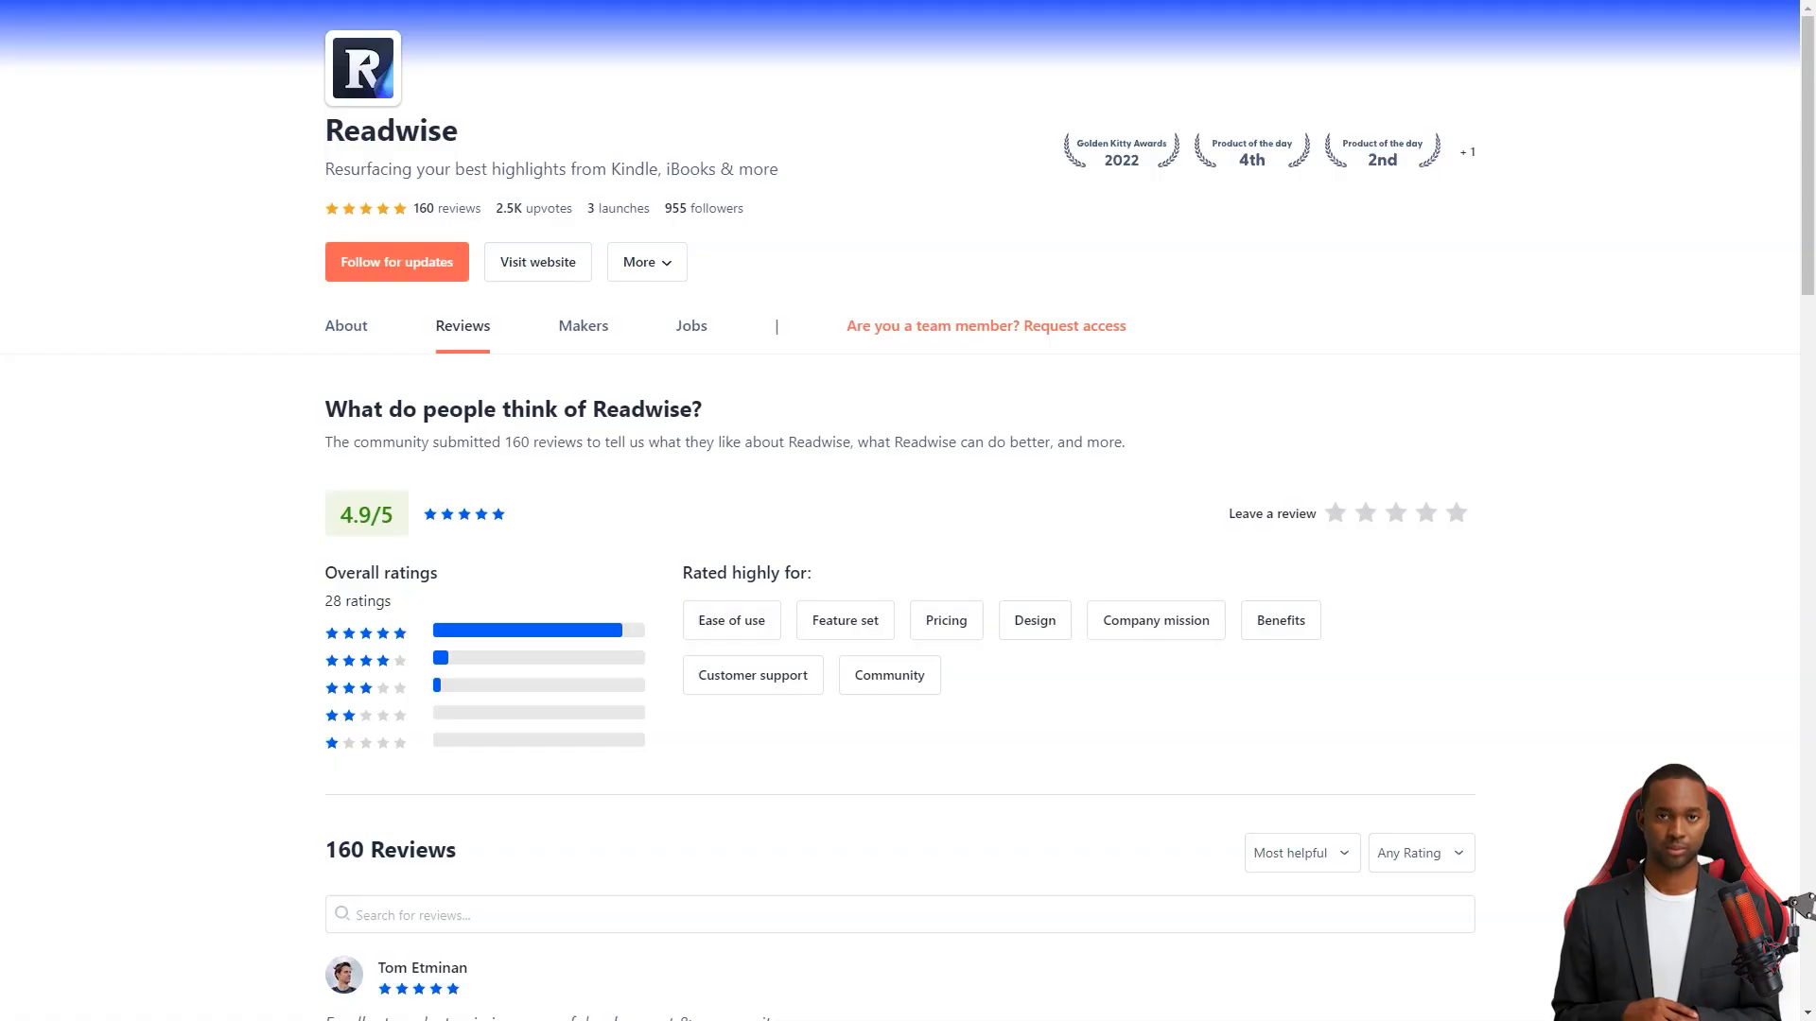
scroll(down, 3)
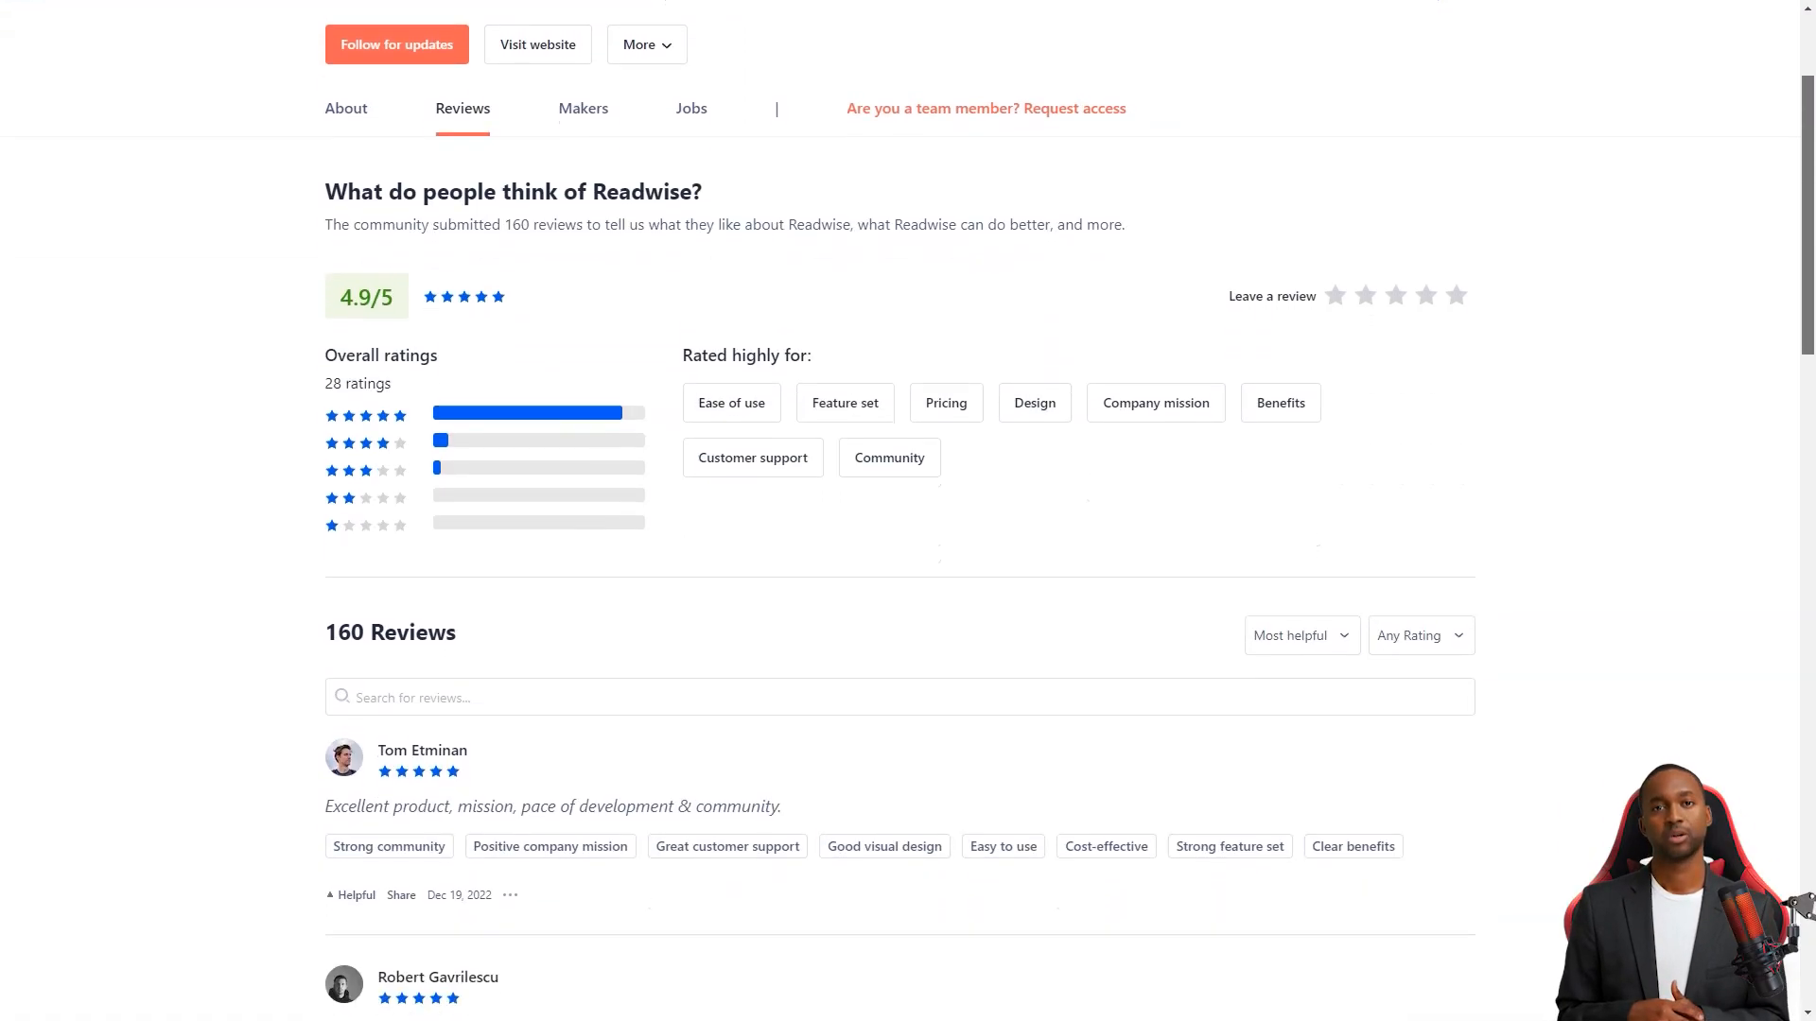
scroll(down, 3)
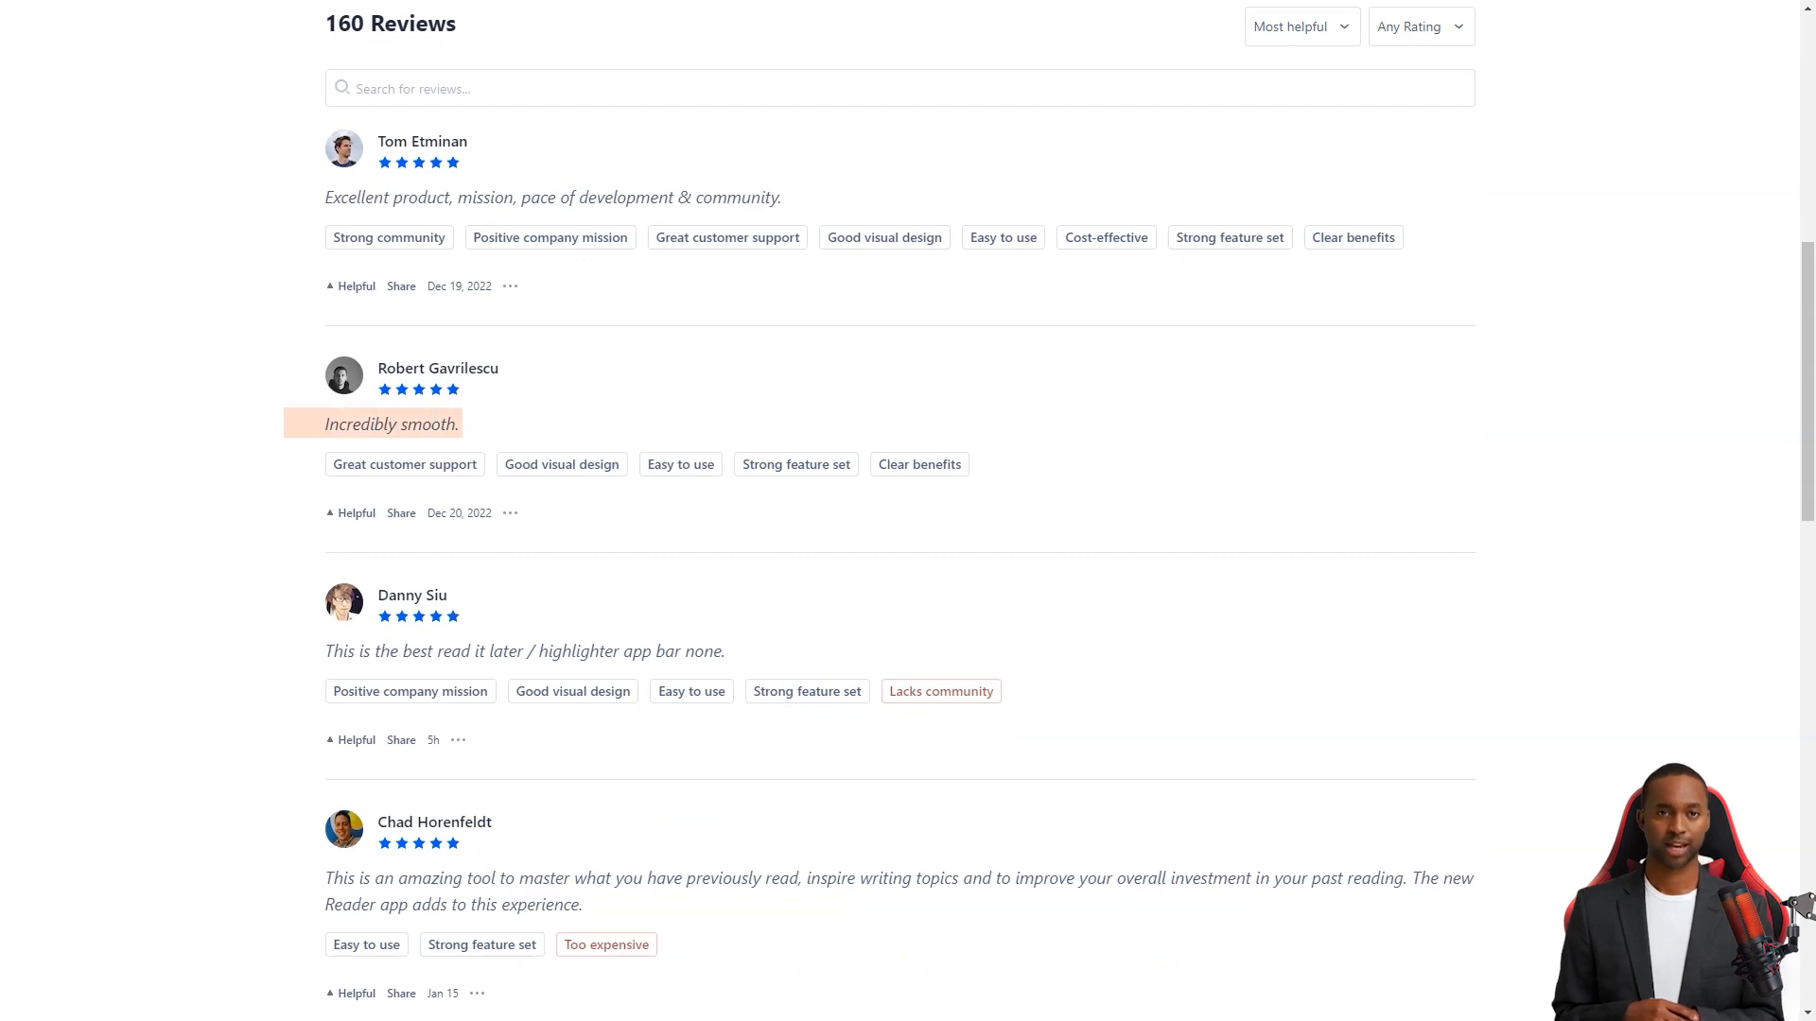
scroll(down, 3)
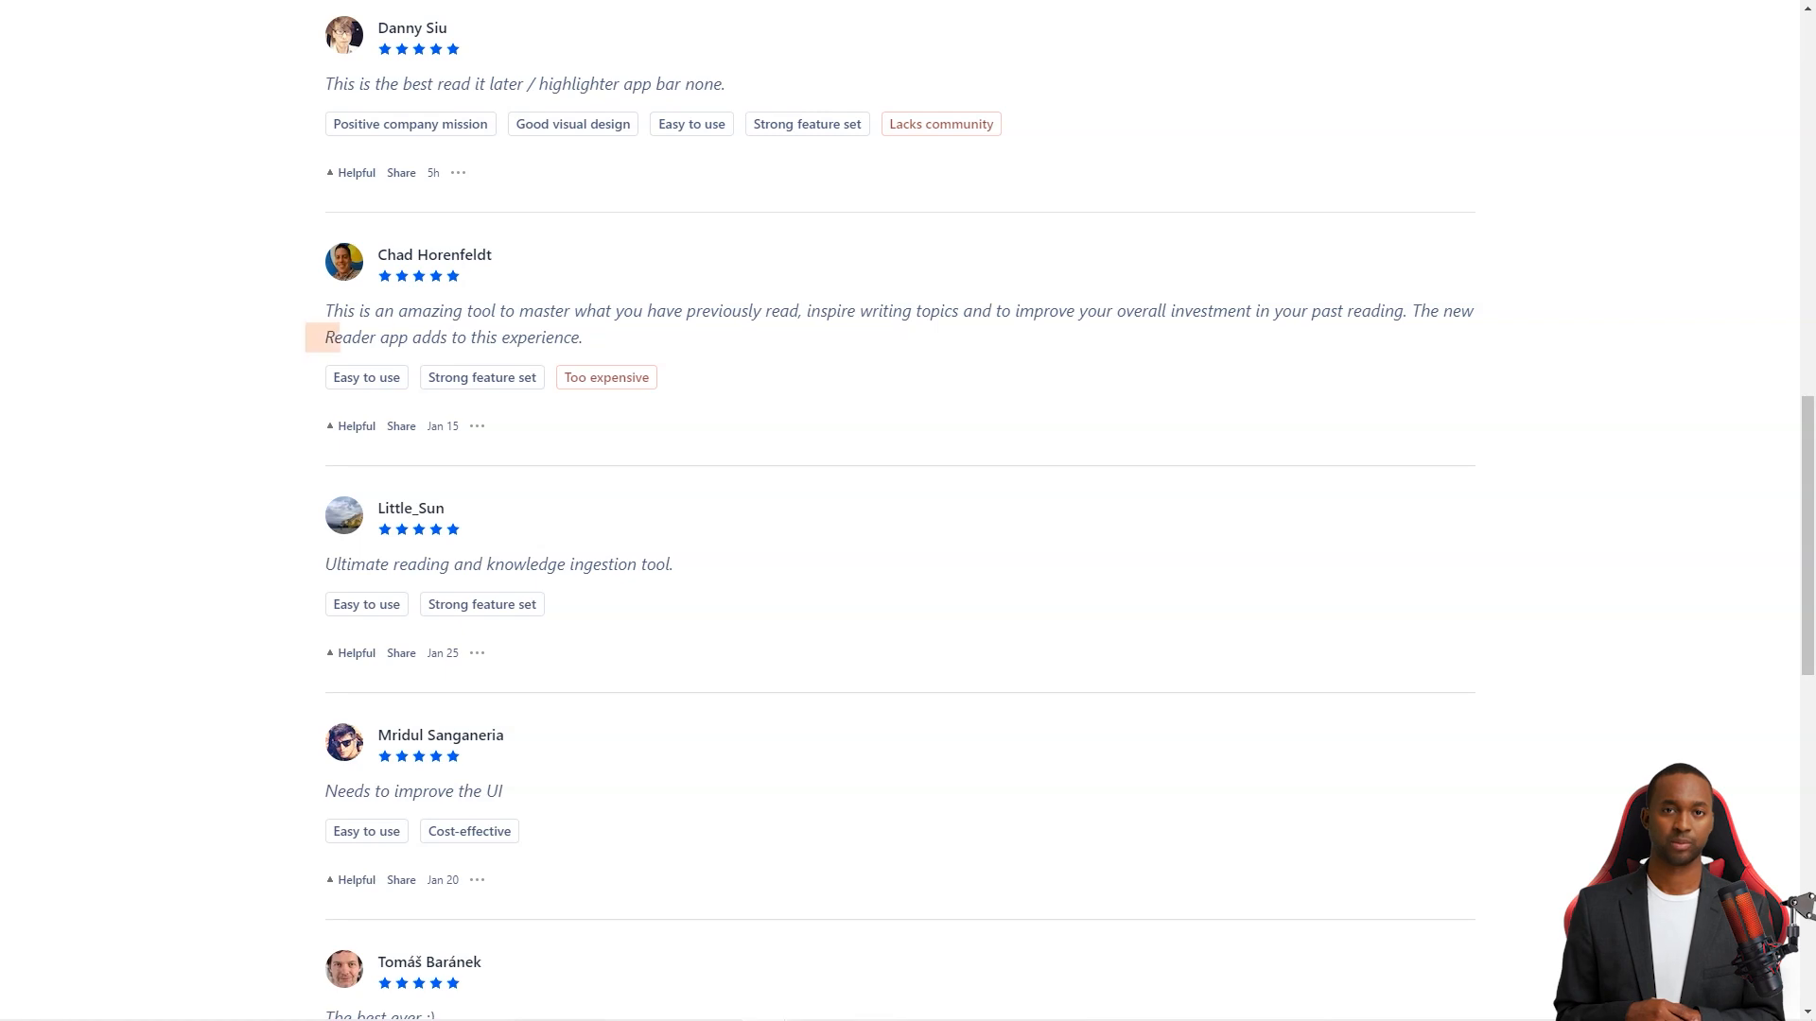
scroll(down, 3)
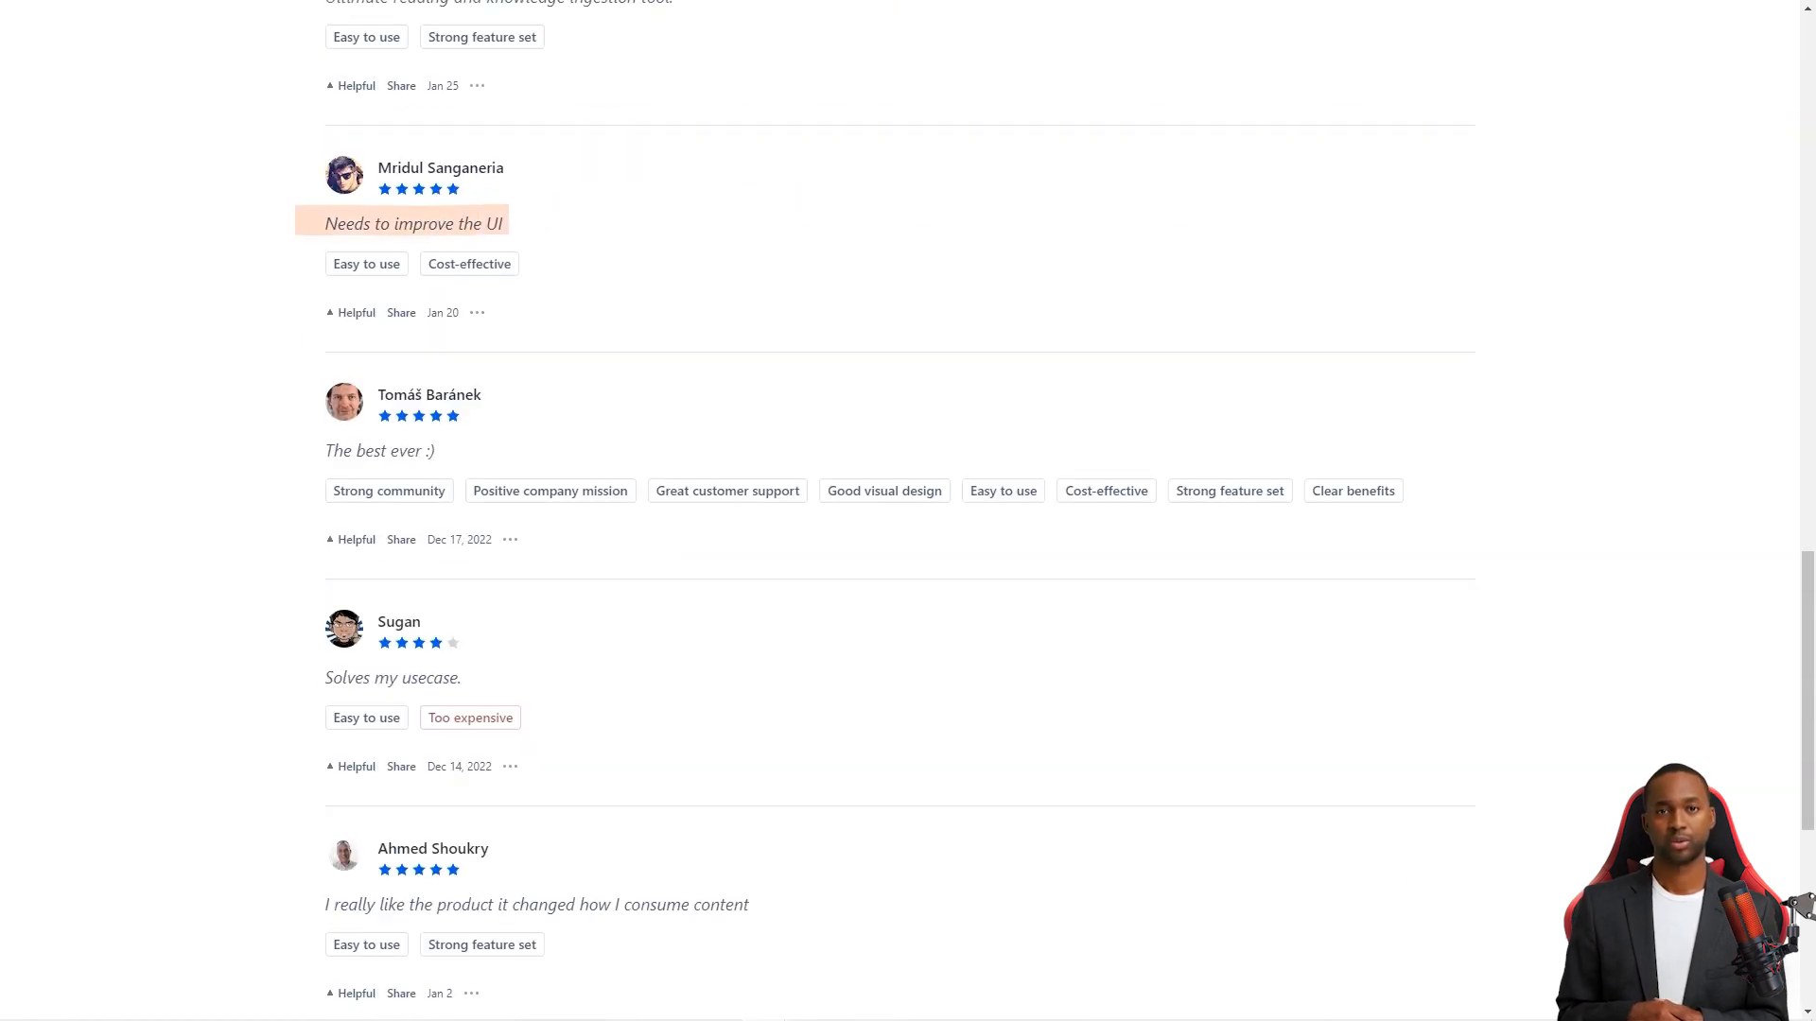
scroll(down, 3)
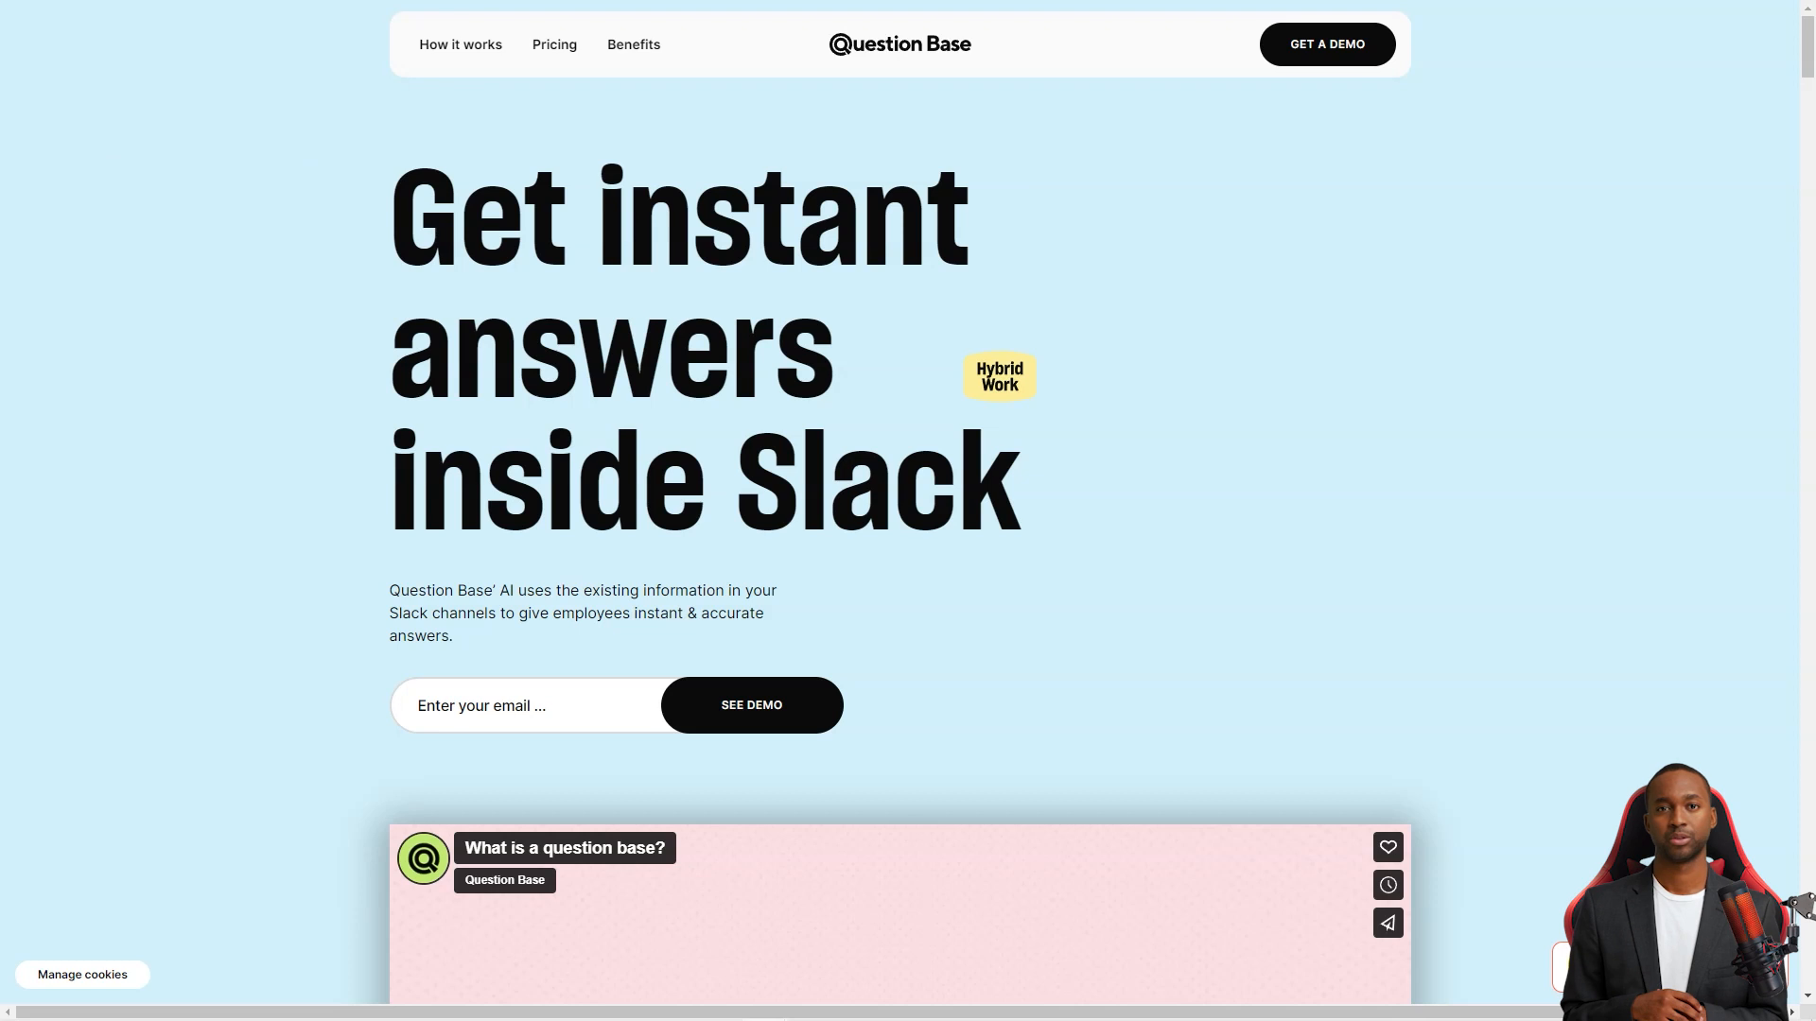
- Scroll past Question Base's hero and intro video to the instant-answers section
scroll(down, 3)
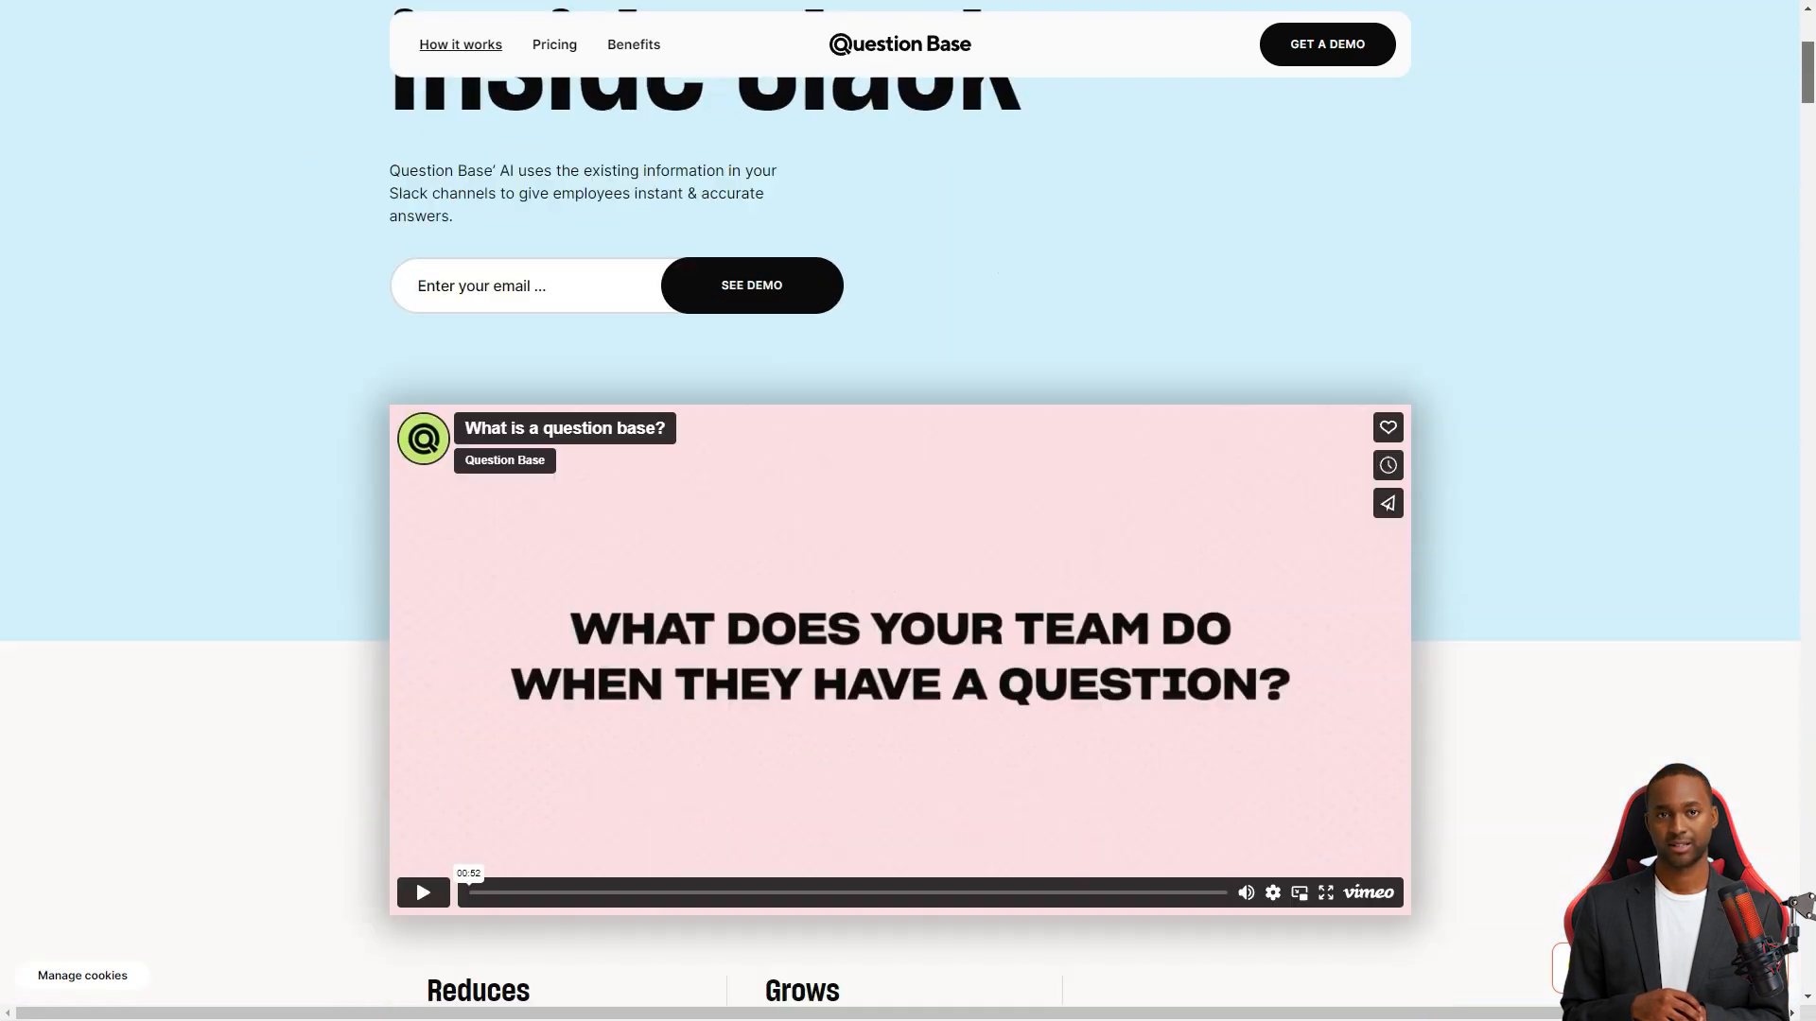
scroll(down, 3)
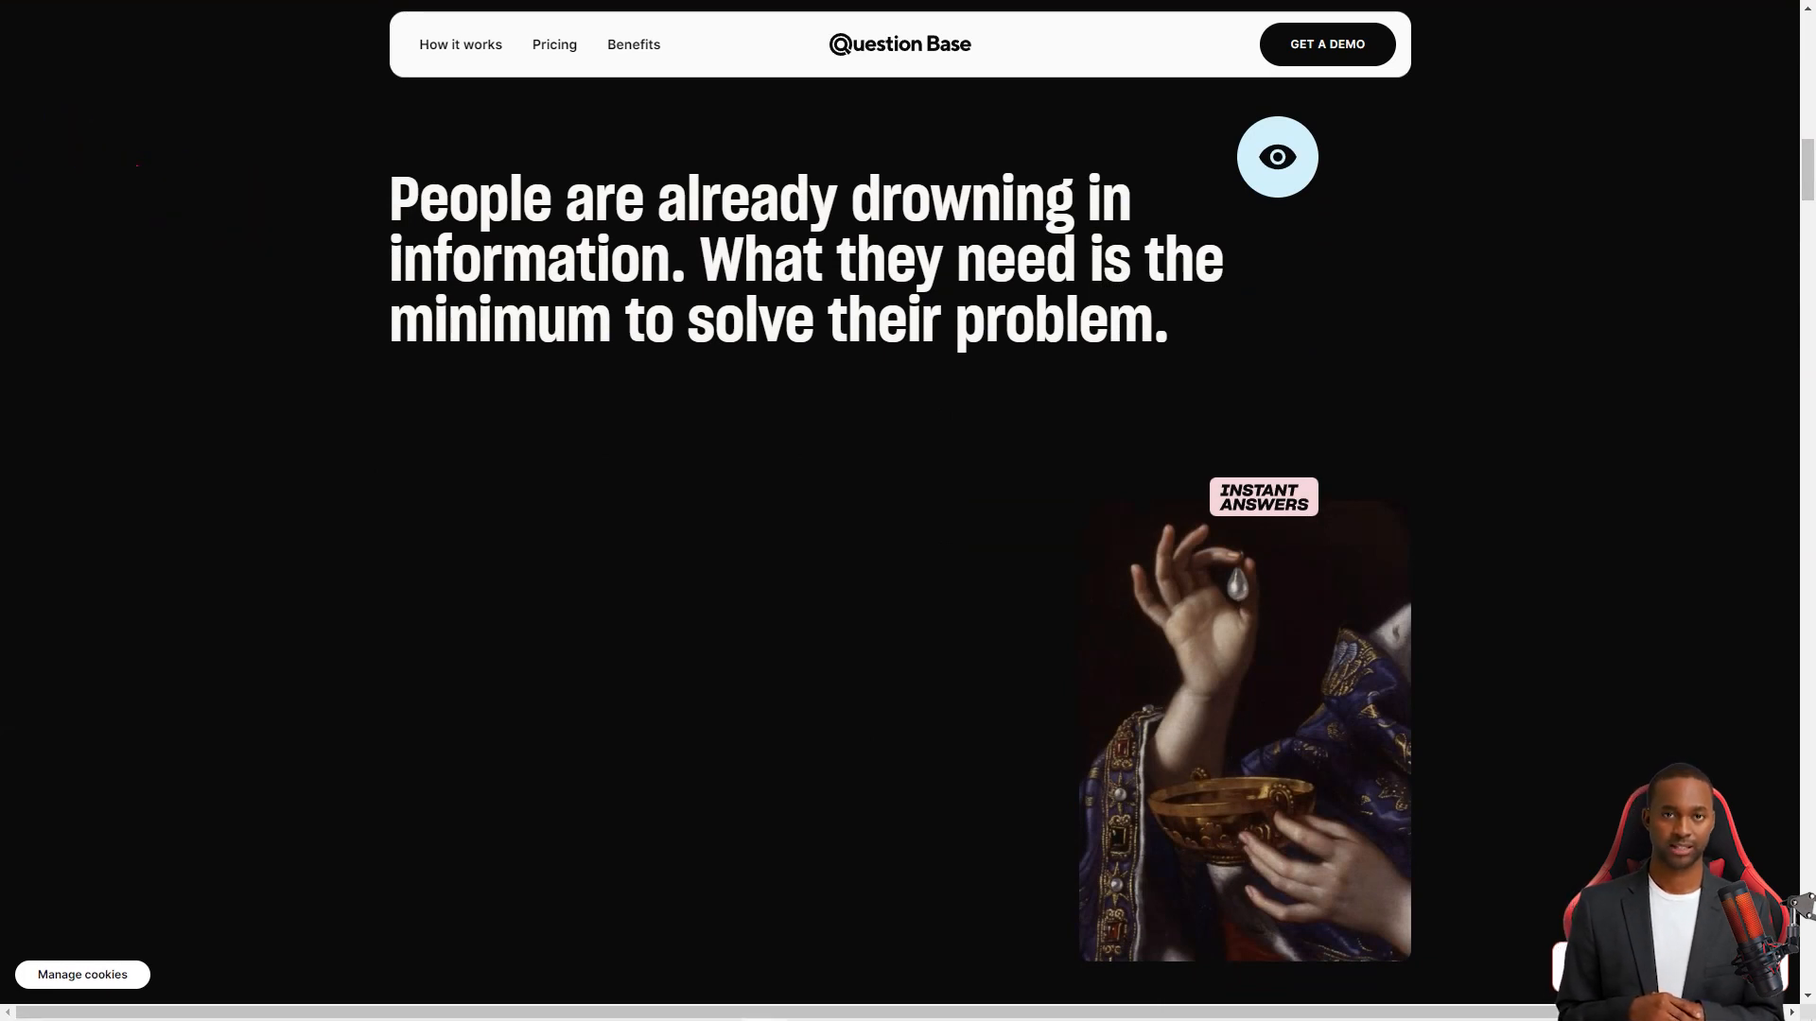
scroll(down, 3)
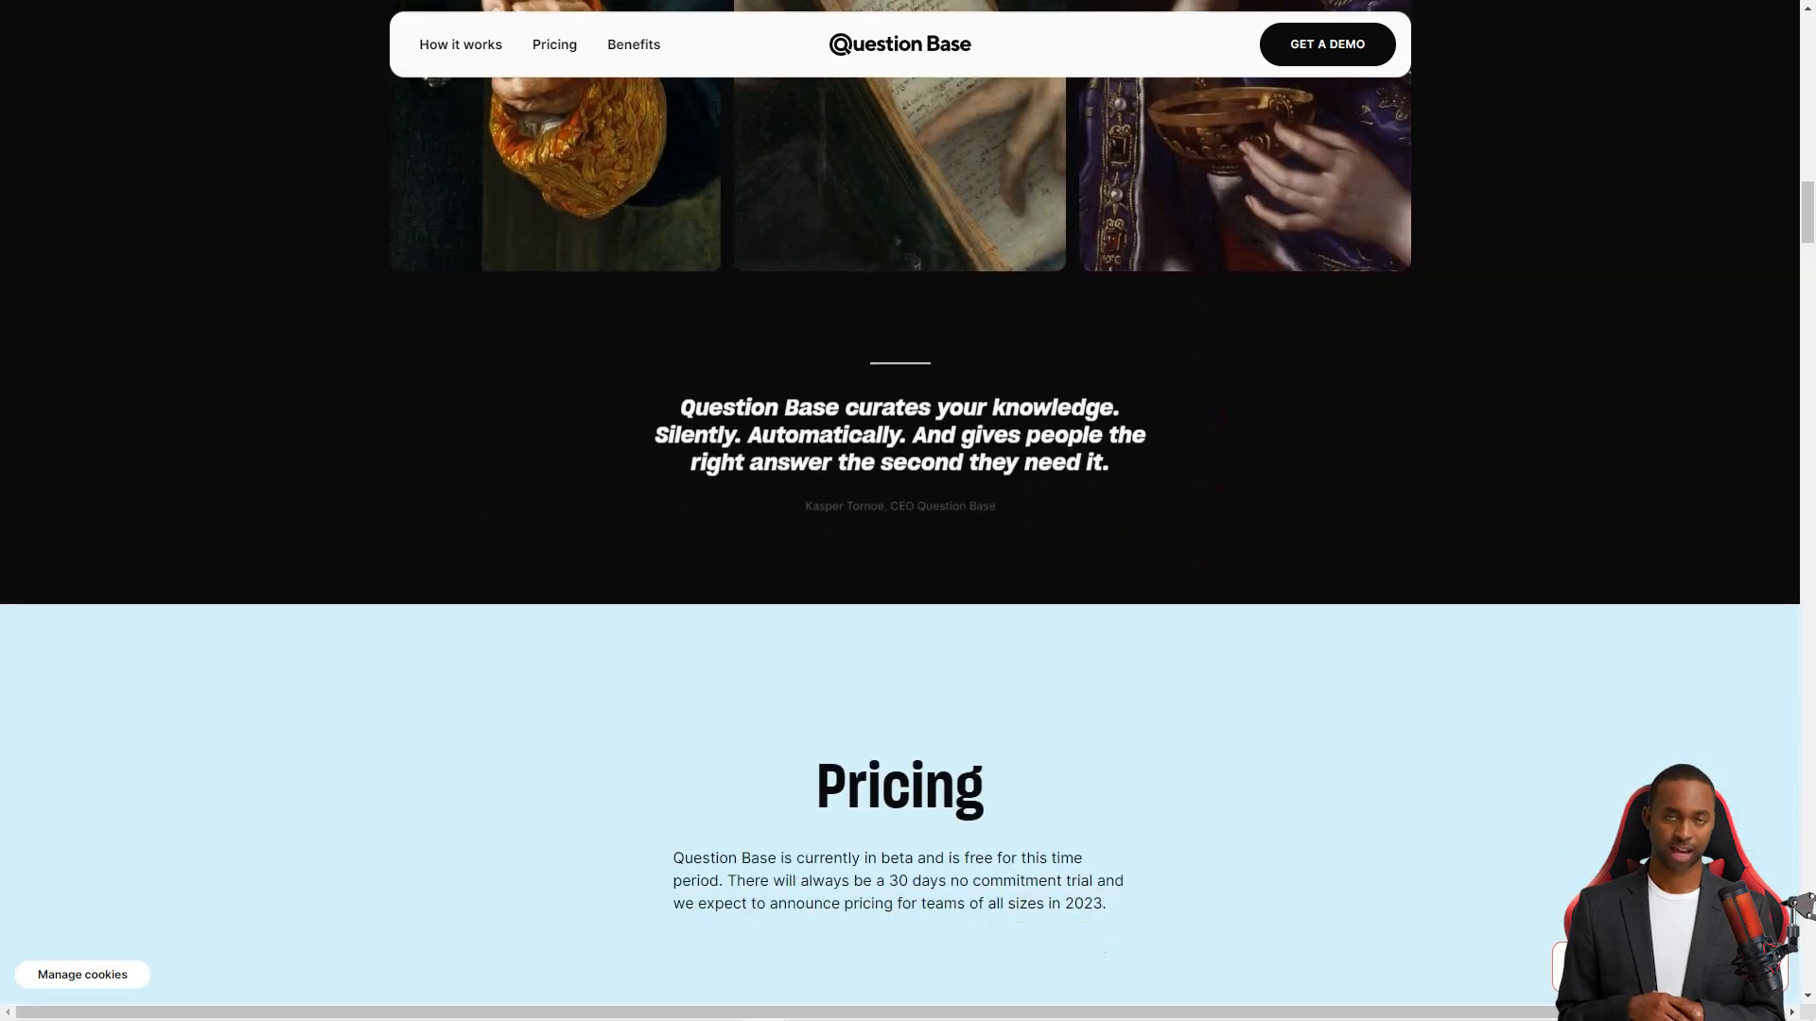
scroll(down, 3)
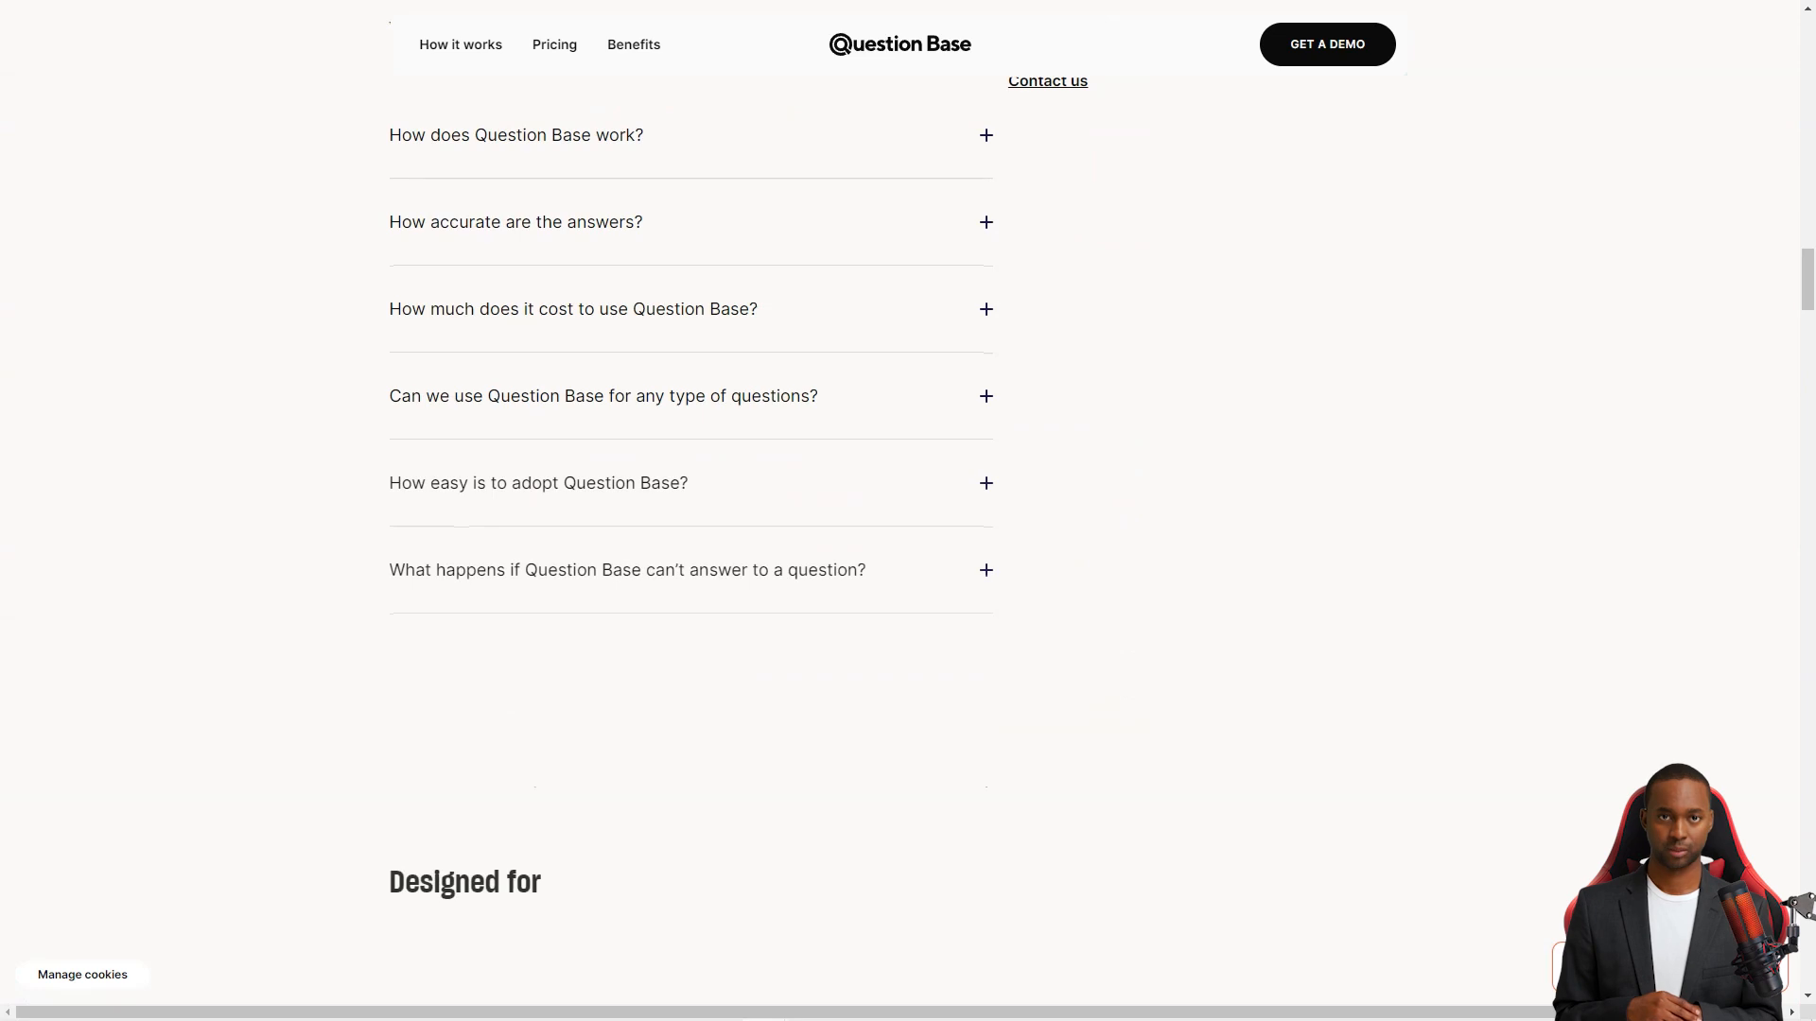
scroll(down, 3)
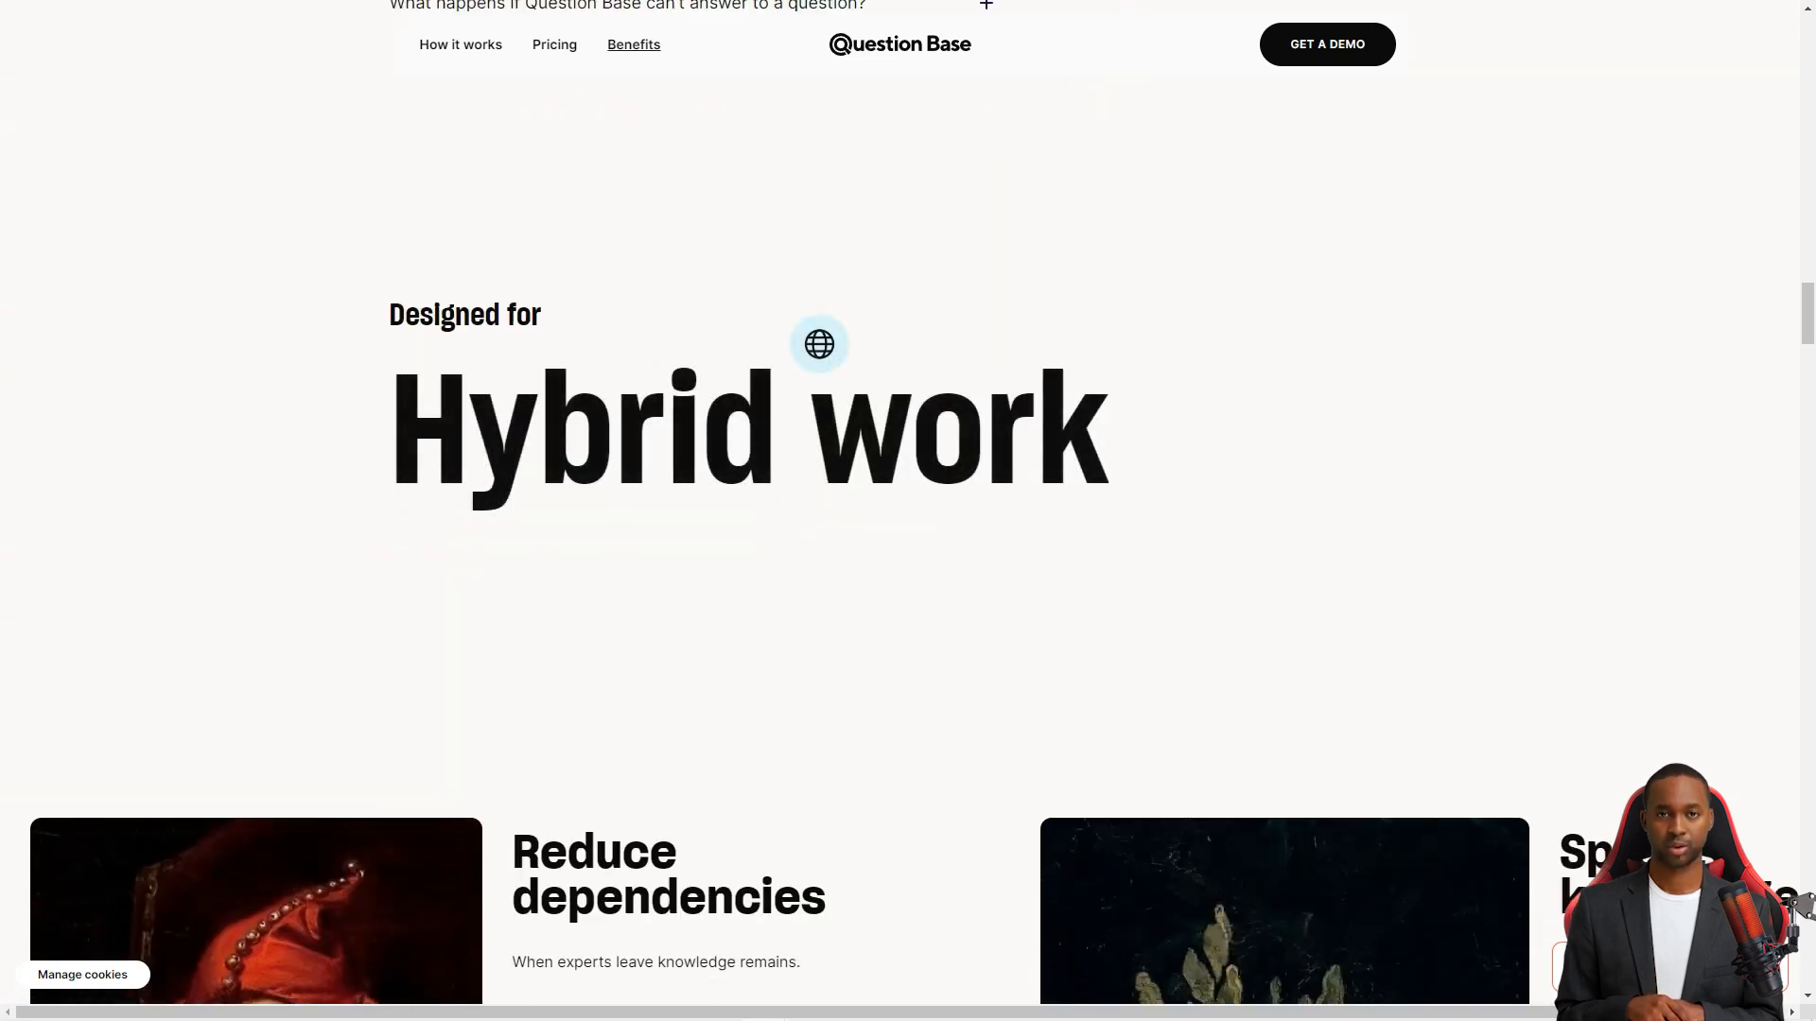
scroll(down, 3)
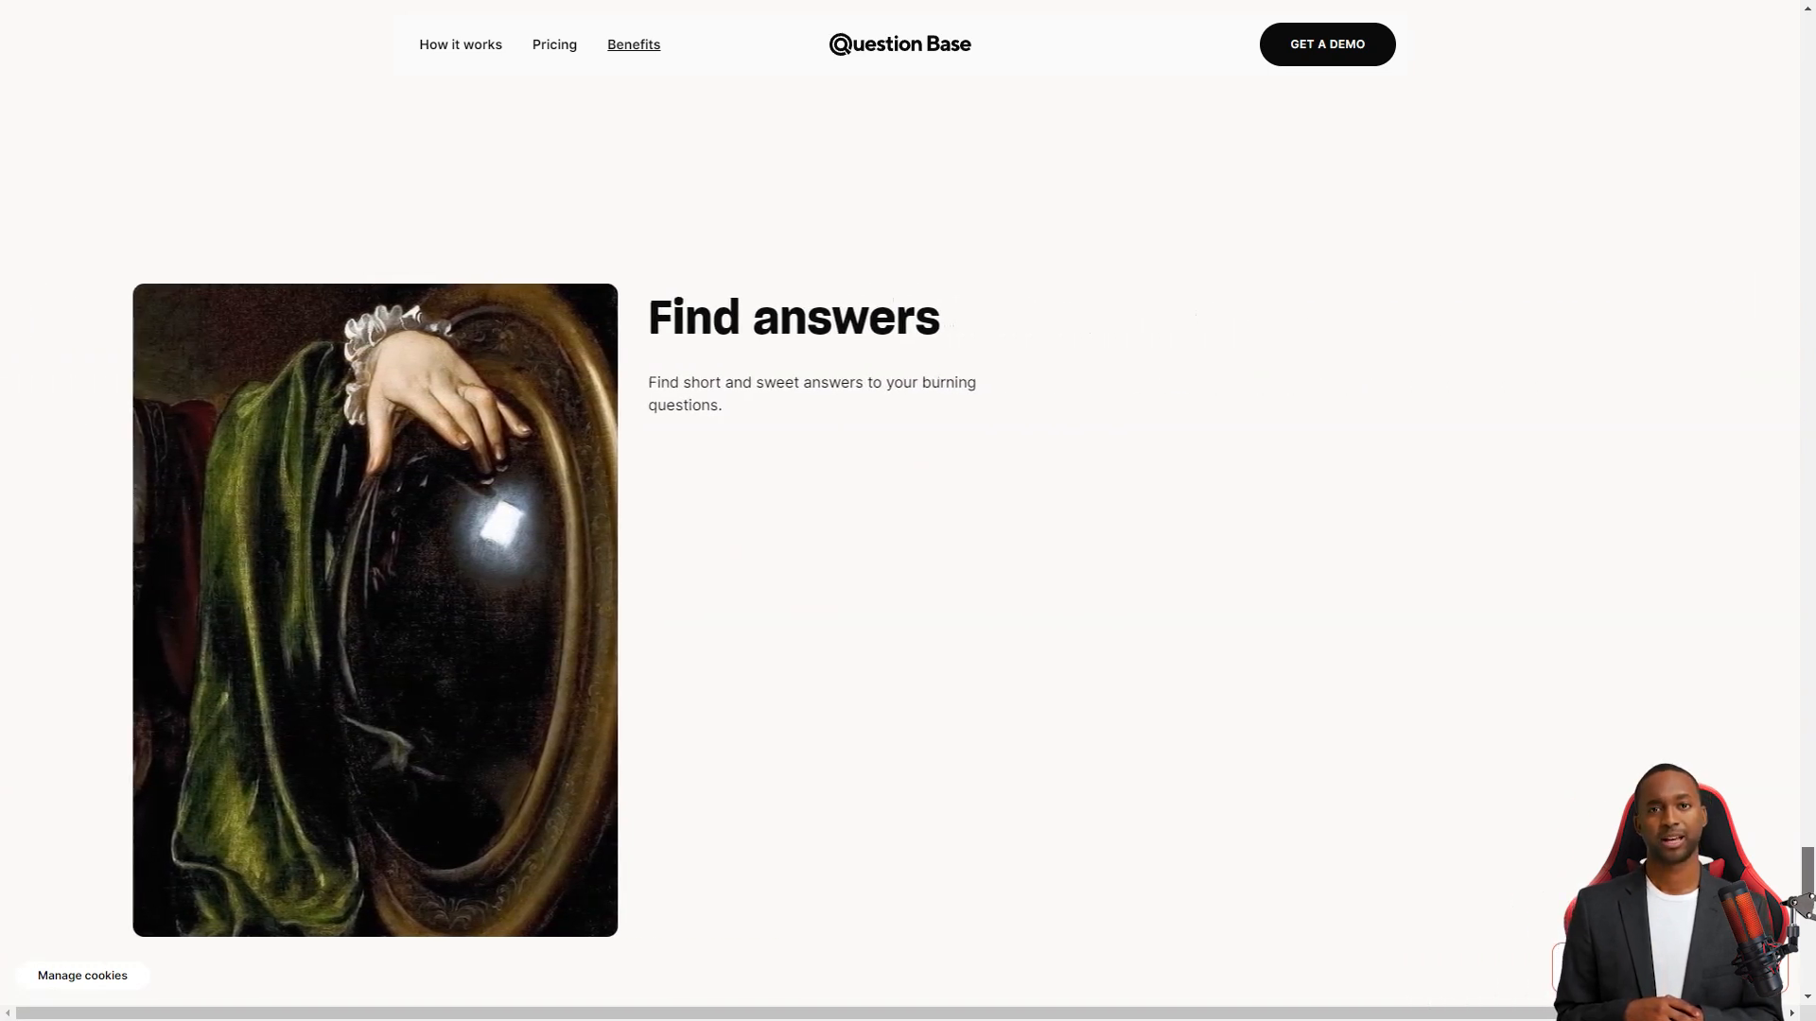
scroll(down, 3)
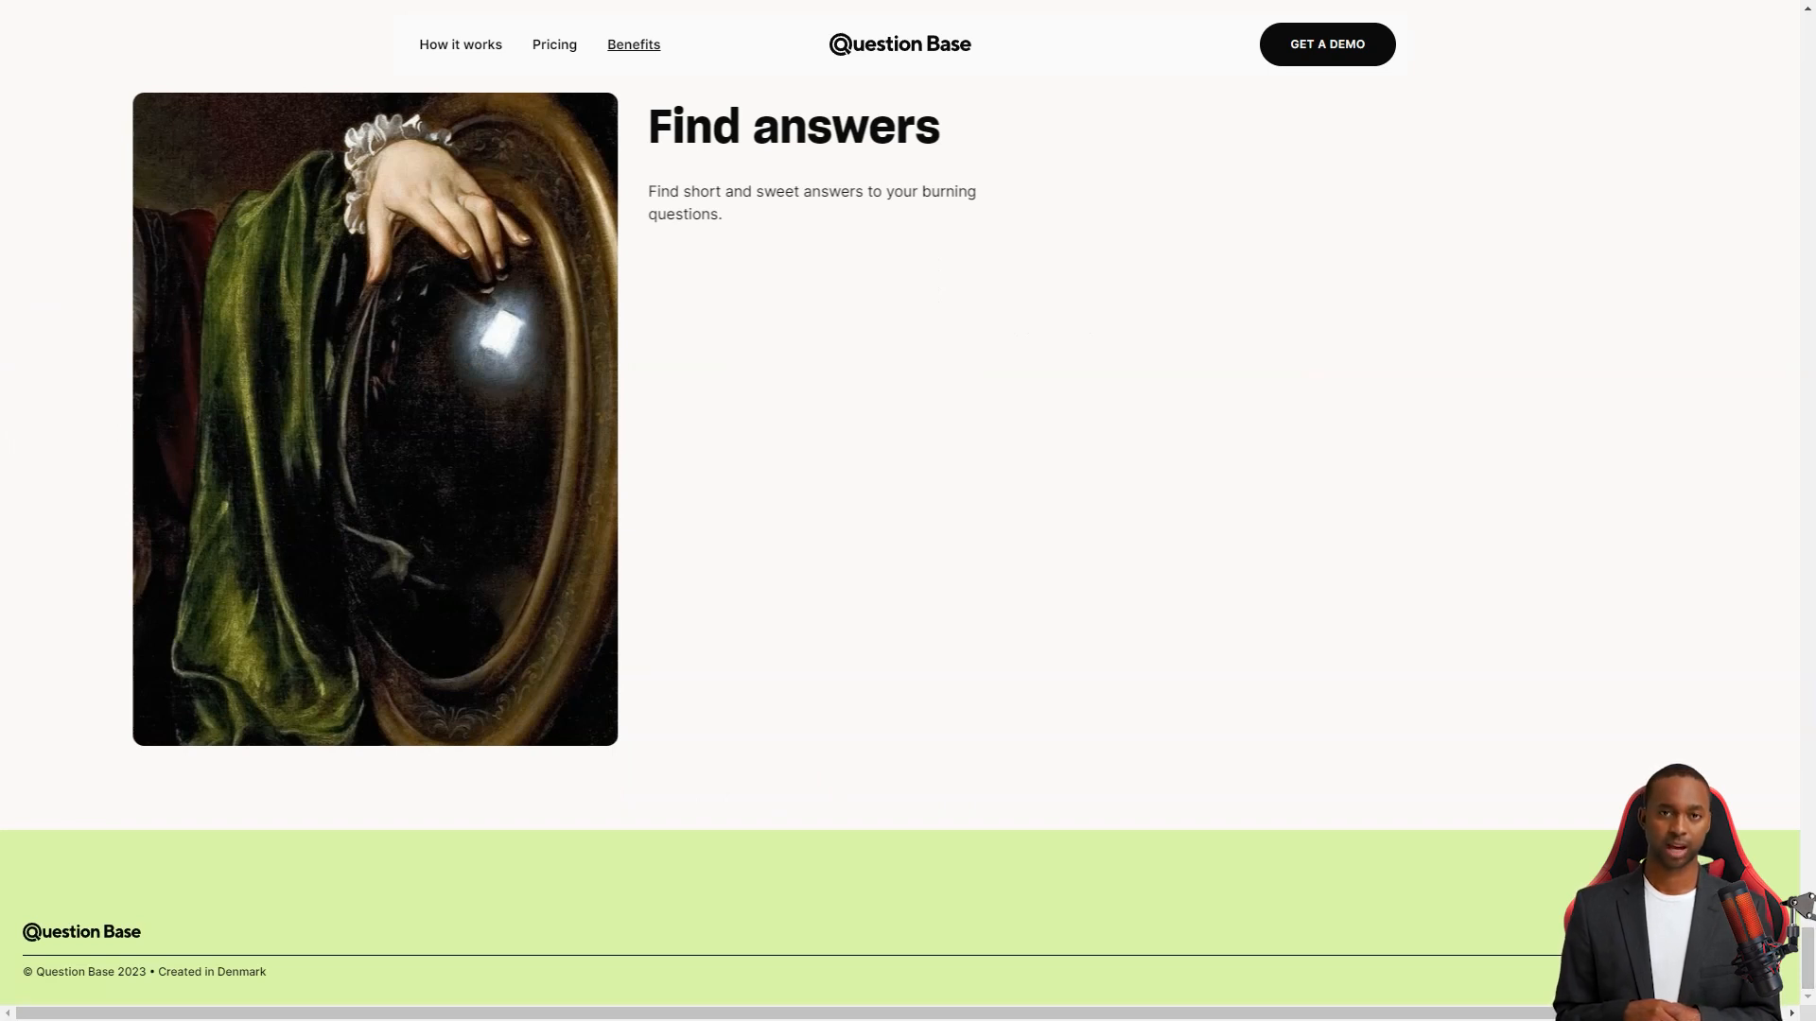
click(459, 45)
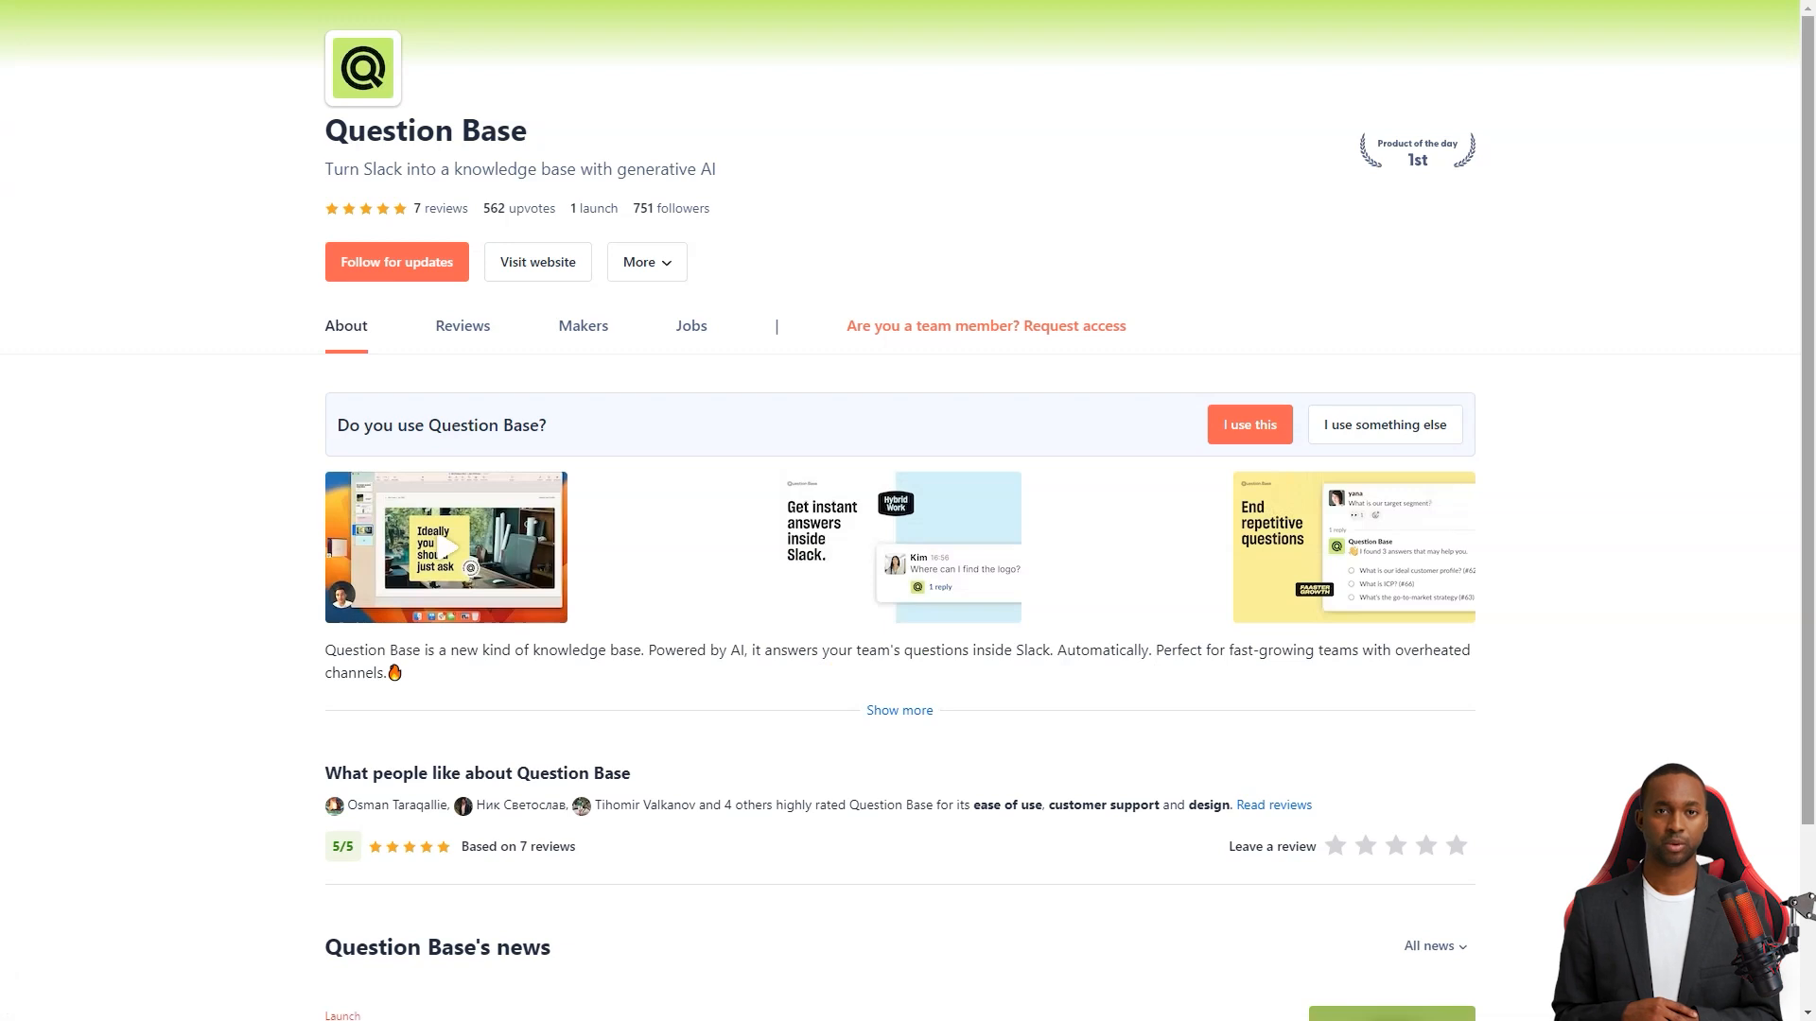
- Show the Reviews tab on Question Base's Product Hunt page
scroll(down, 3)
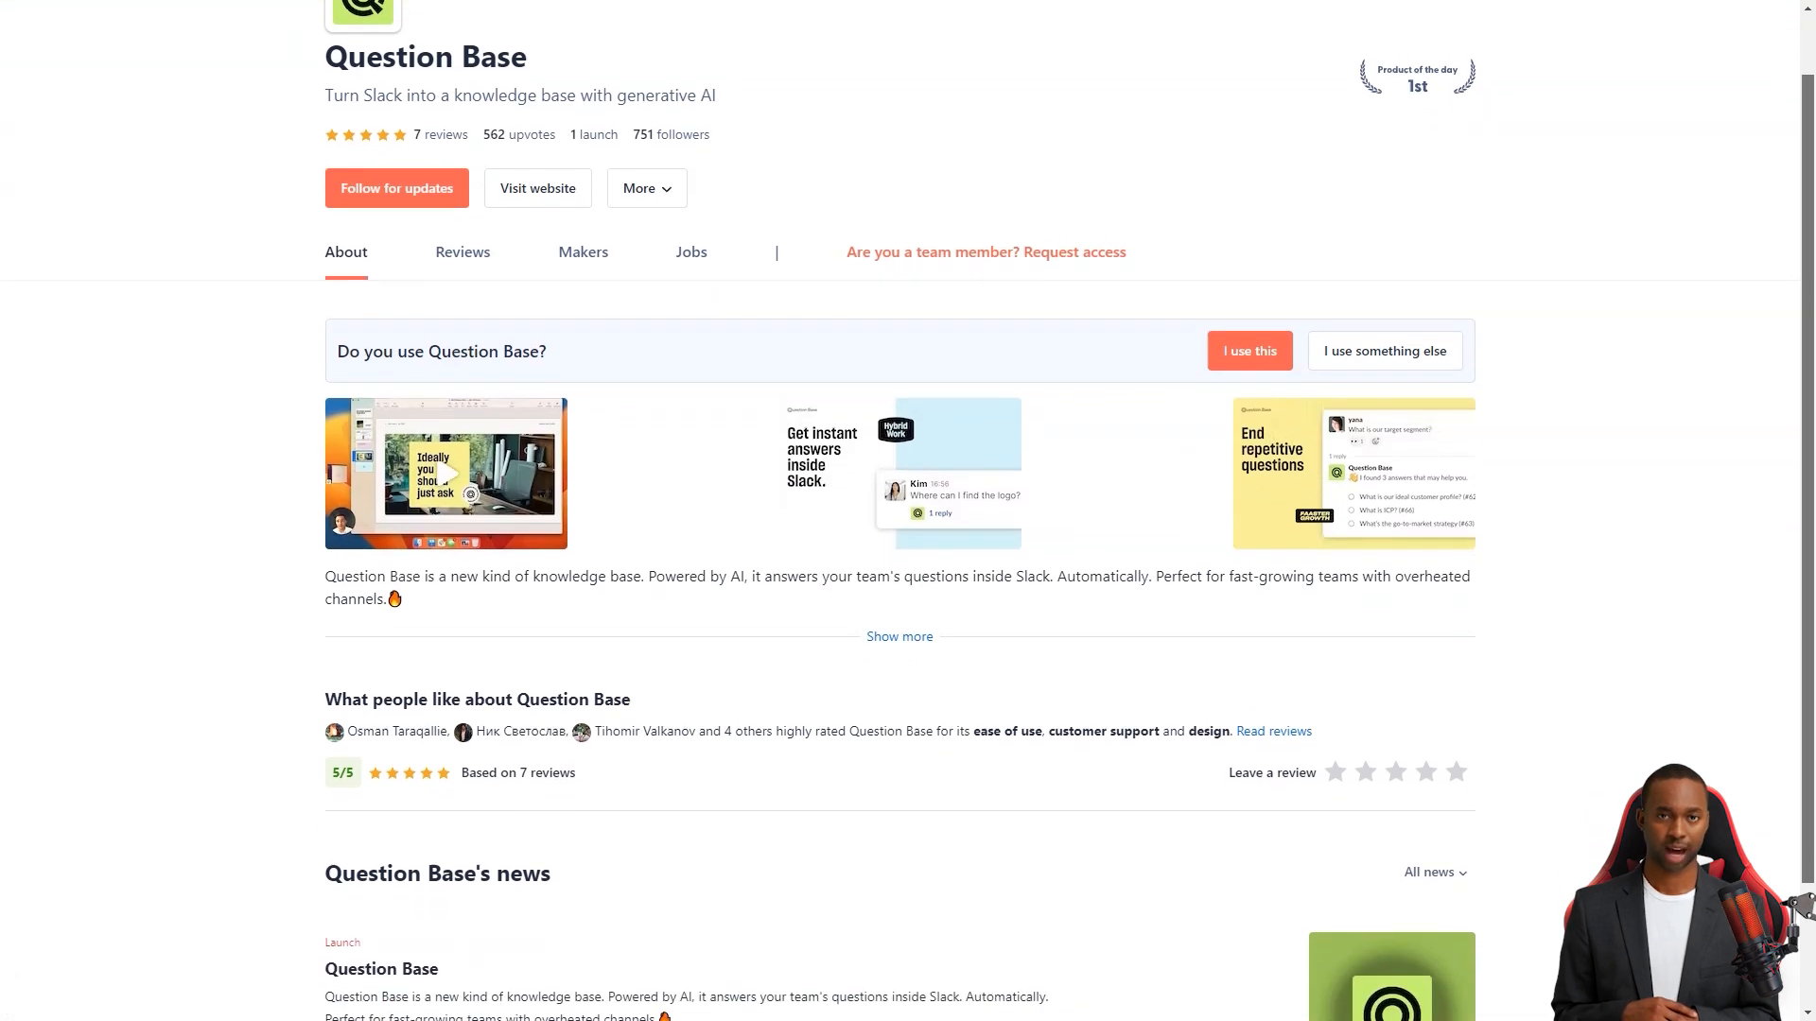
scroll(down, 3)
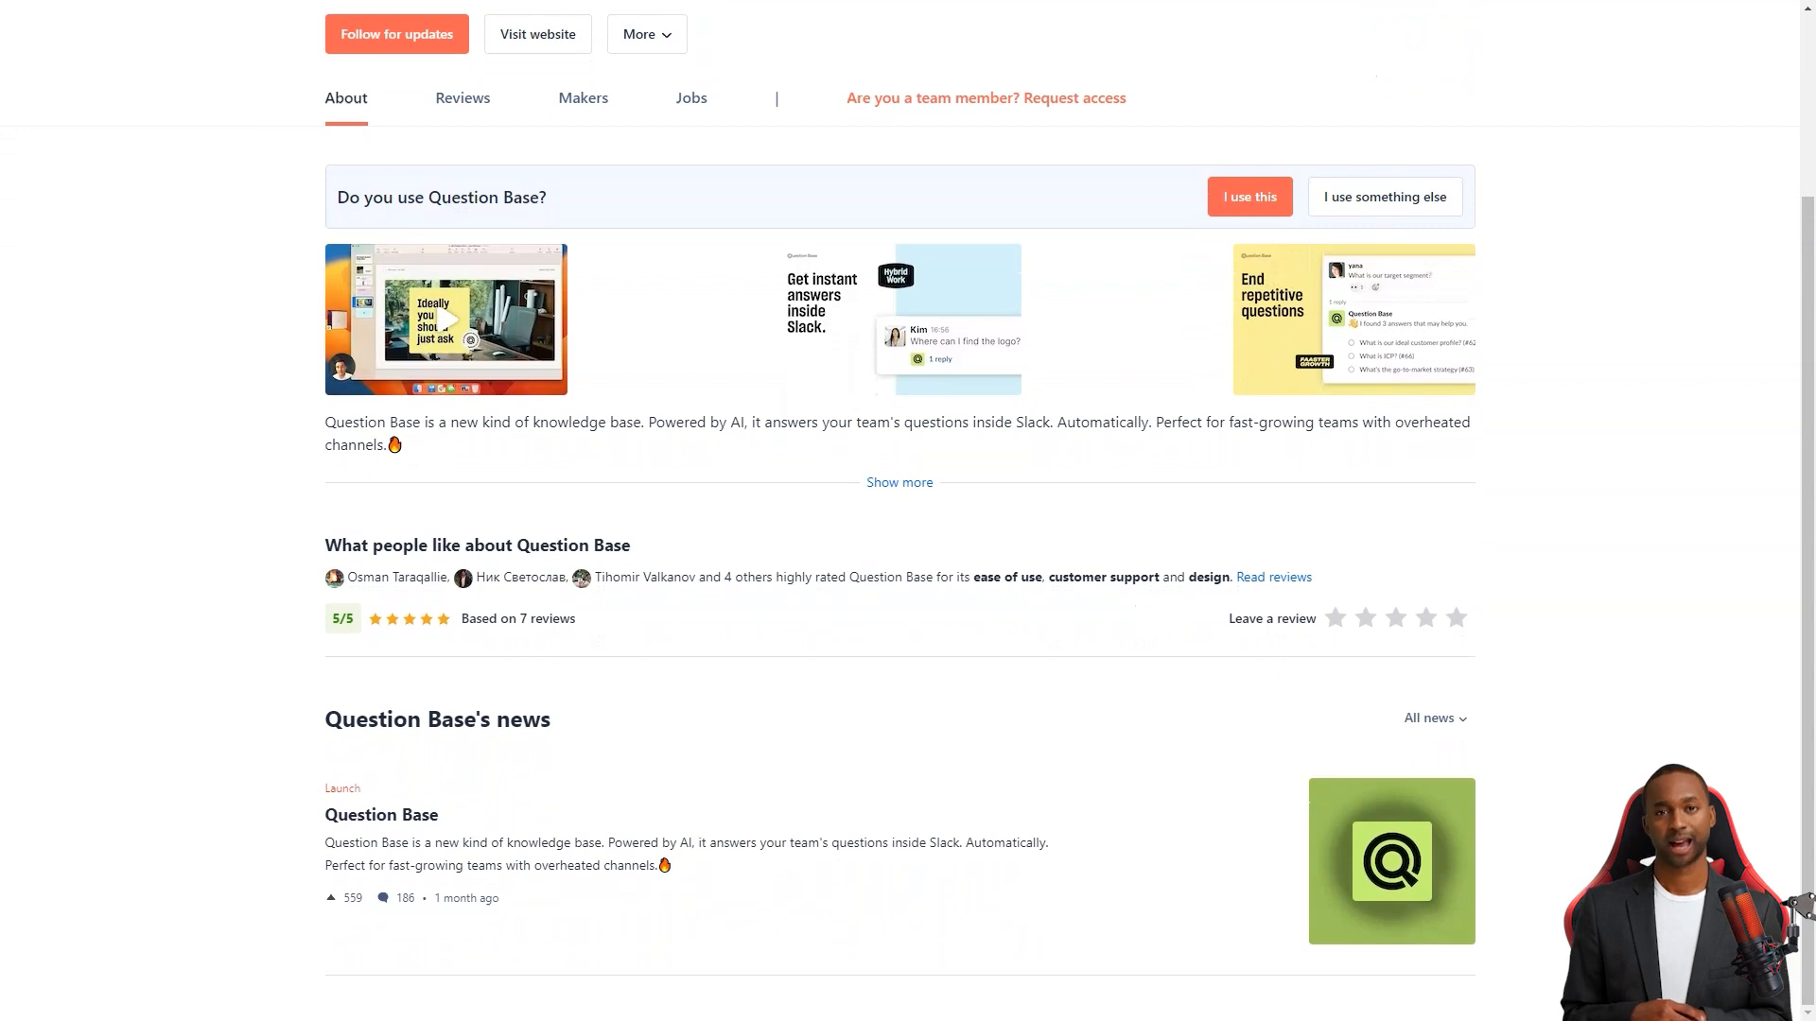
click(461, 97)
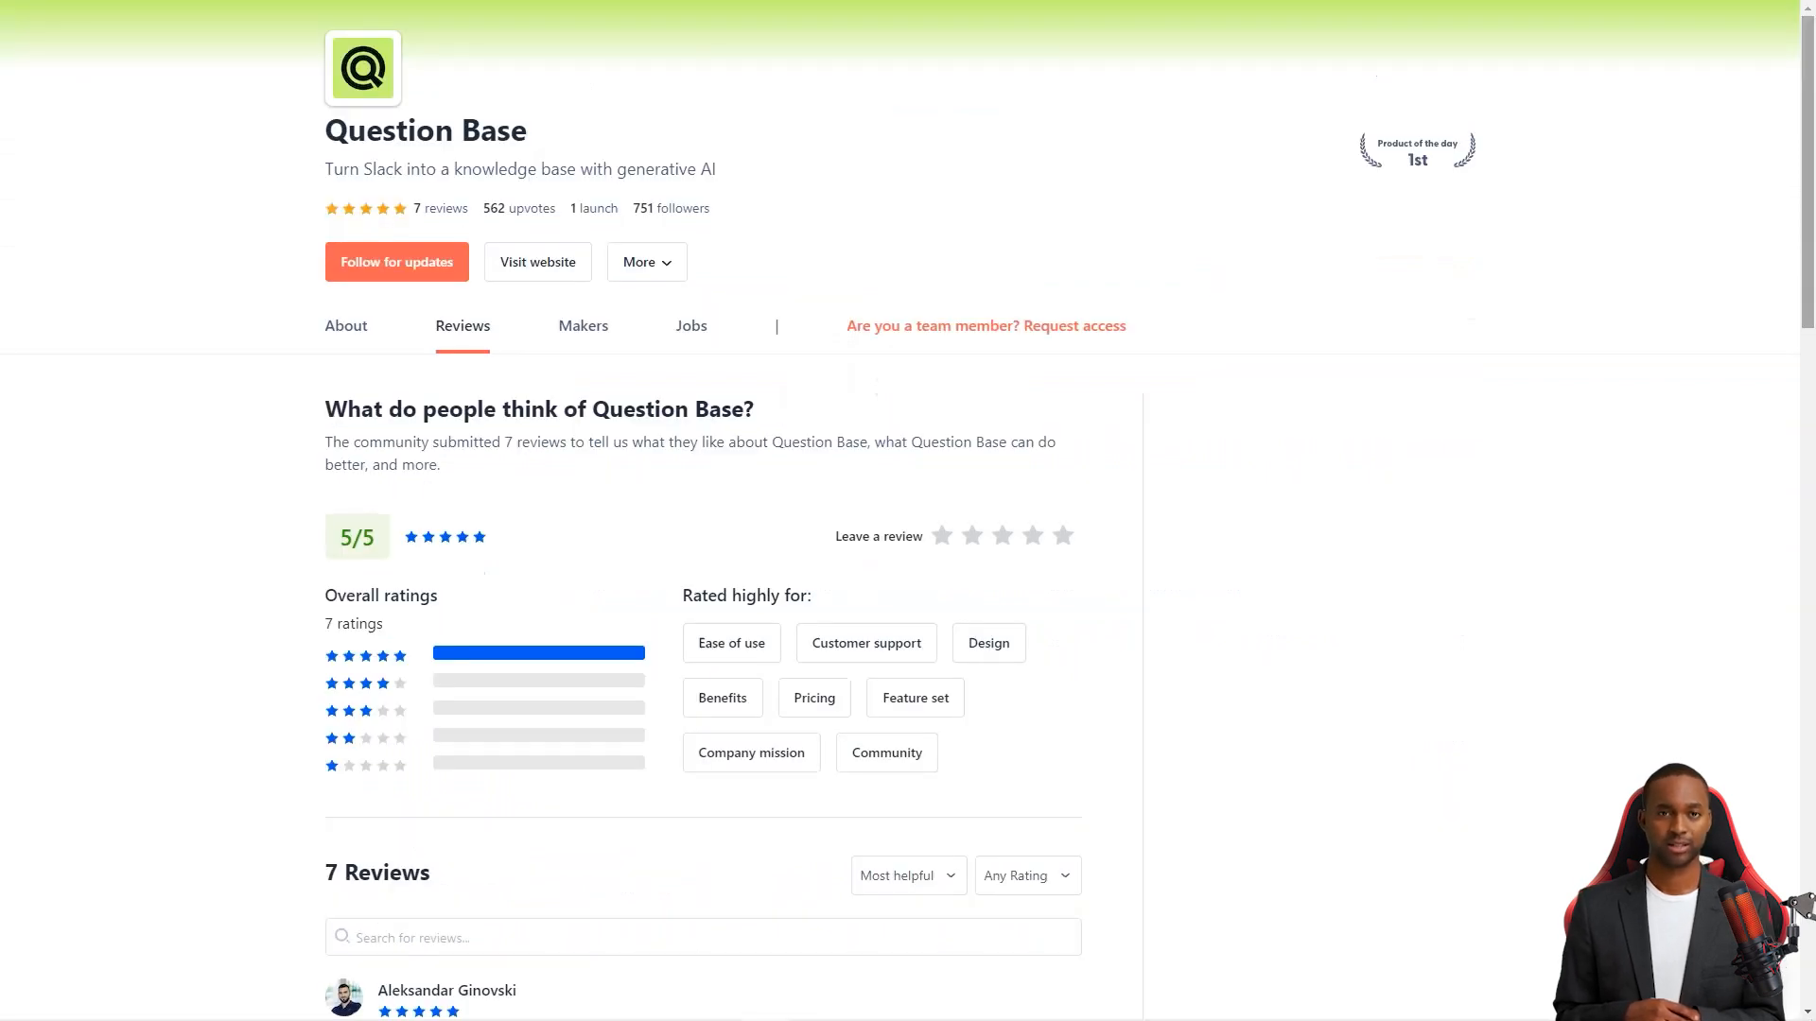
- Read down through Question Base's five-star Product Hunt reviews
scroll(down, 3)
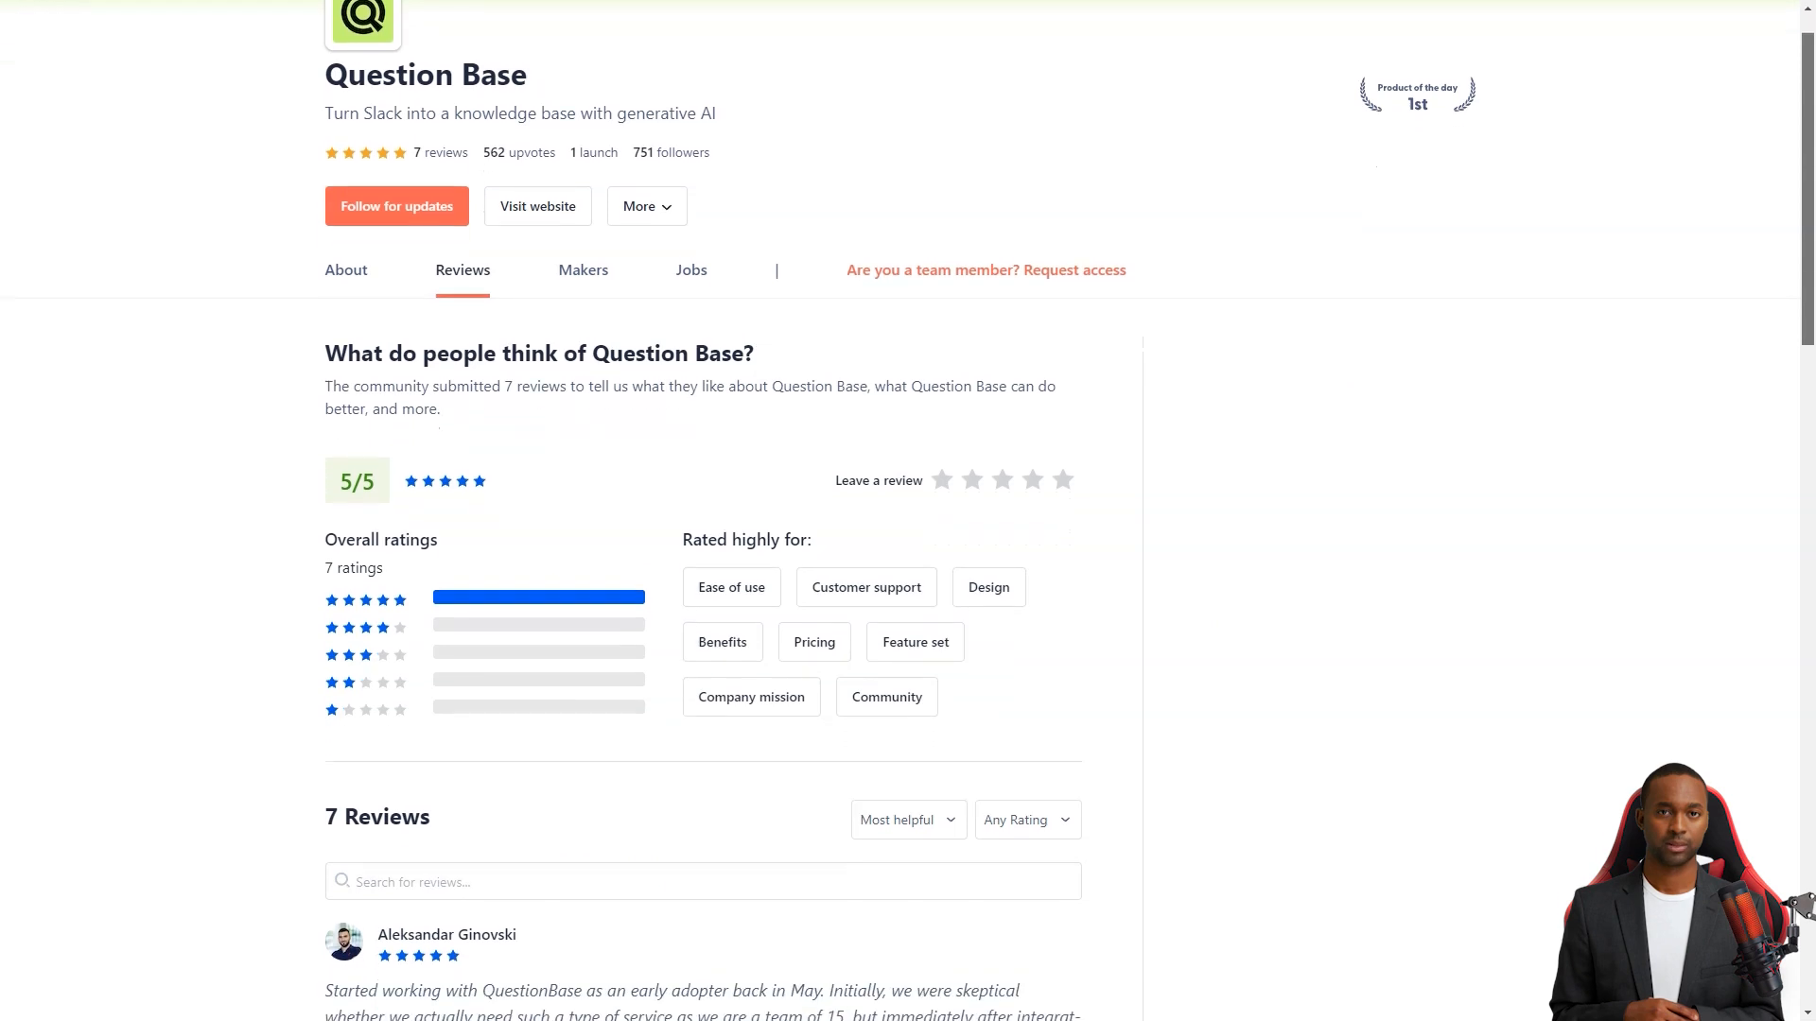
scroll(down, 3)
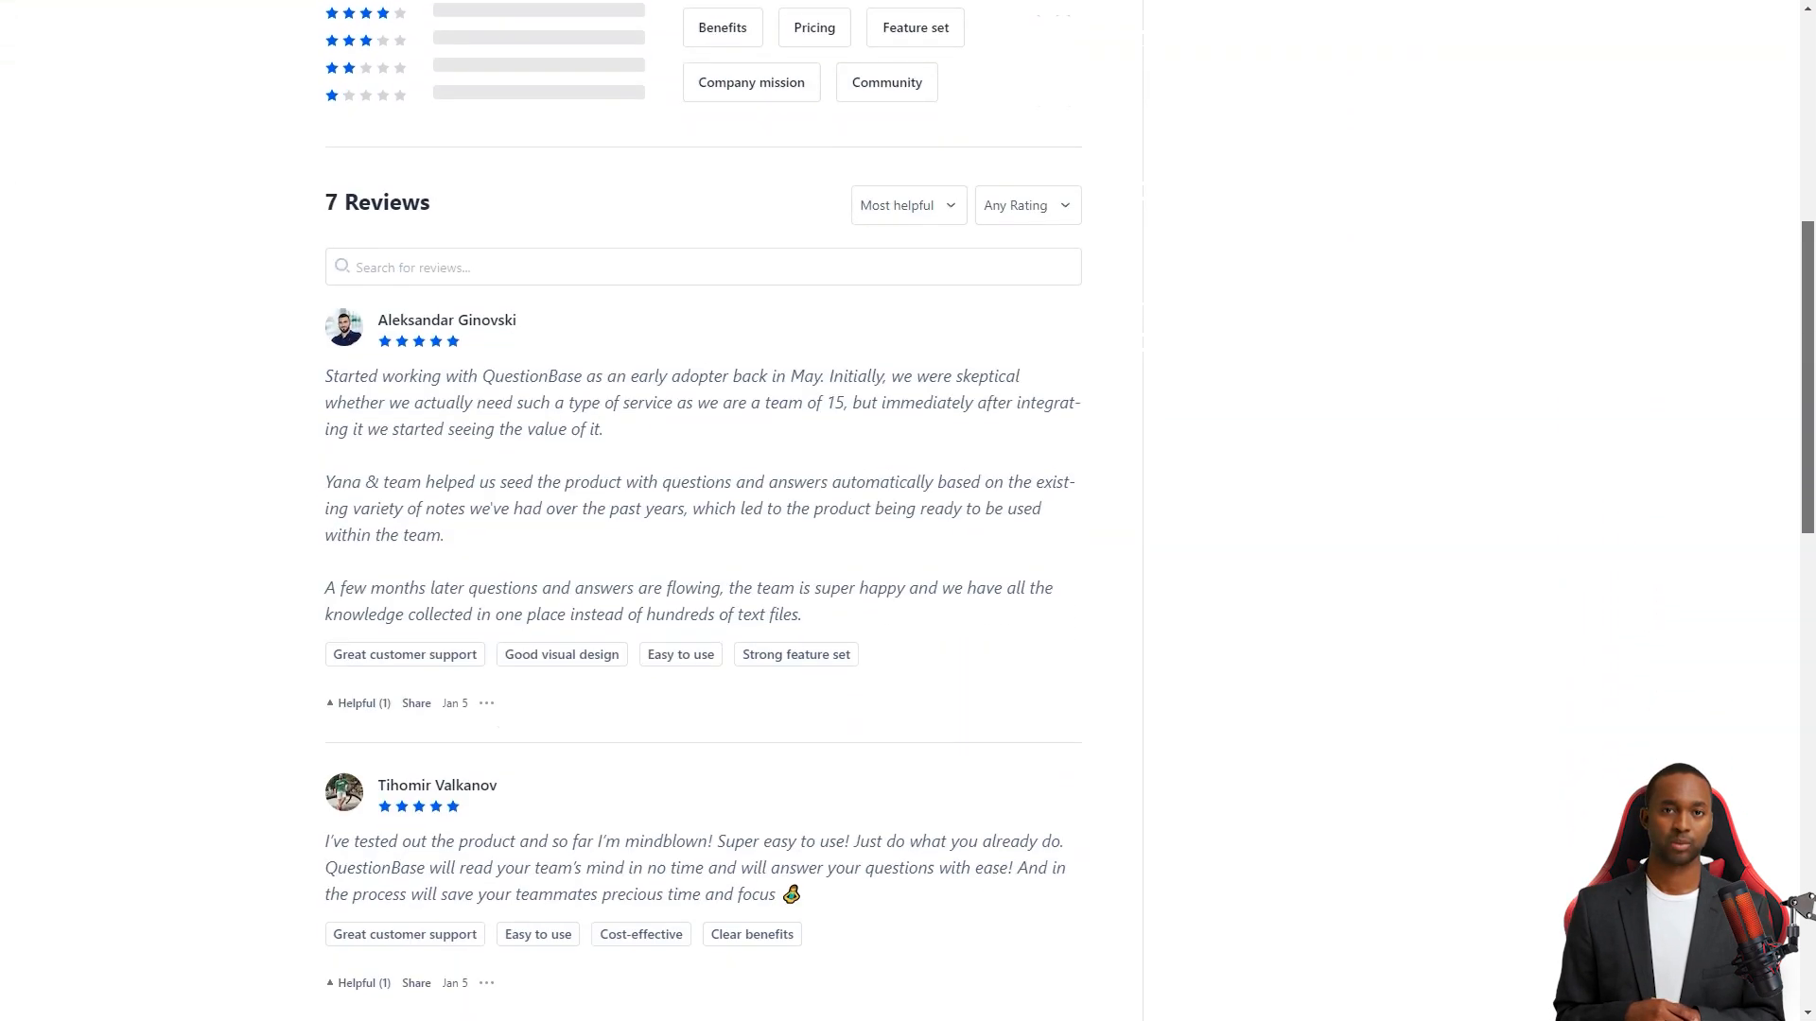
scroll(down, 3)
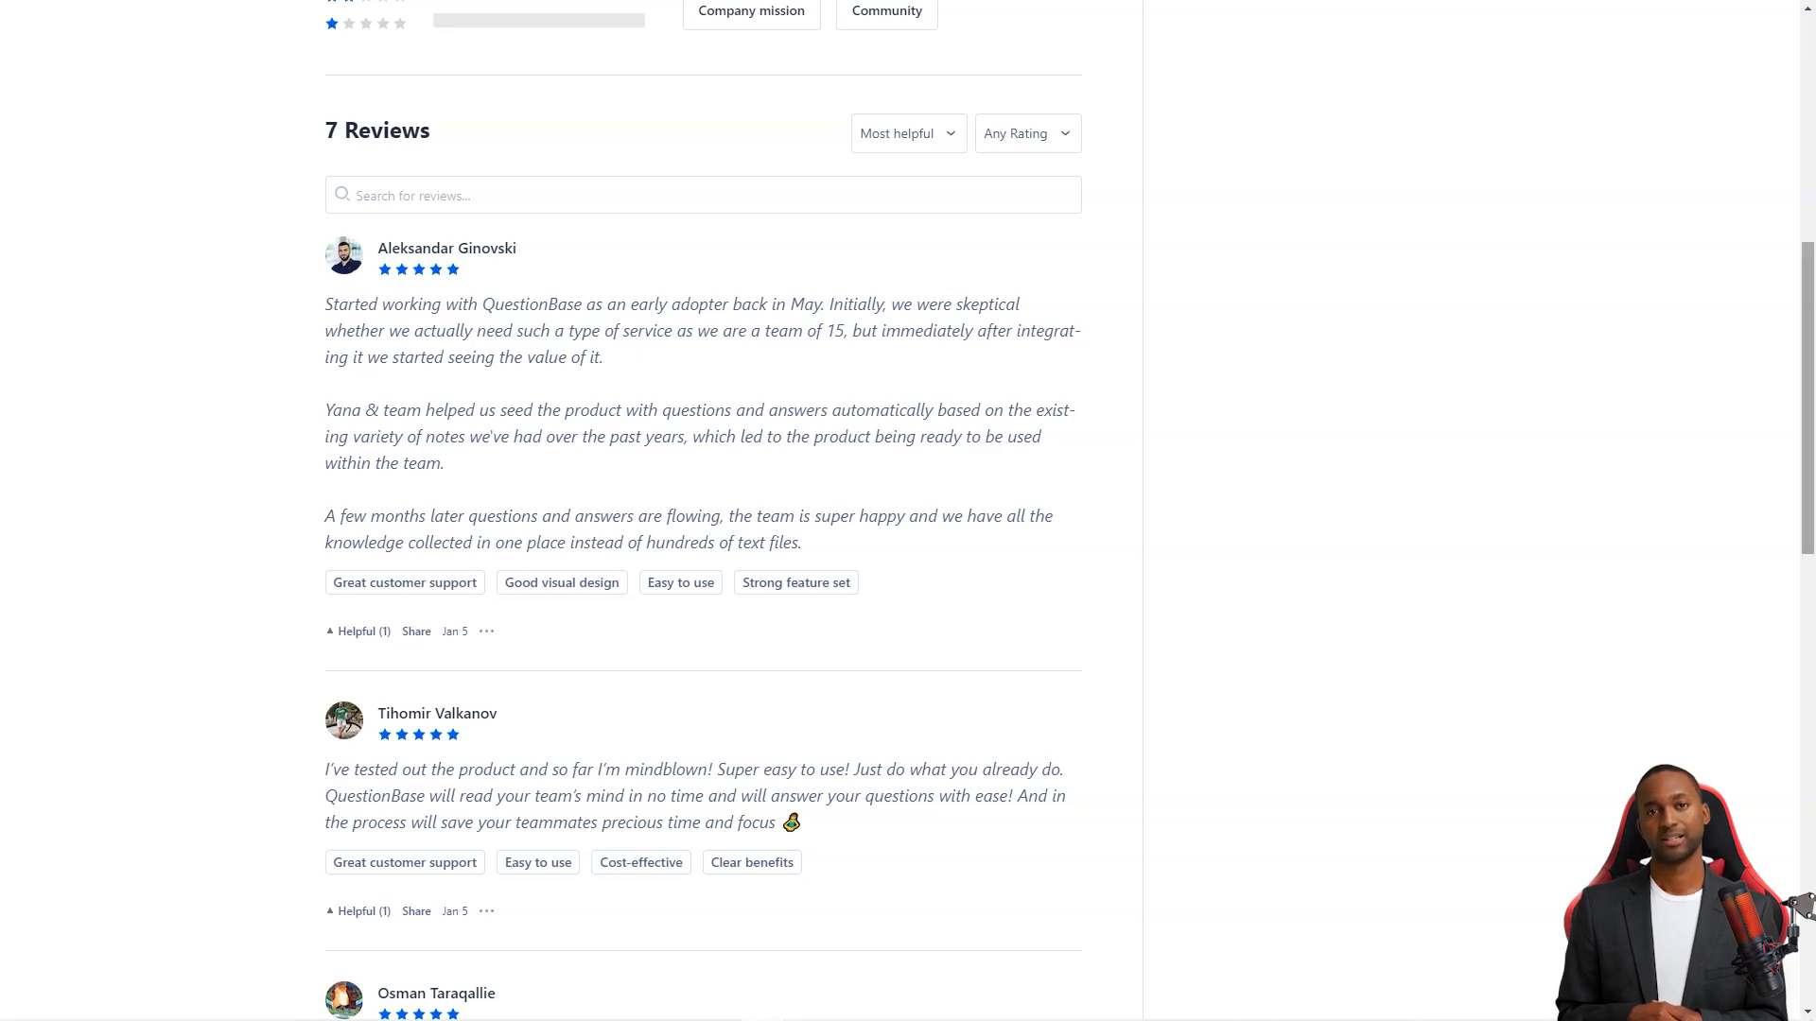
scroll(down, 3)
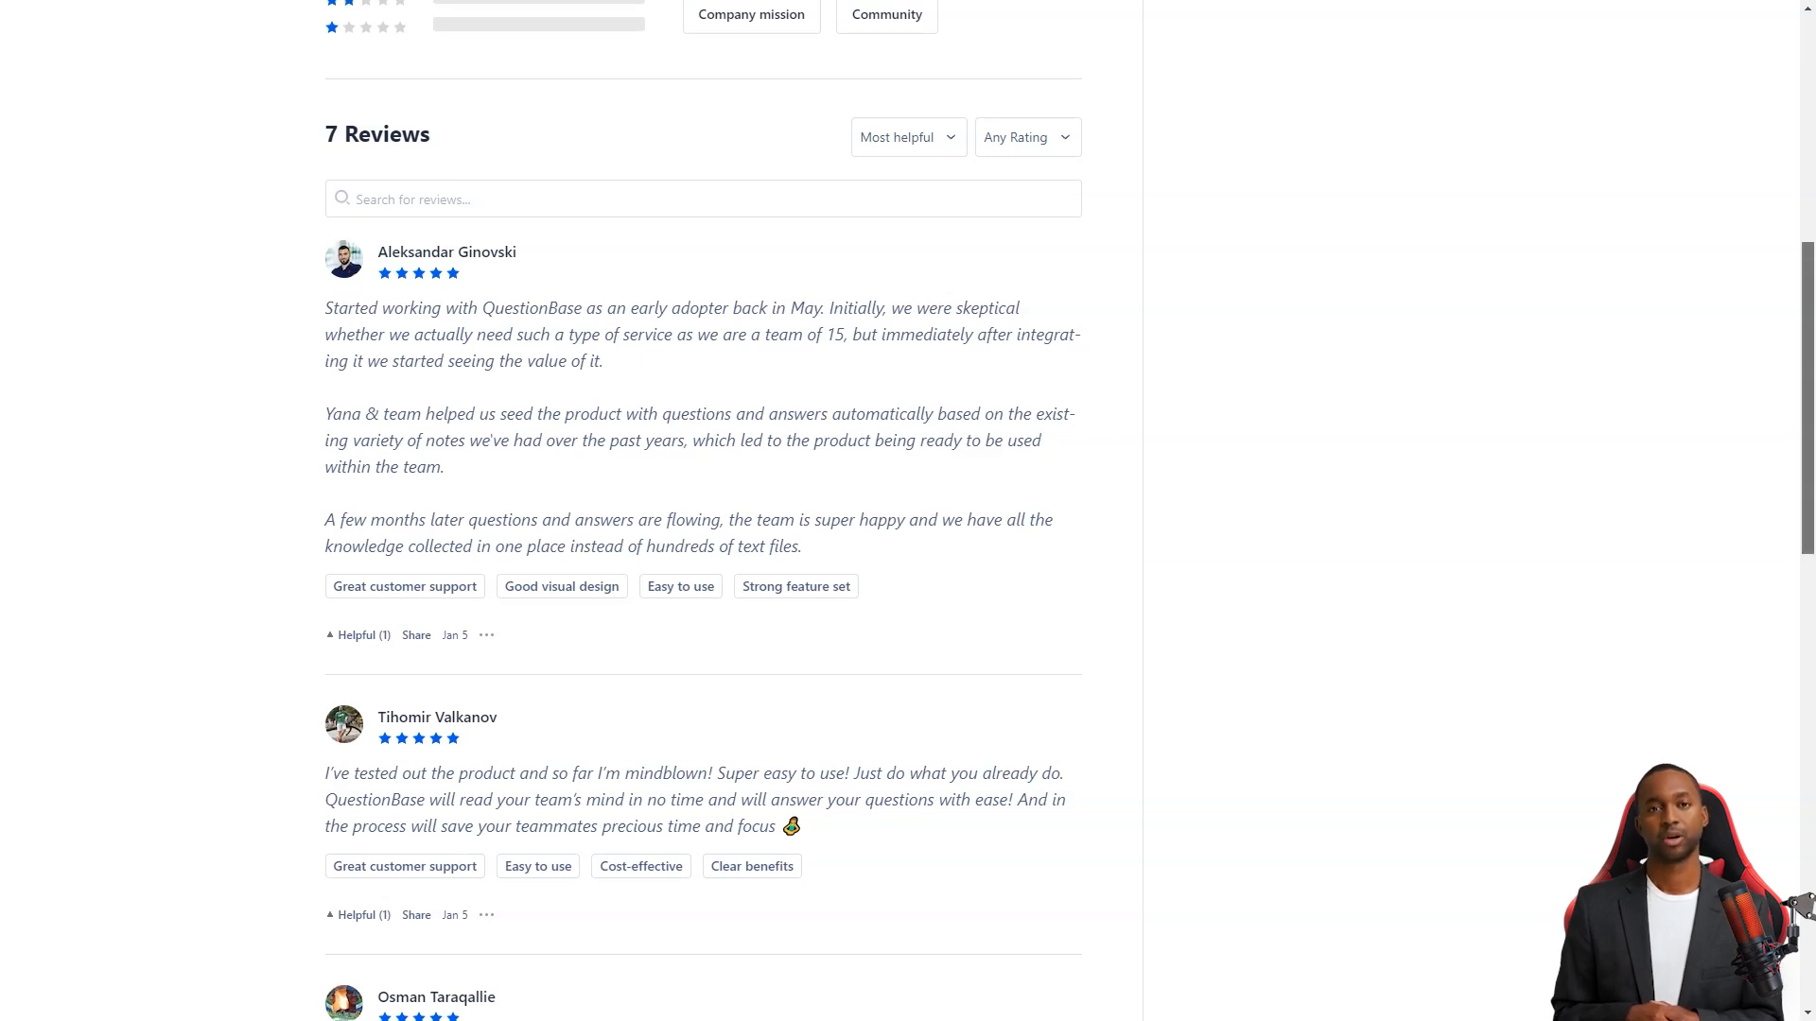
scroll(down, 3)
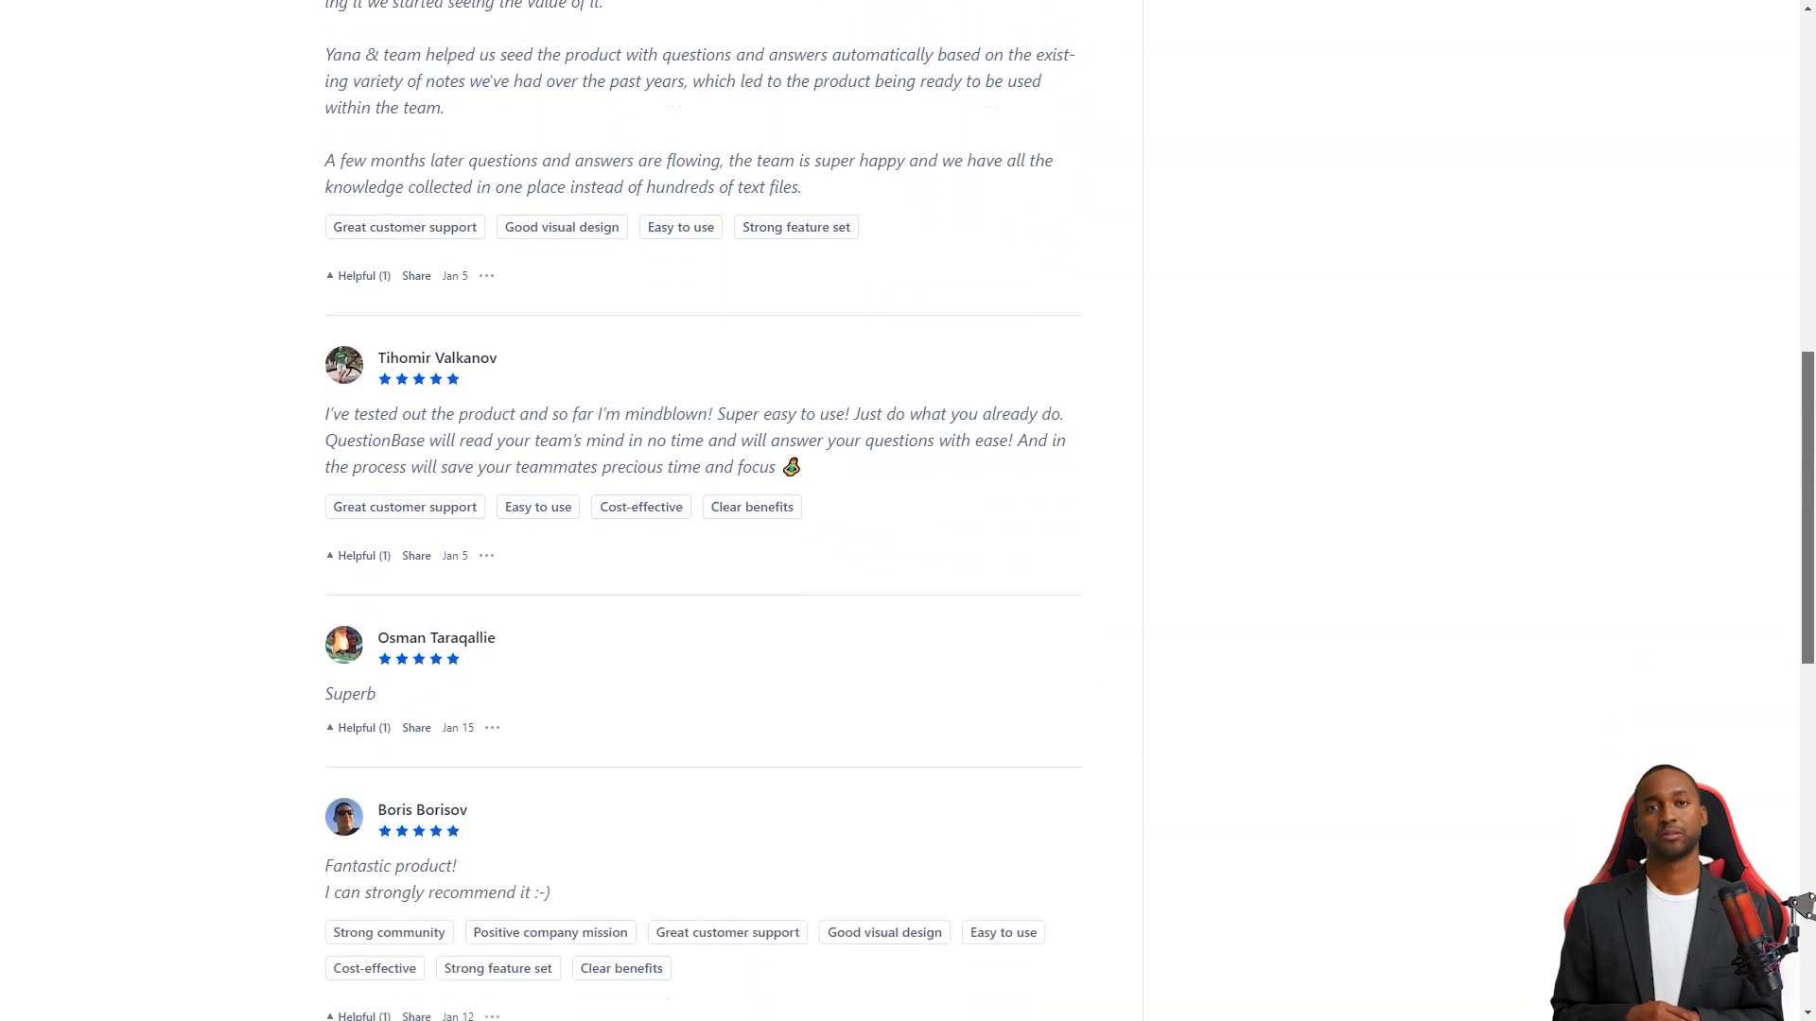
scroll(down, 3)
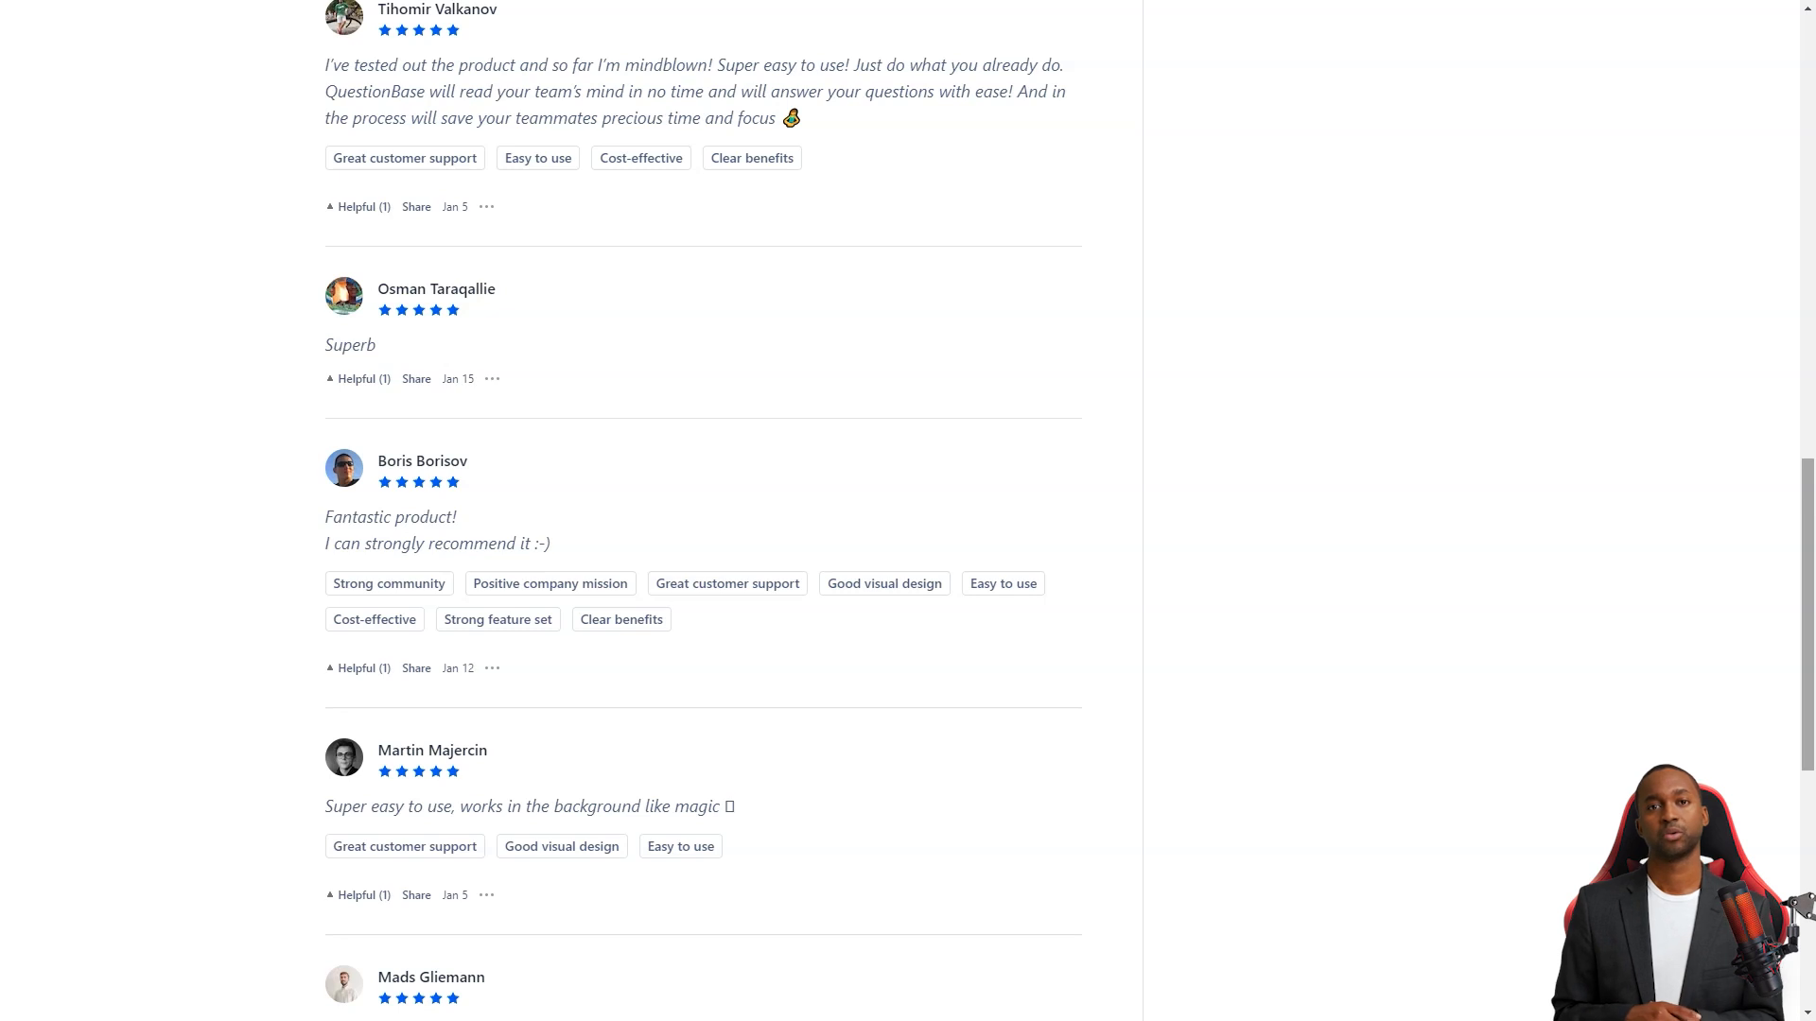
scroll(down, 3)
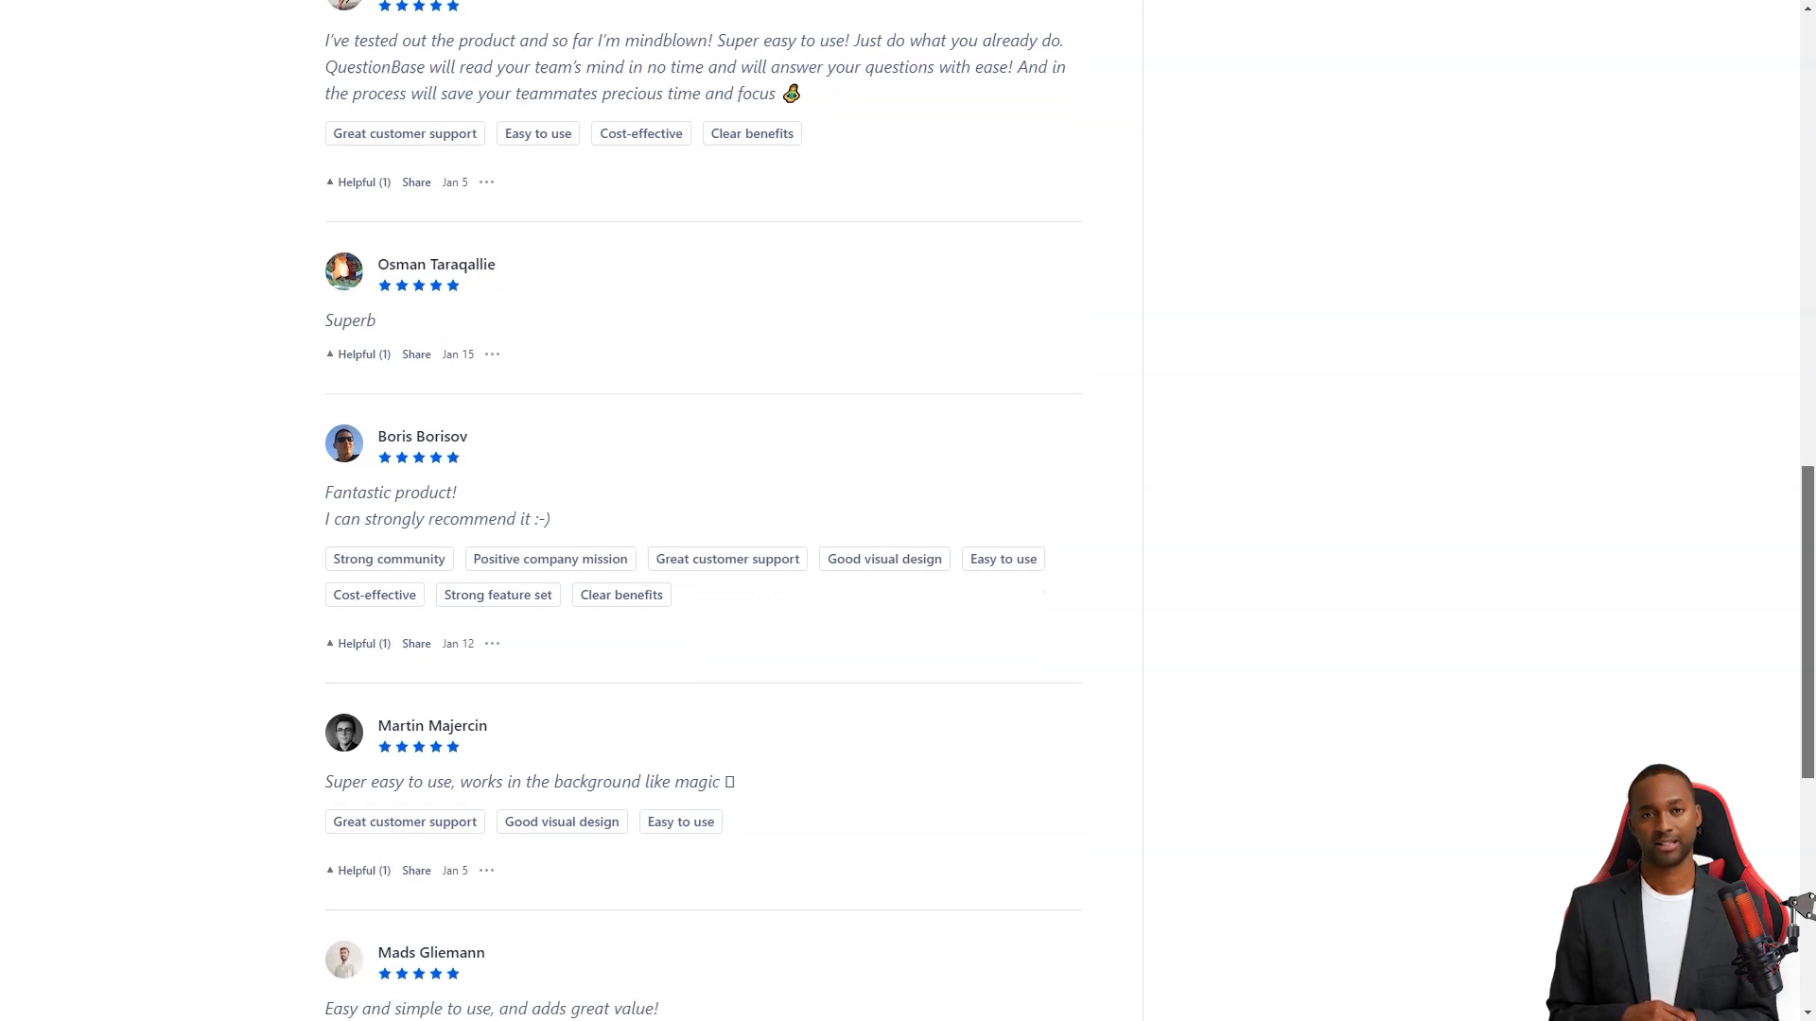
scroll(down, 3)
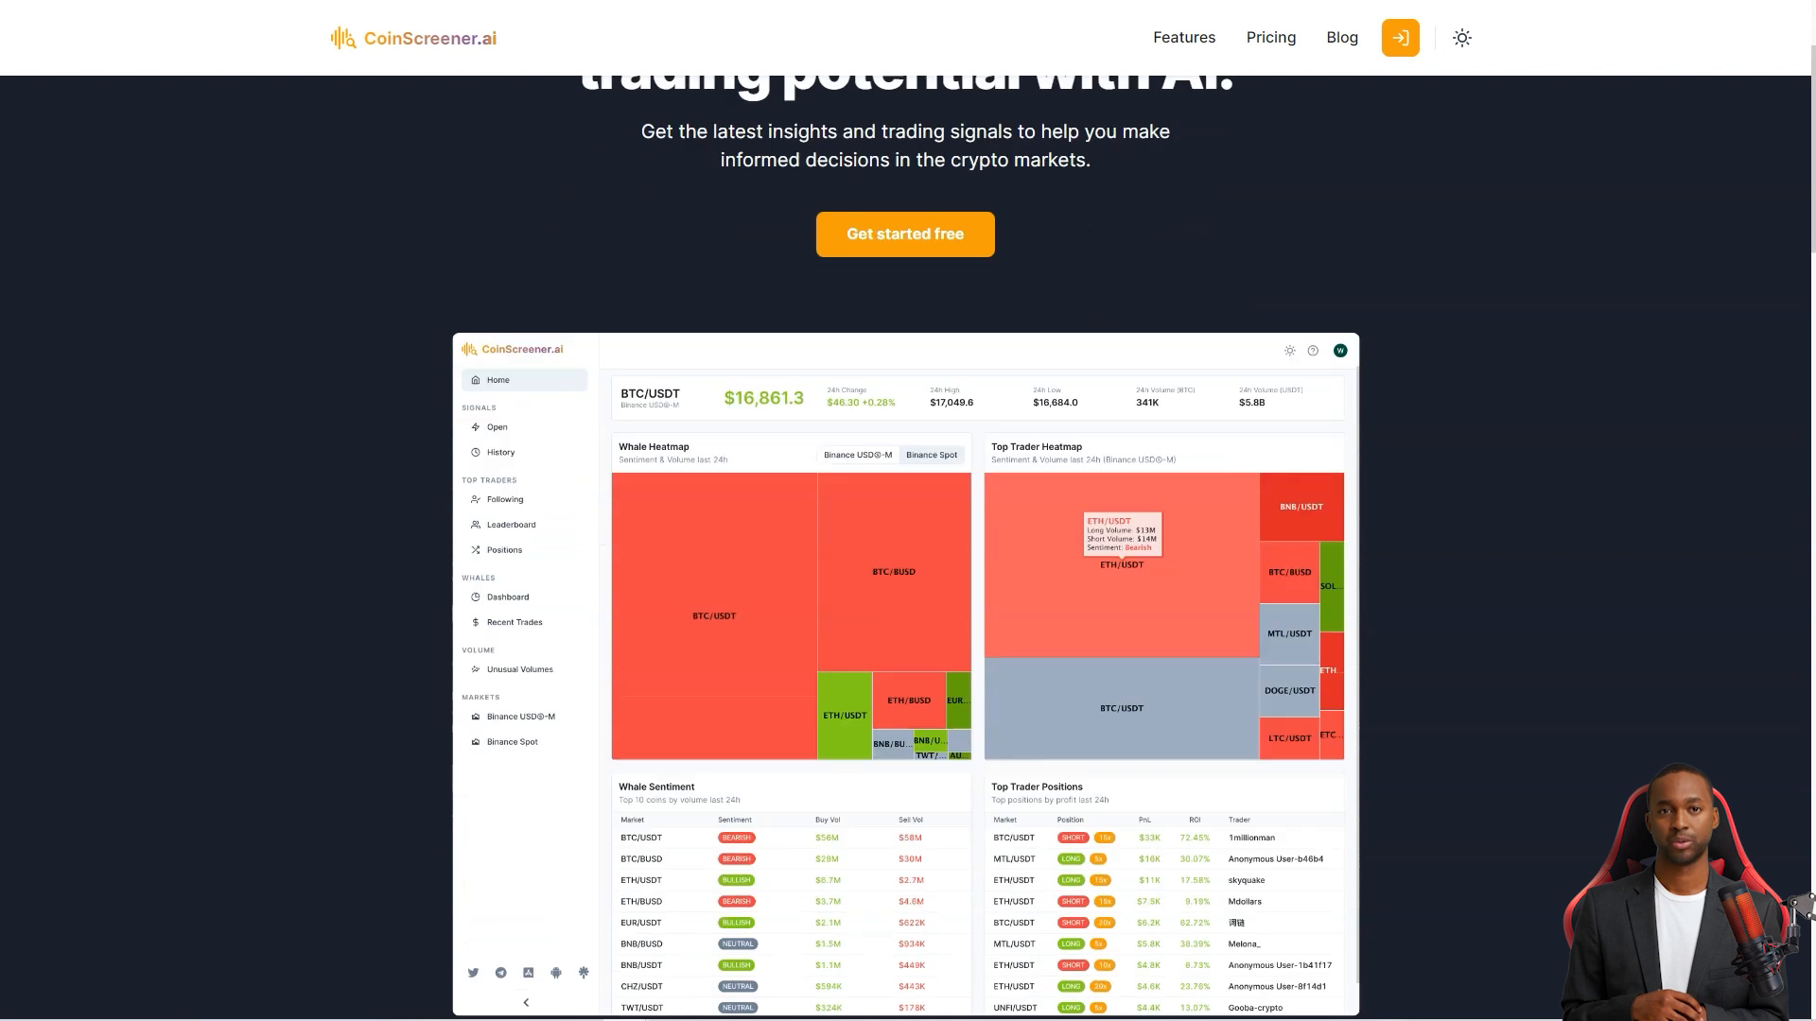
- Scroll through CoinScreener's AI trading, pro-trader copying, whale tracking and alert sections
scroll(down, 3)
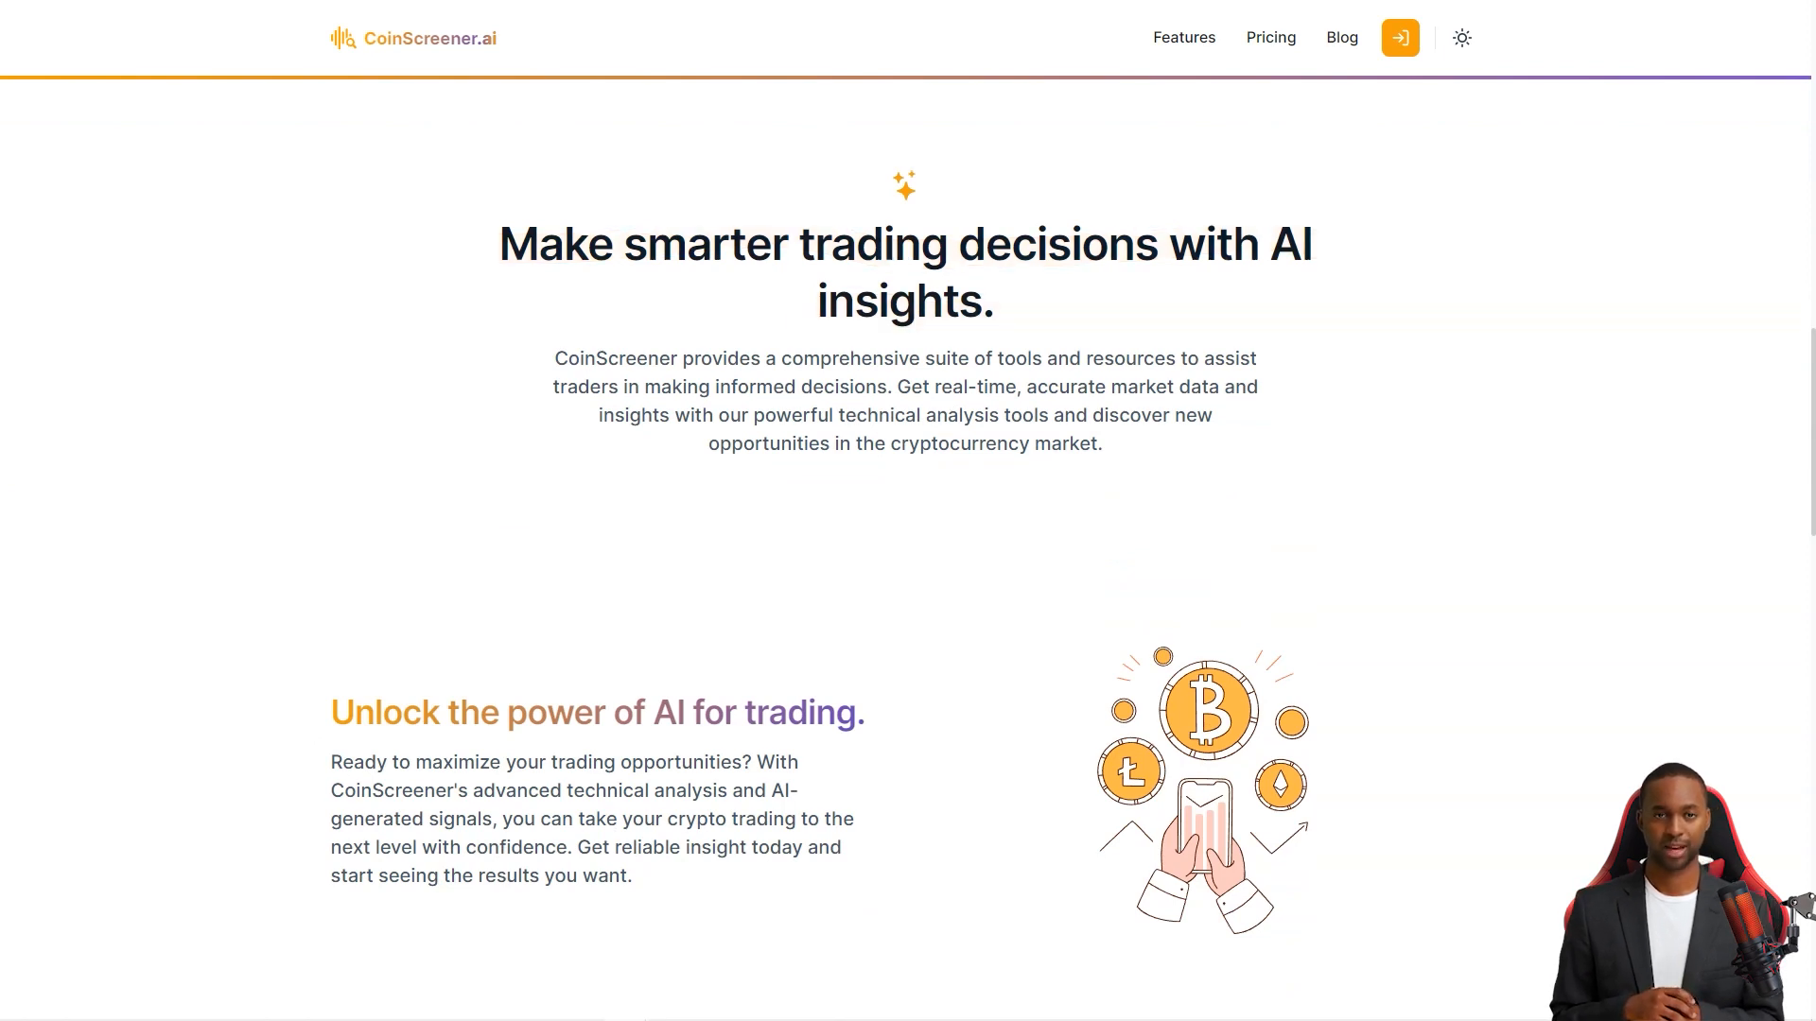
scroll(down, 3)
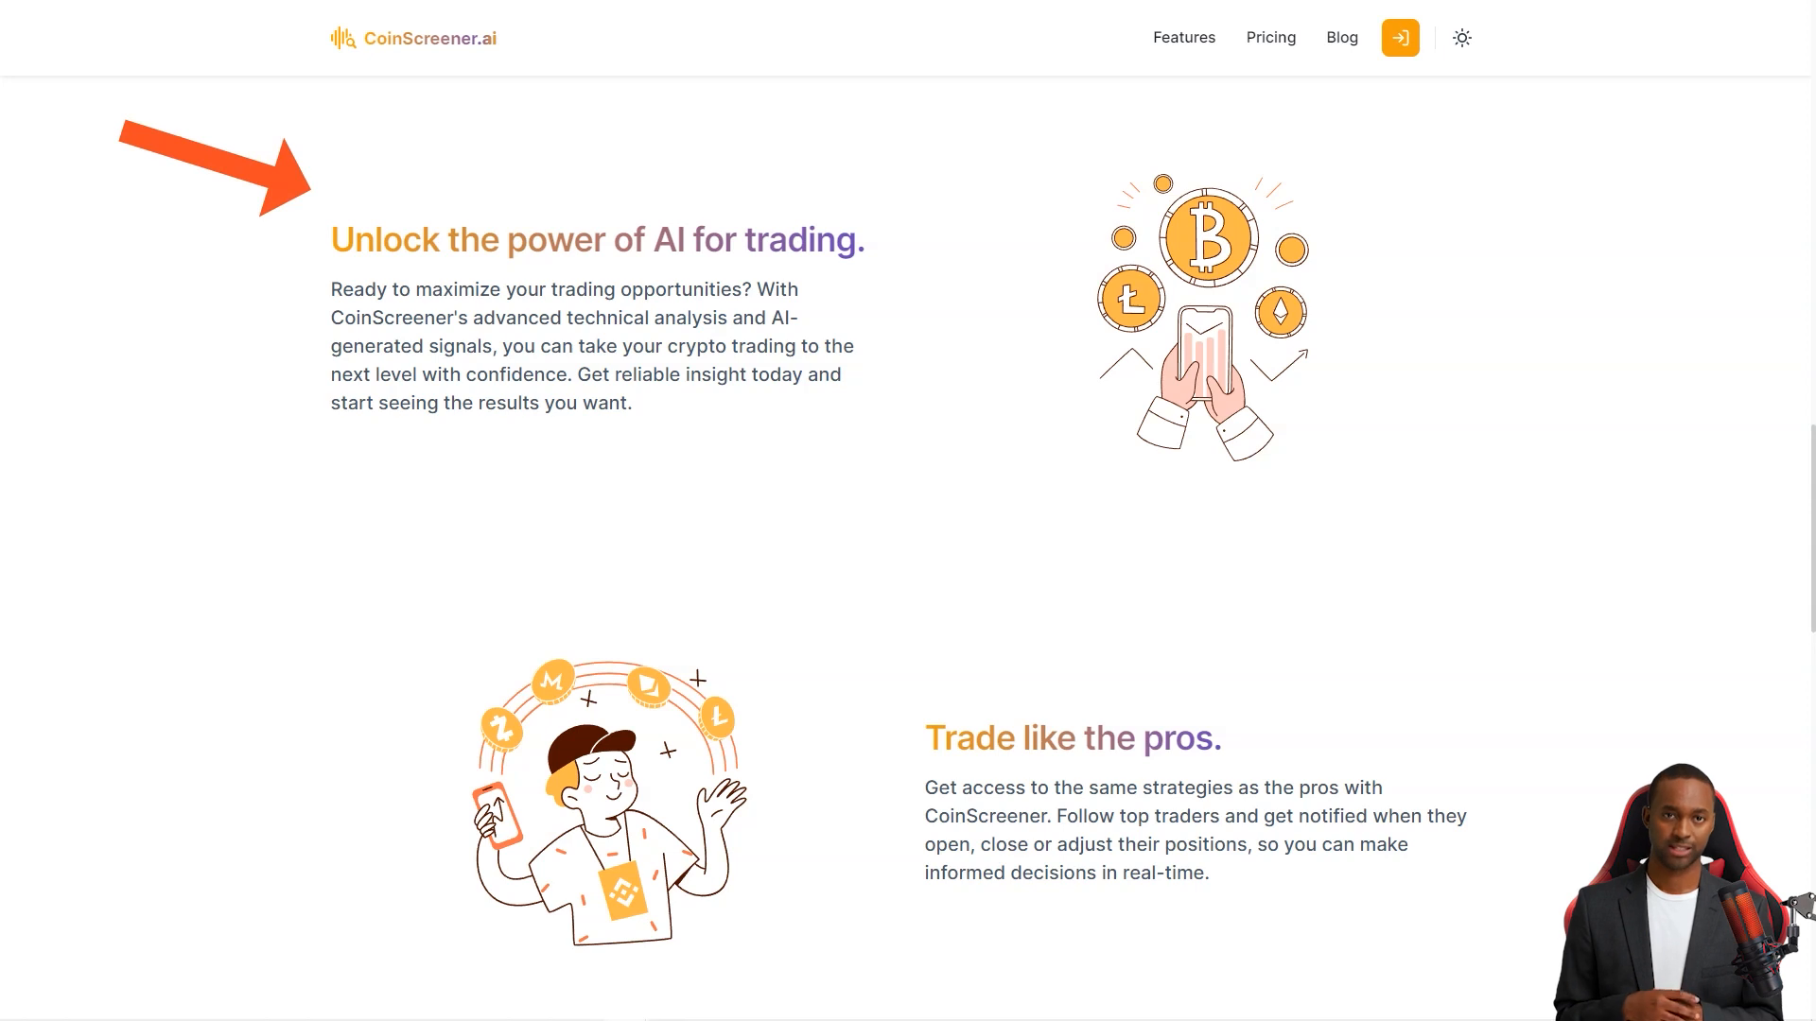
drag(568, 374, 845, 374)
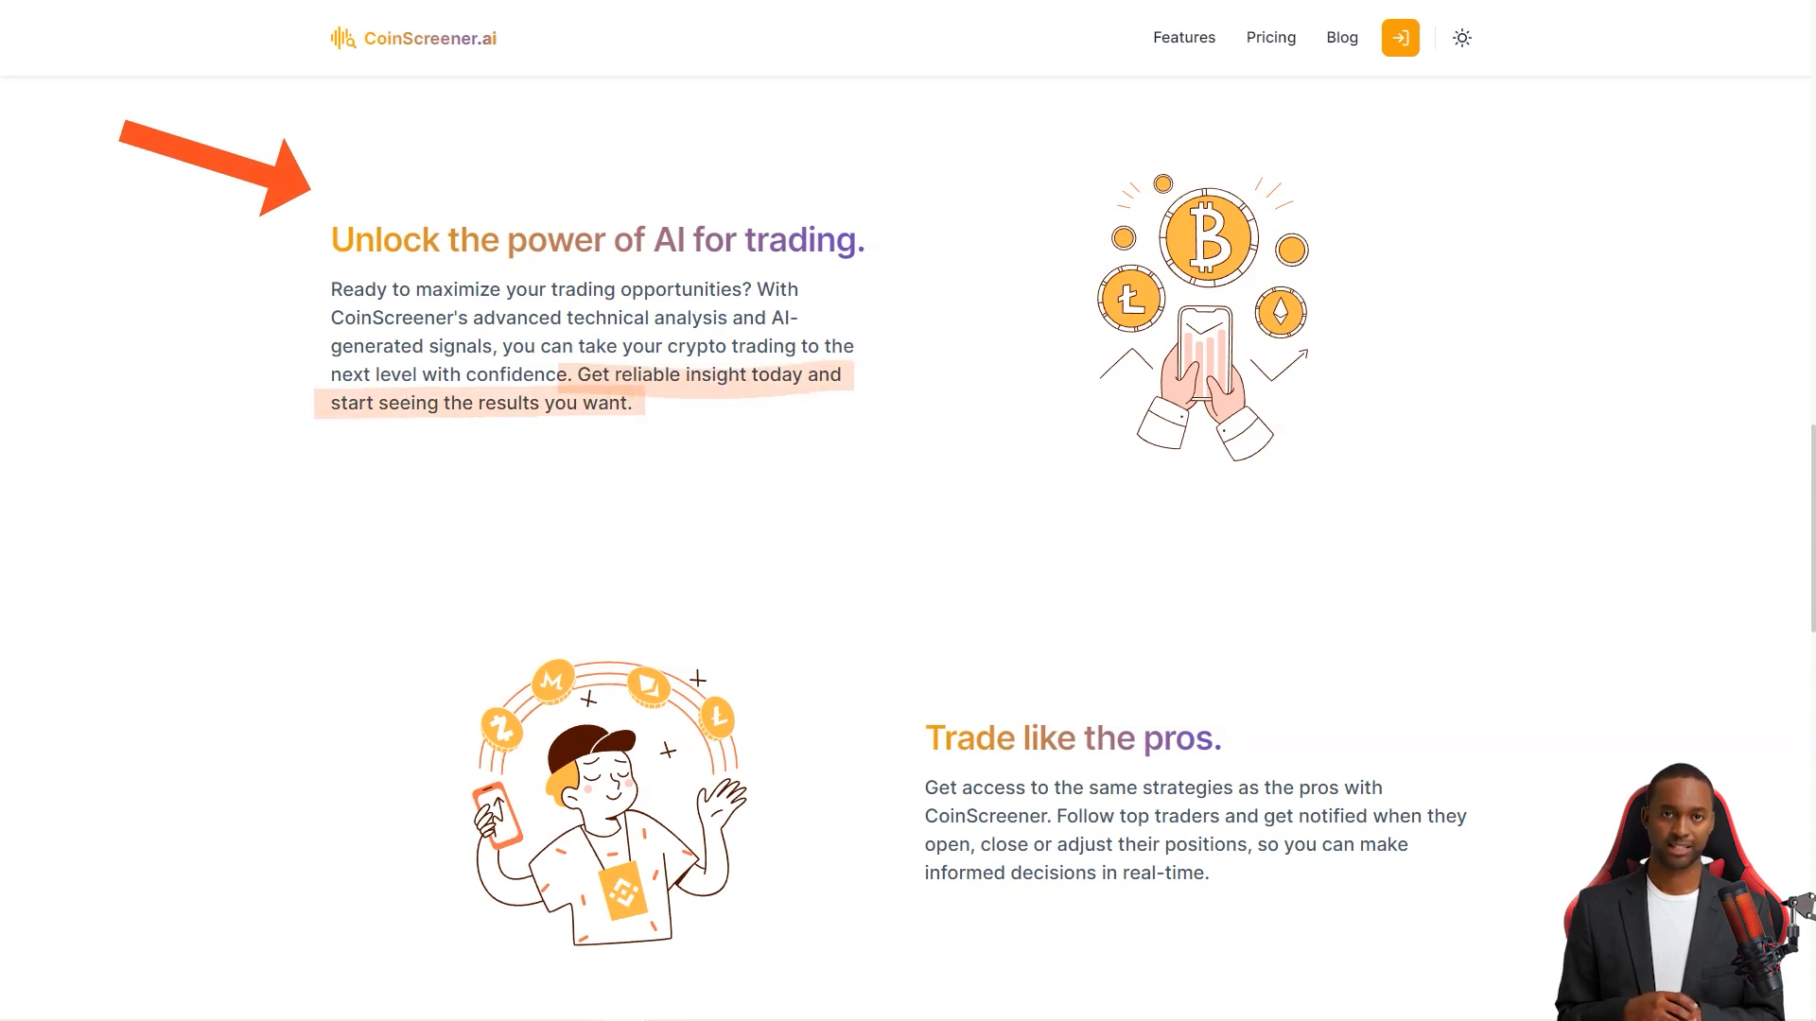
scroll(down, 3)
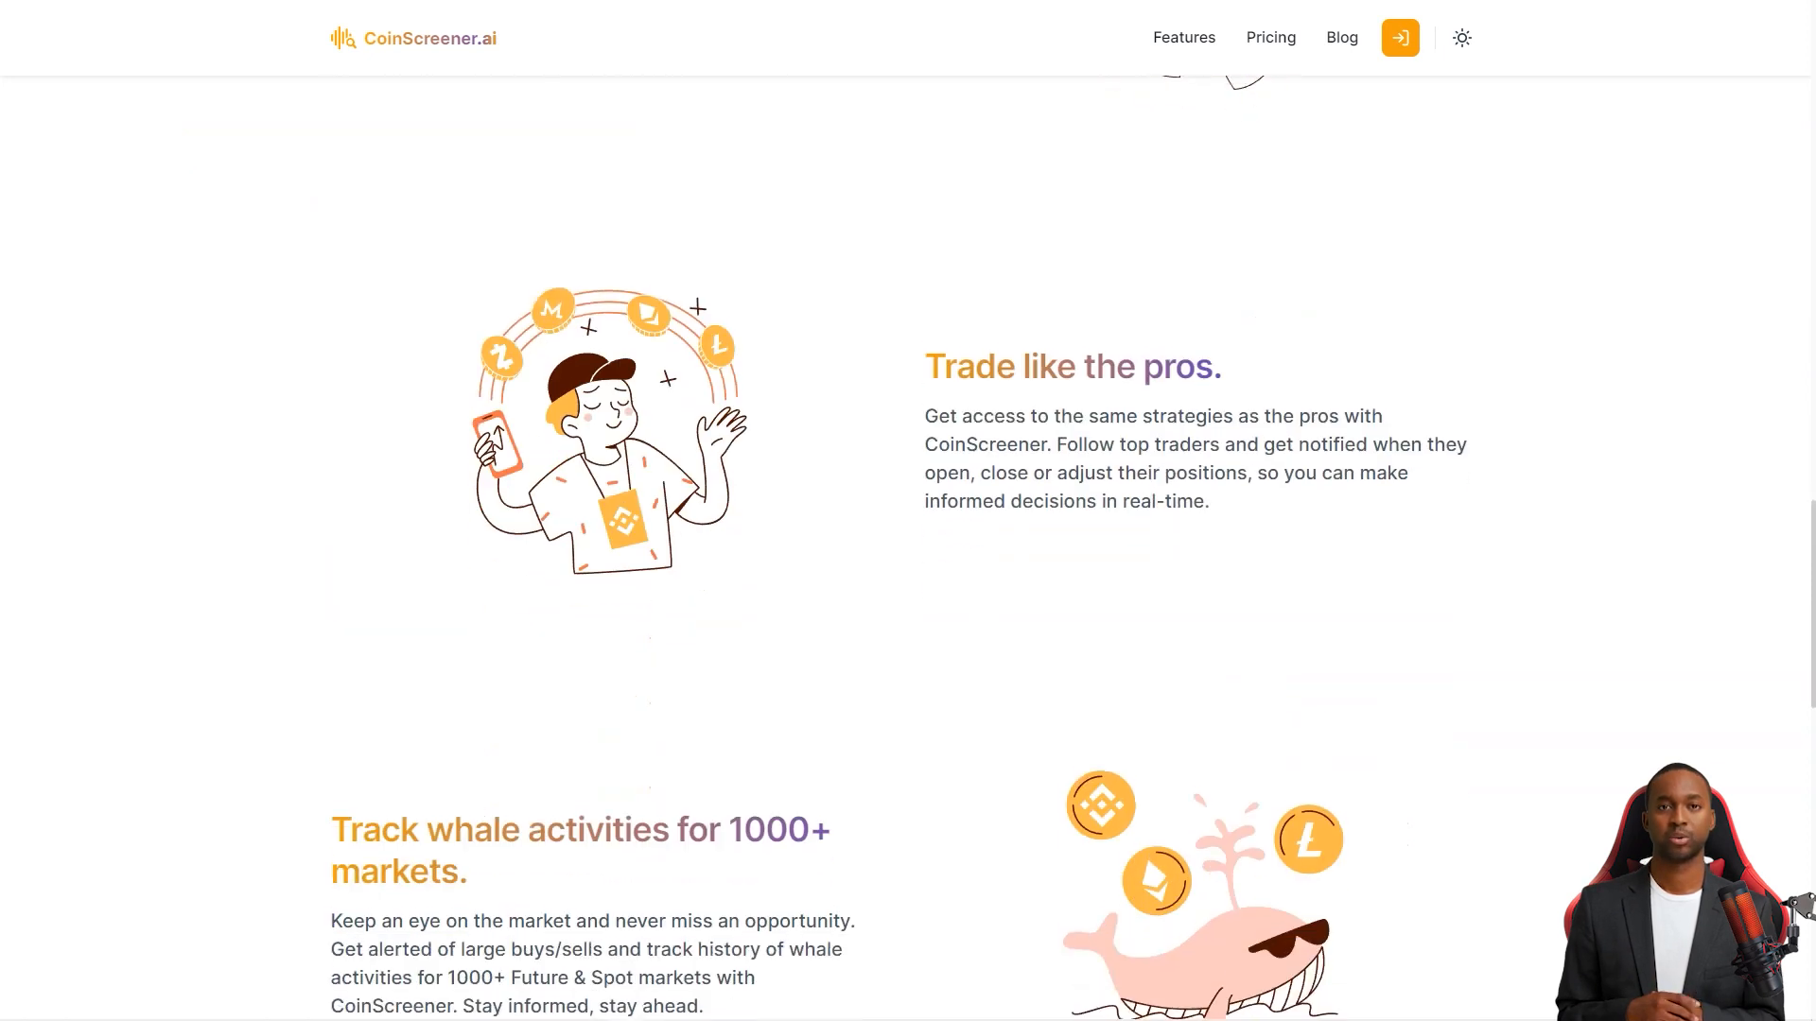
scroll(down, 3)
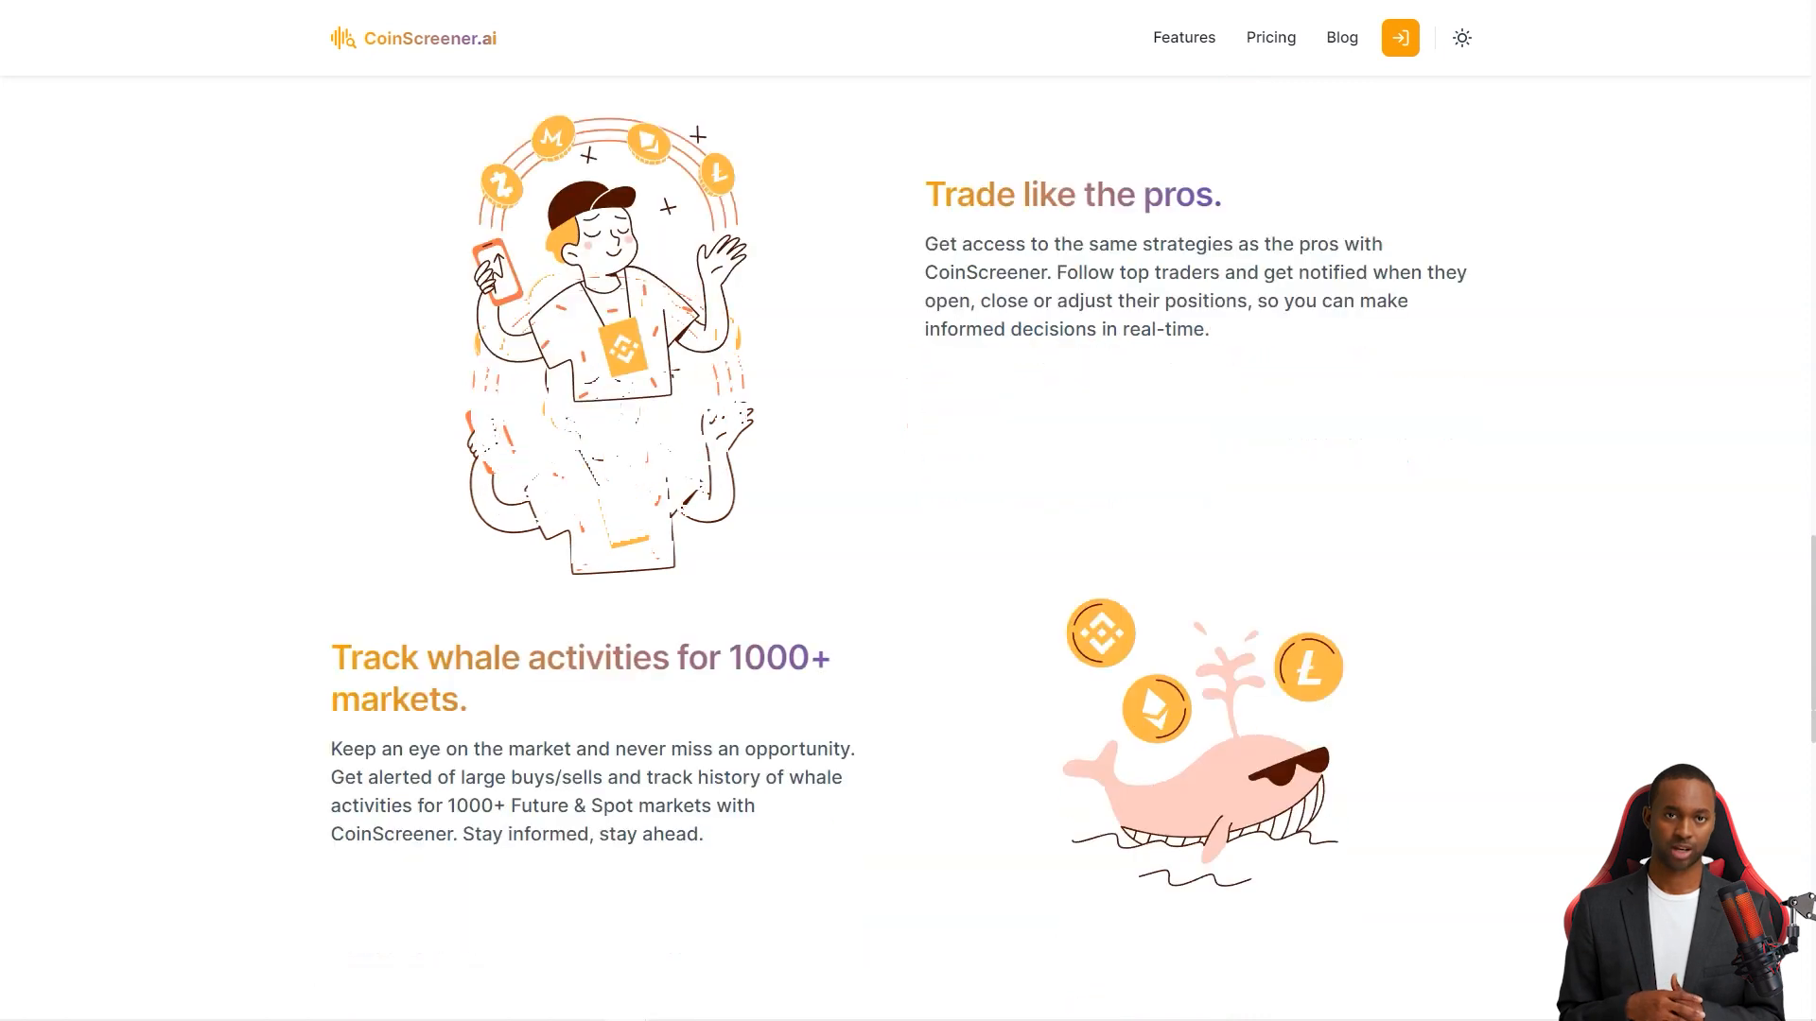
scroll(down, 3)
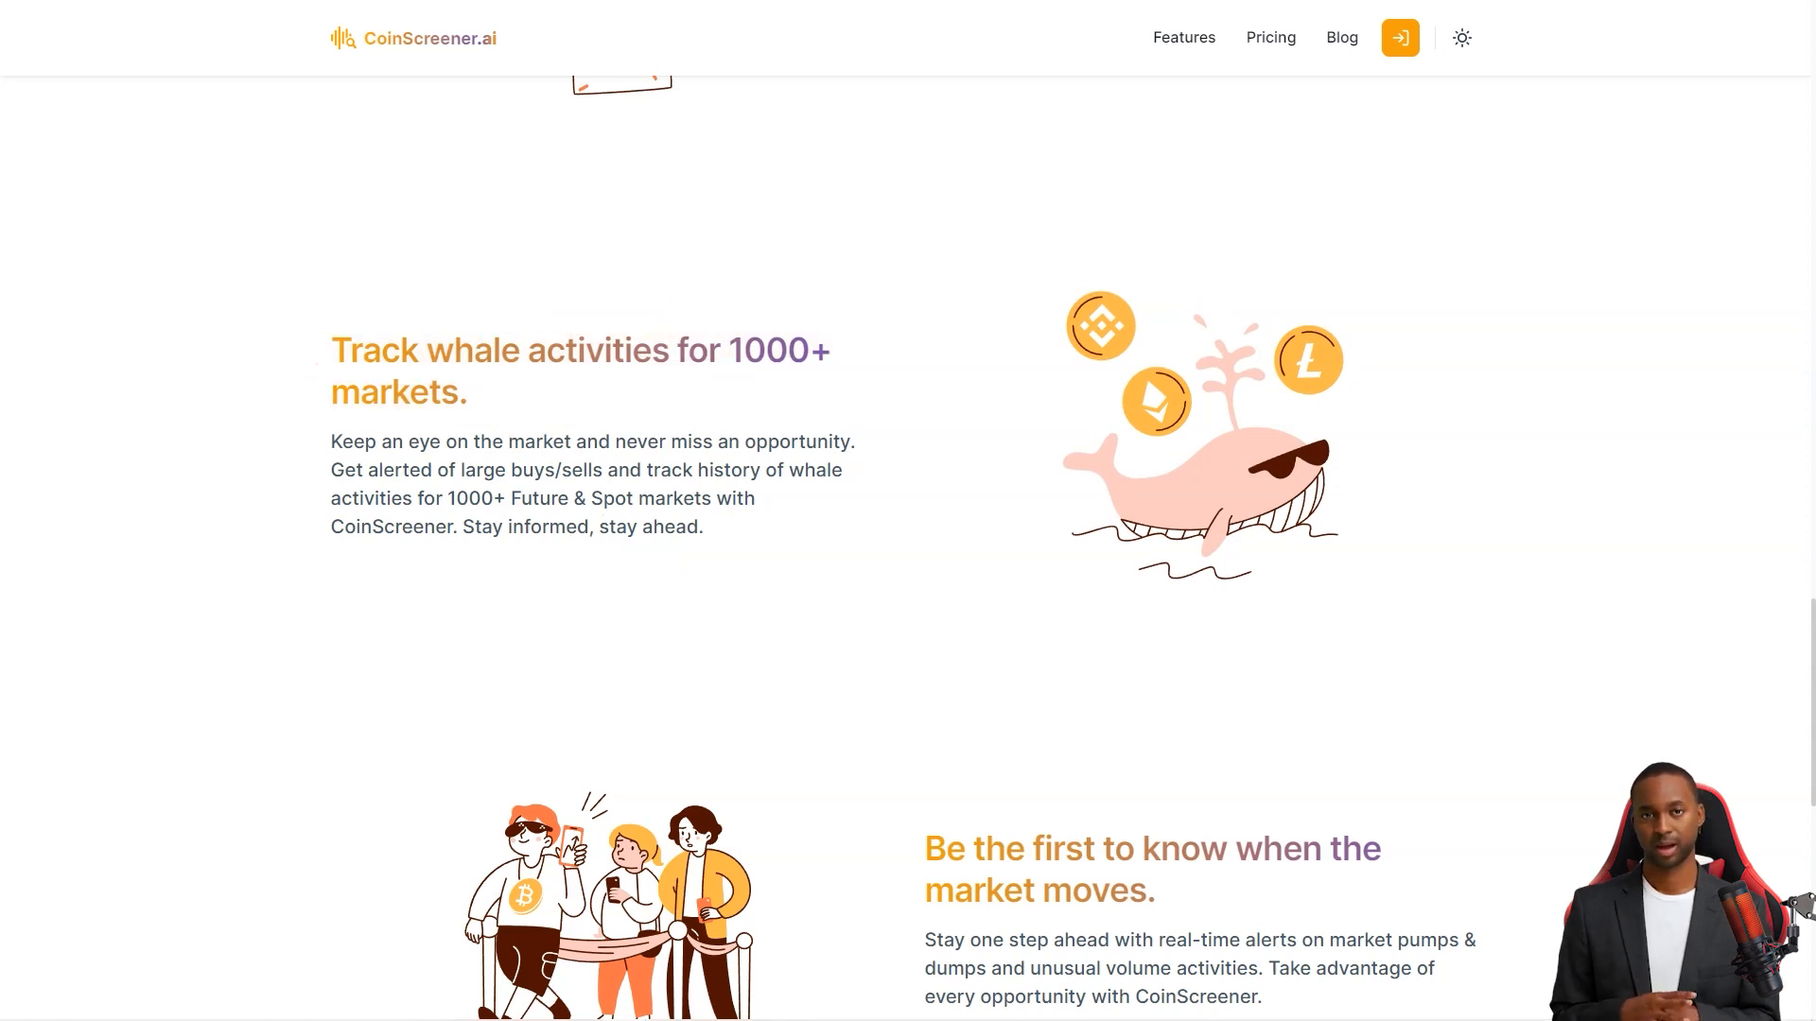
scroll(down, 3)
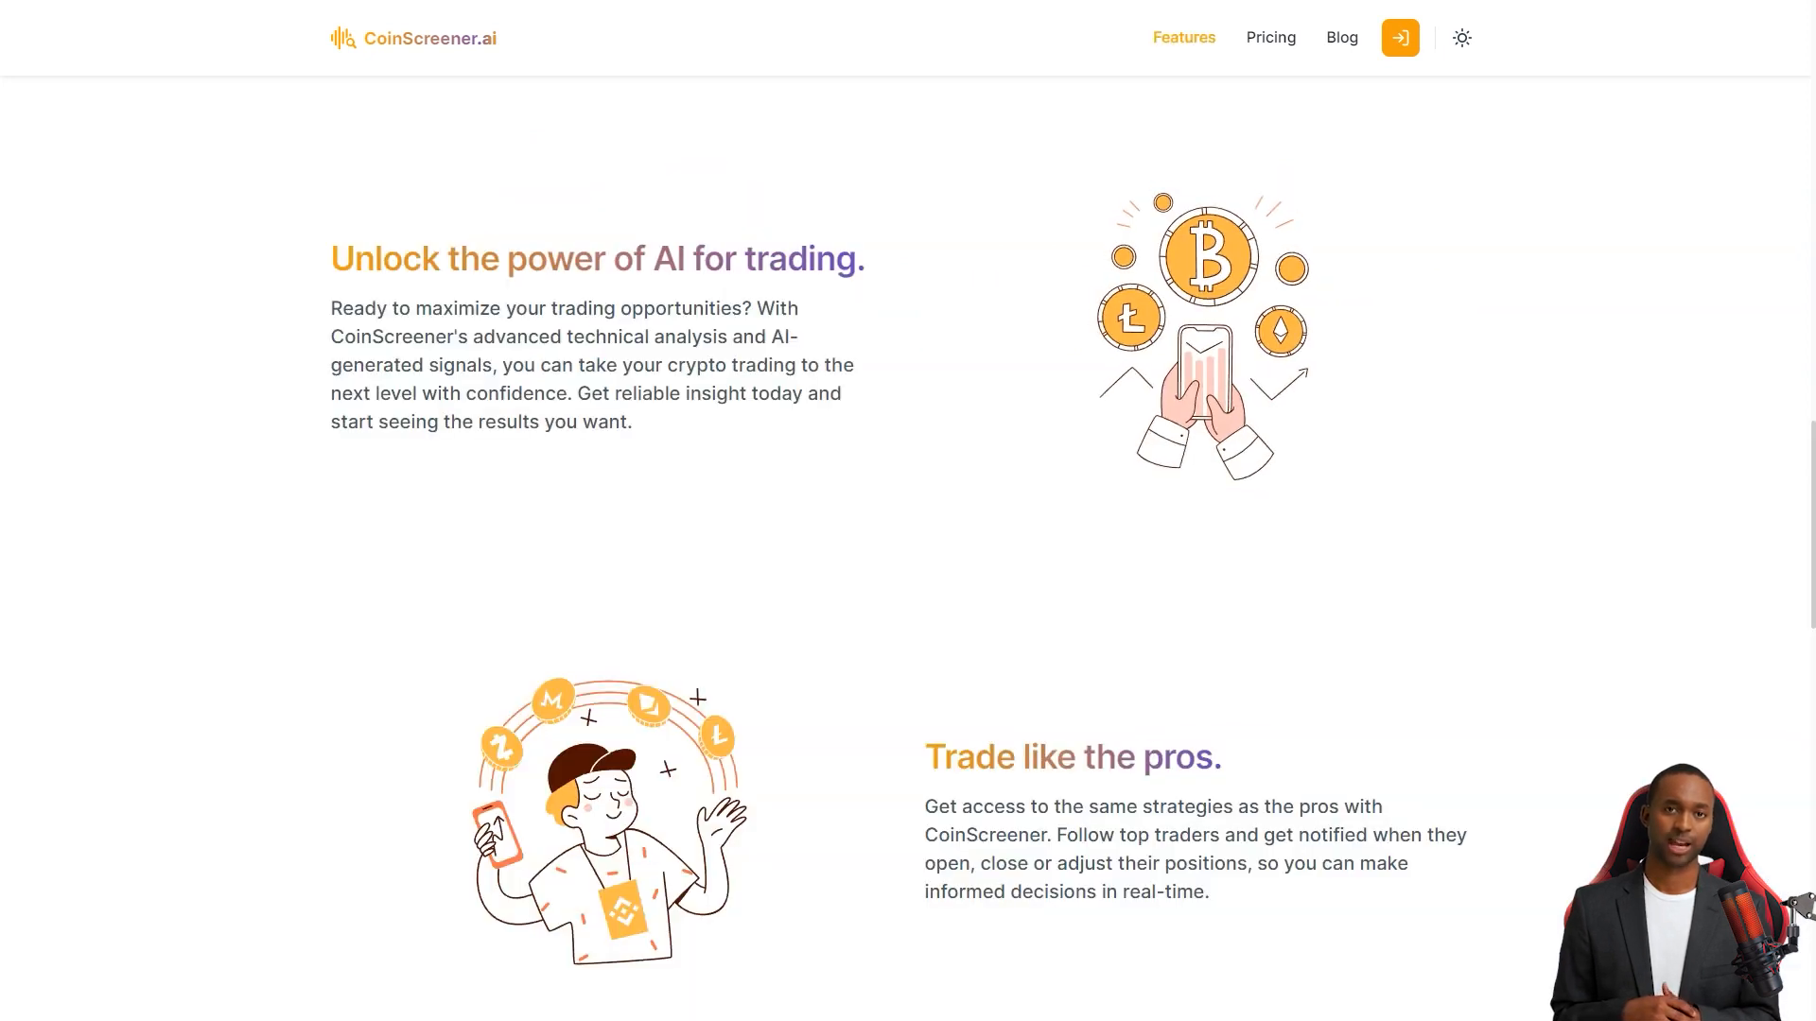
- Show CoinScreener.ai pricing comparing the free Basic and $8.25/month Pro plans
click(1269, 37)
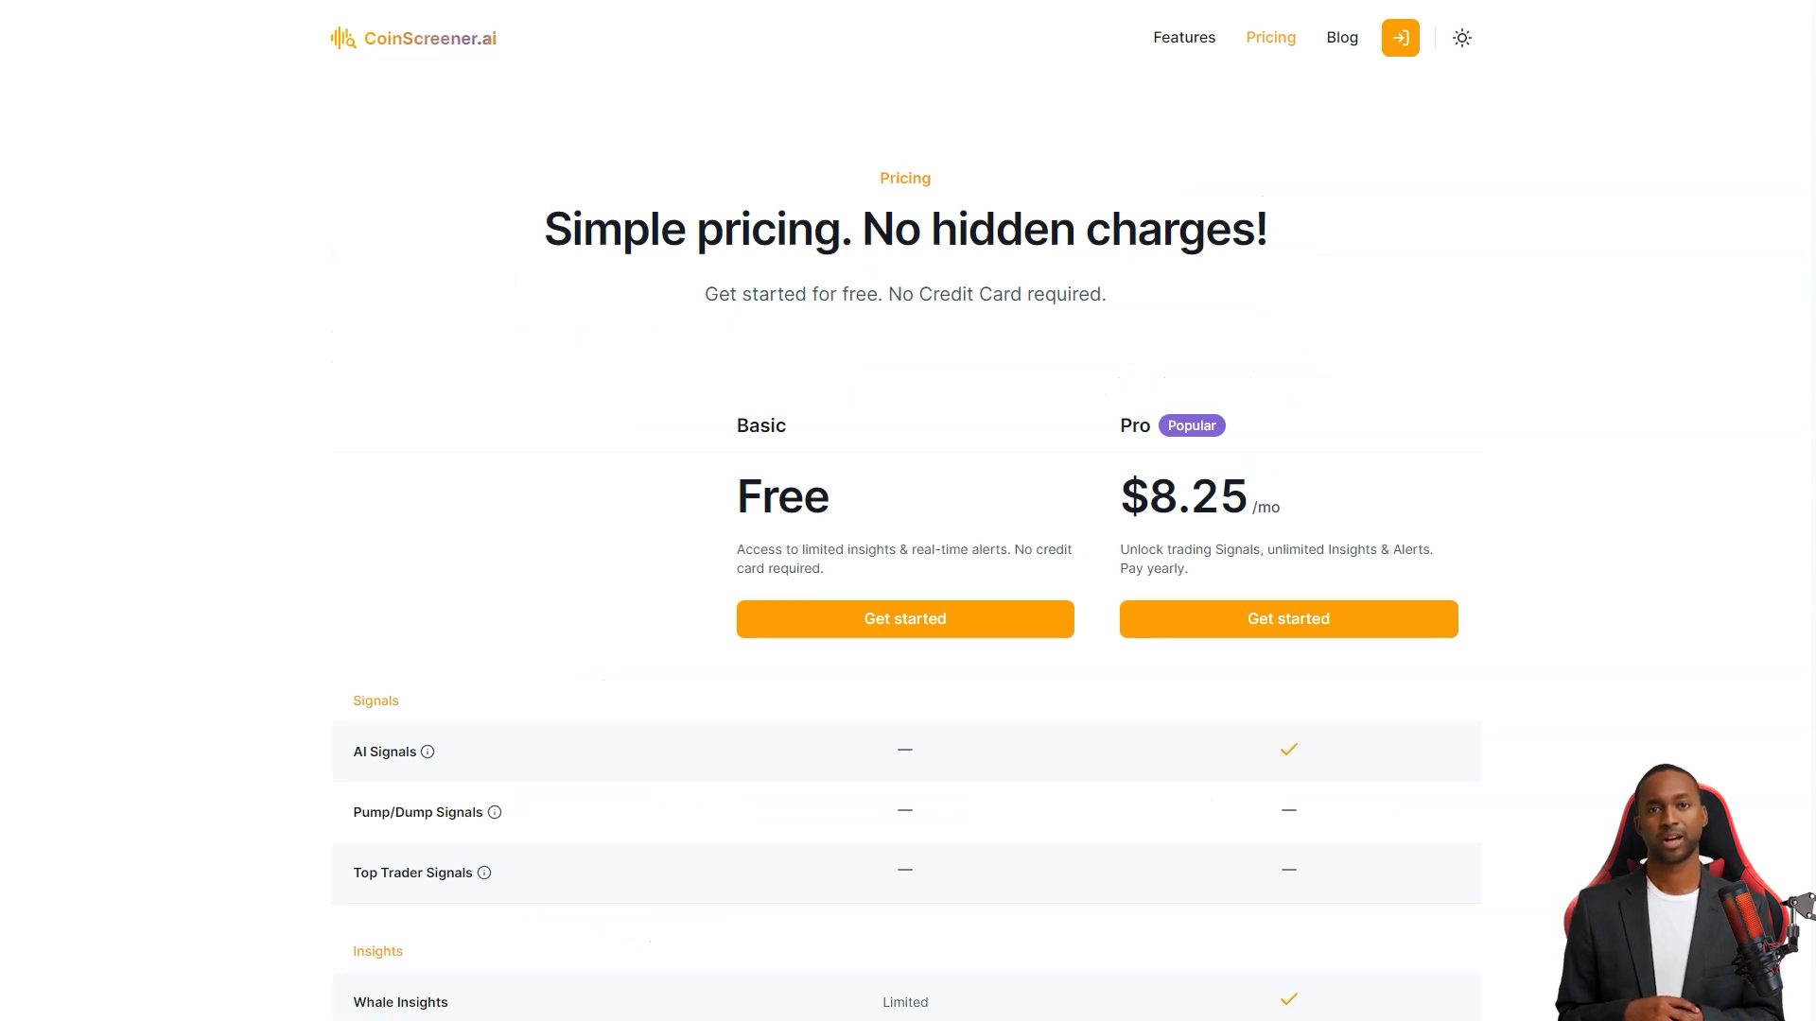
scroll(down, 3)
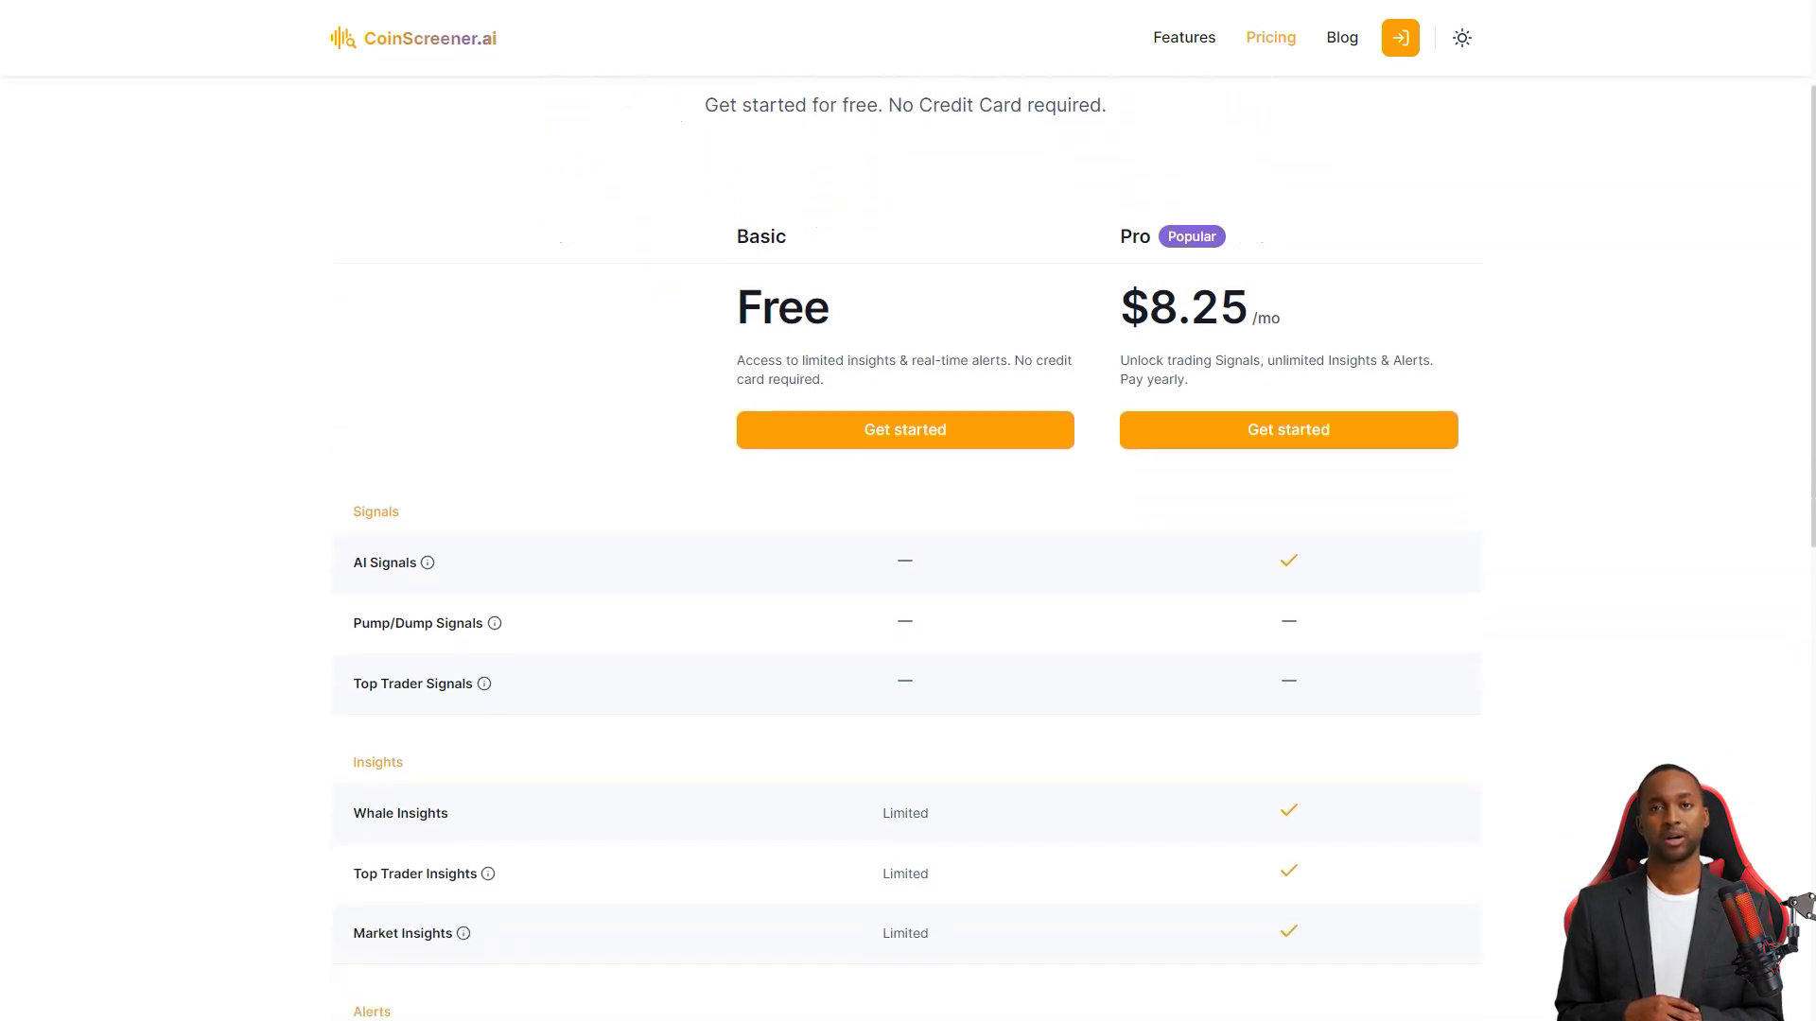
scroll(down, 3)
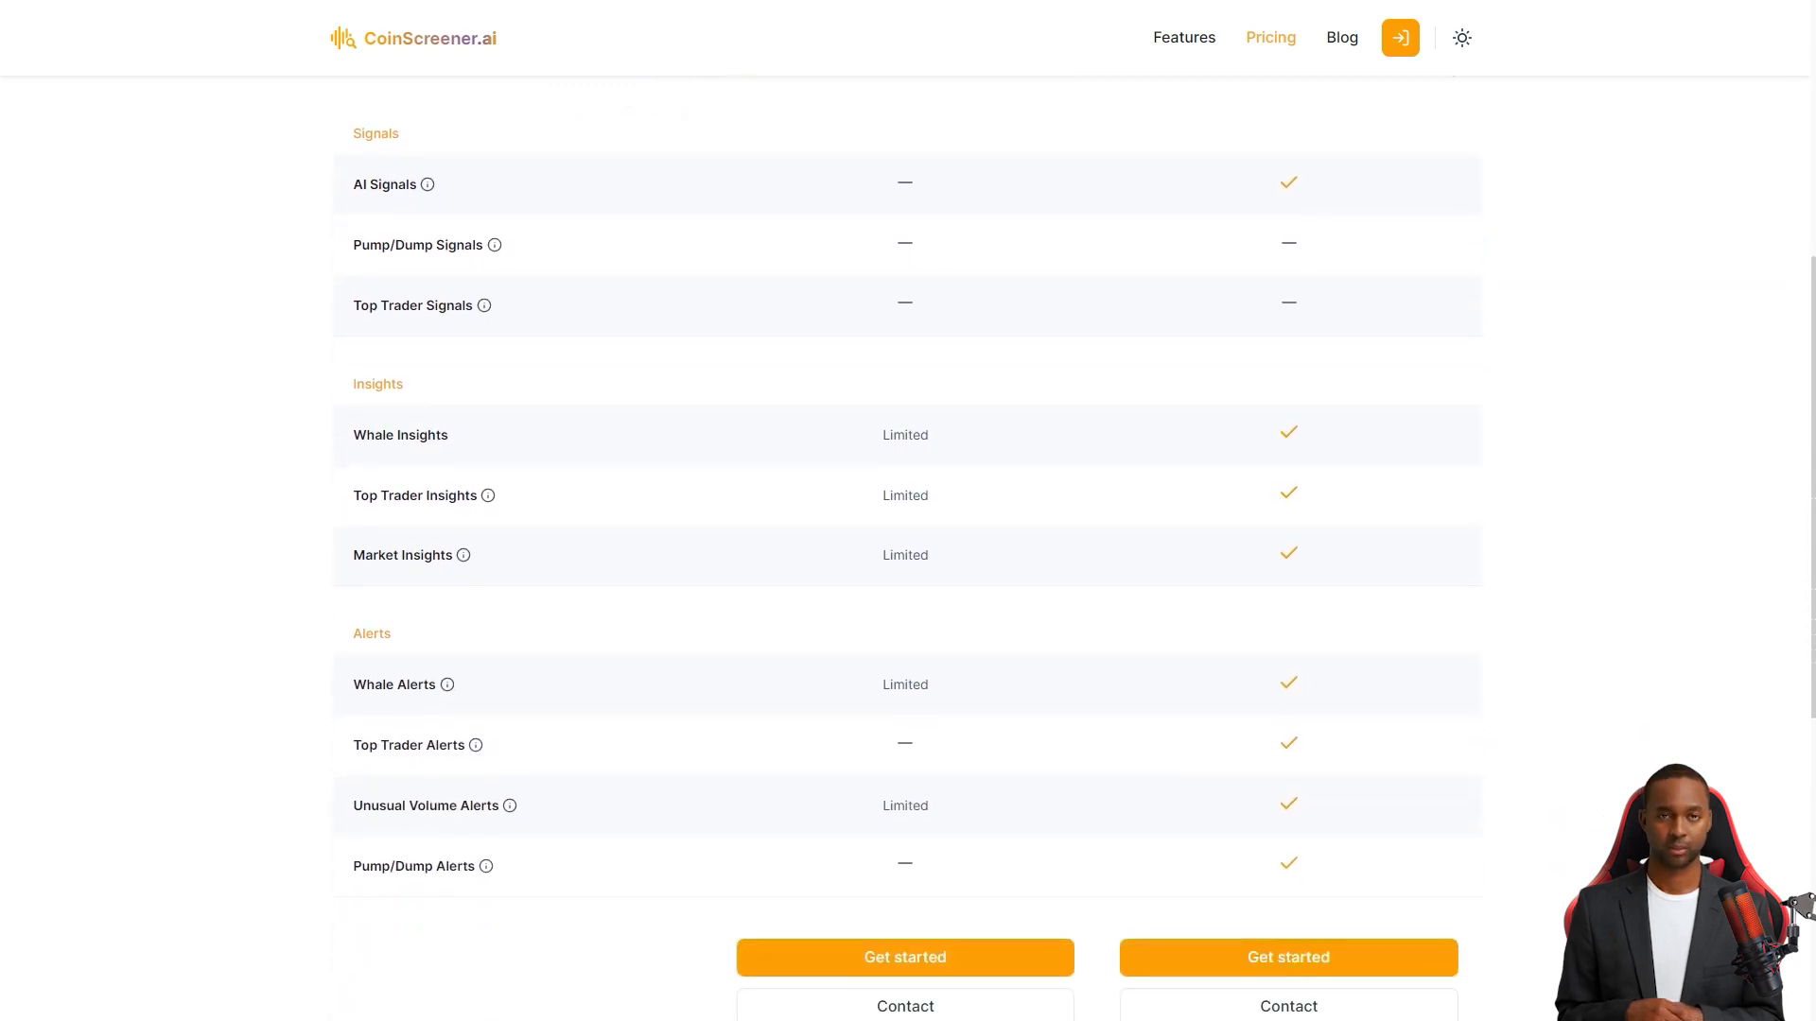
scroll(down, 3)
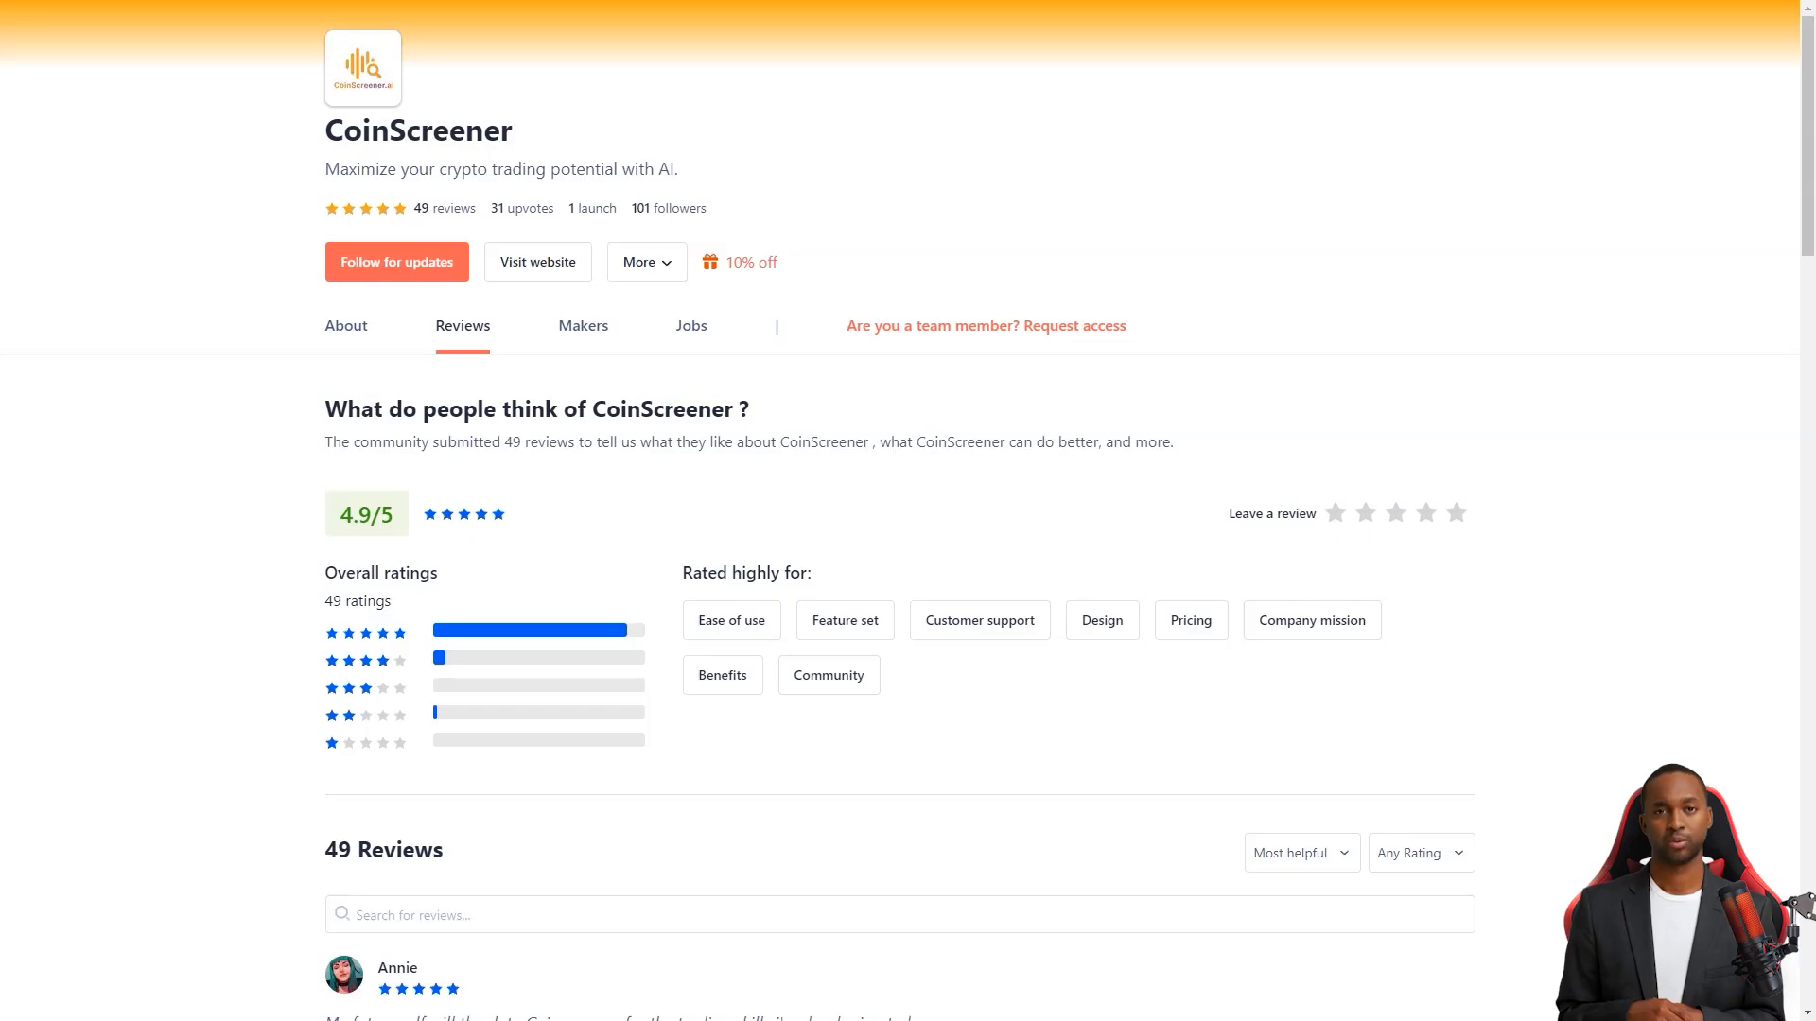
- Scroll through CoinScreener.ai's five-star Product Hunt reviews and maker replies
scroll(down, 3)
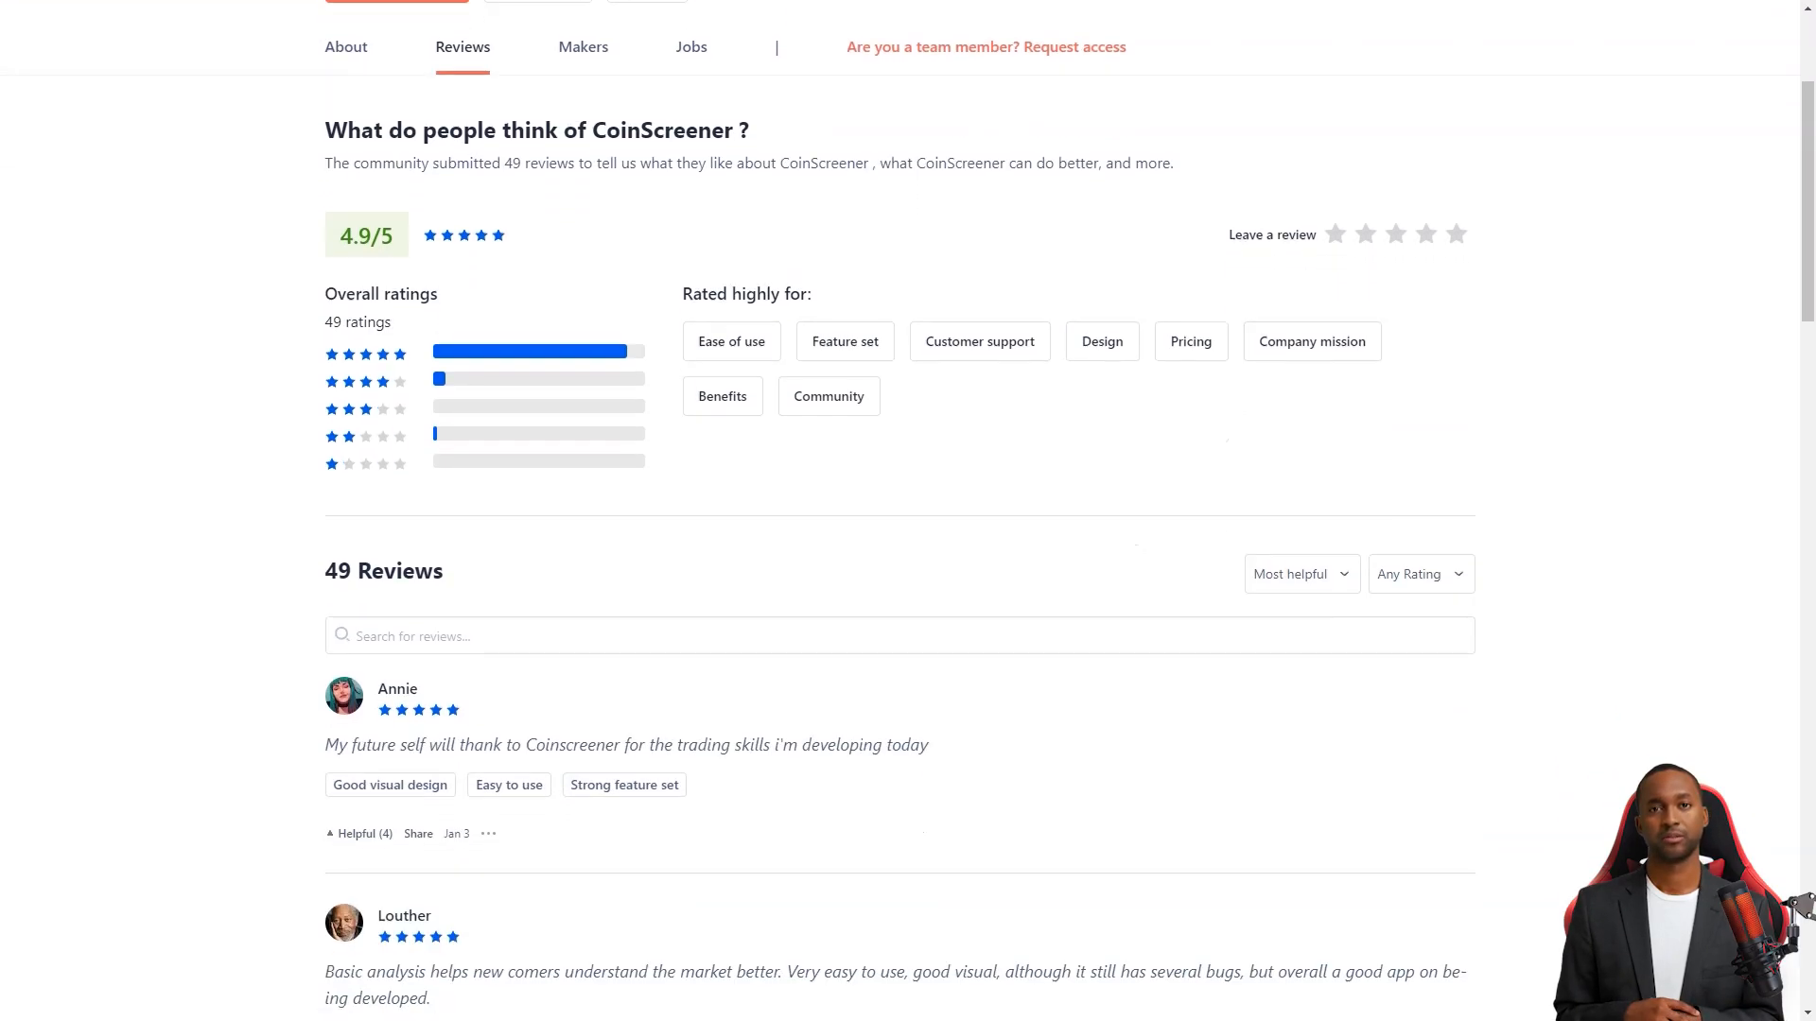
scroll(down, 3)
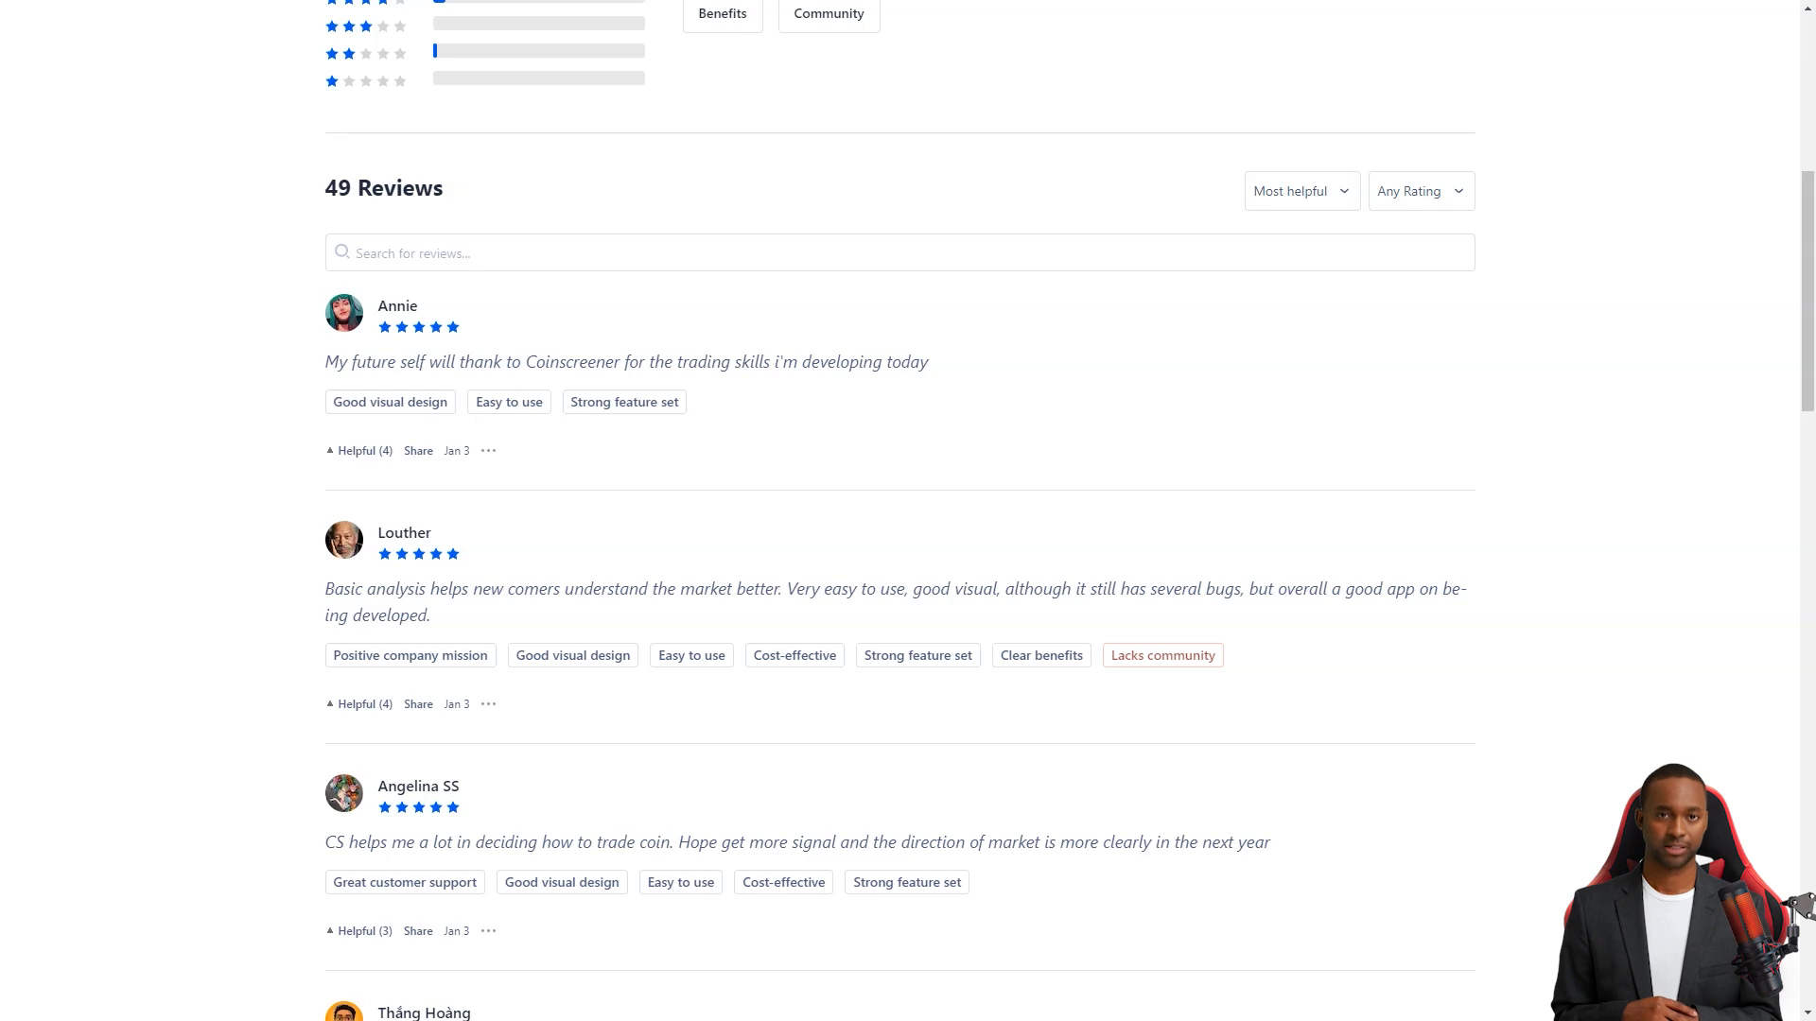
scroll(down, 3)
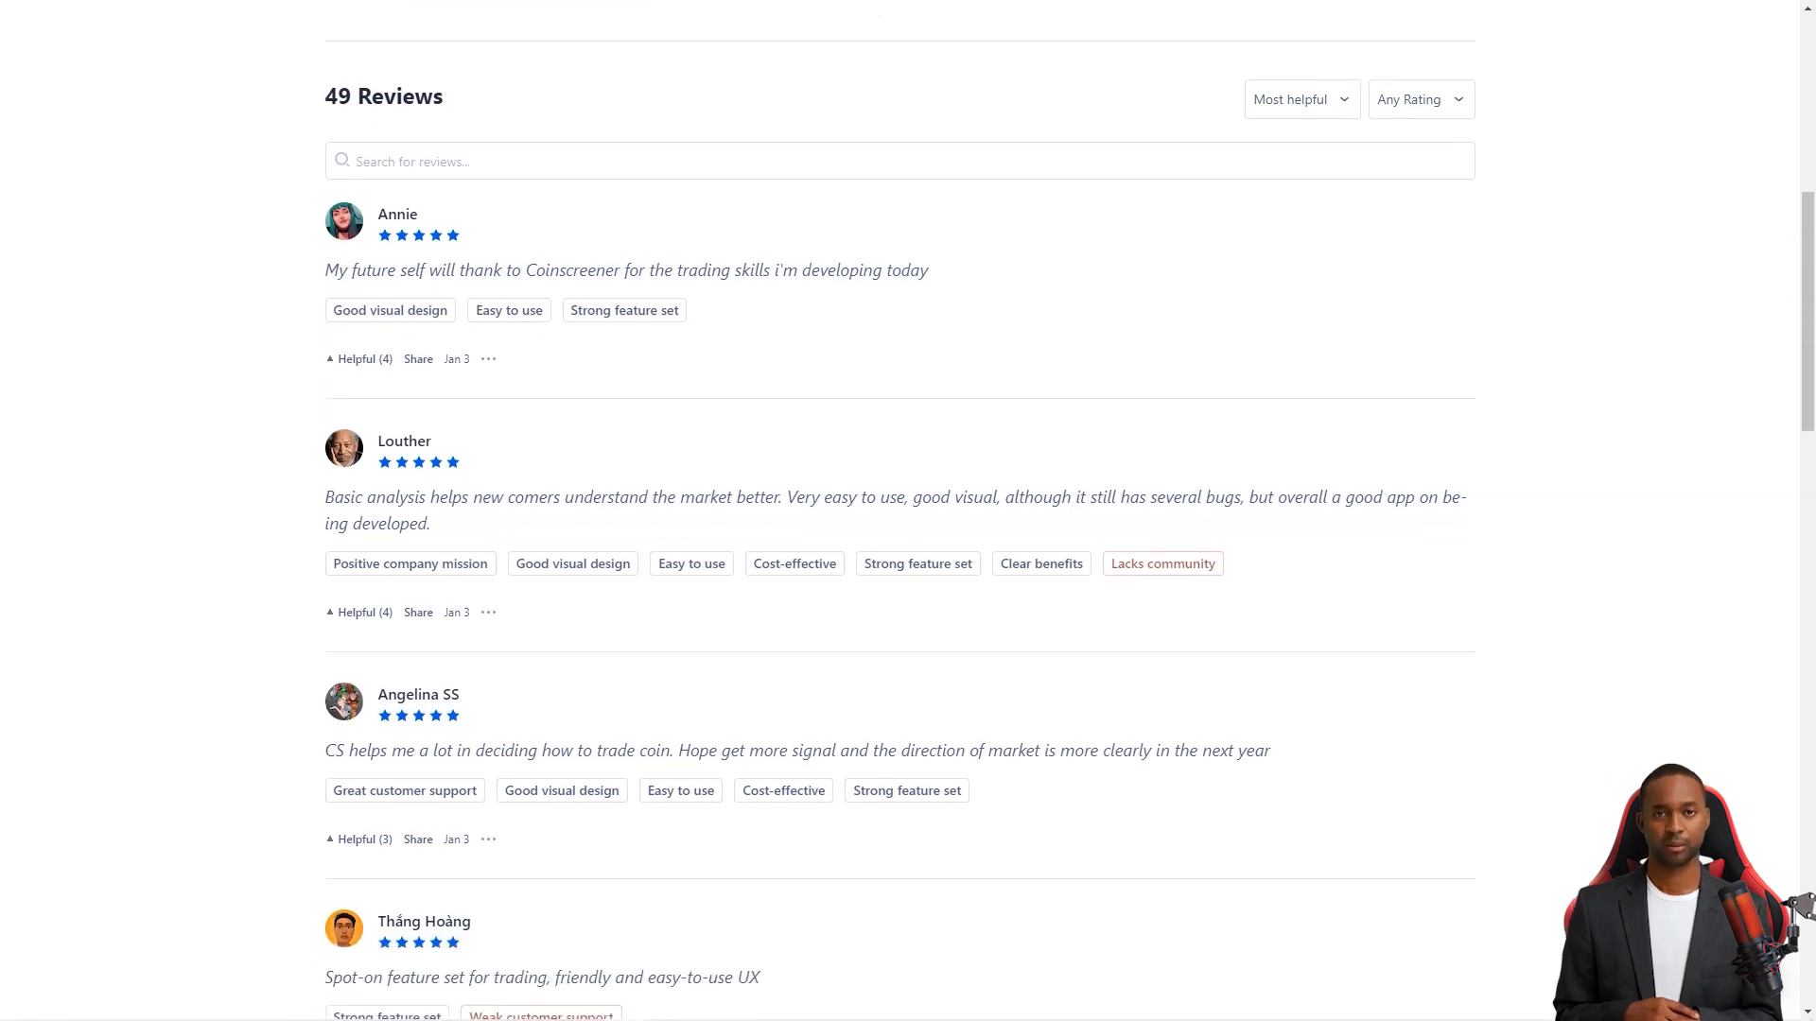
scroll(down, 3)
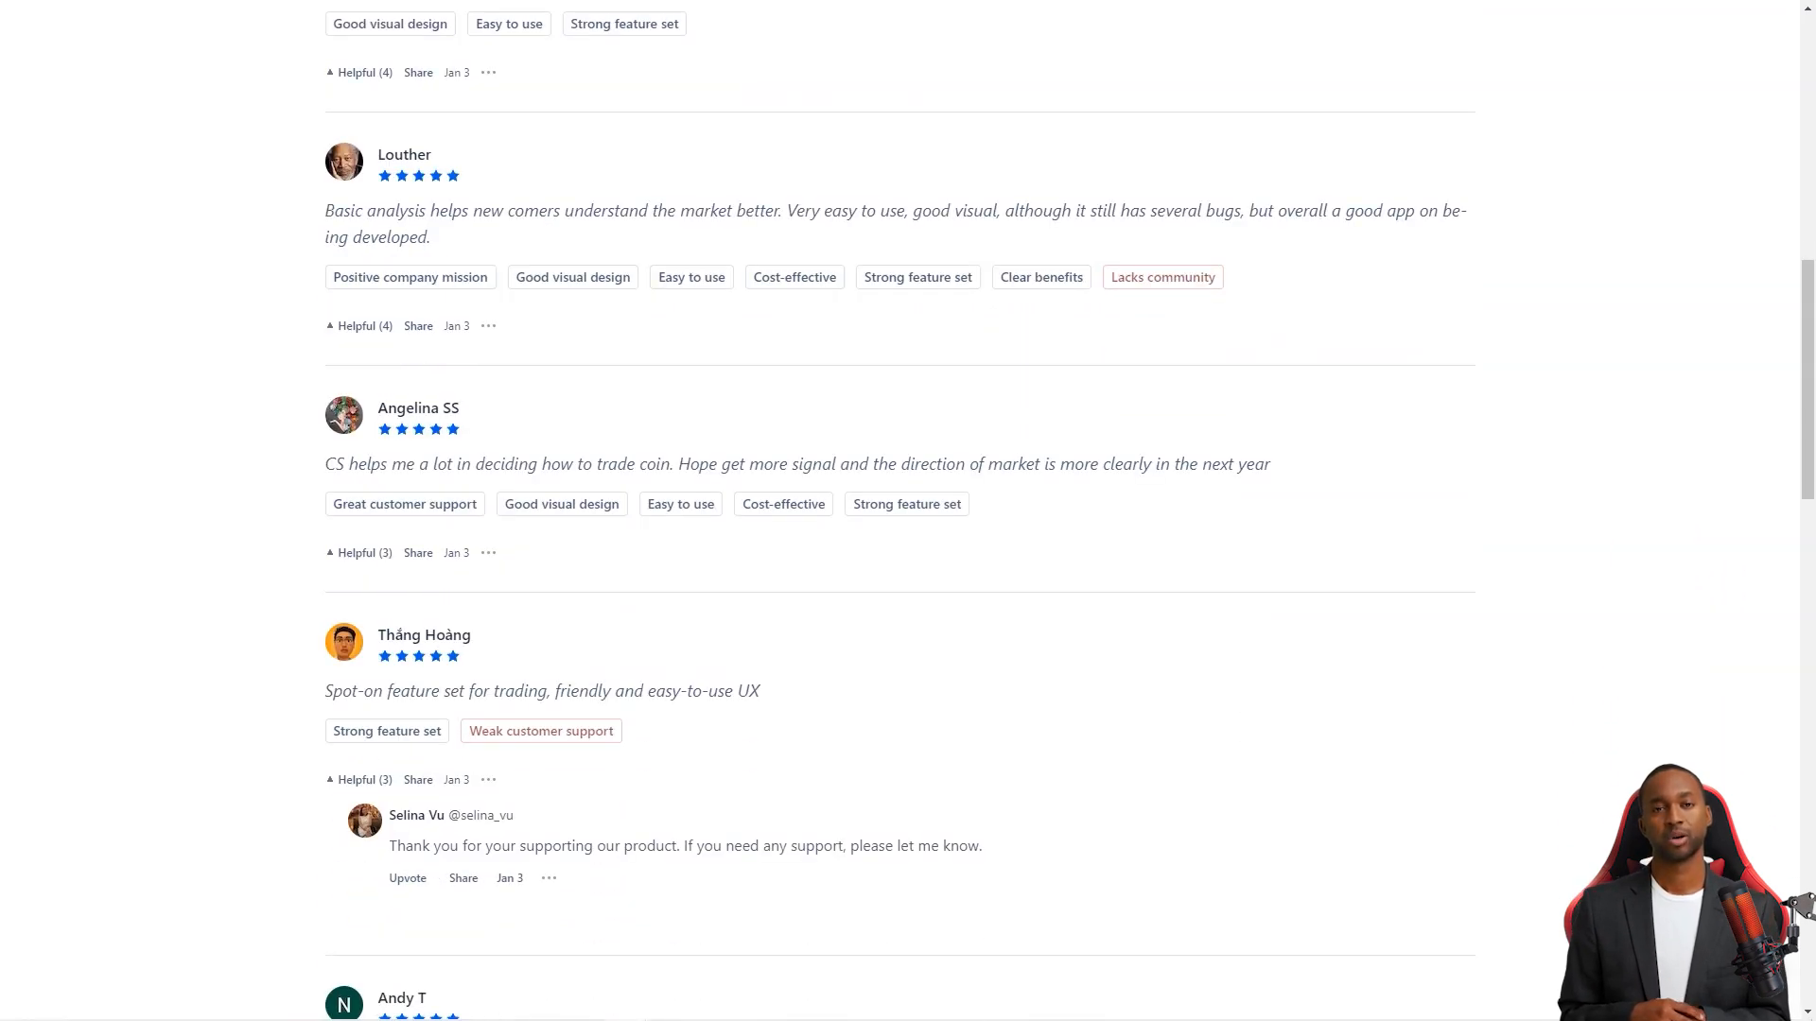
drag(325, 463, 681, 464)
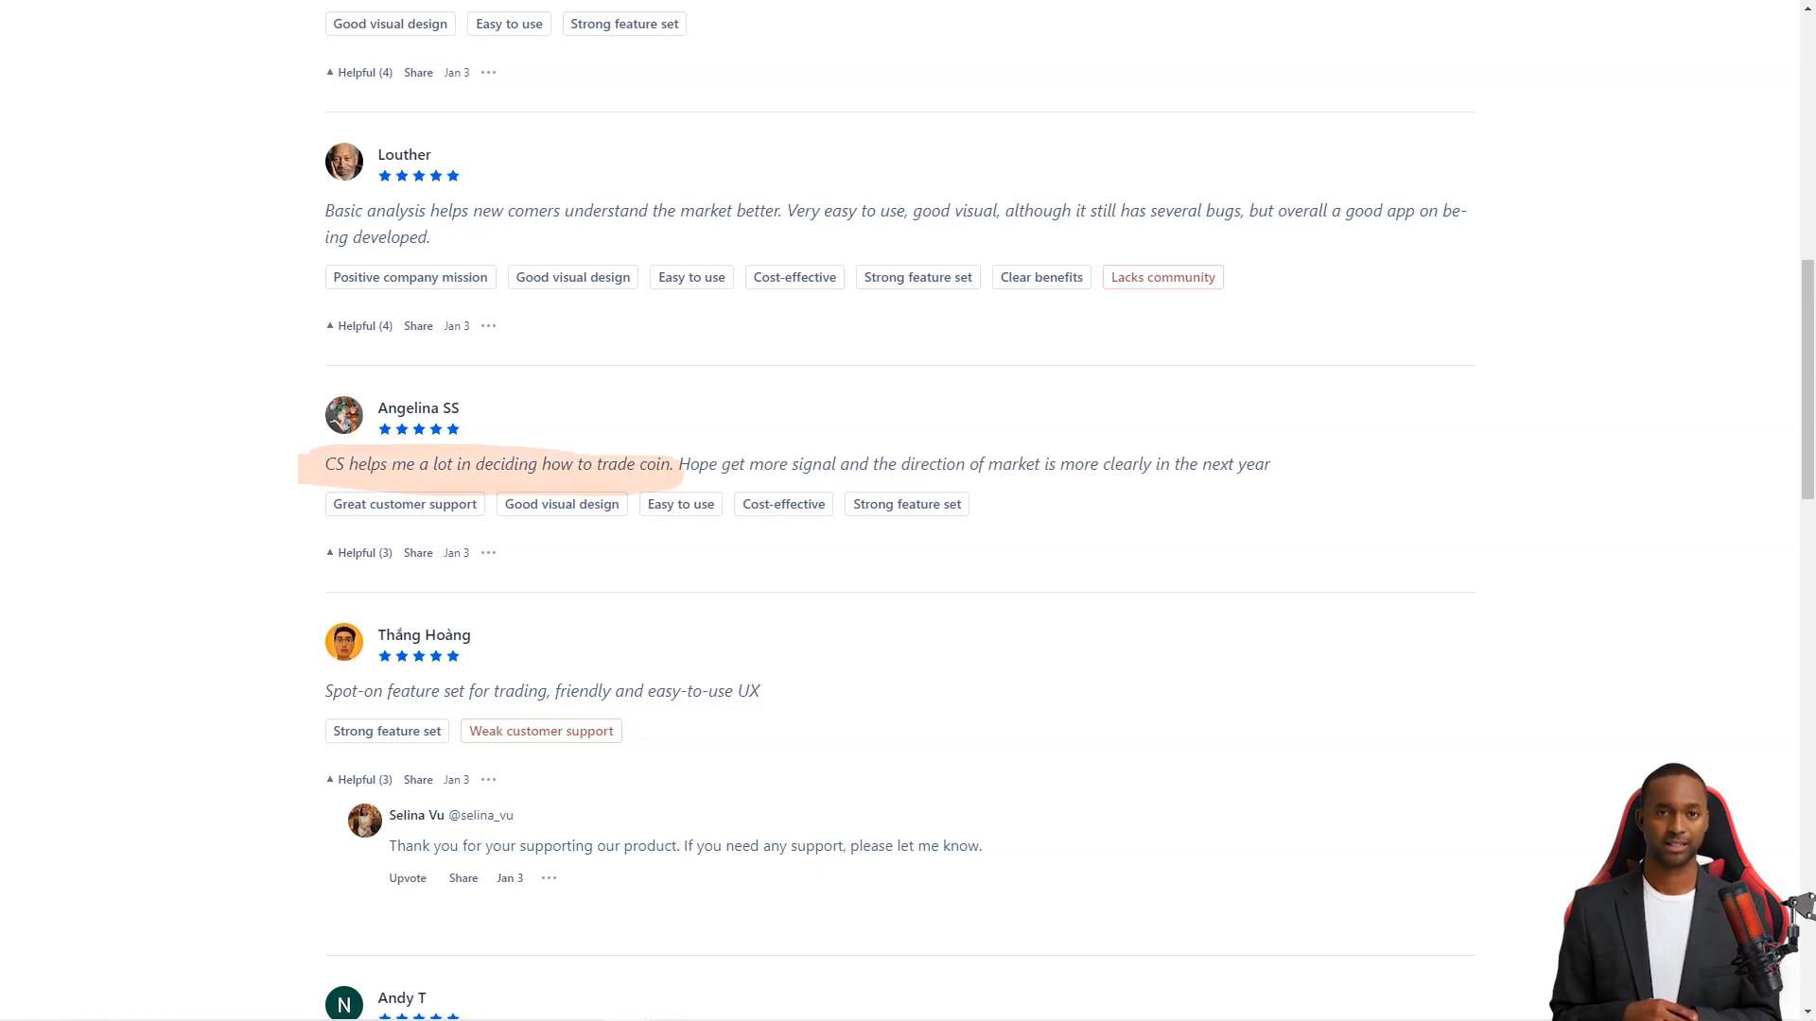
scroll(down, 3)
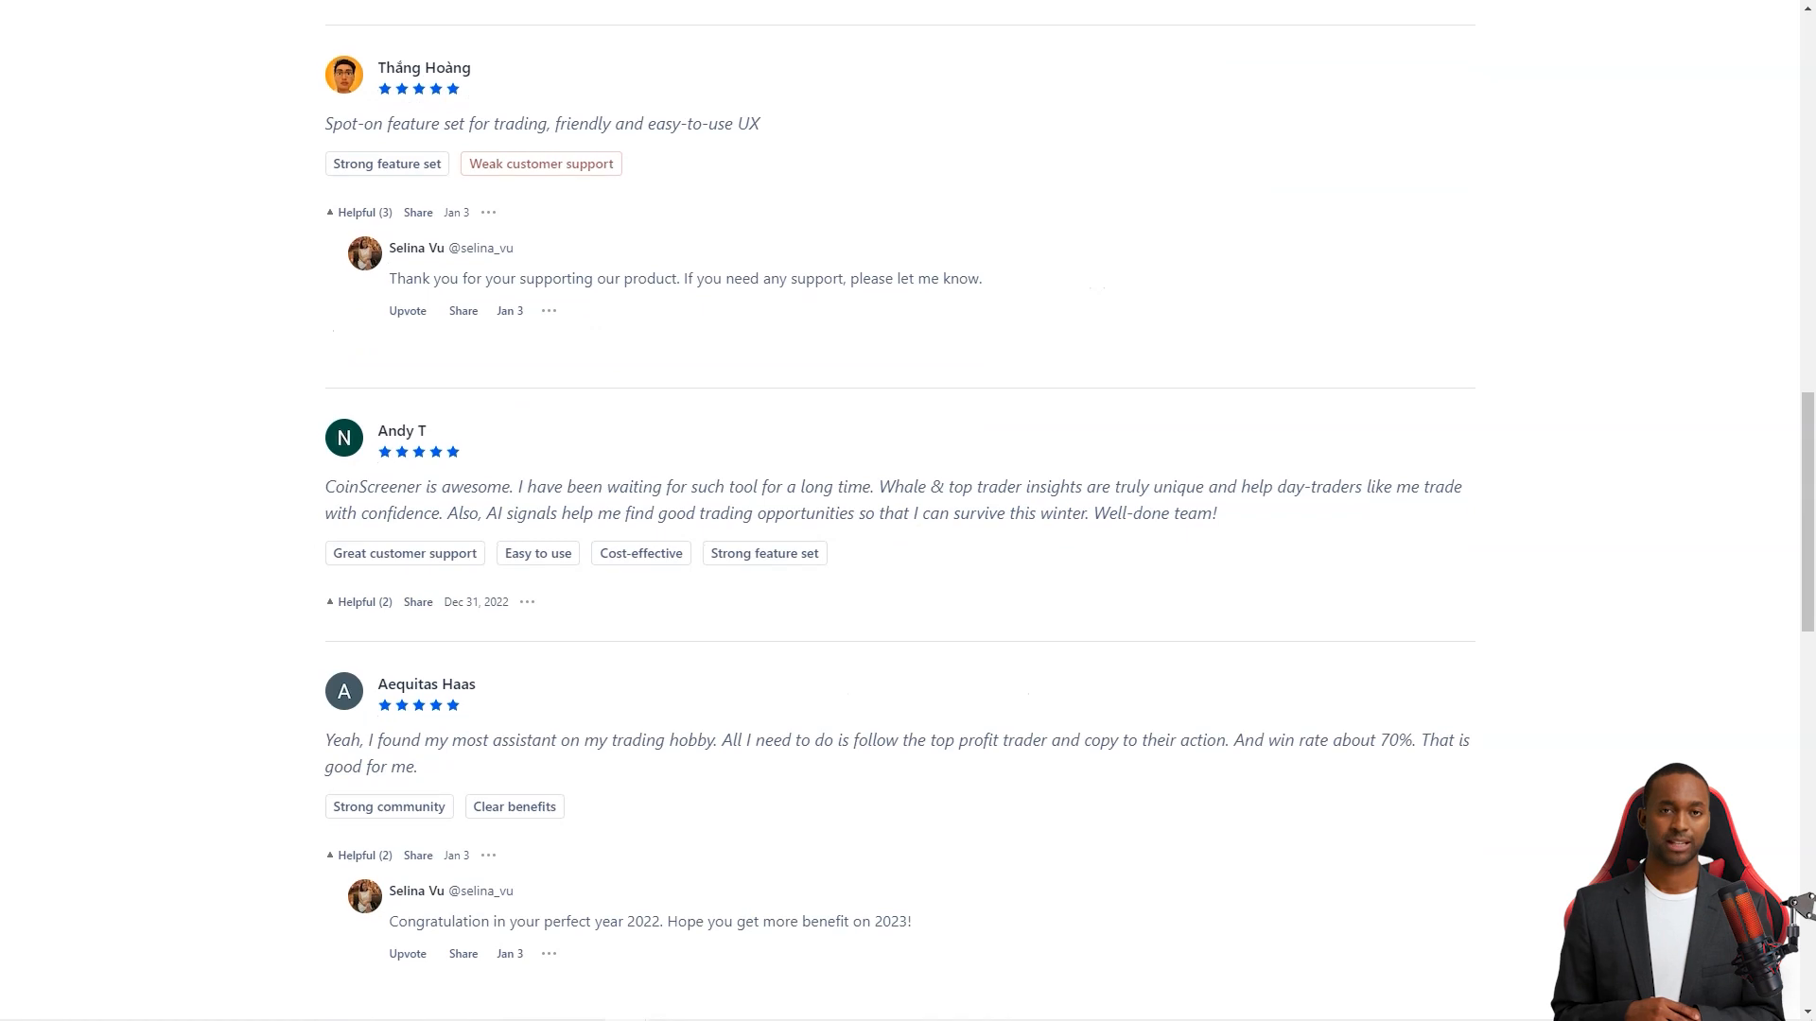
scroll(down, 3)
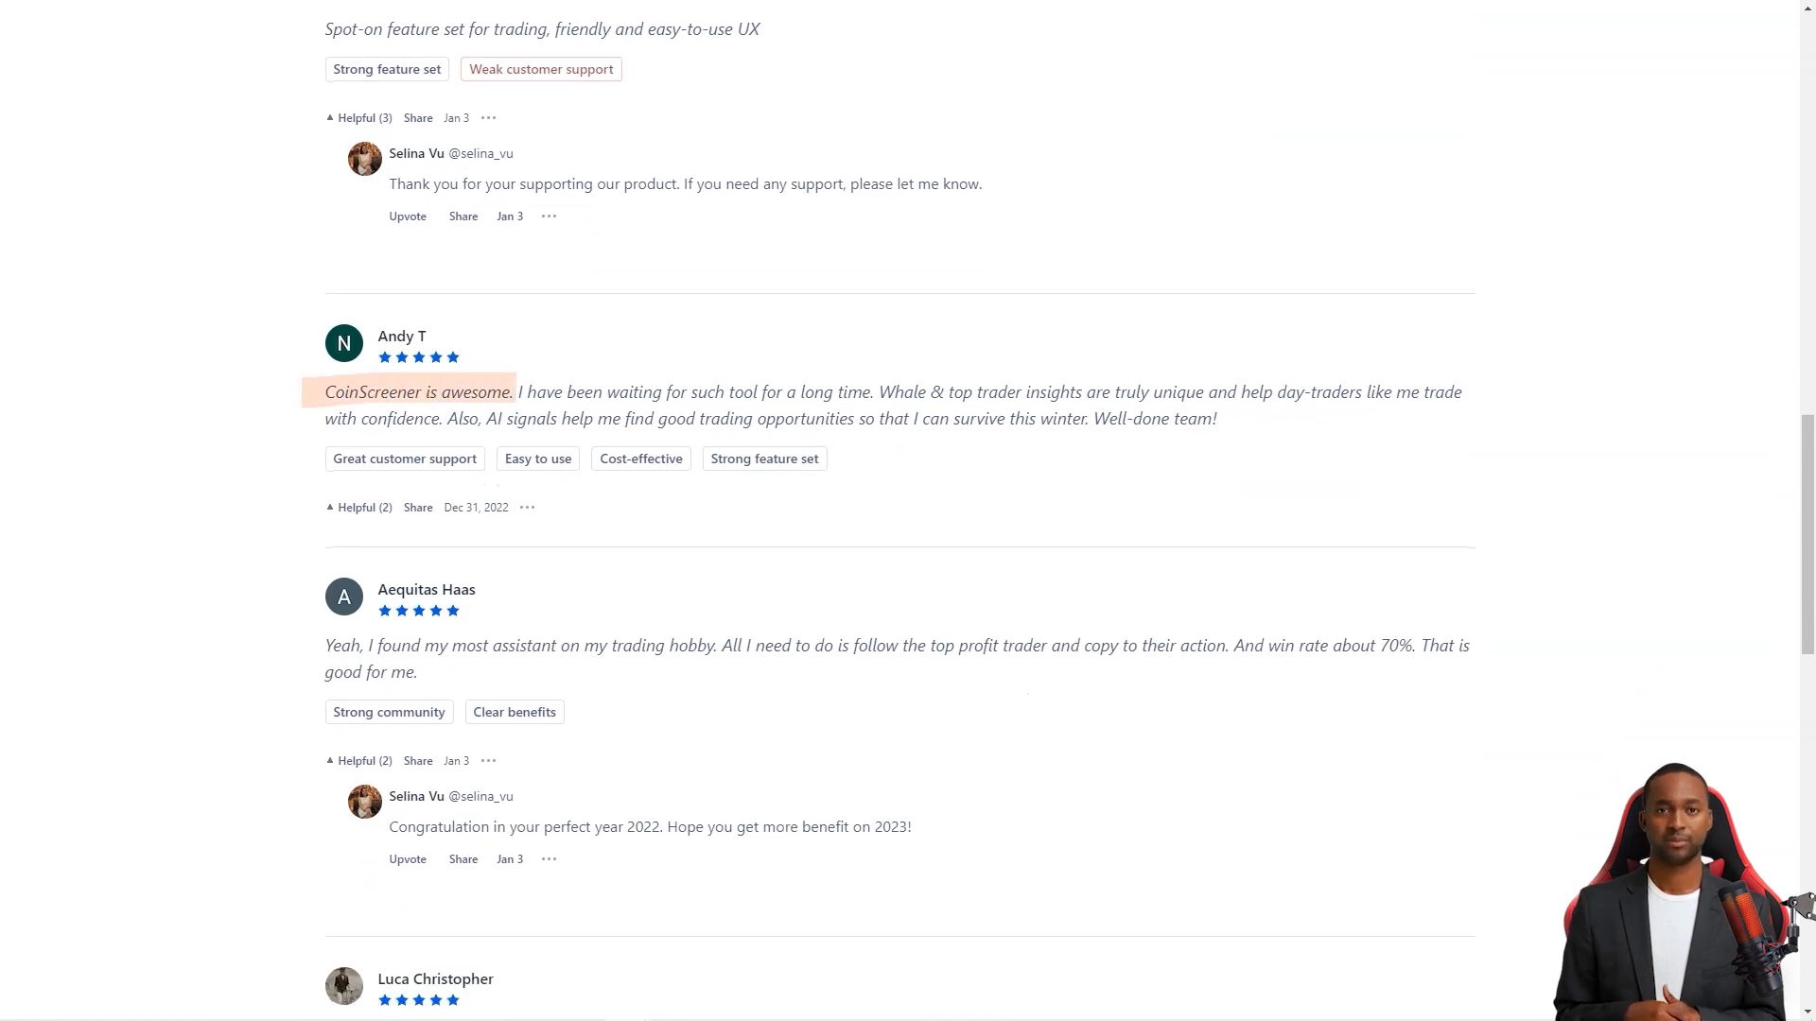
scroll(down, 3)
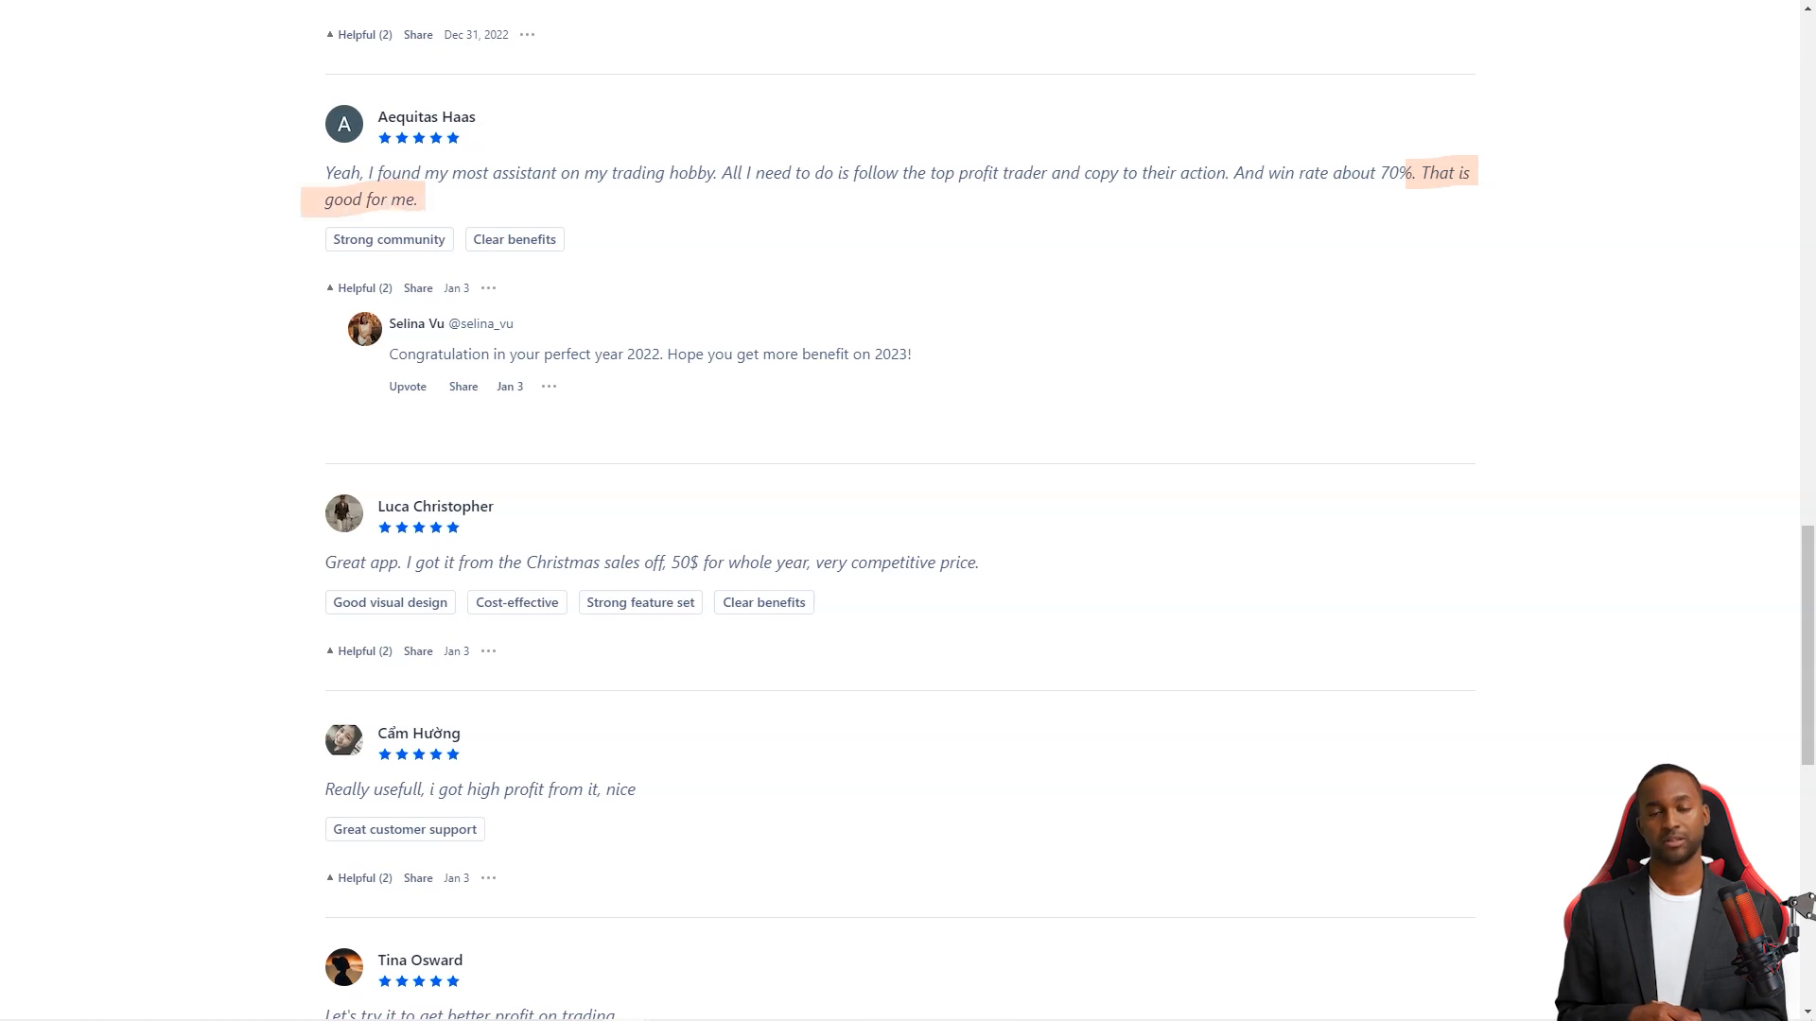
scroll(down, 3)
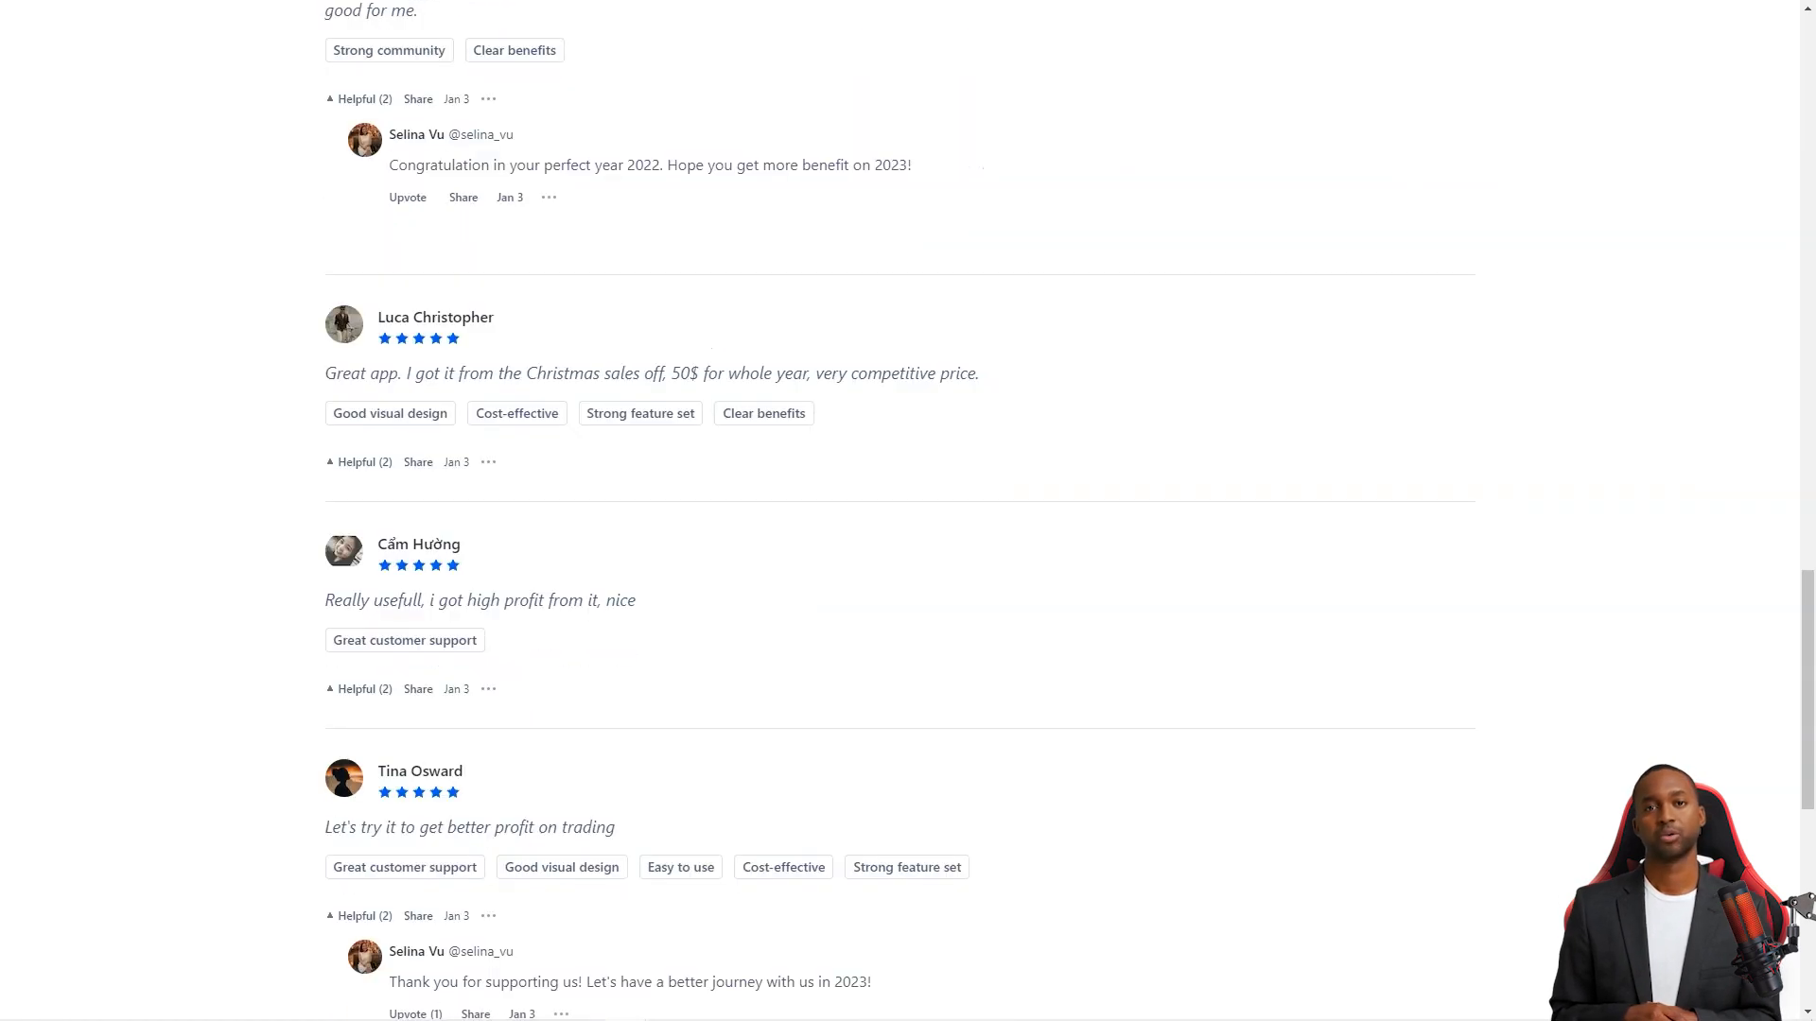
double_click(363, 372)
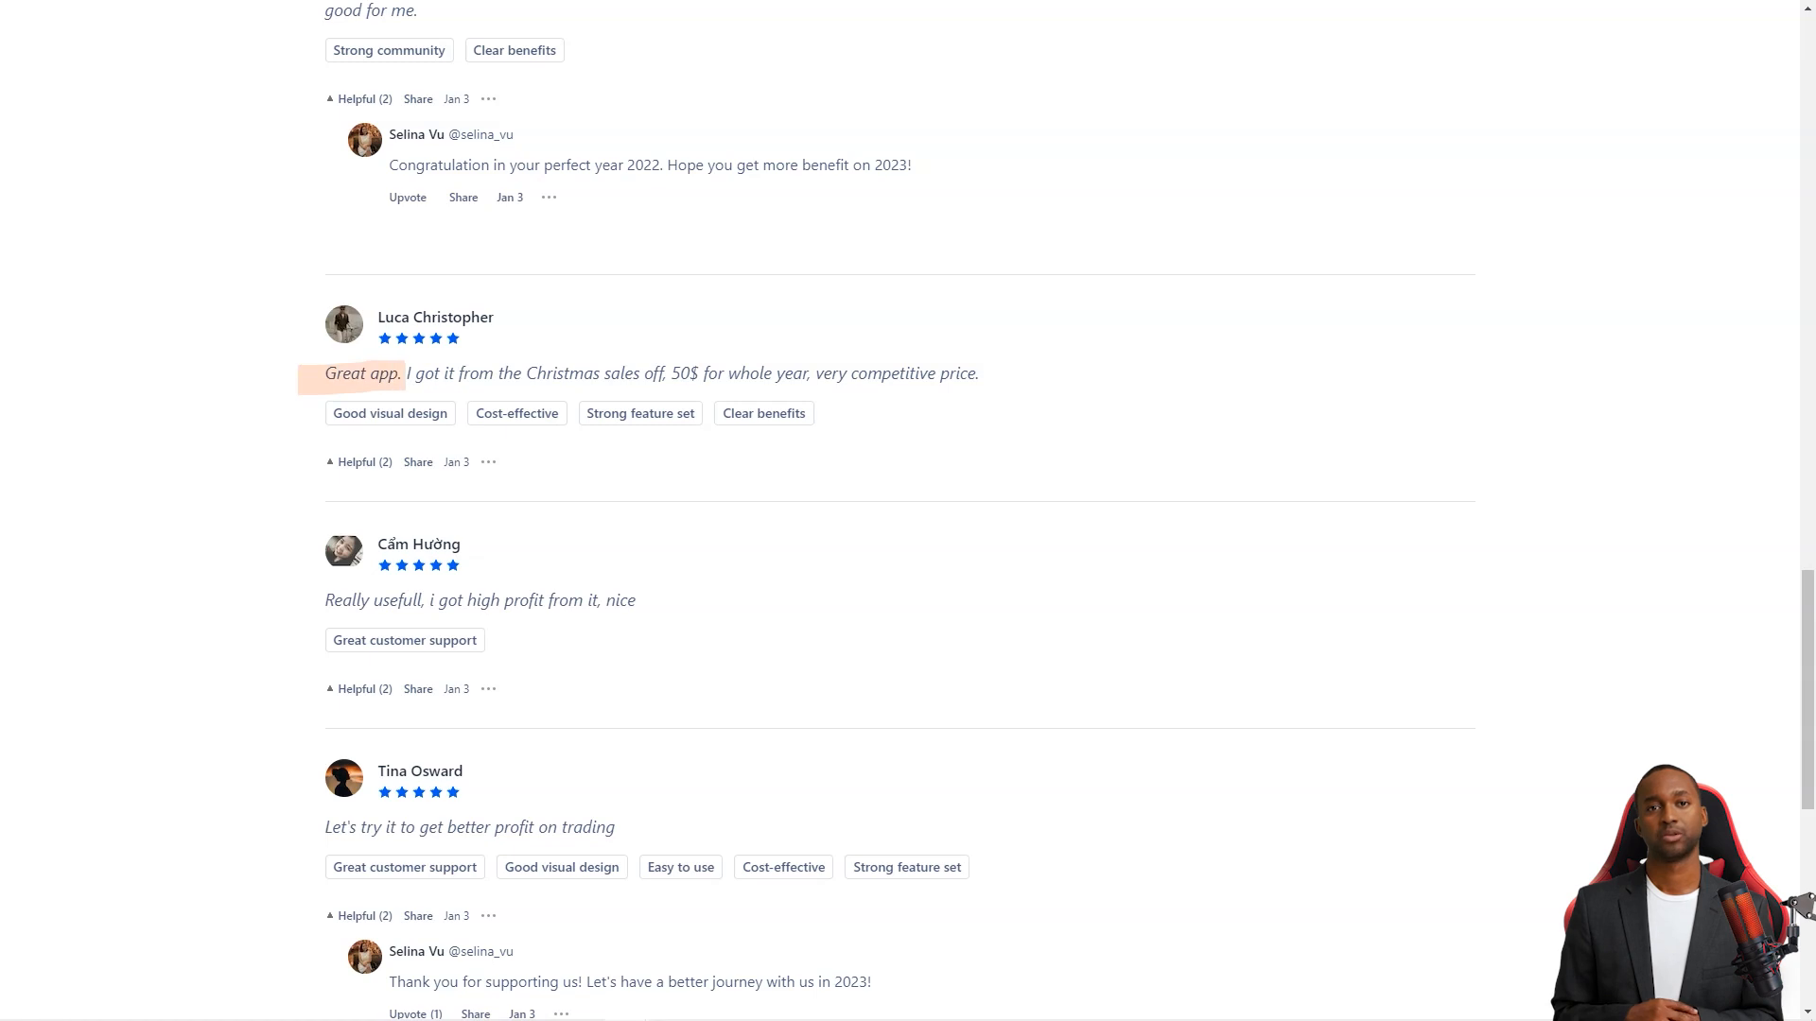
scroll(down, 3)
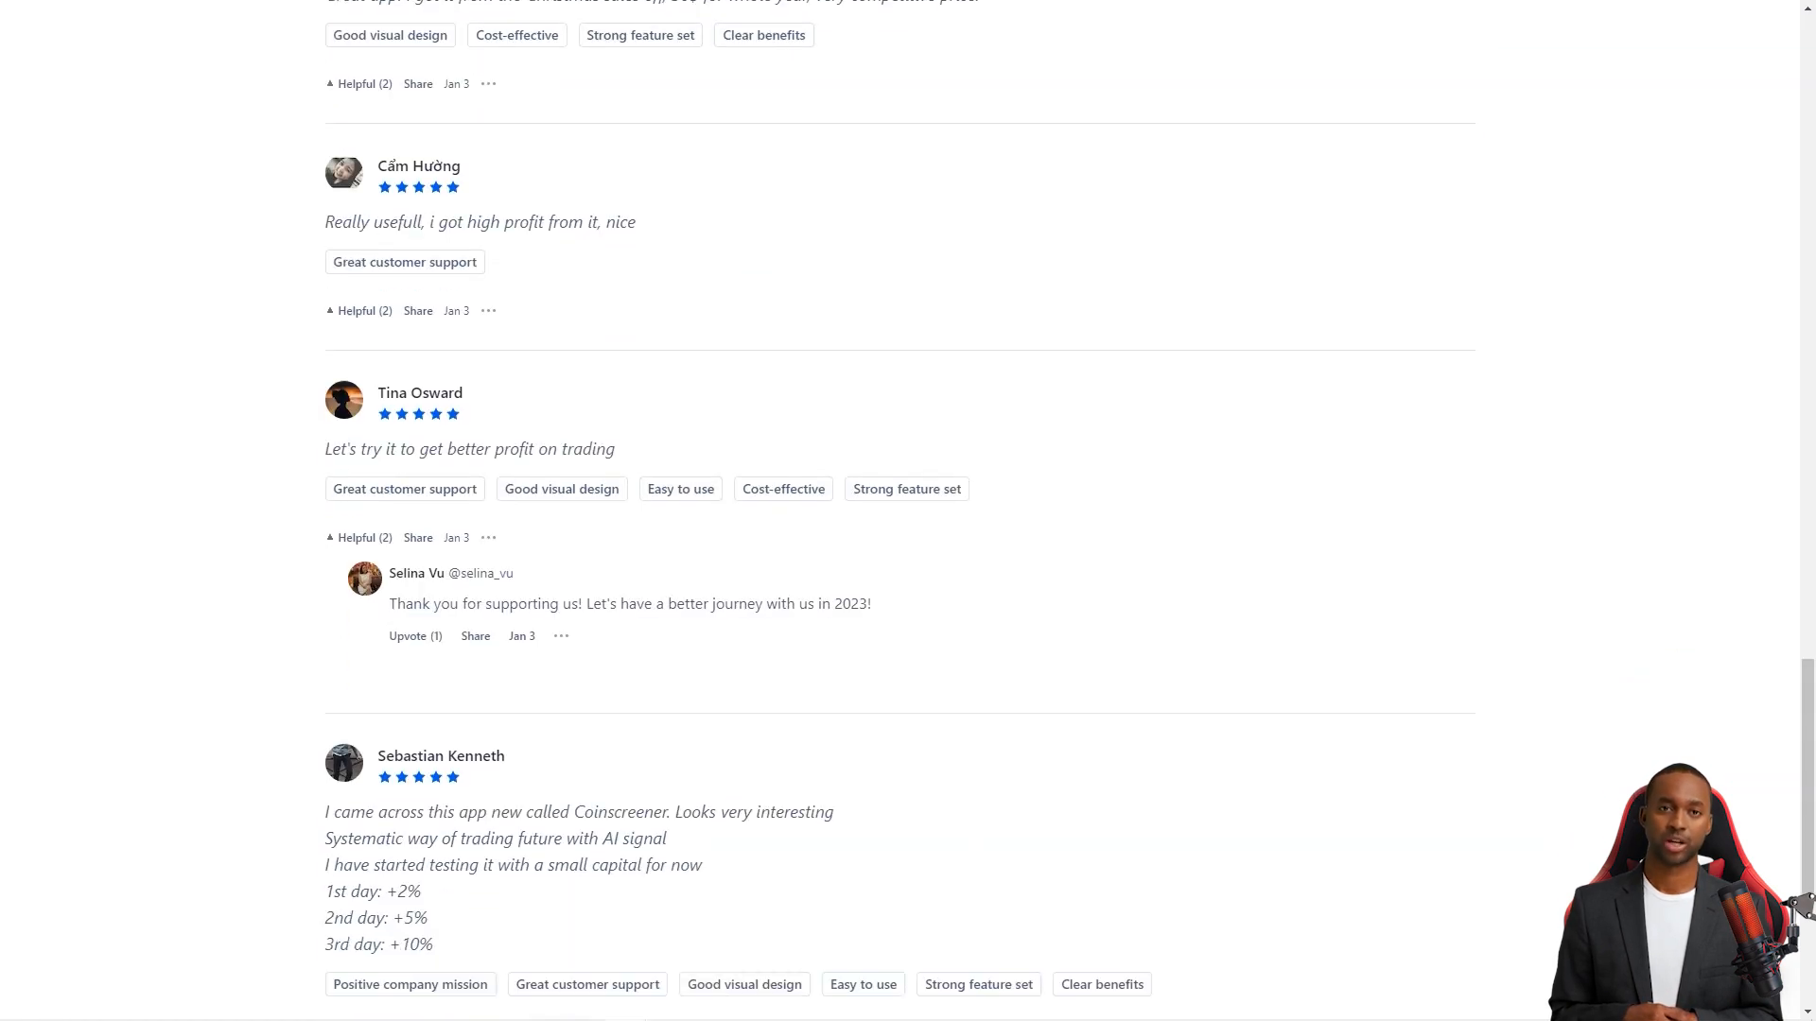
scroll(down, 3)
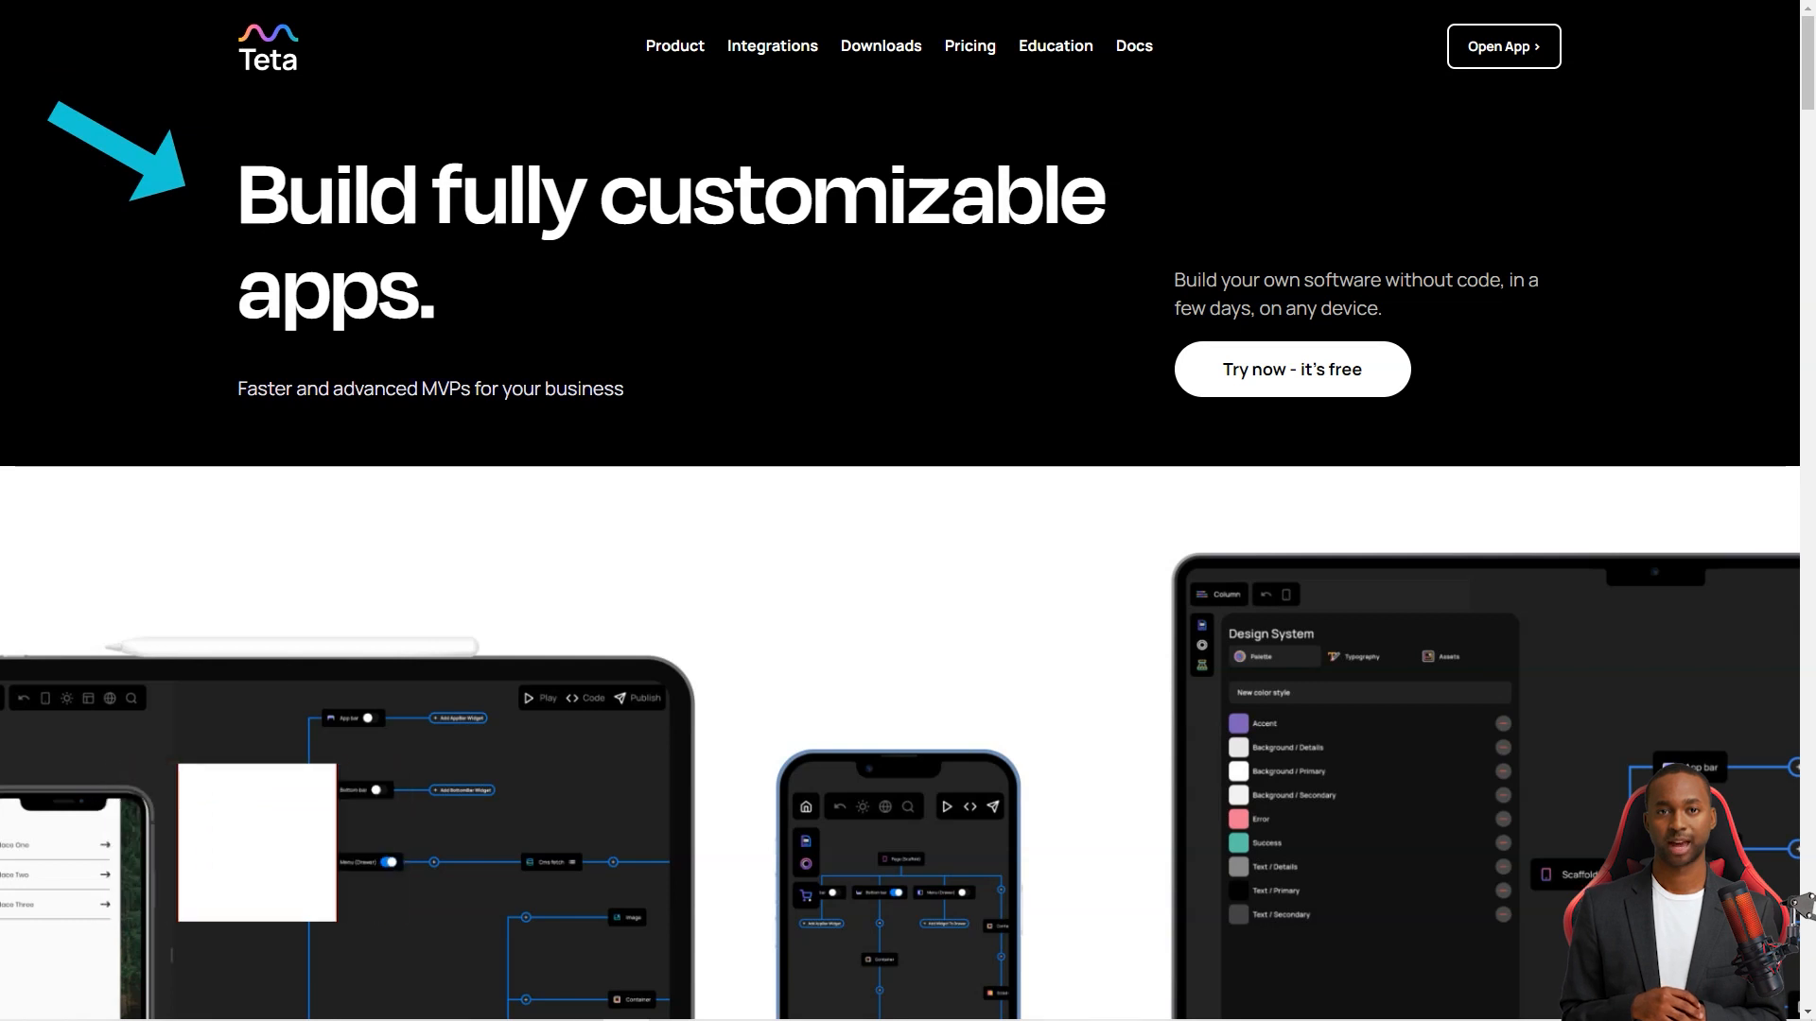
- Scroll Teta's homepage from the no-code pitch to 'Get started with Teta'
scroll(down, 3)
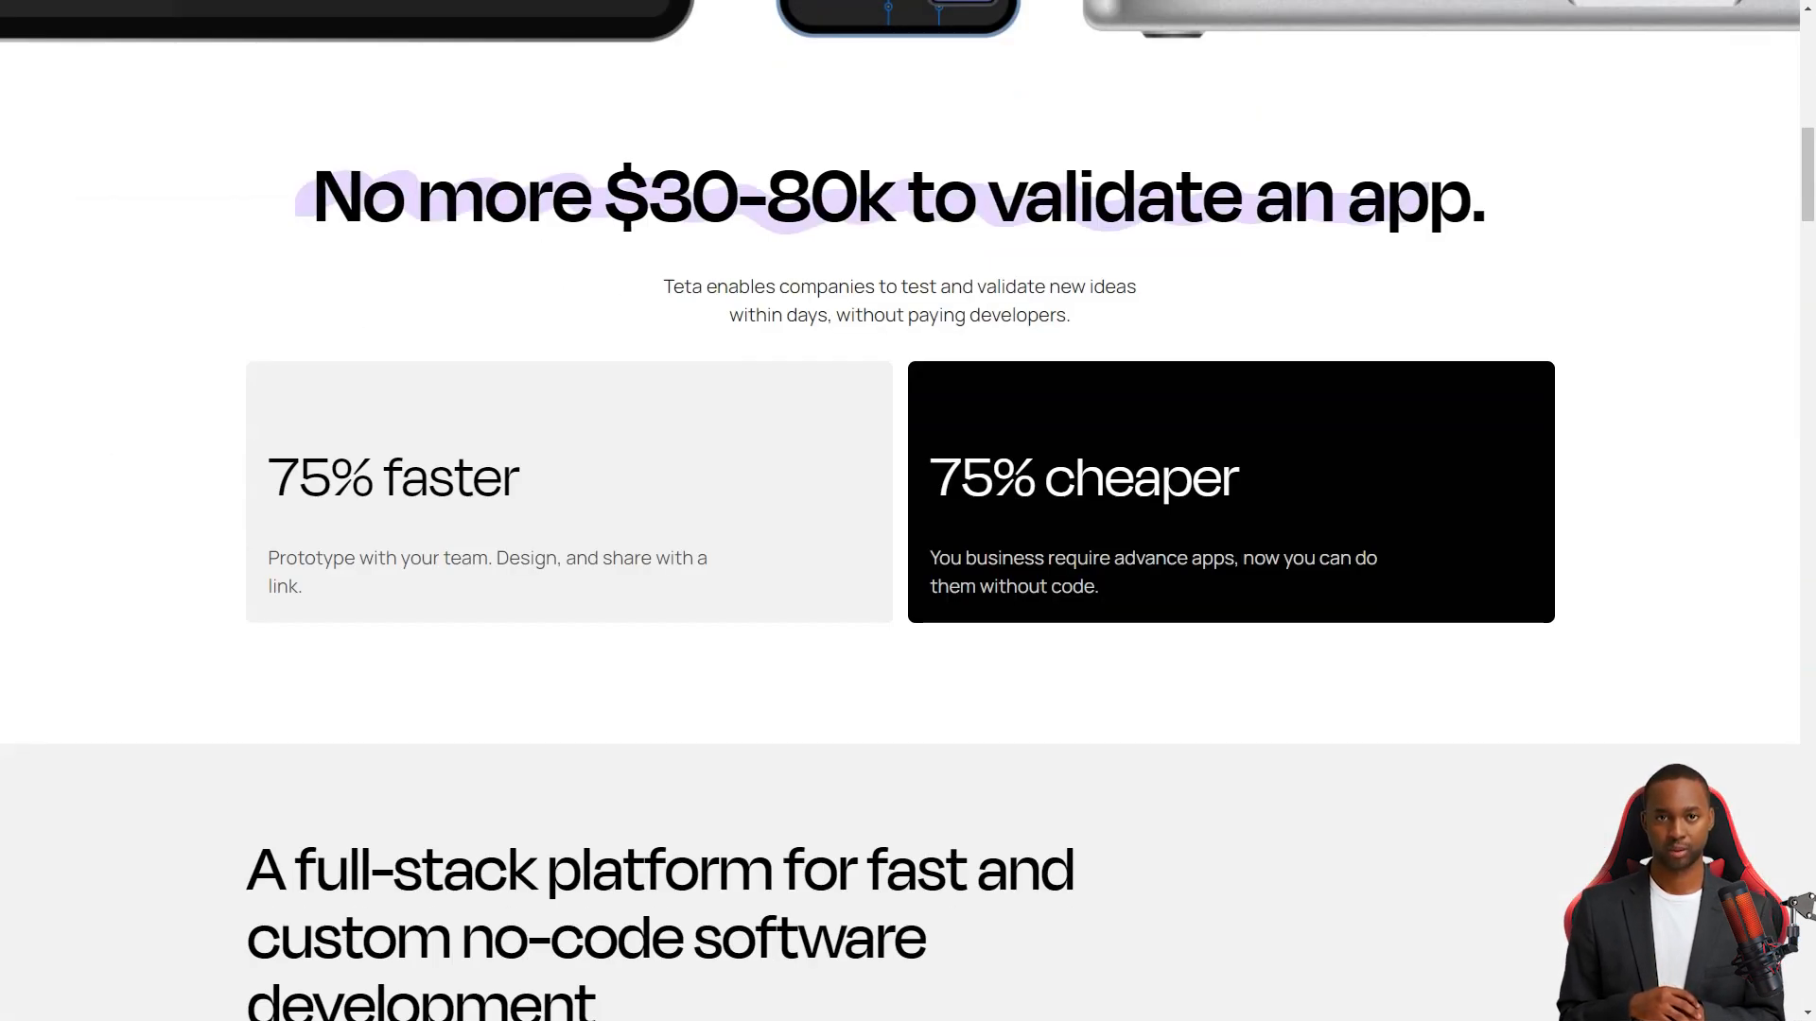
scroll(down, 3)
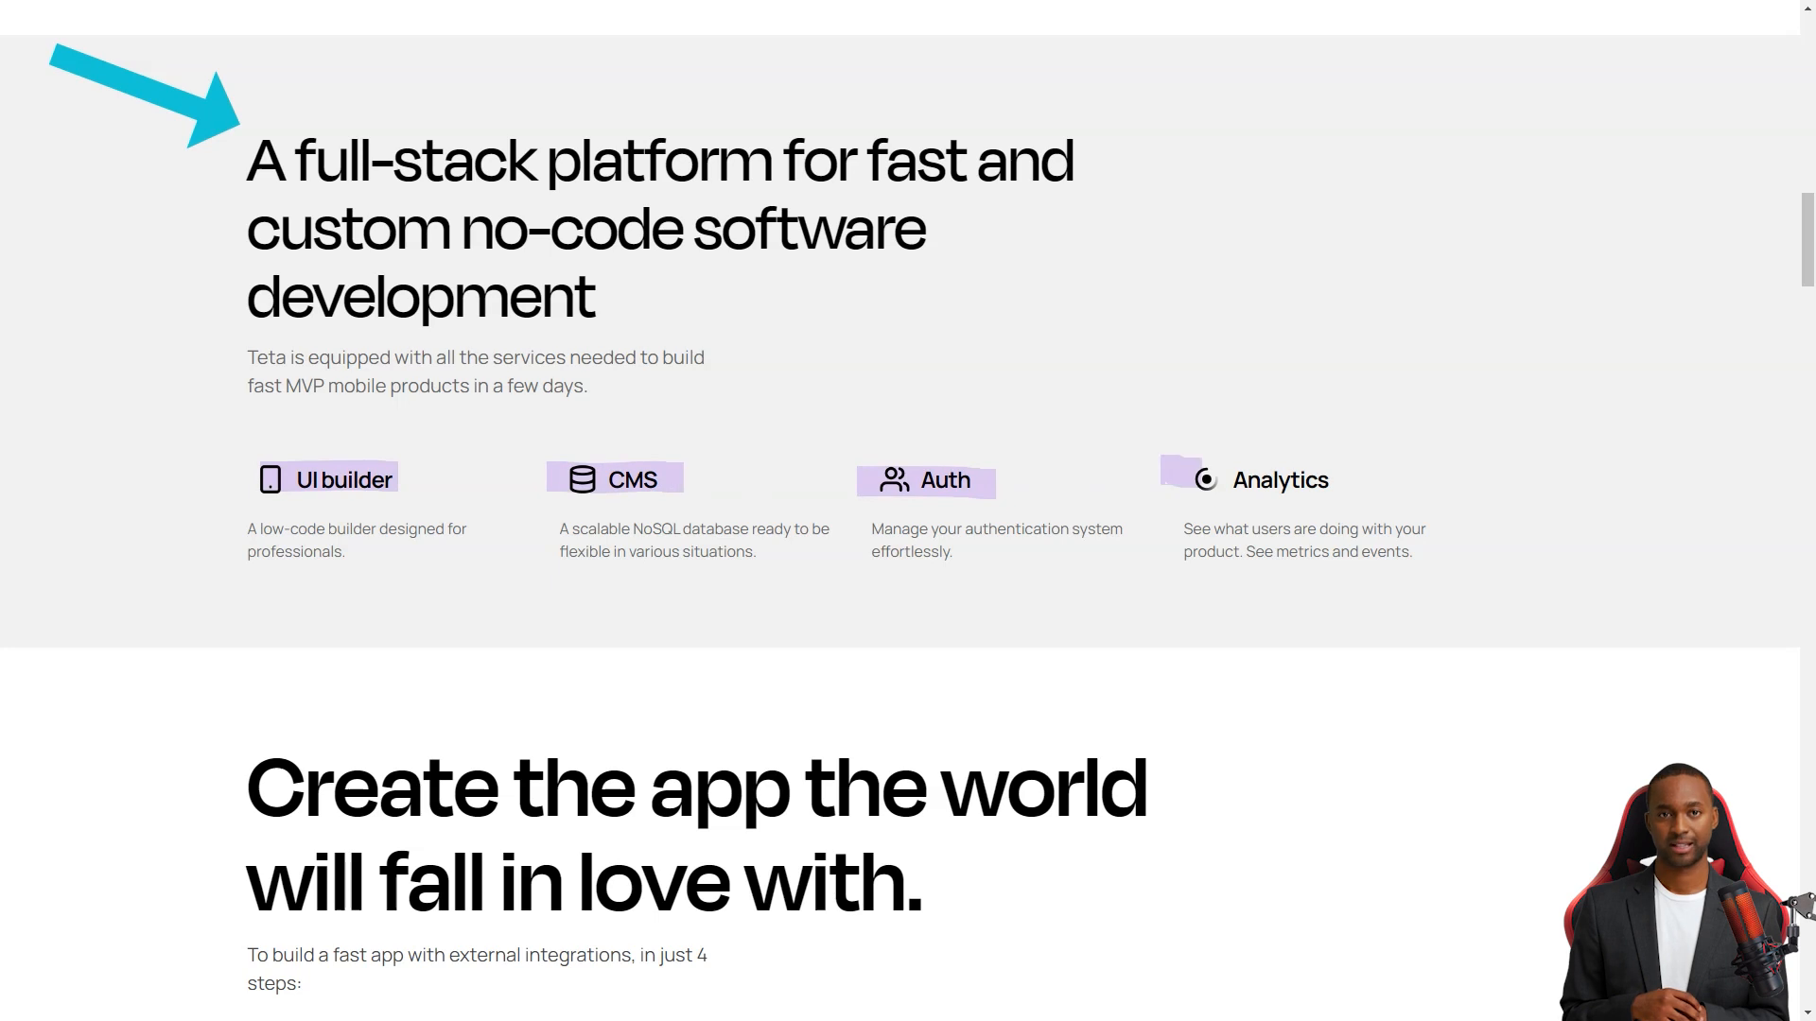
scroll(down, 3)
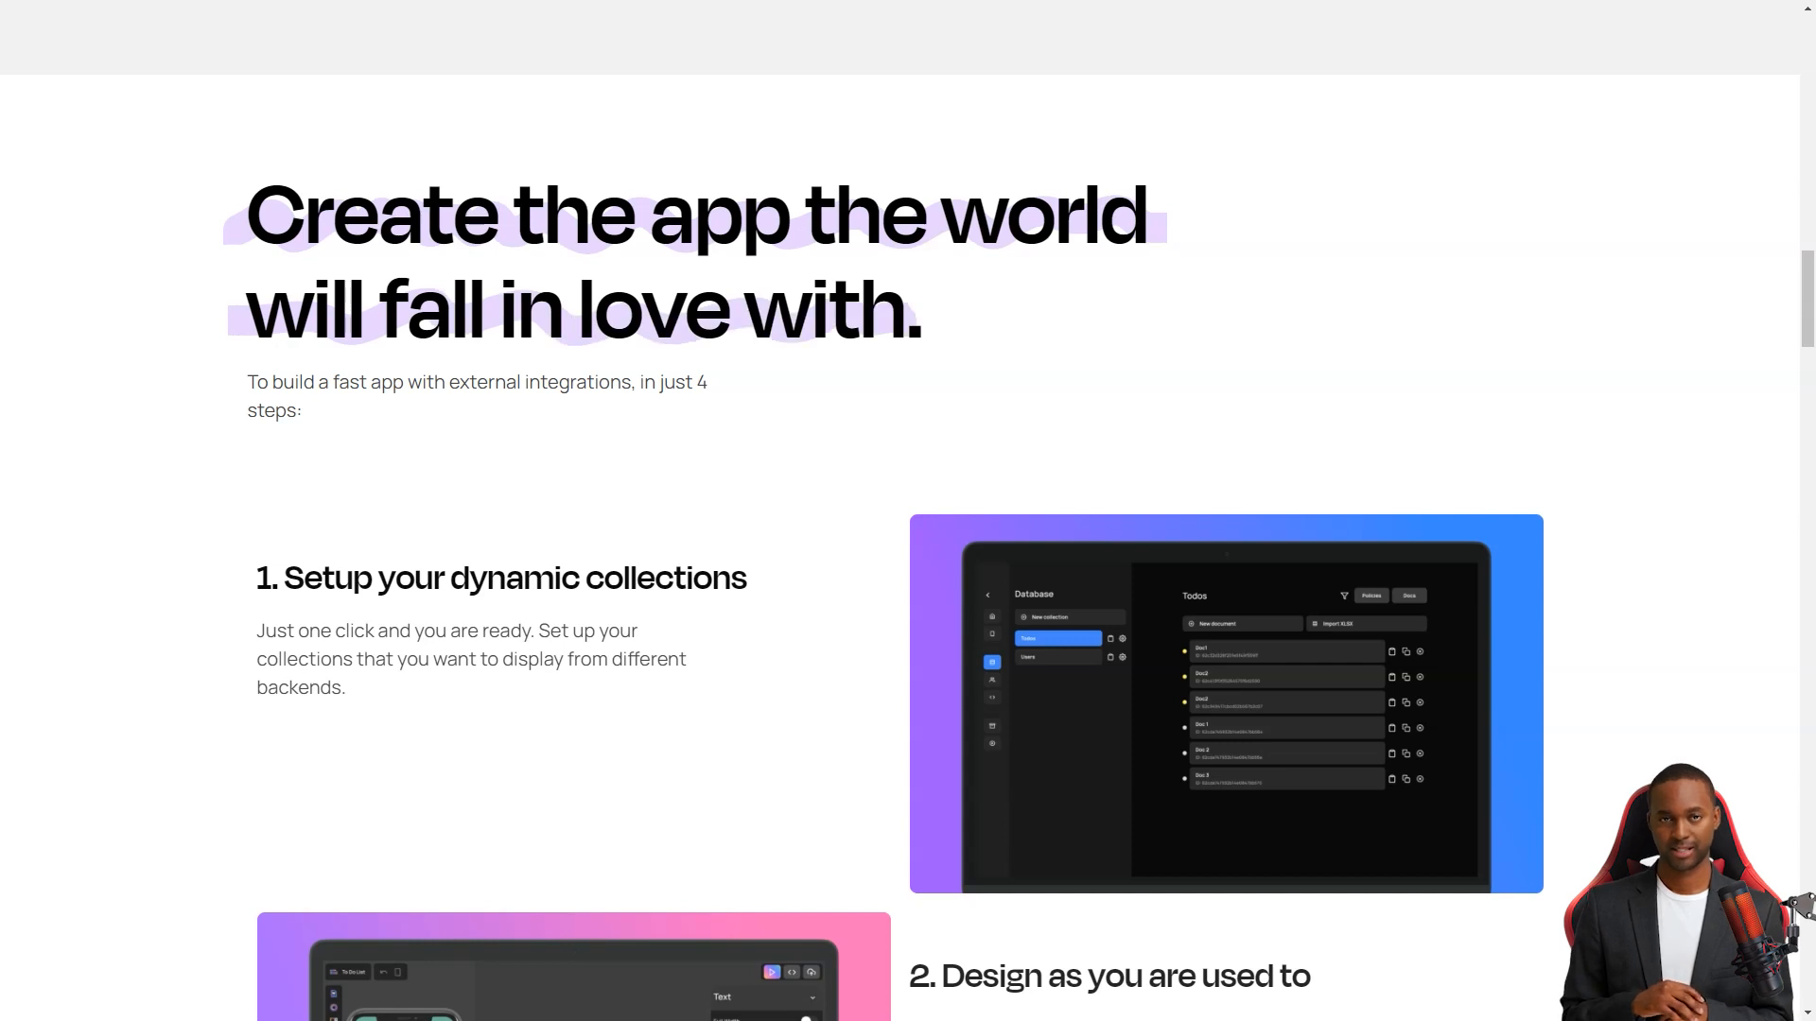
scroll(down, 3)
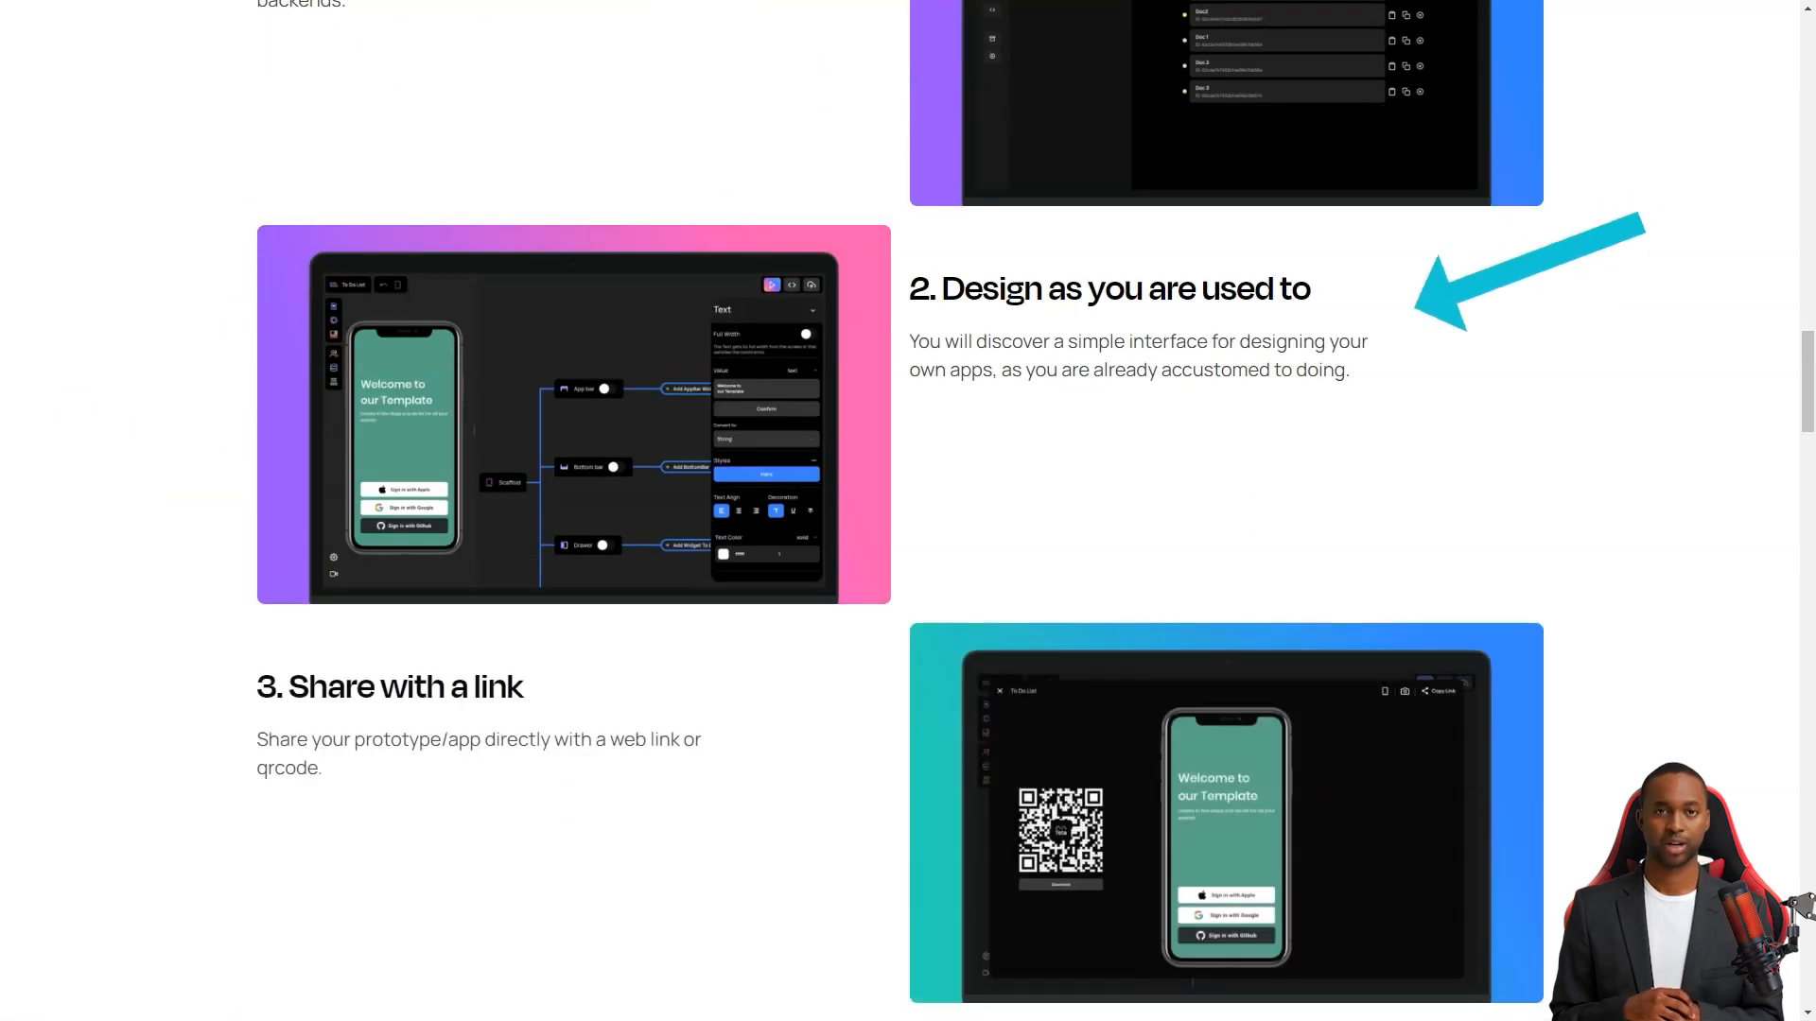
scroll(down, 3)
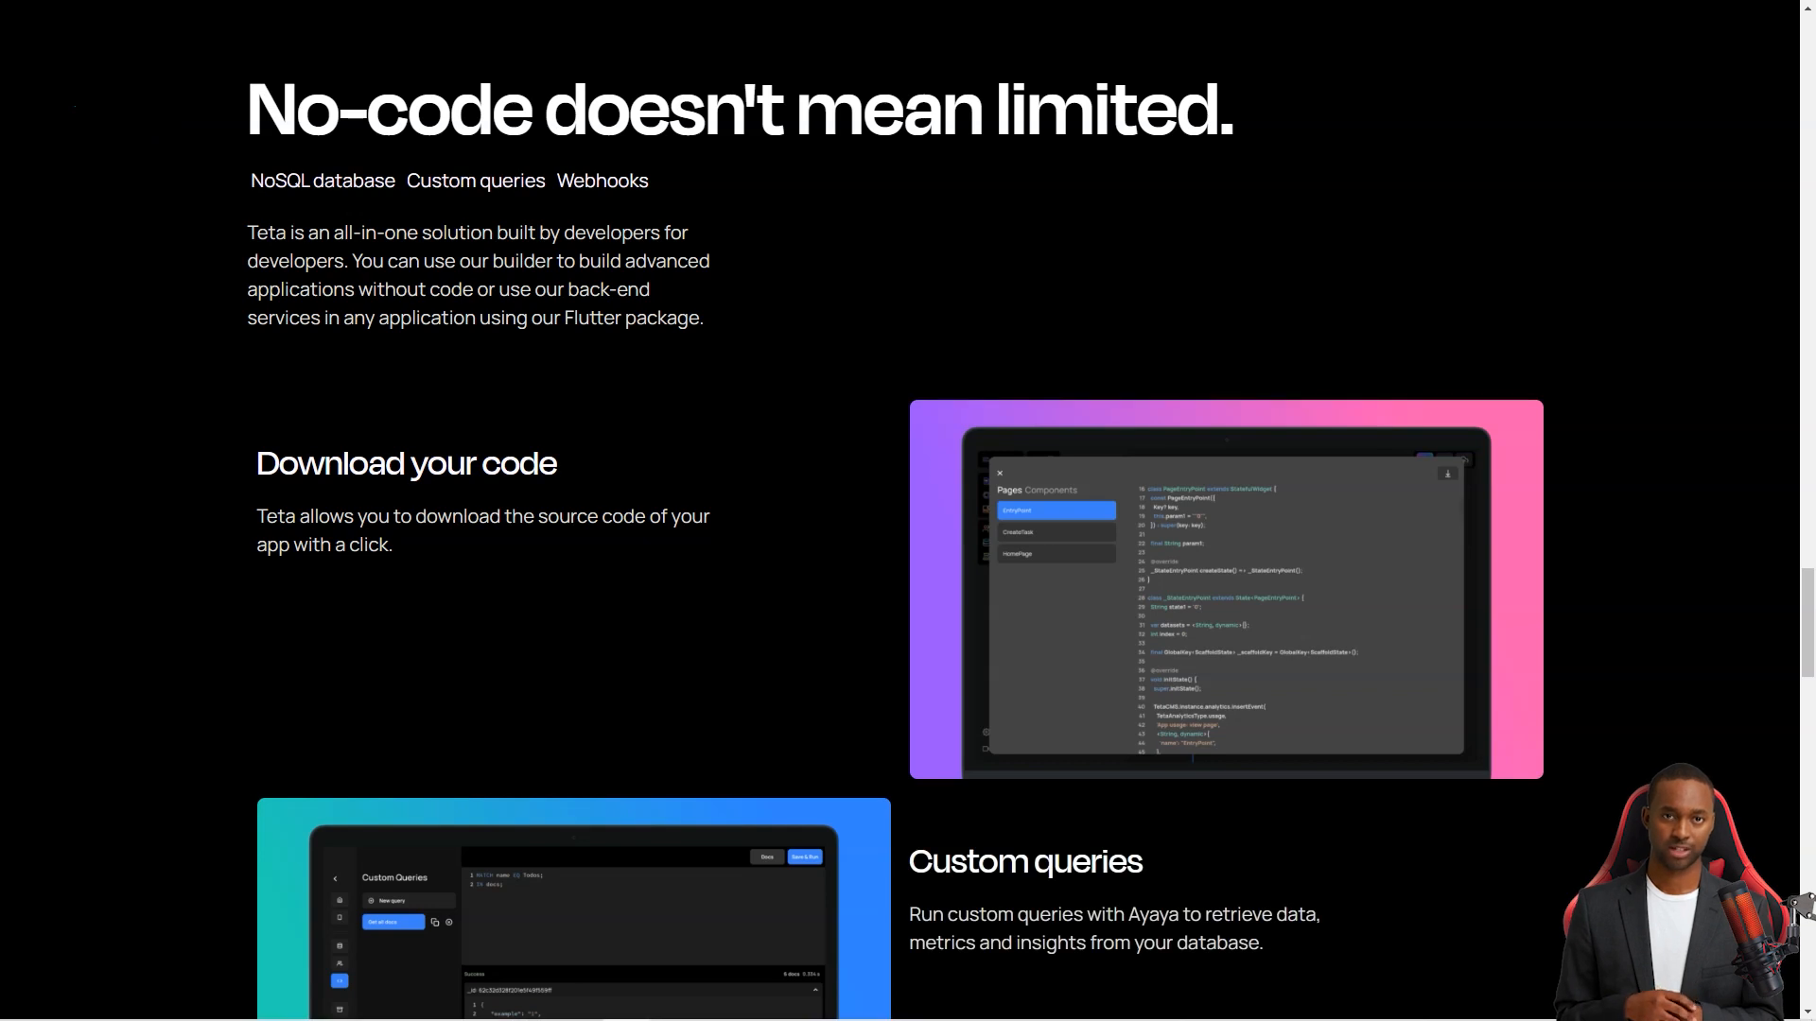
scroll(down, 3)
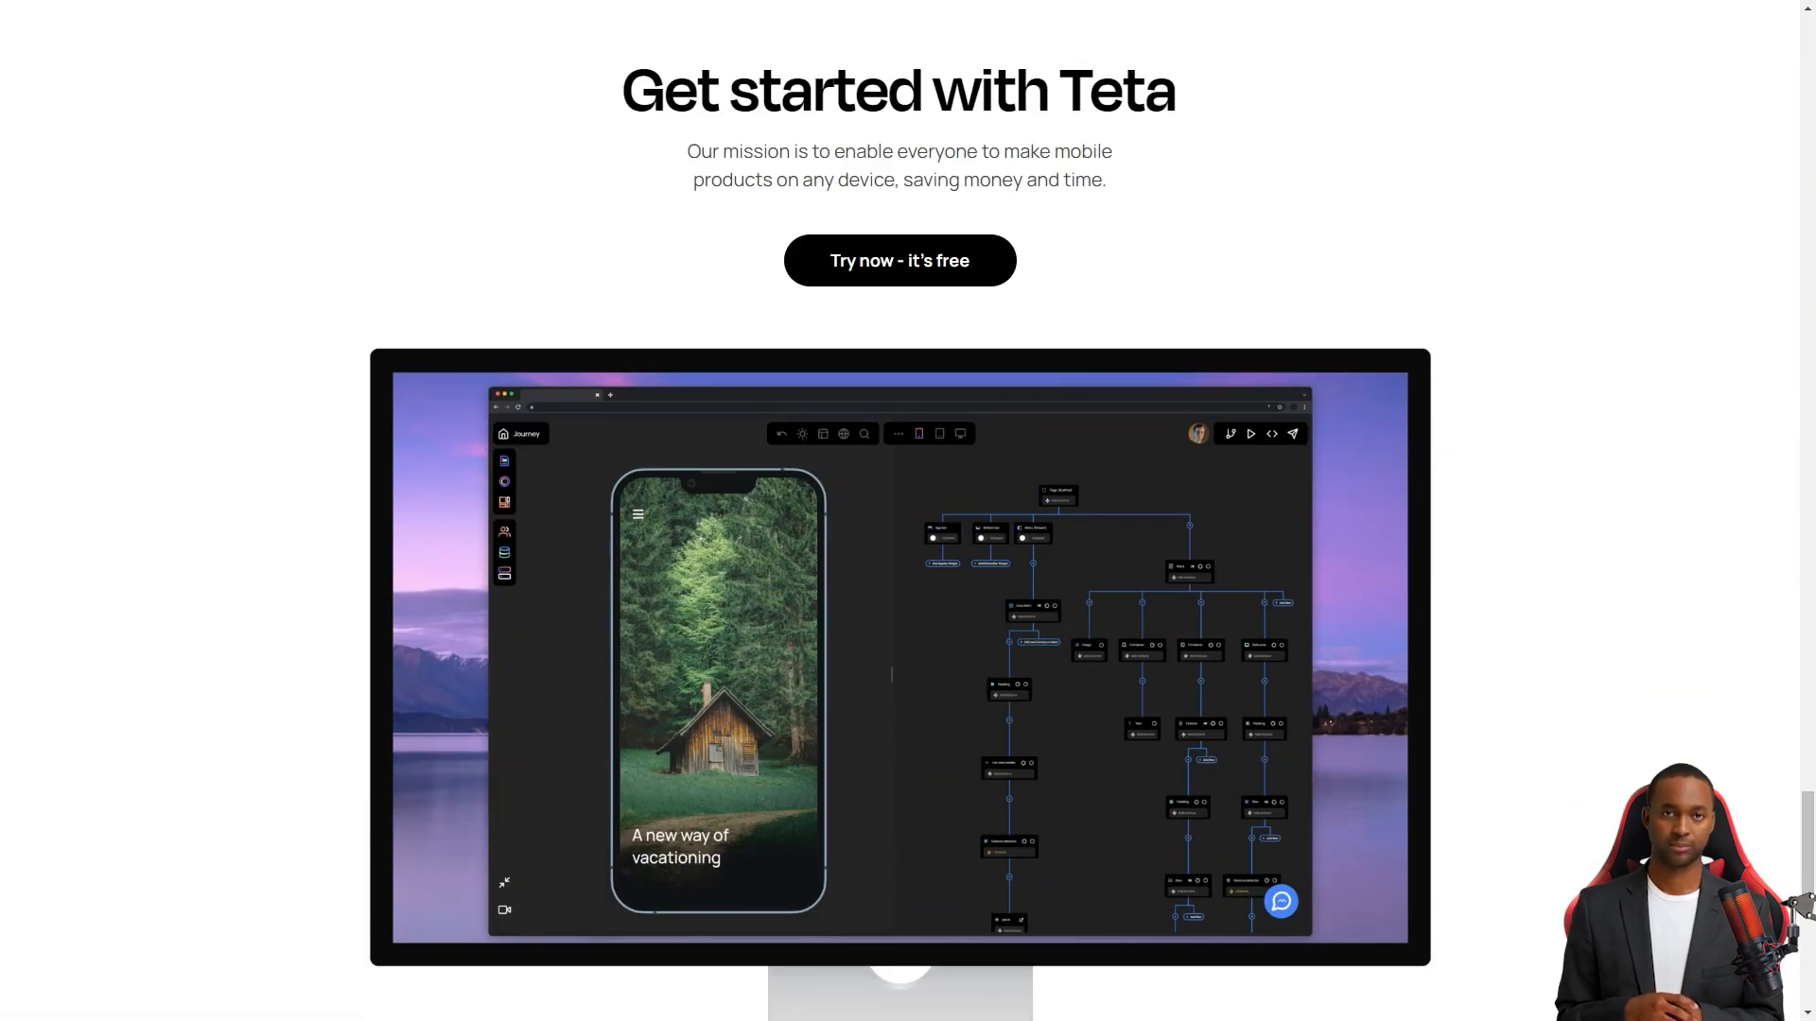
scroll(down, 3)
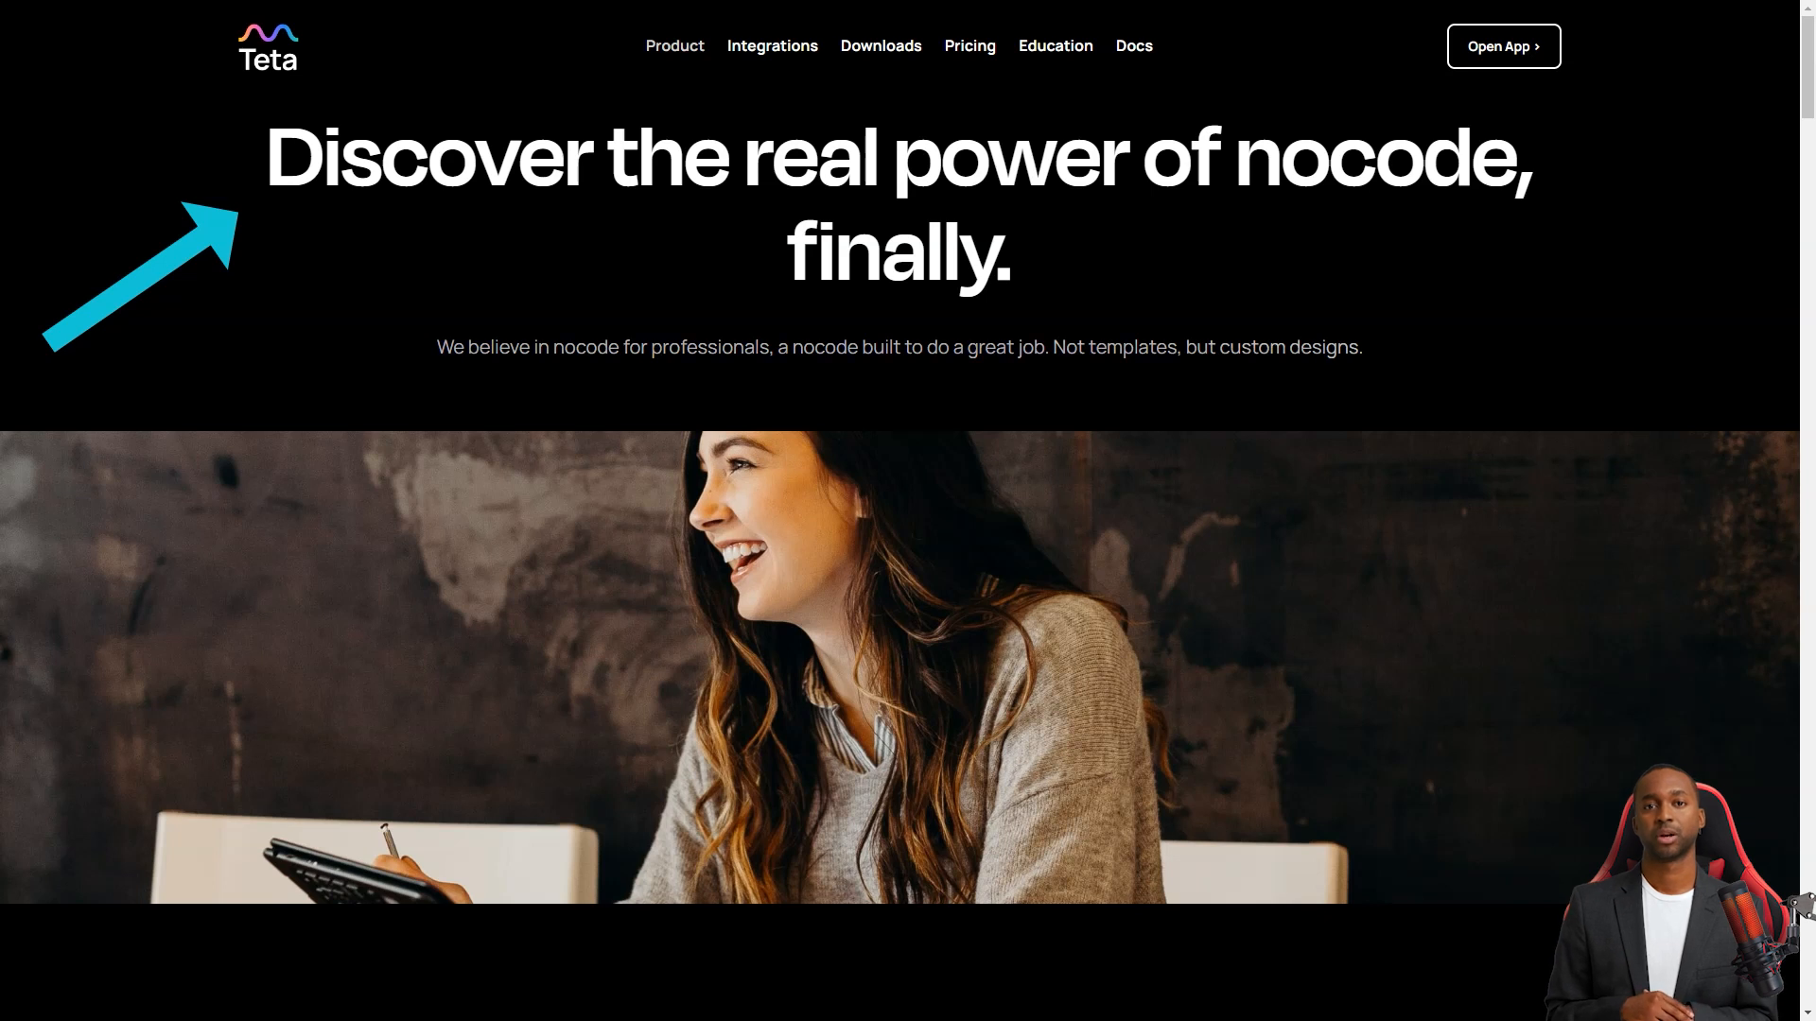
- Scroll Teta's product page past TreeView, styles, comparisons and 'Build and share'
scroll(down, 3)
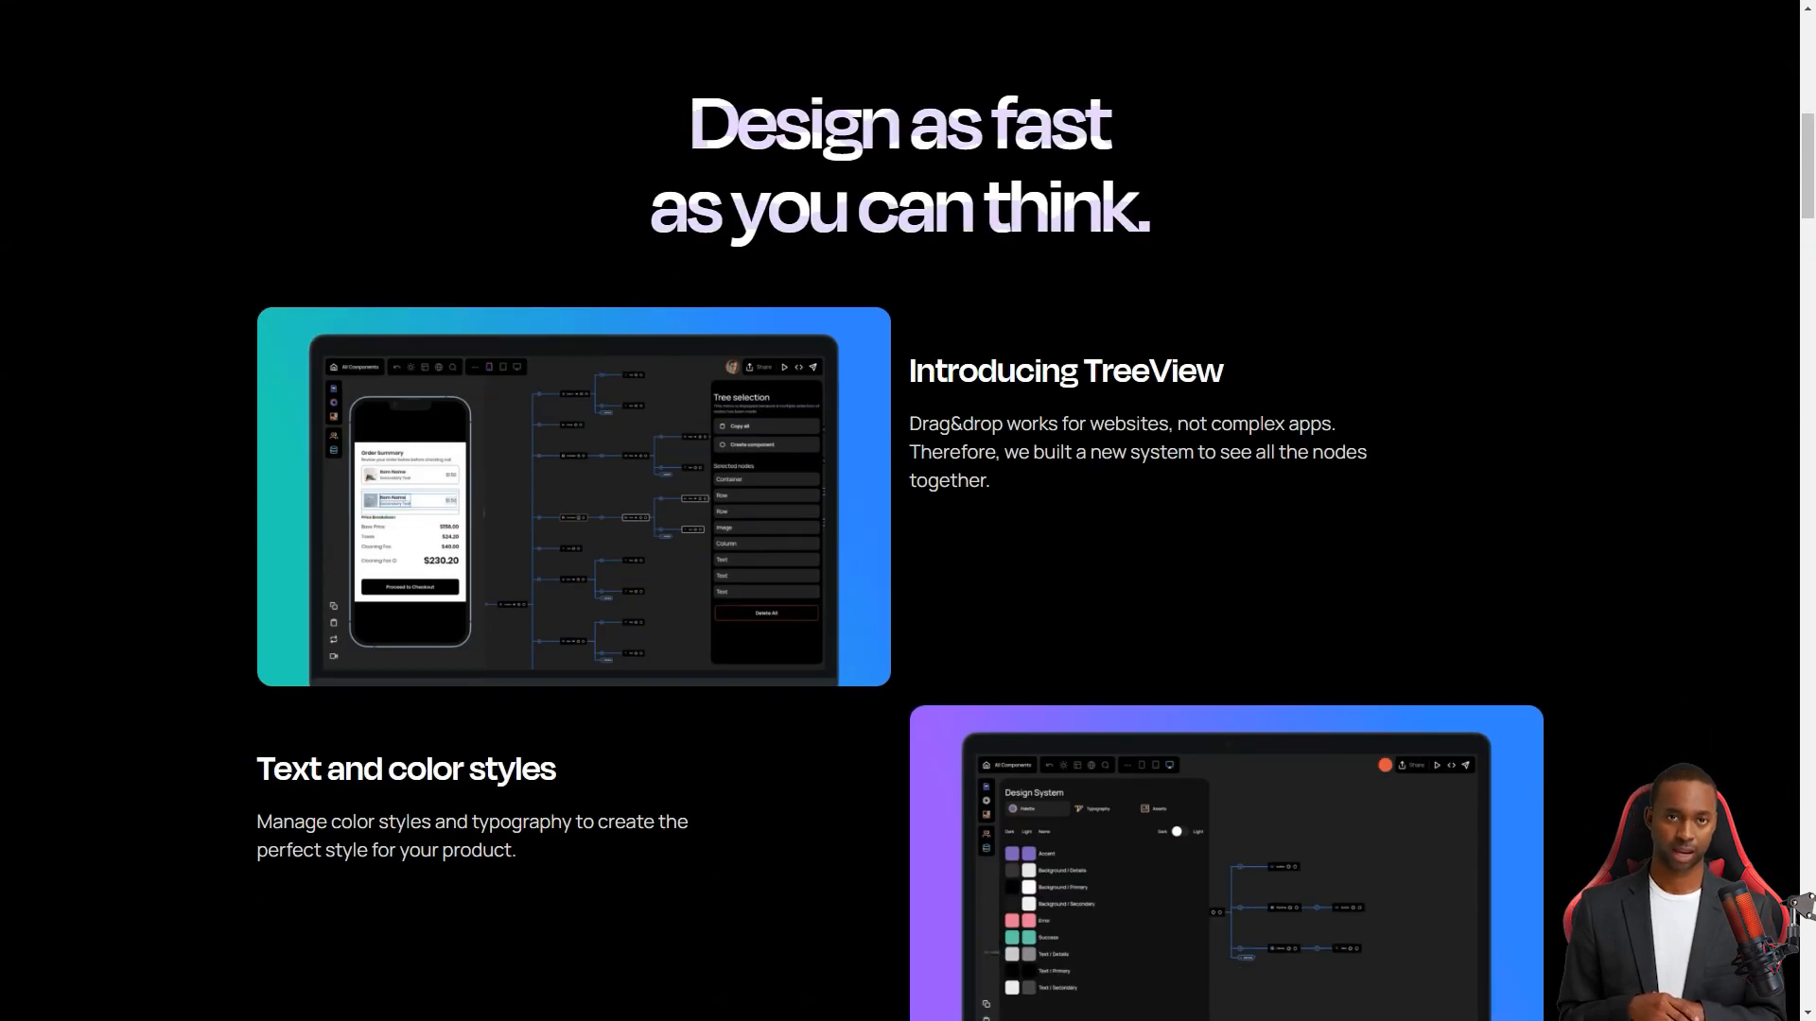
scroll(down, 3)
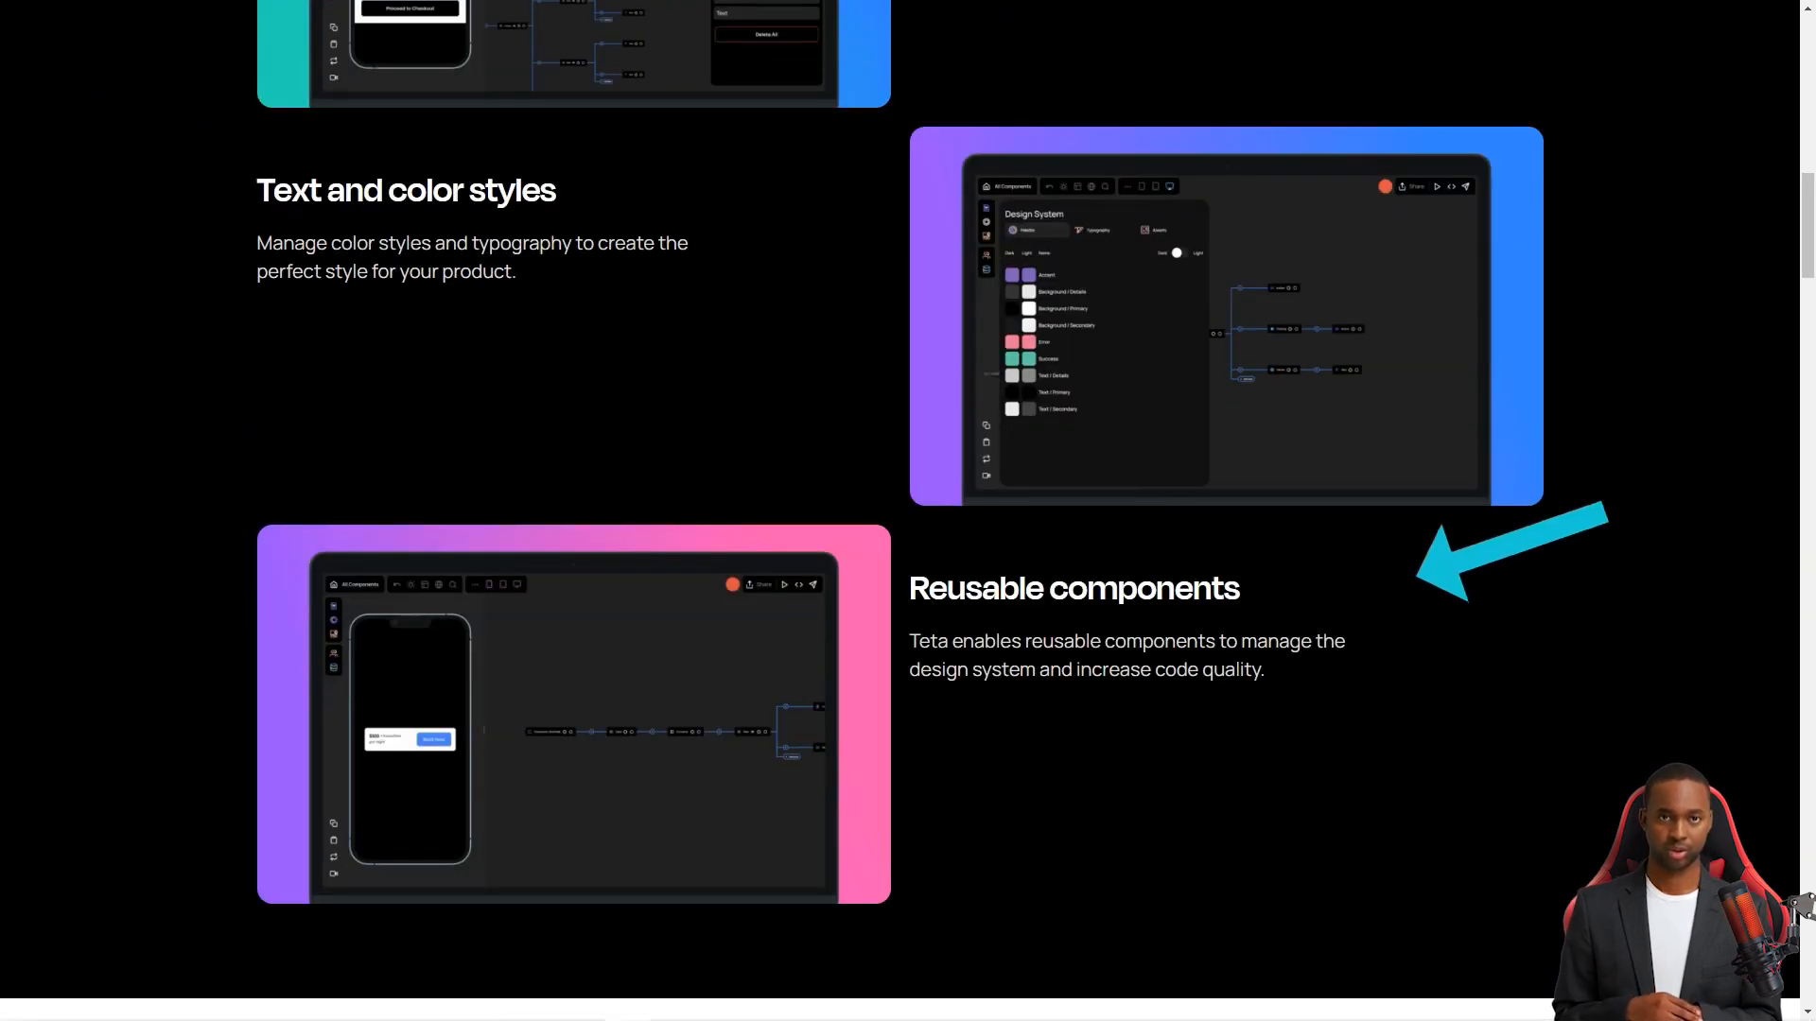
scroll(down, 3)
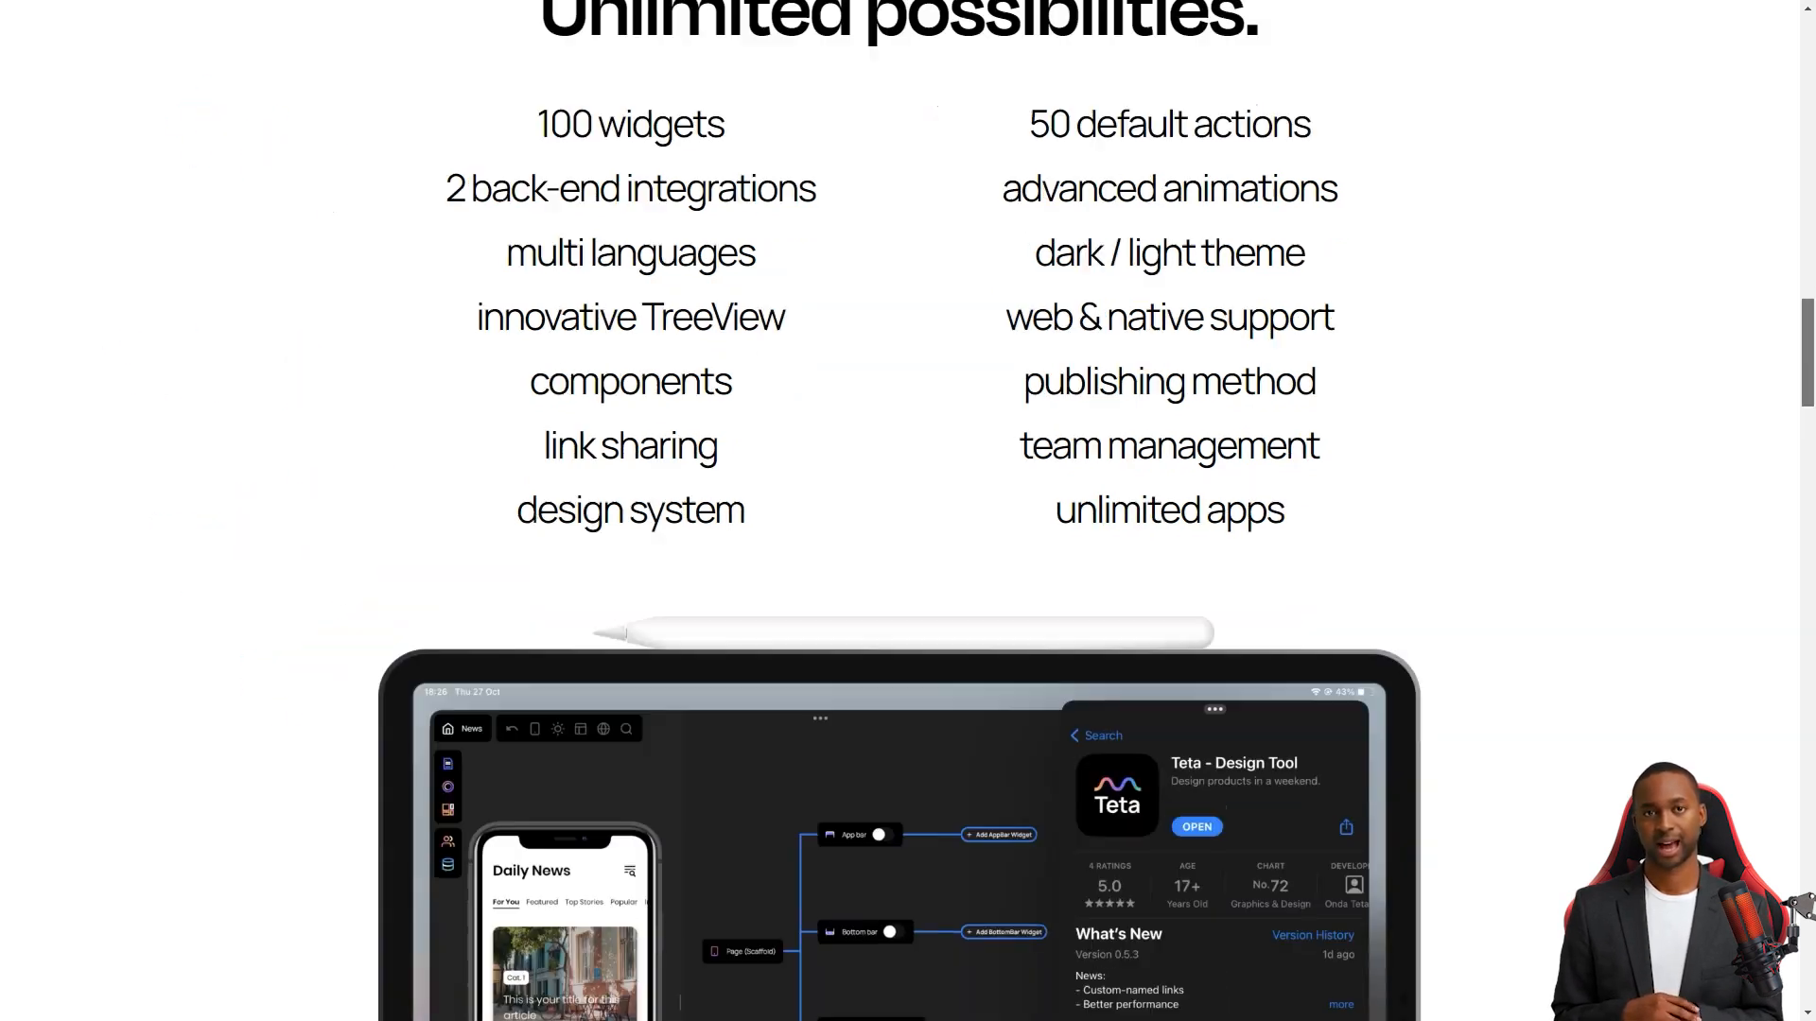
scroll(down, 3)
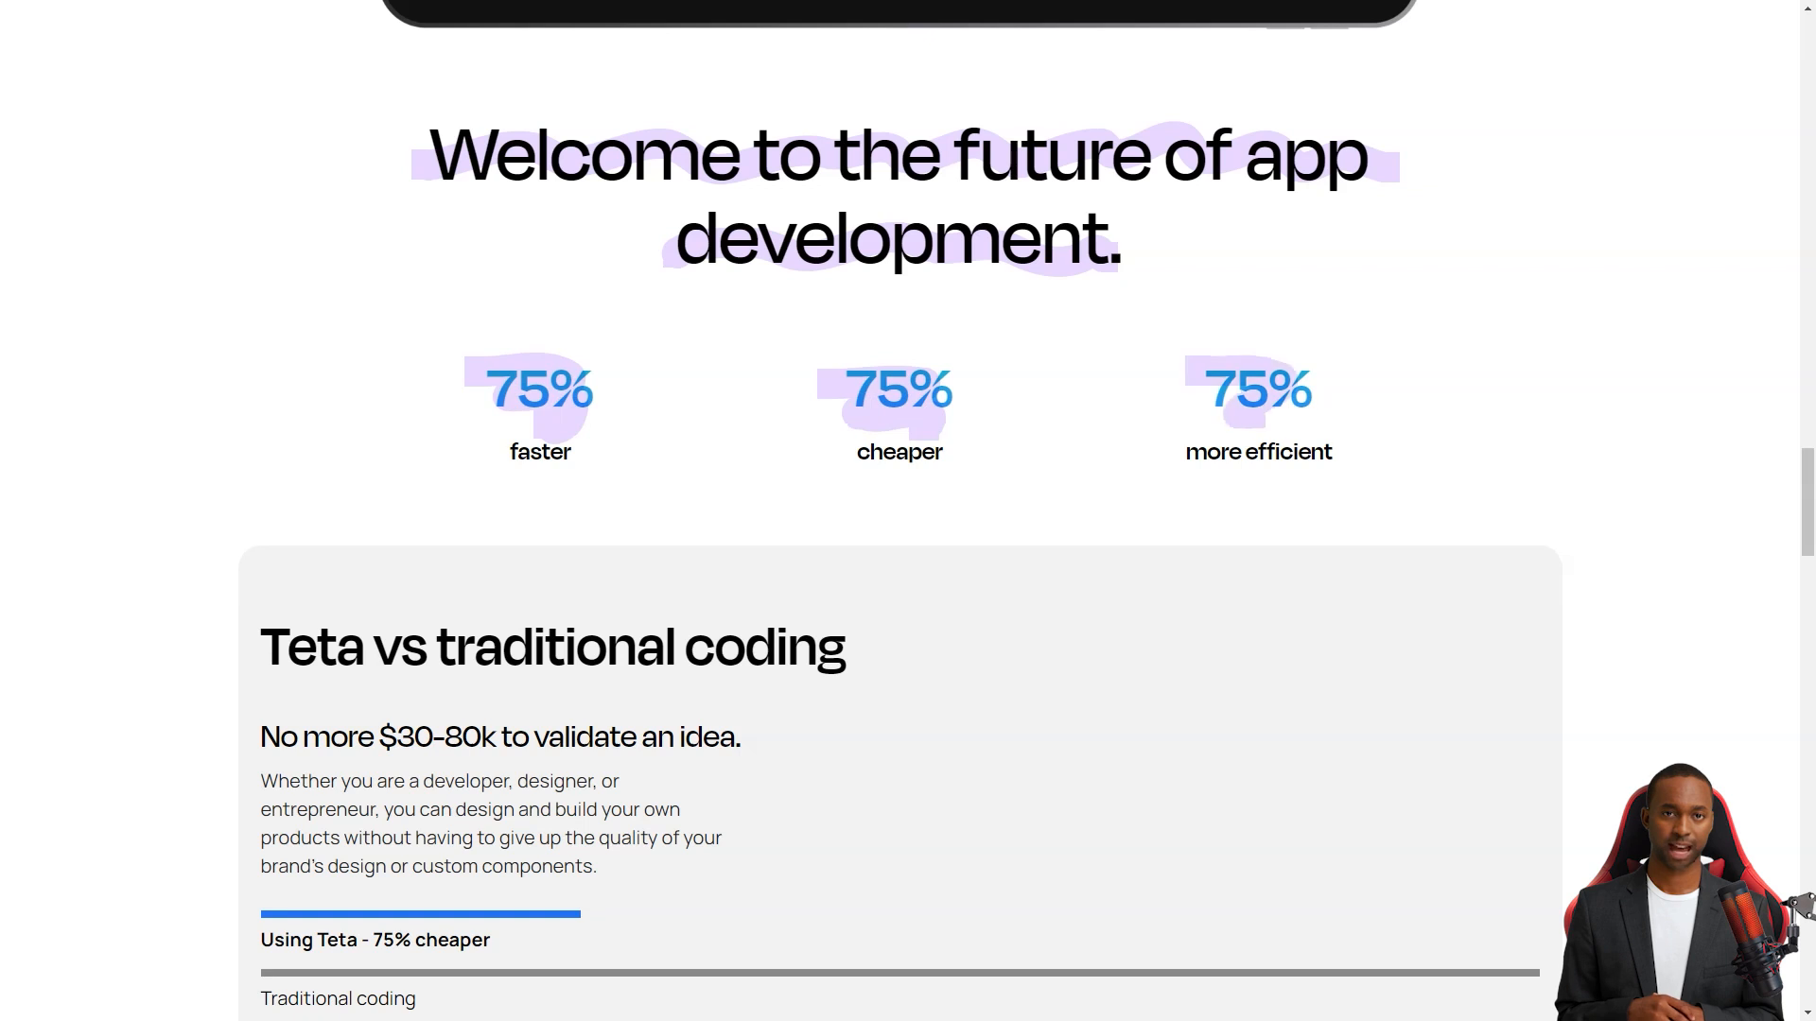
scroll(down, 3)
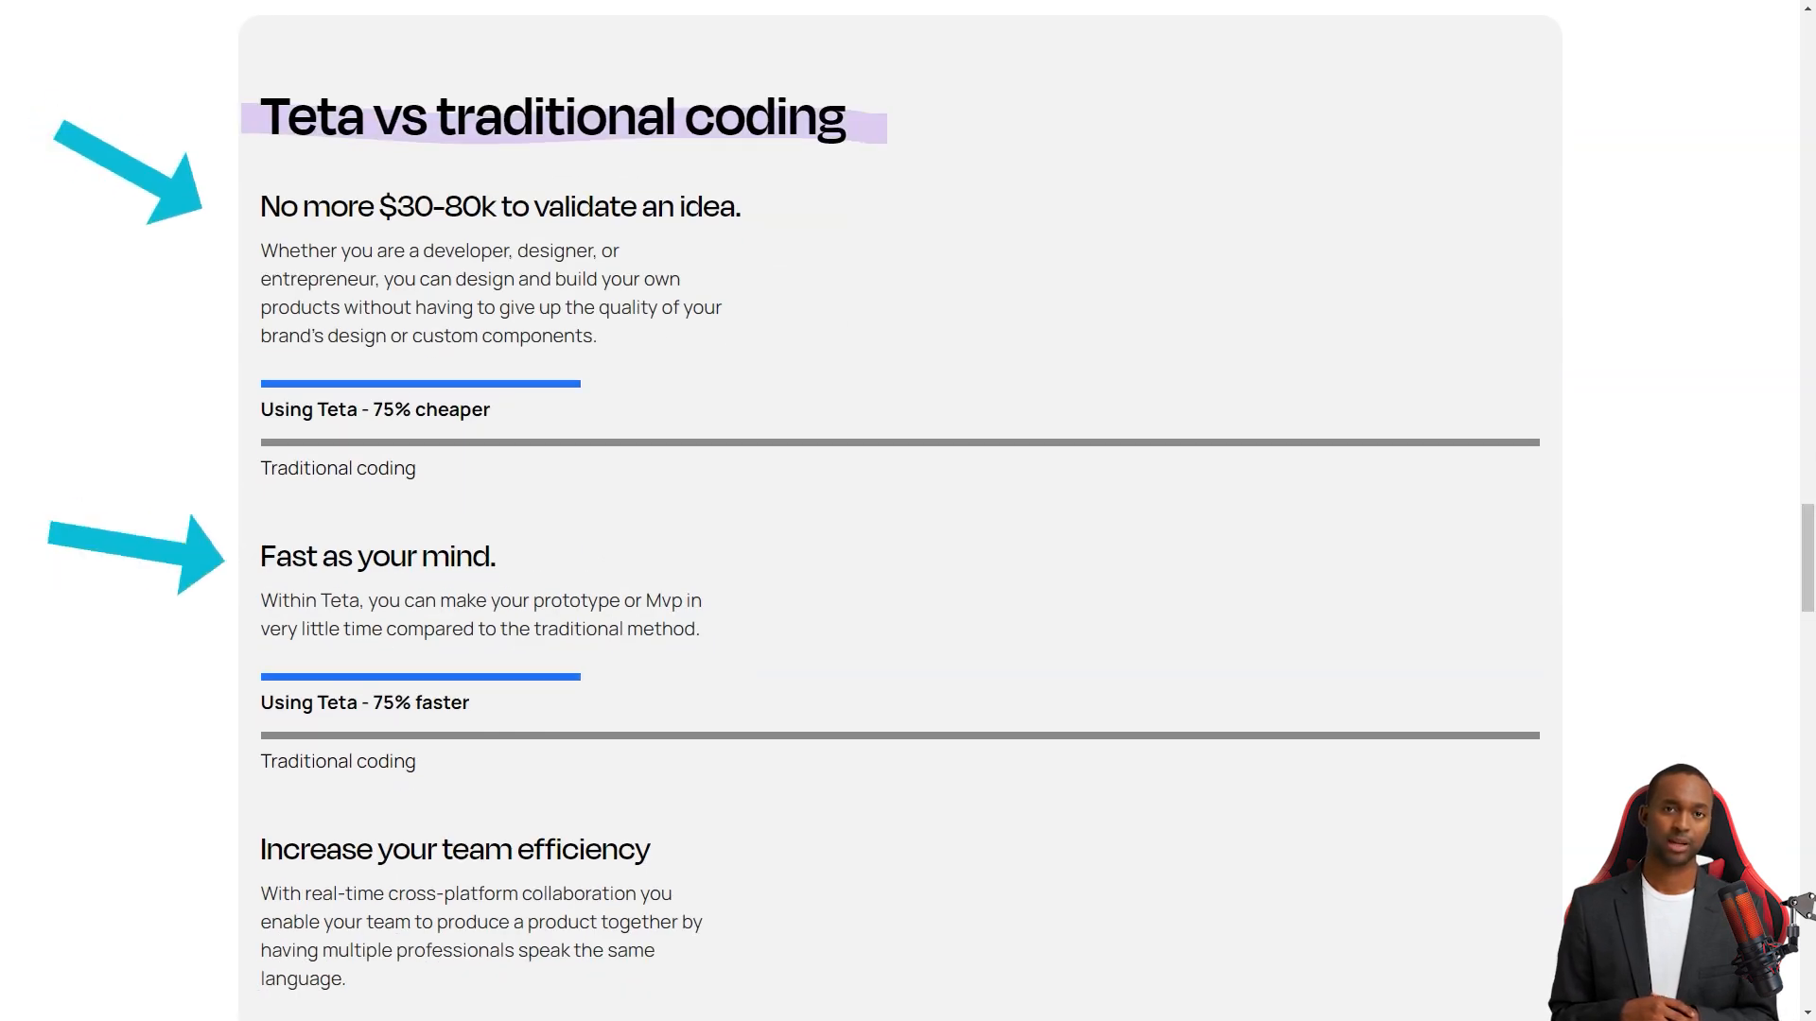
scroll(down, 3)
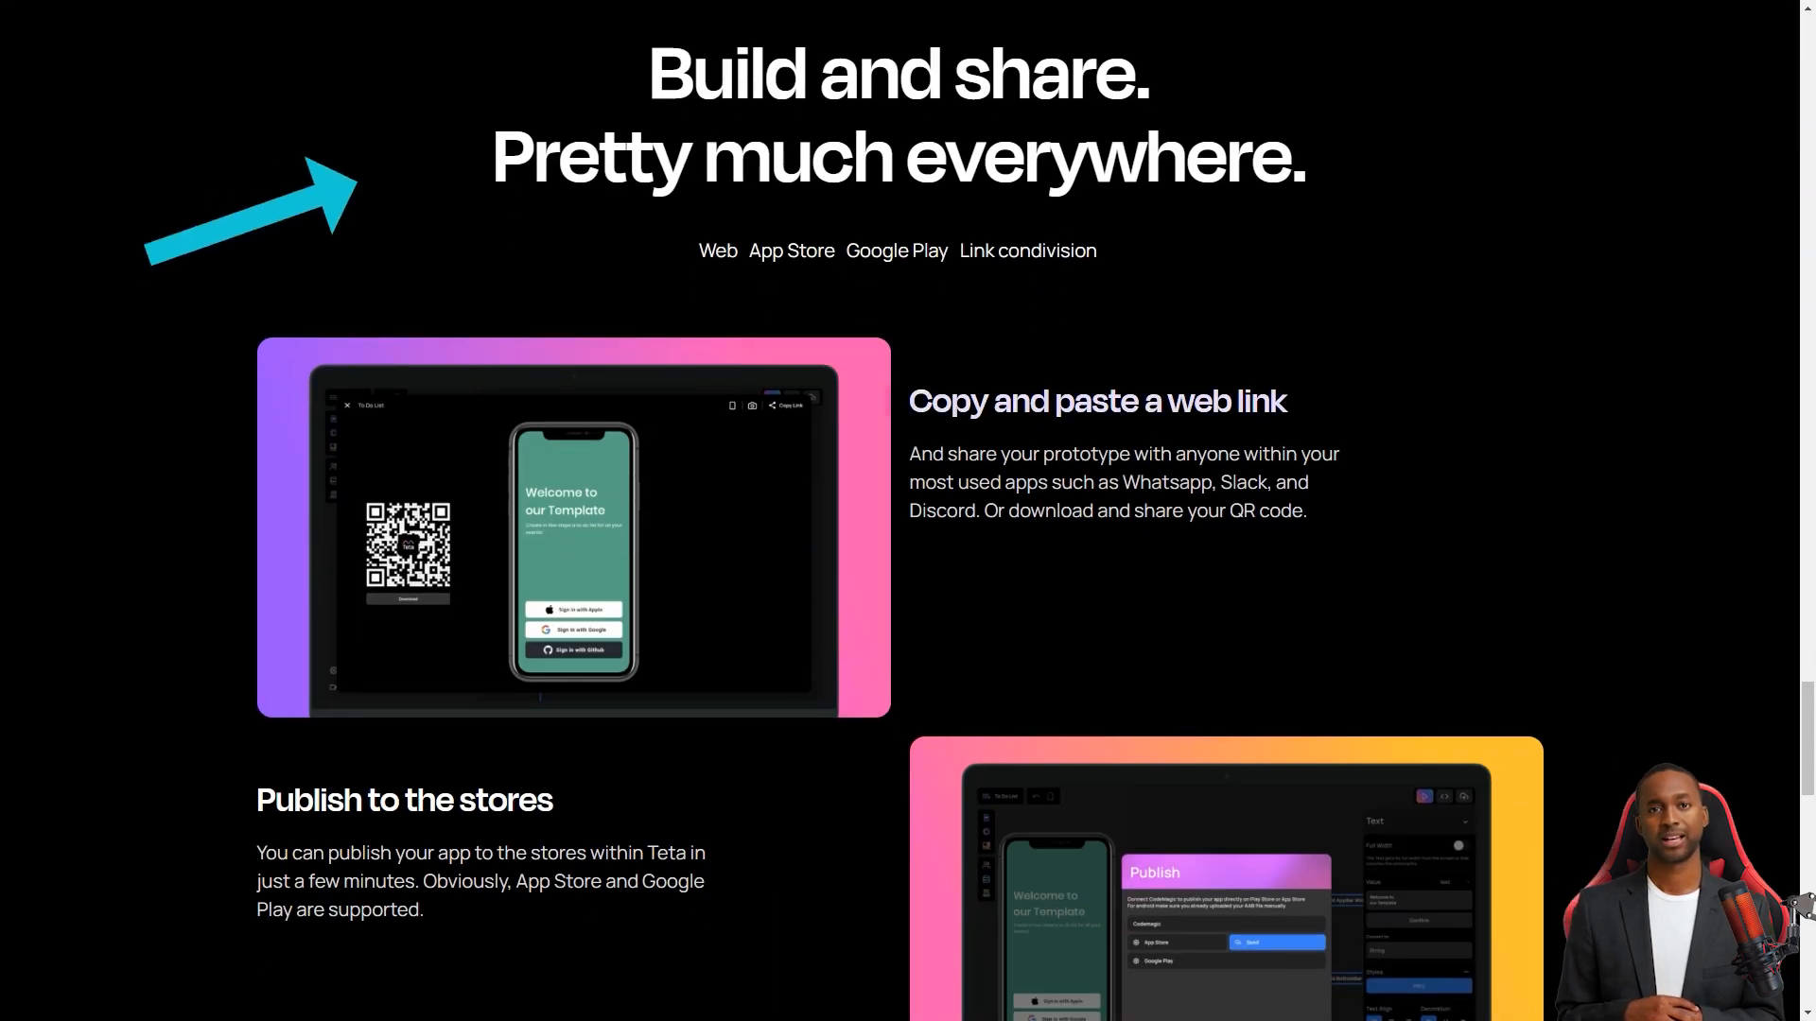
scroll(down, 3)
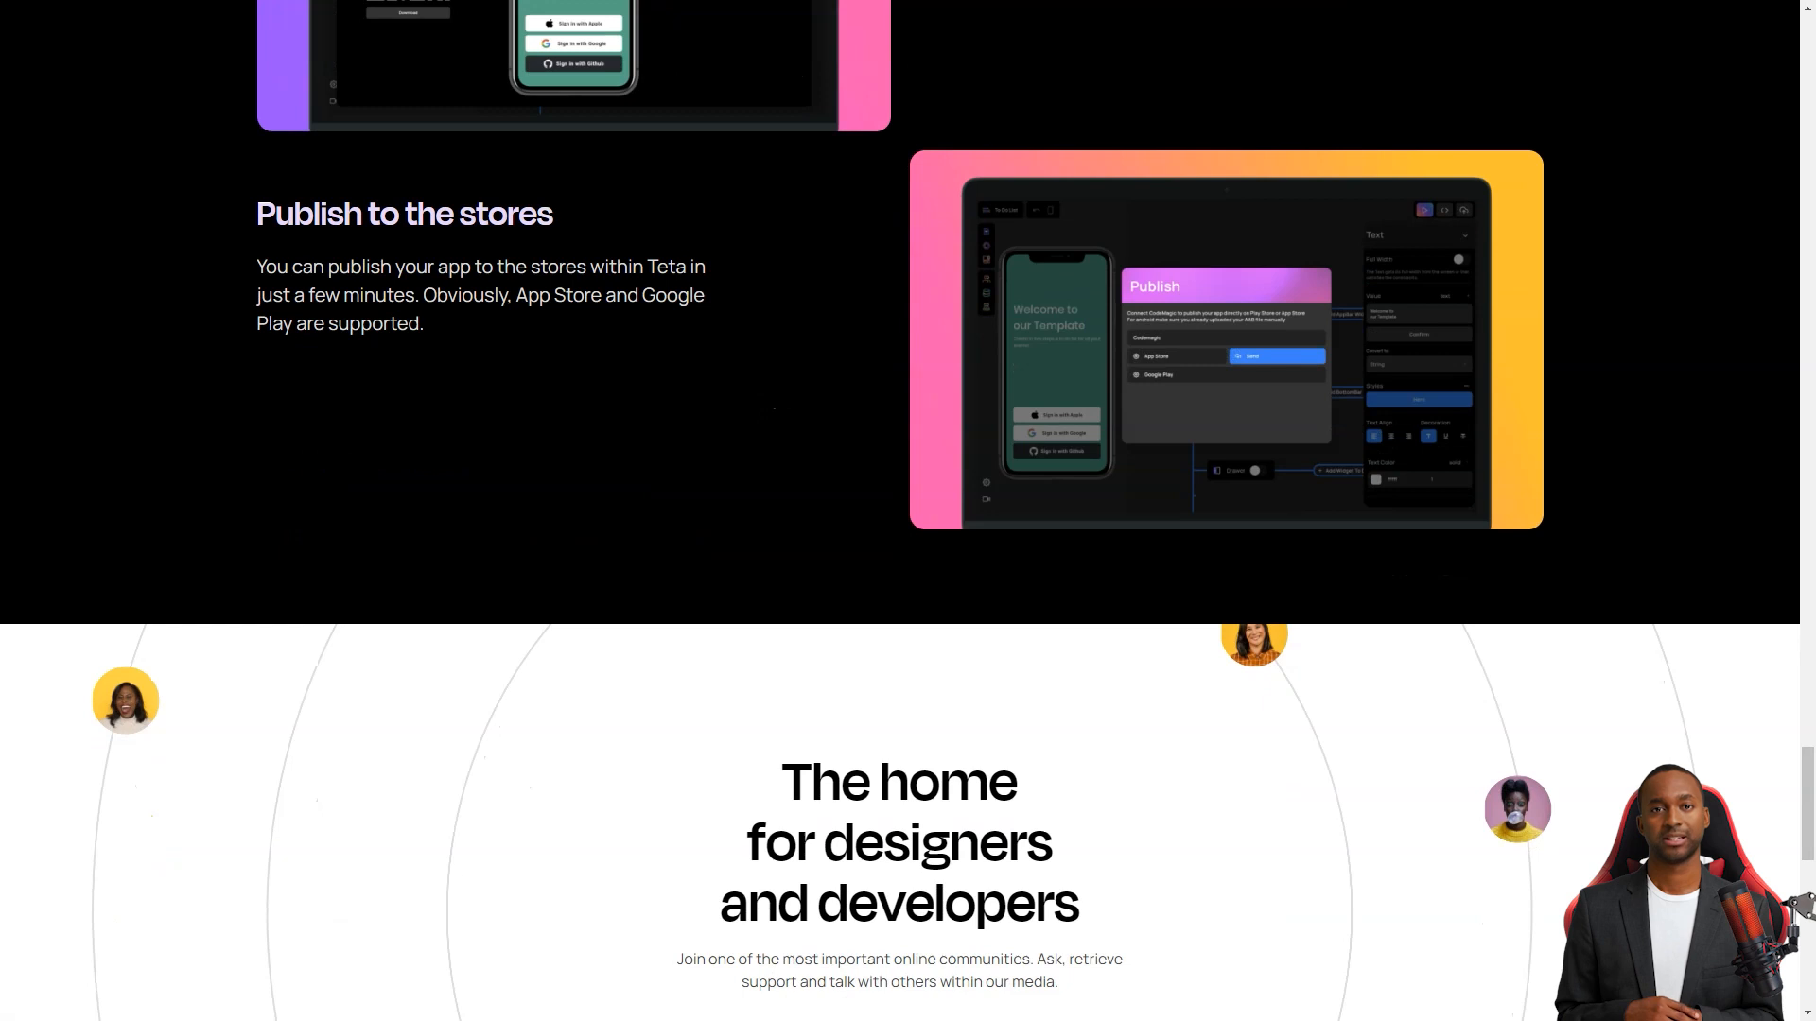
scroll(down, 3)
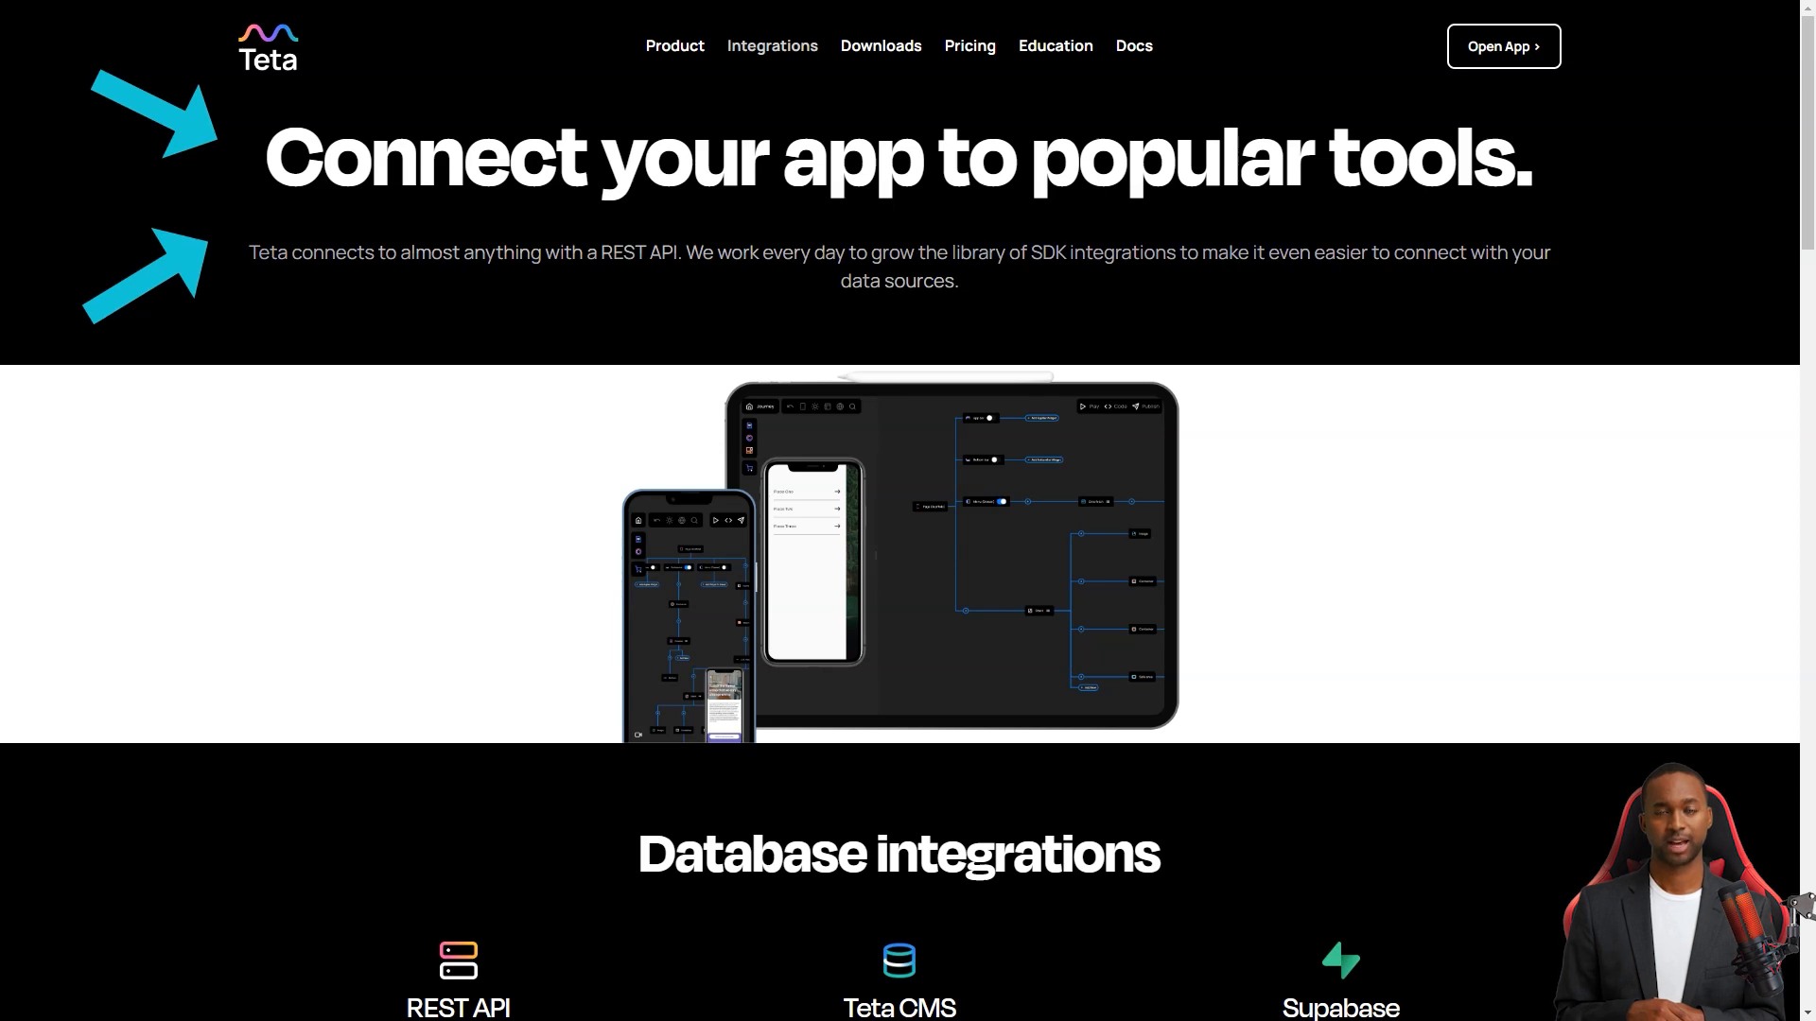
- Scroll through Teta's database, authentication, payment and other integration sections
scroll(down, 3)
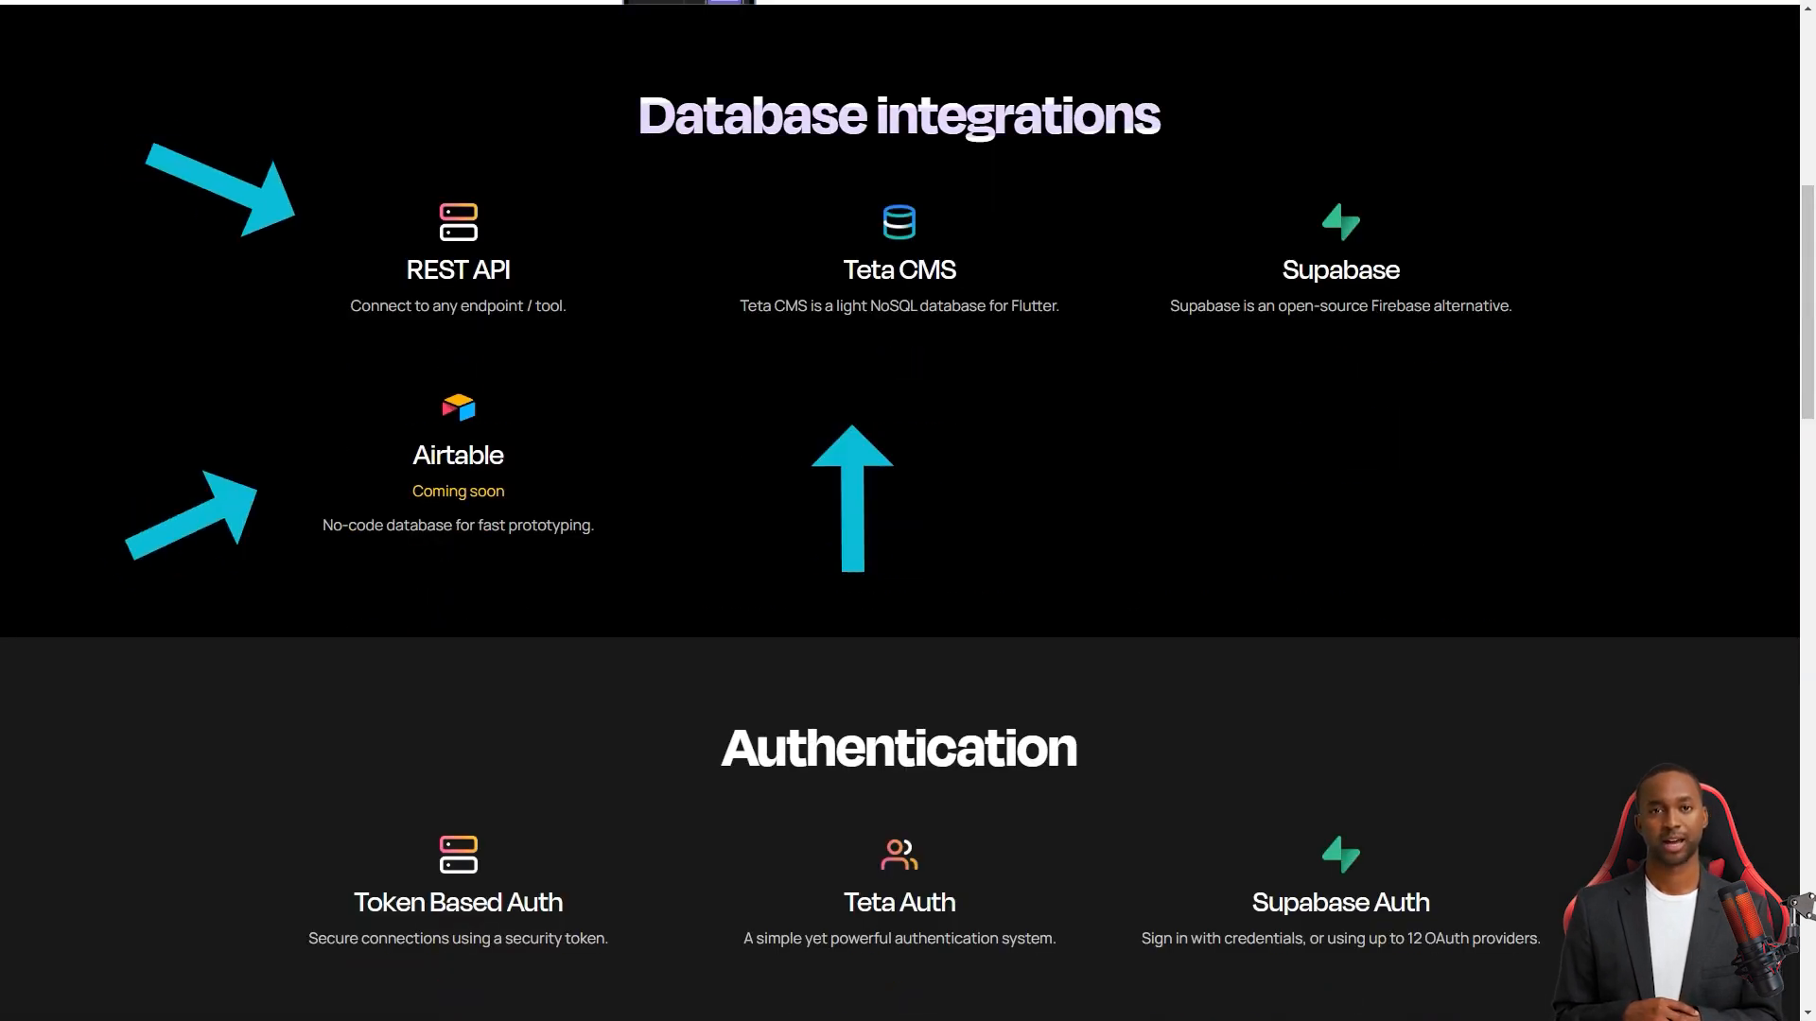
scroll(down, 3)
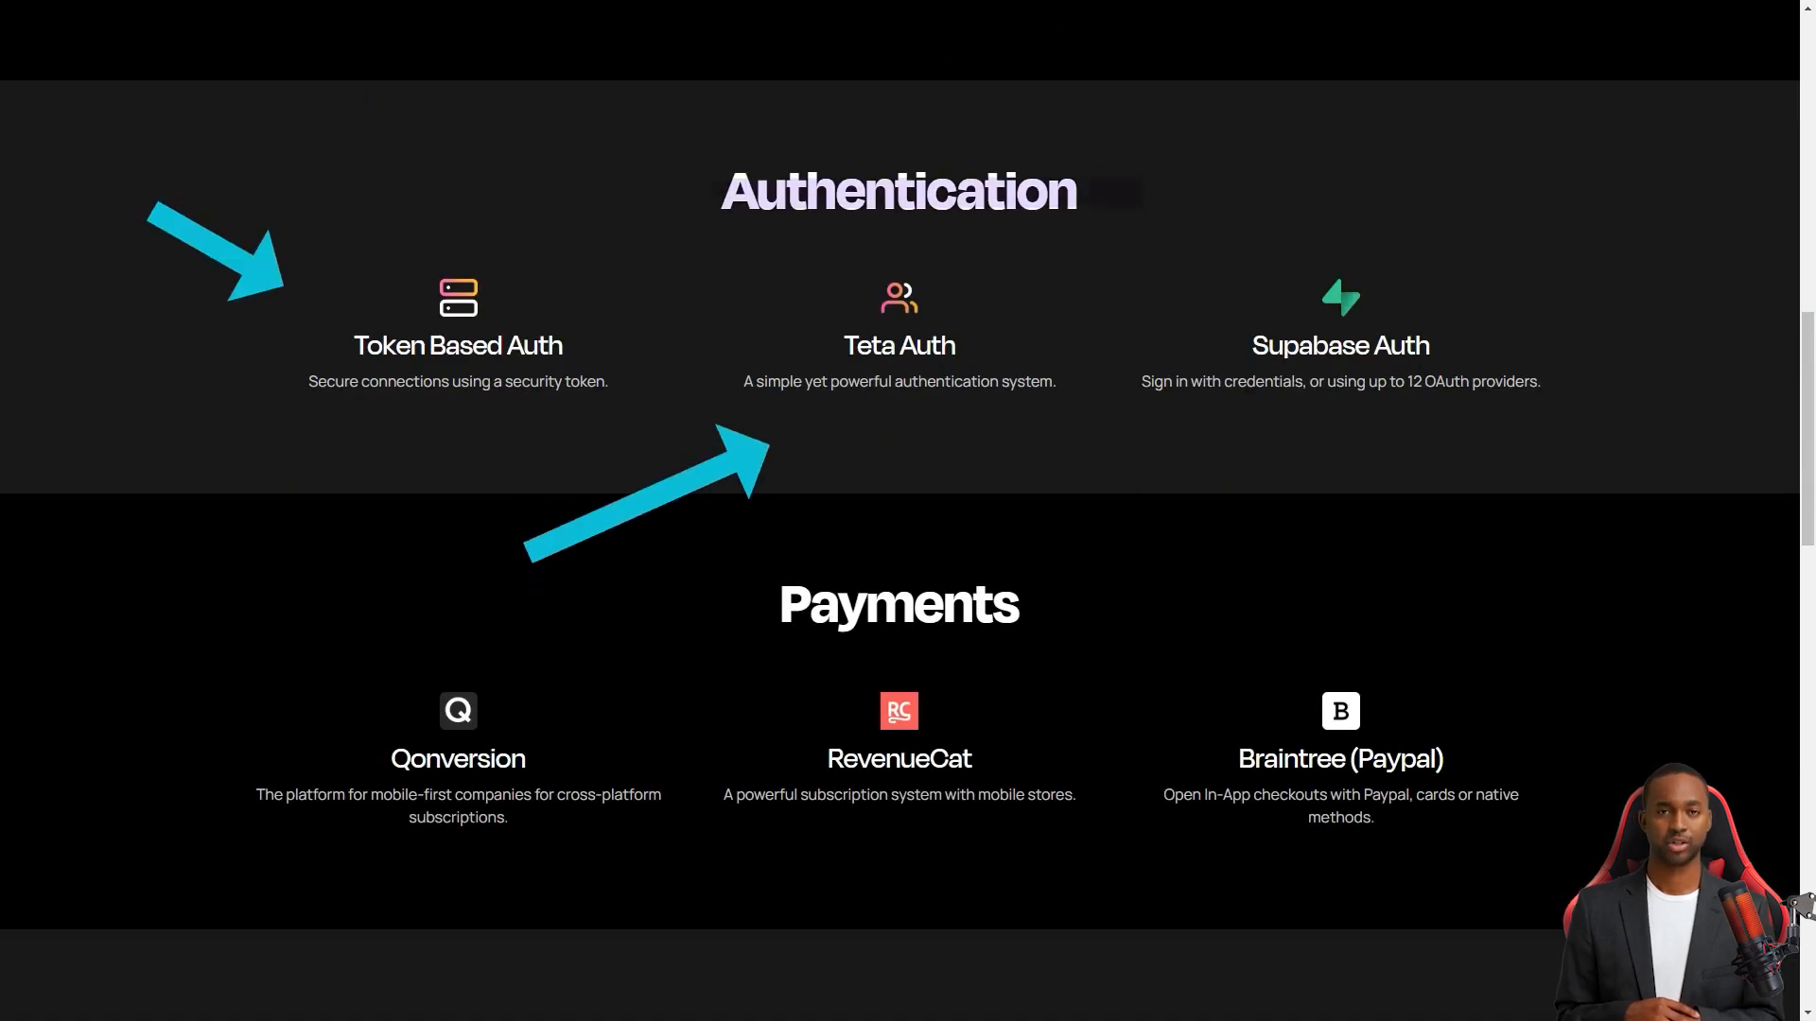
scroll(down, 3)
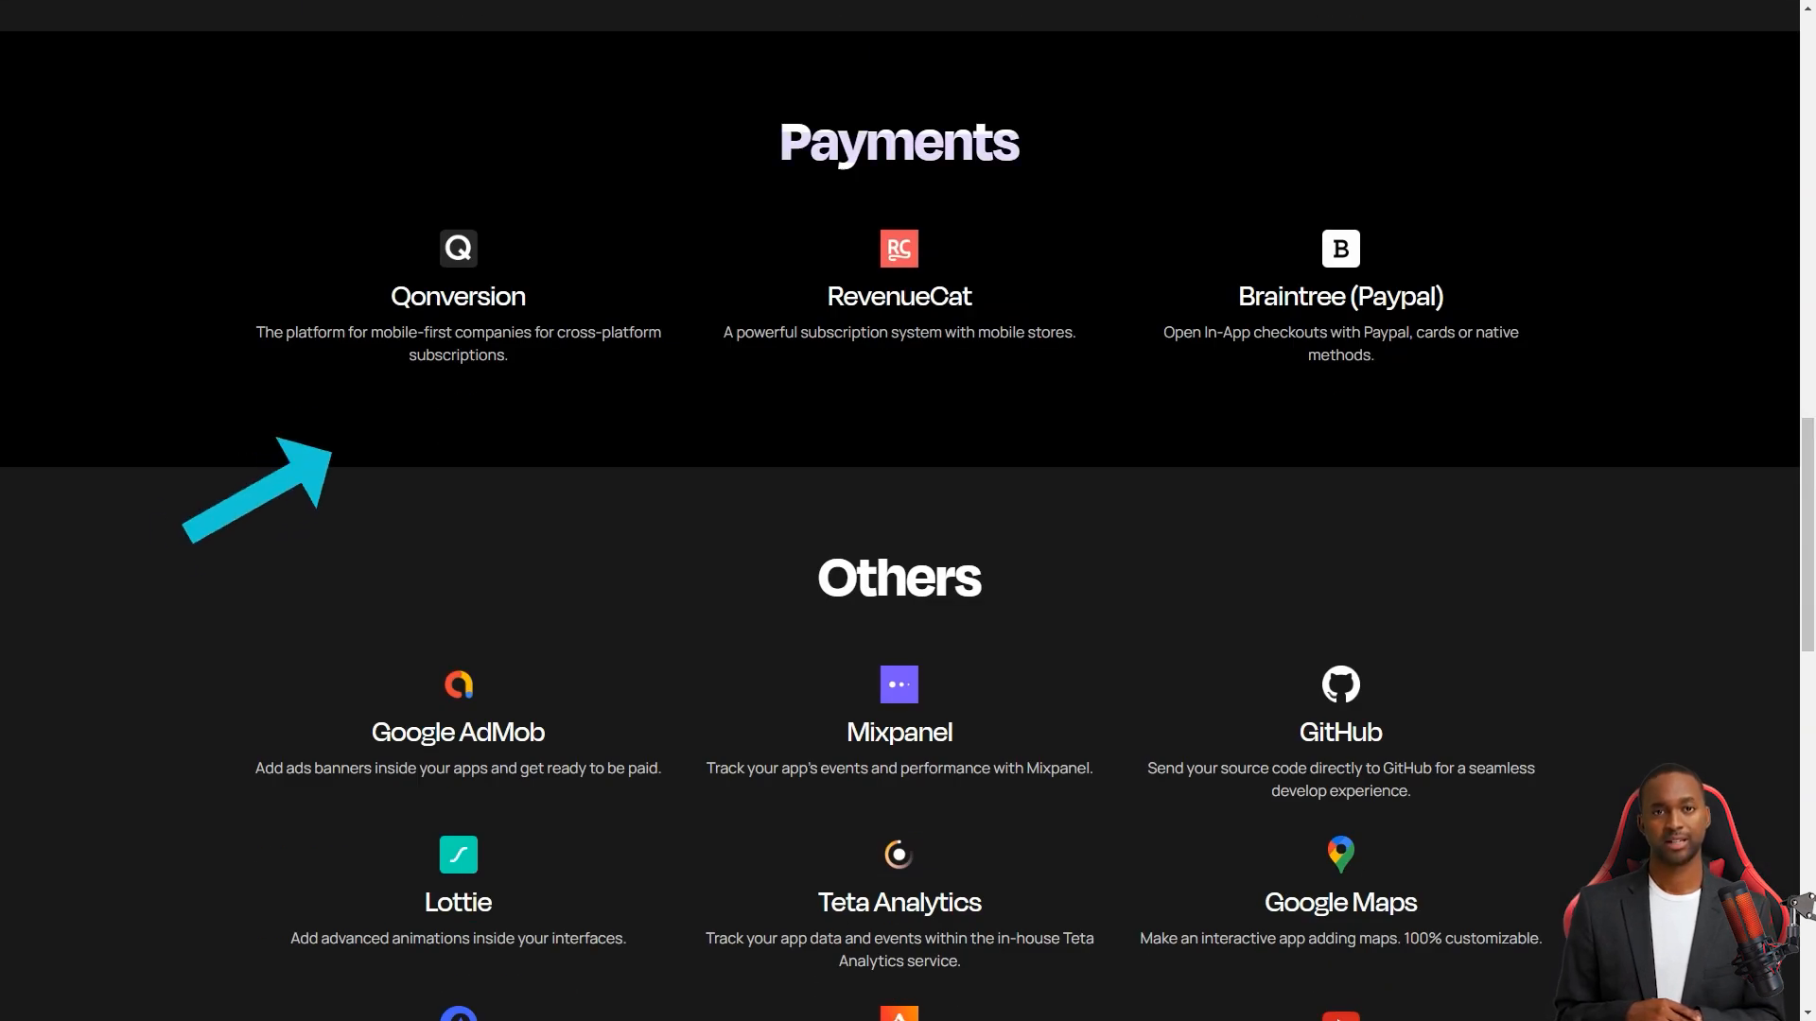
scroll(down, 3)
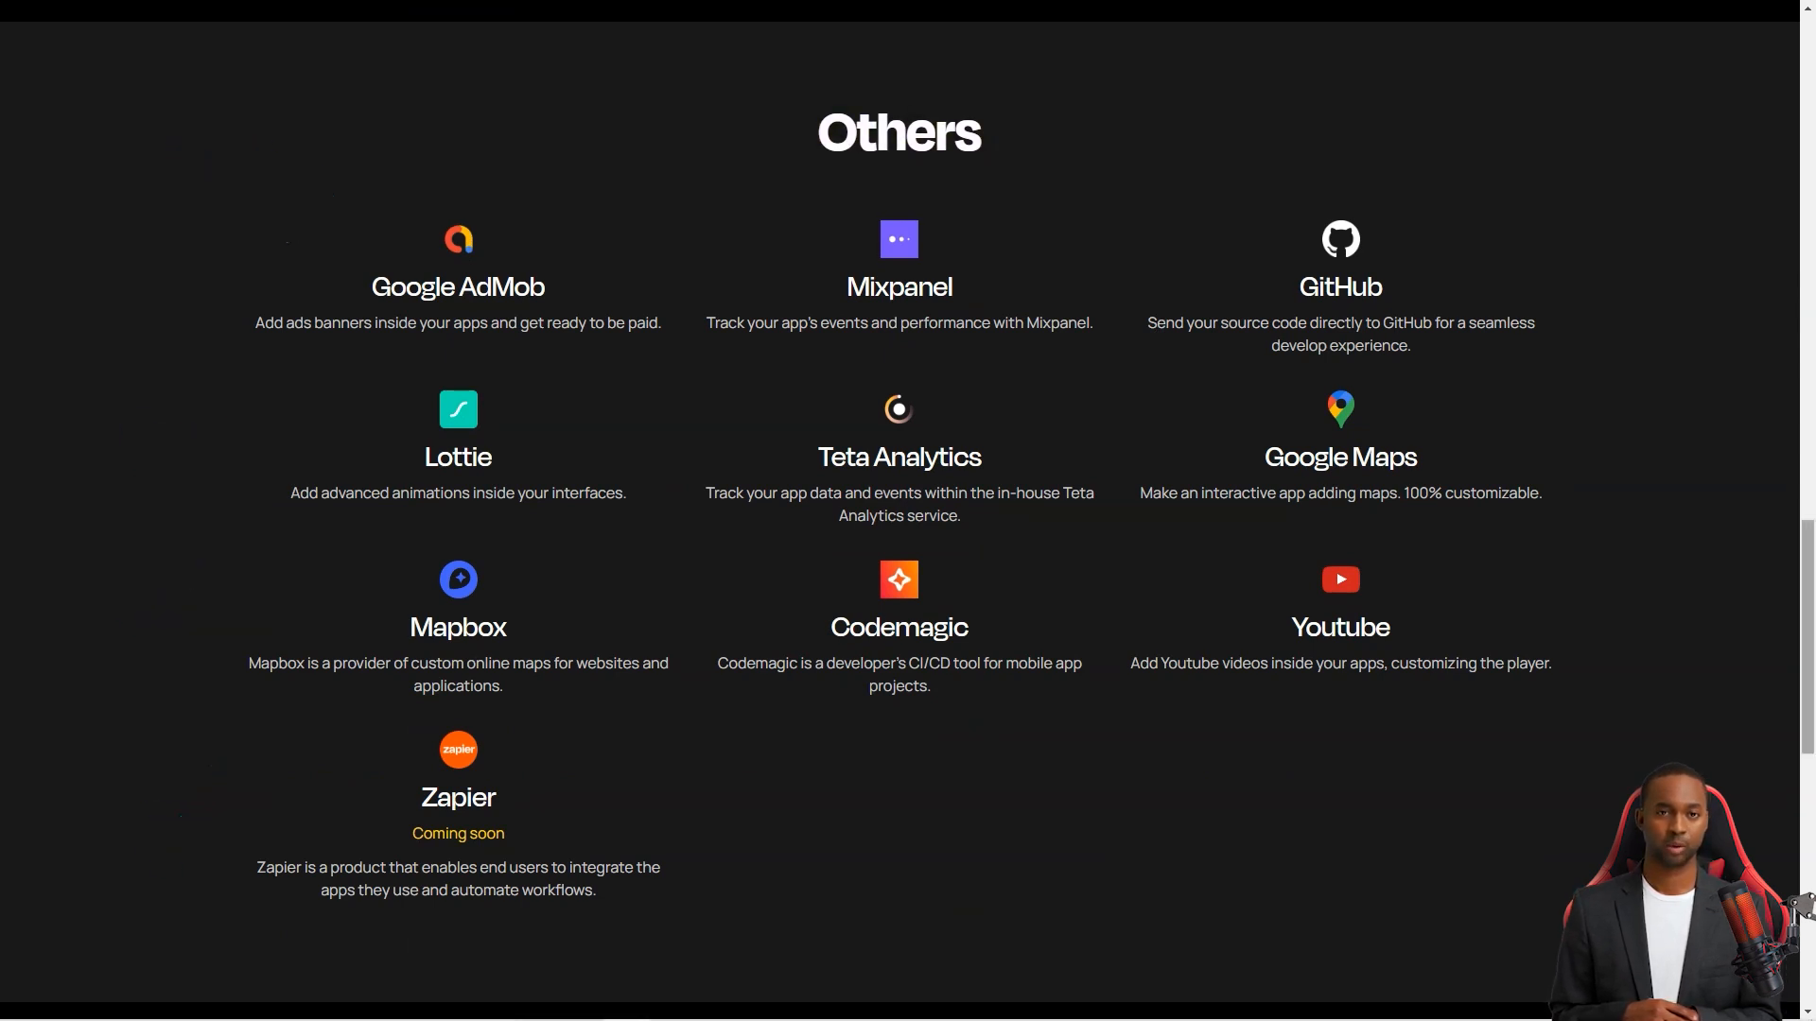
scroll(up, 3)
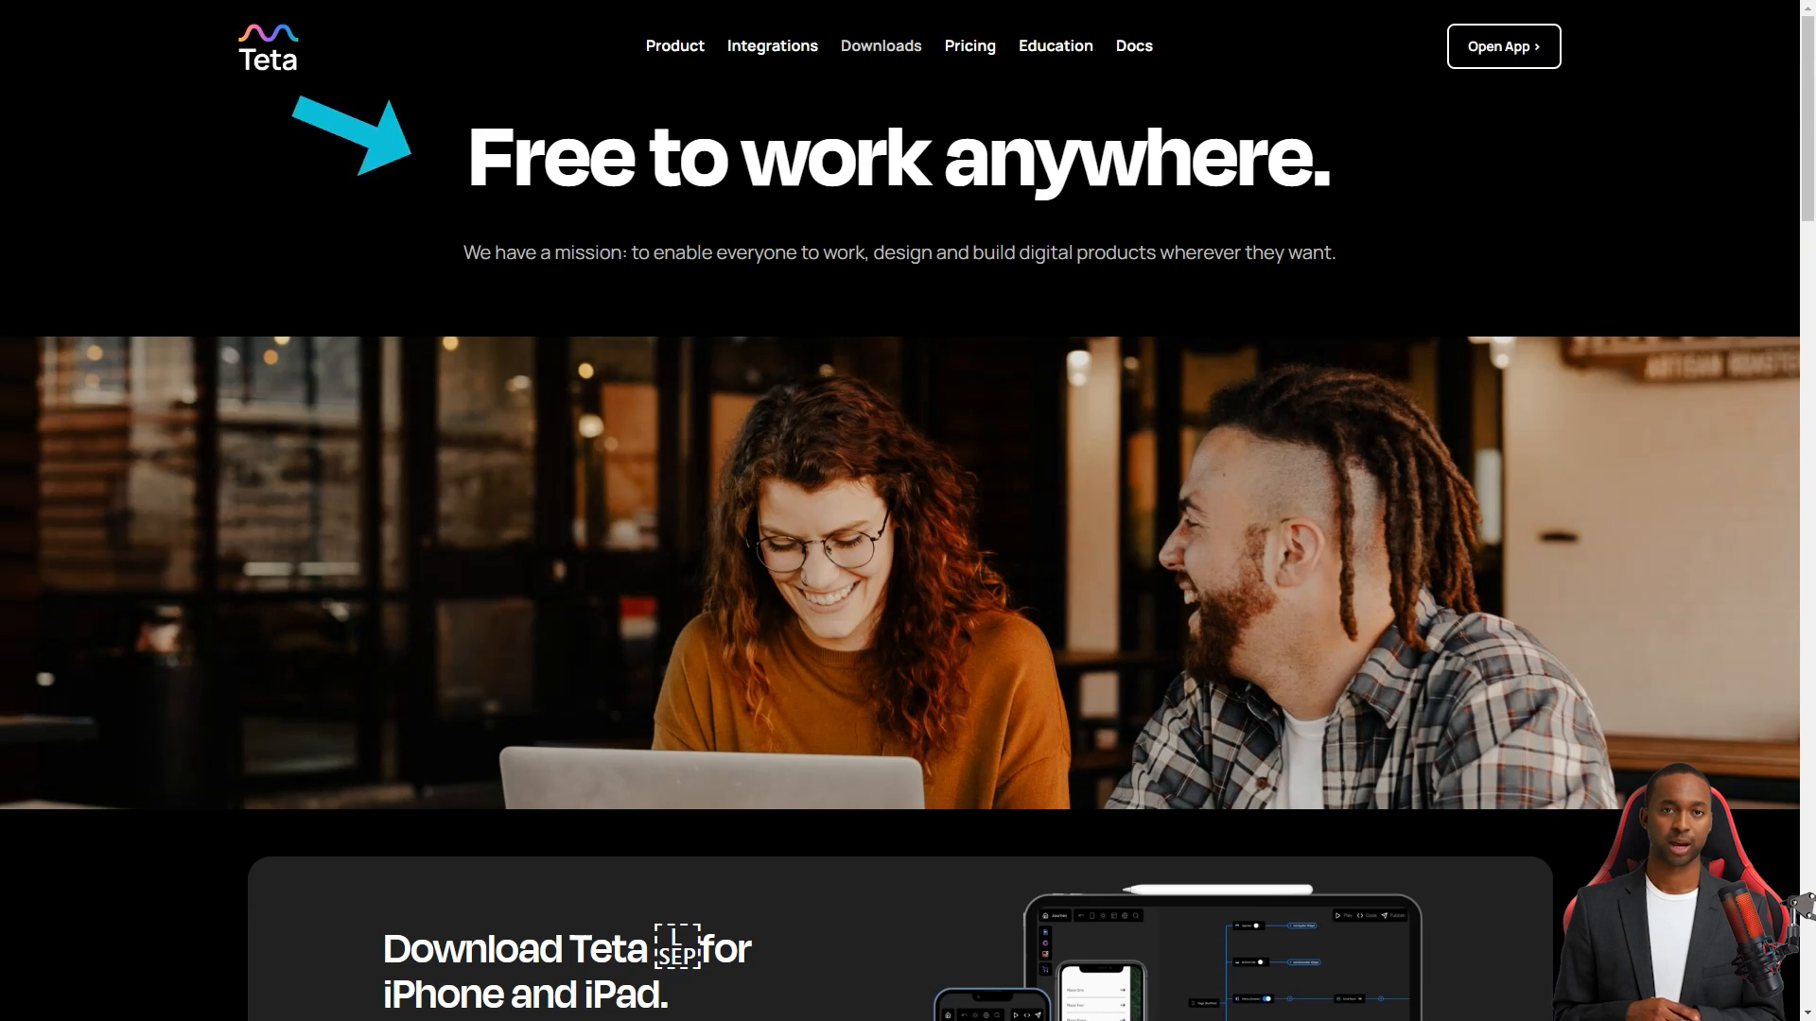
- Scroll Teta's downloads page to the mobile and desktop web version options
scroll(down, 3)
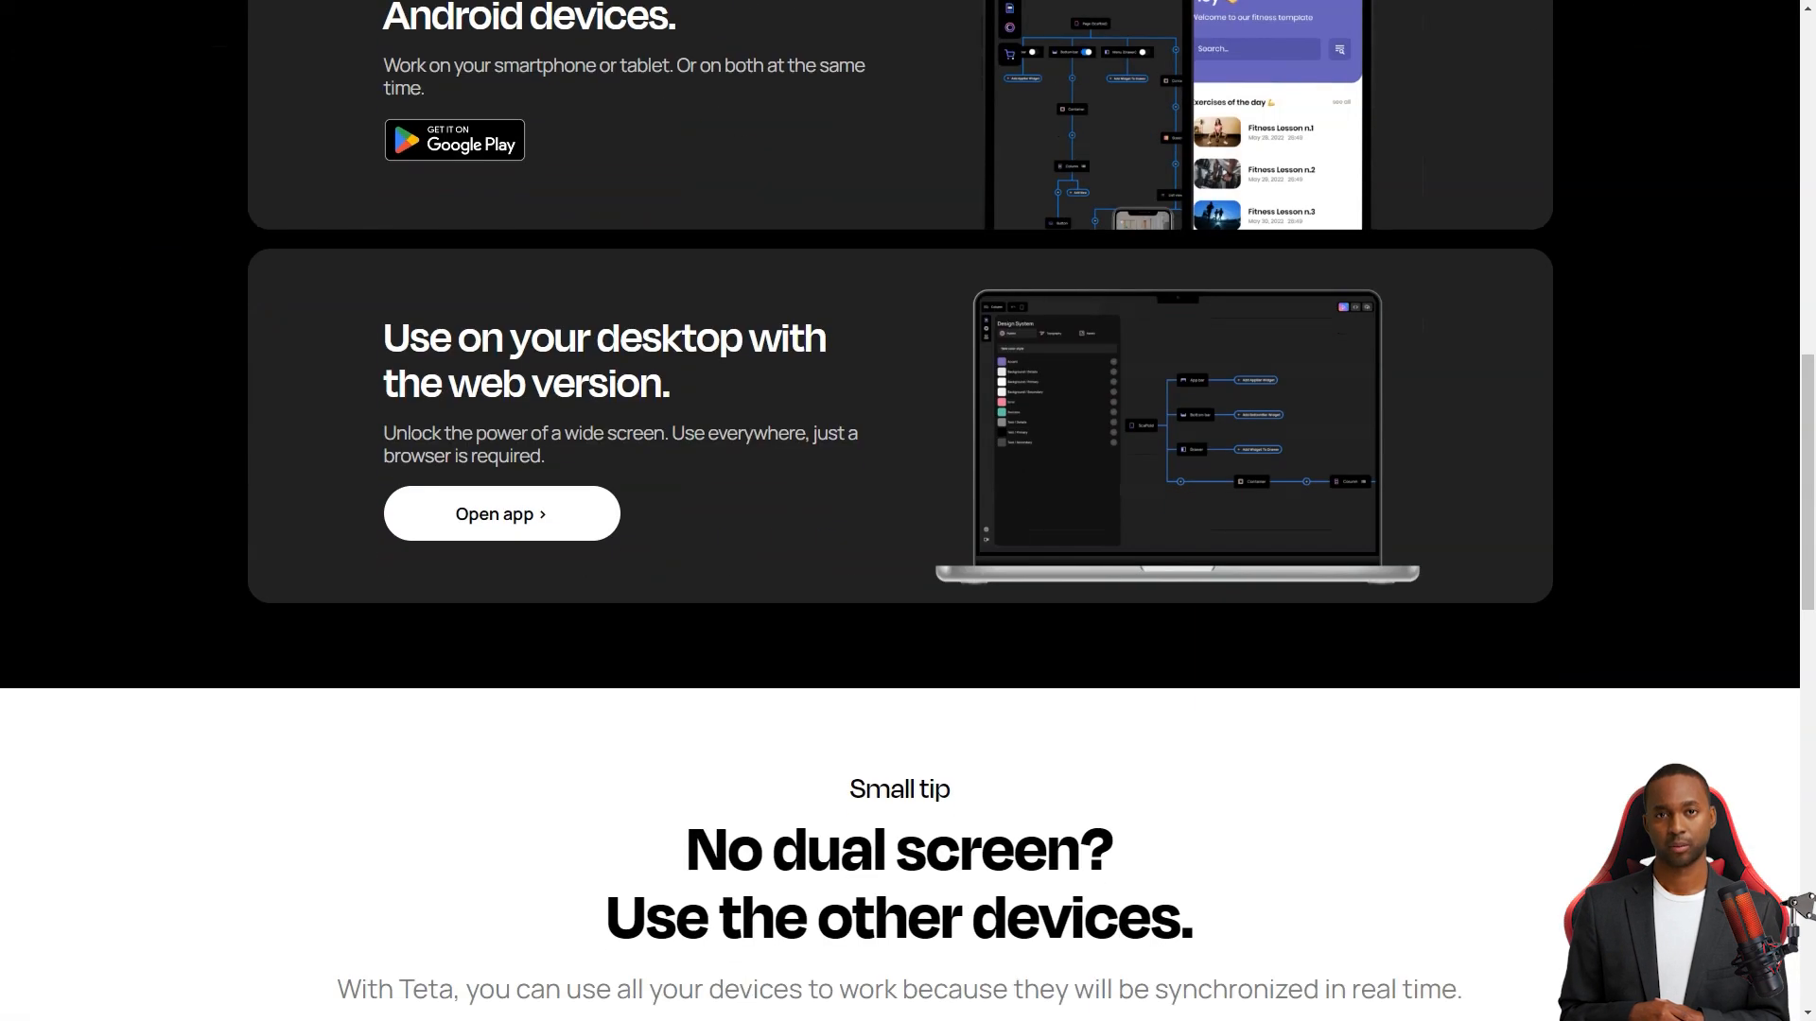
scroll(down, 3)
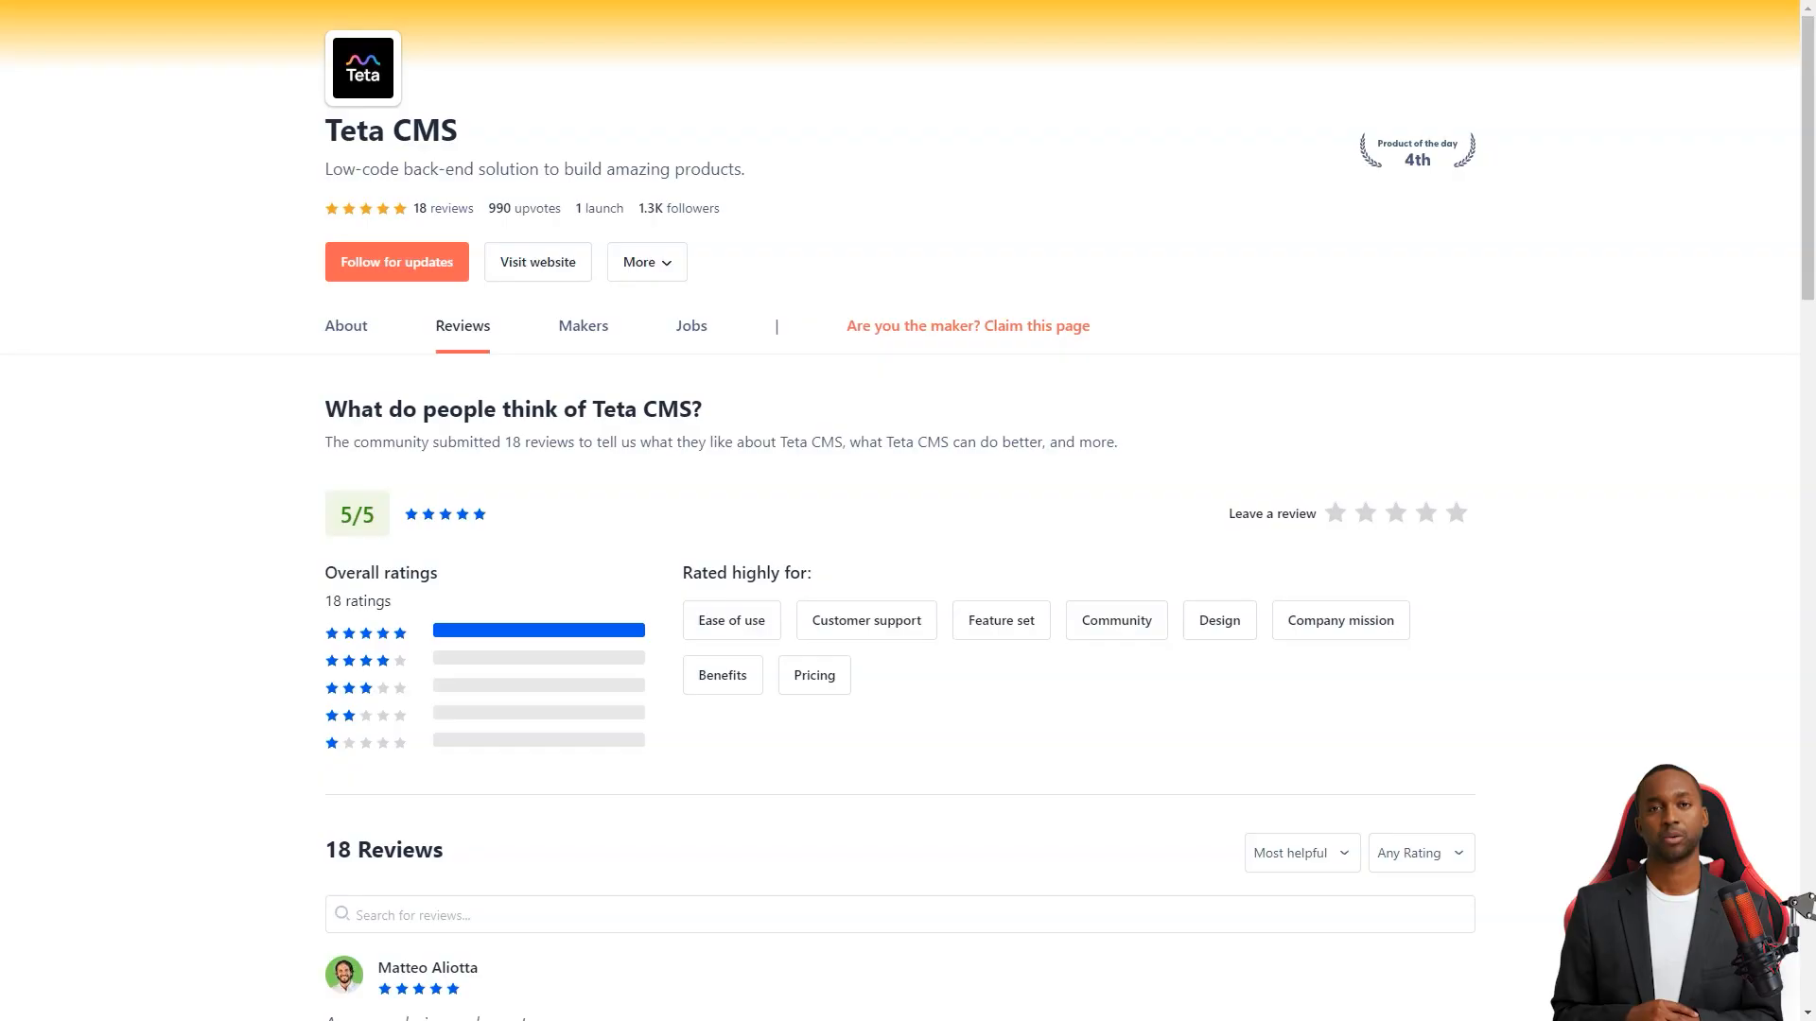
- Read through Teta CMS's five-star Product Hunt reviews, then bring up the Bardeen homepage
scroll(down, 3)
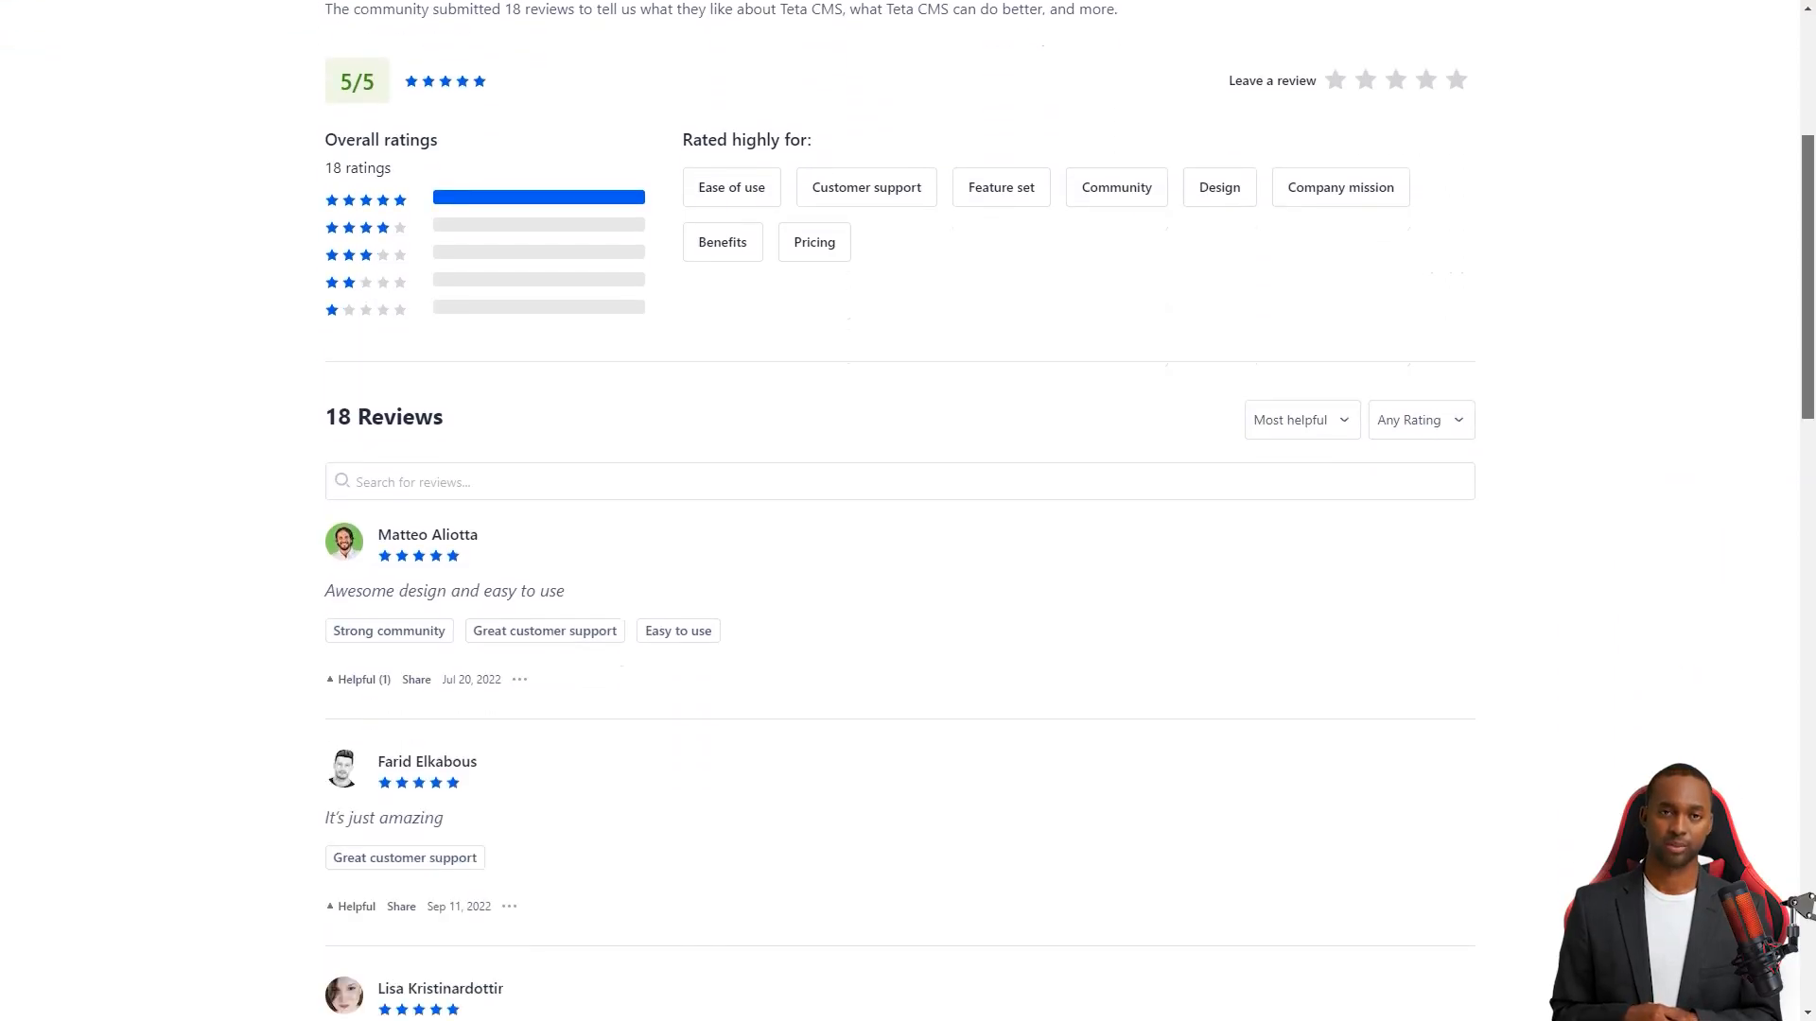
scroll(down, 3)
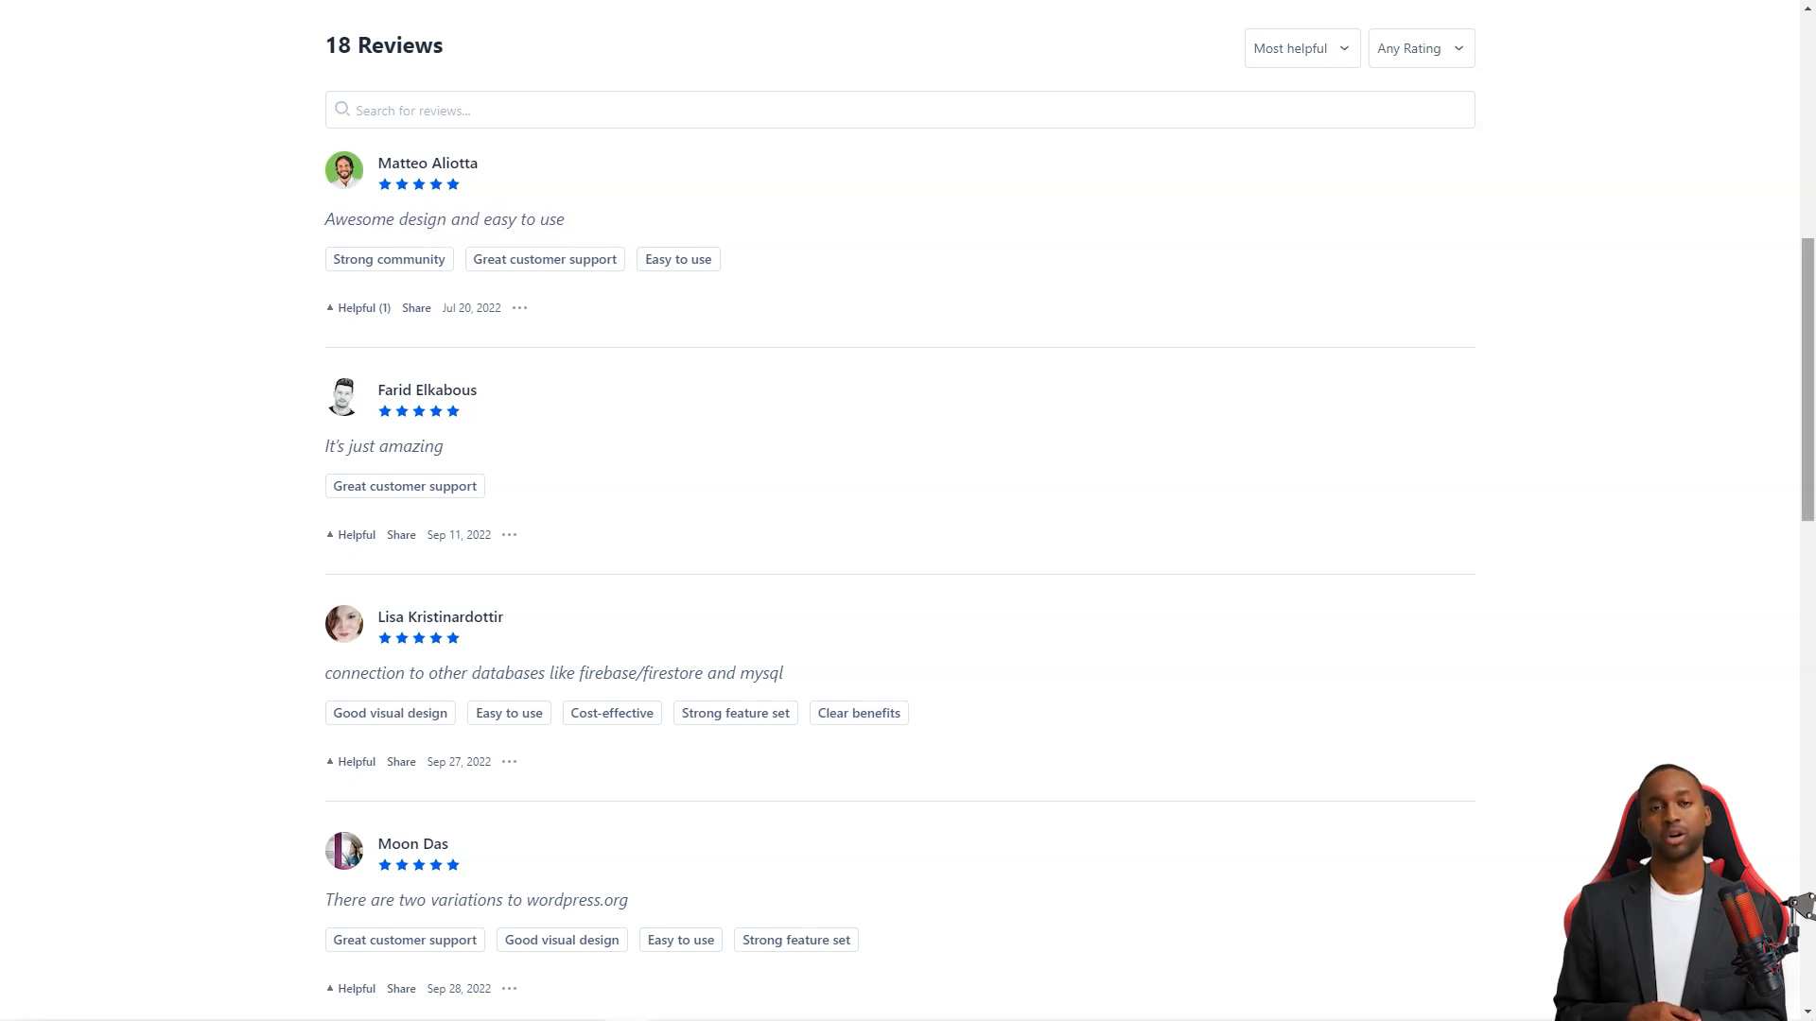
scroll(down, 3)
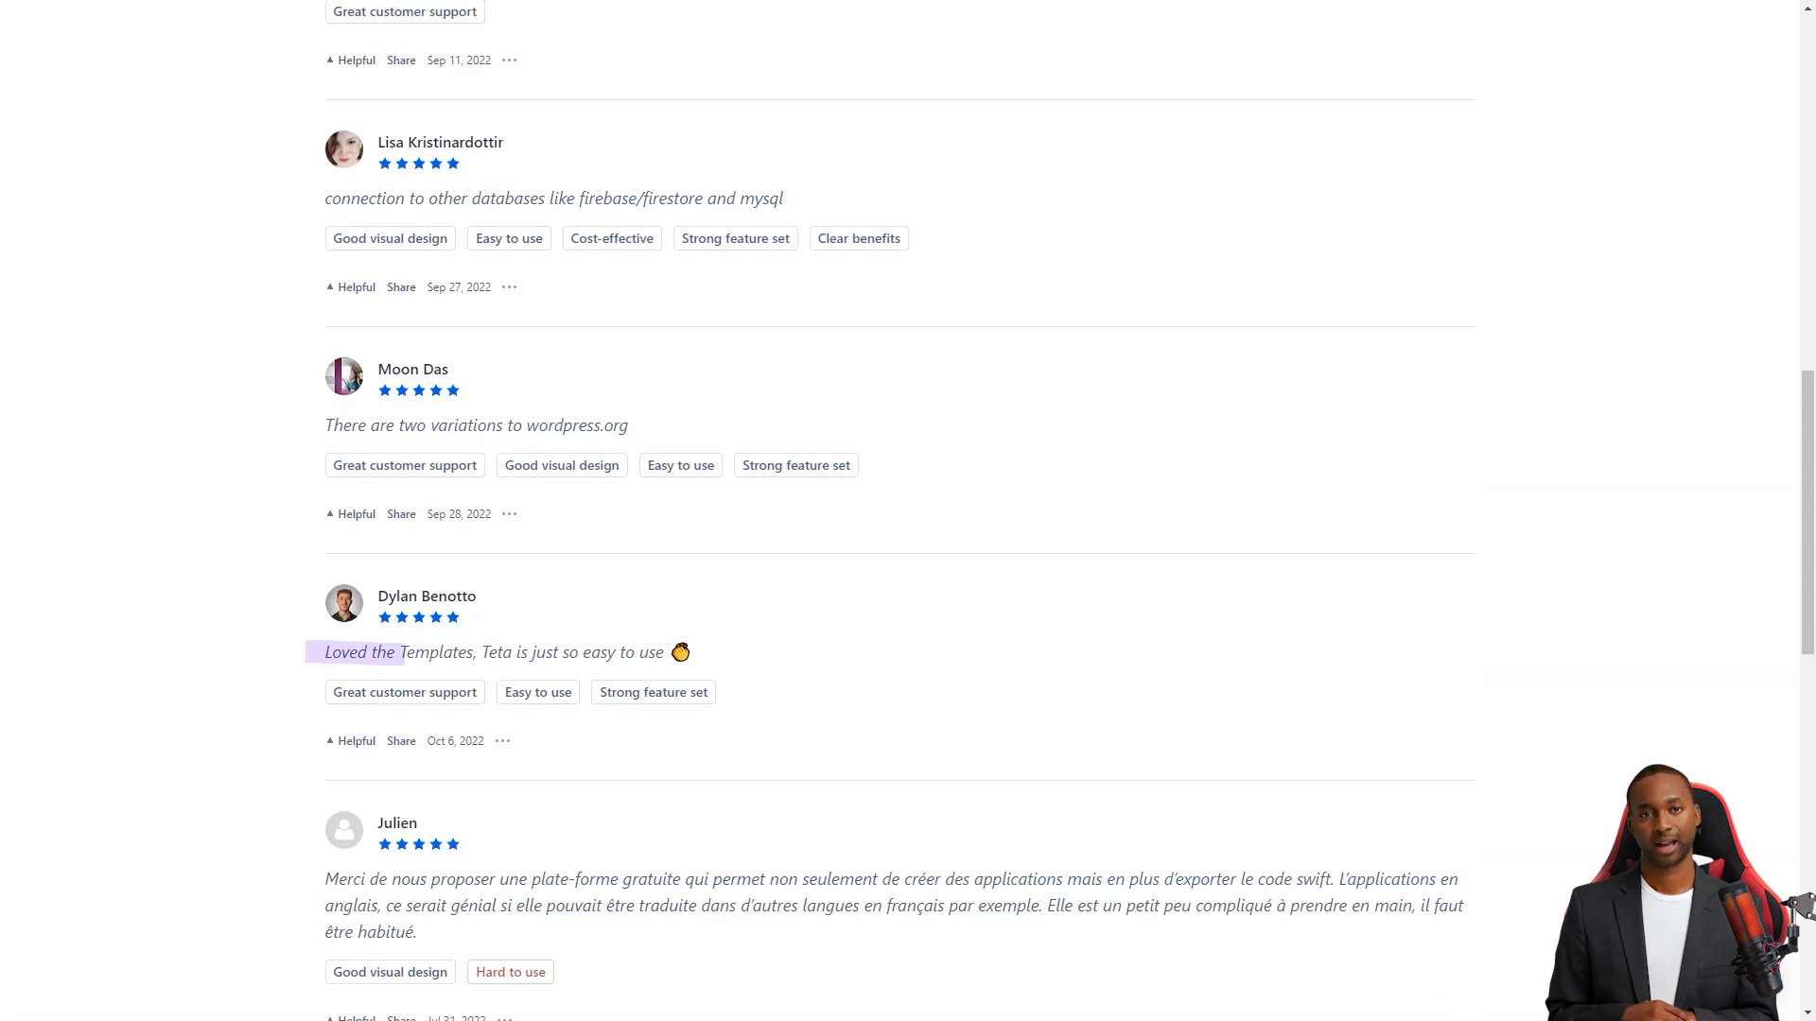
scroll(down, 3)
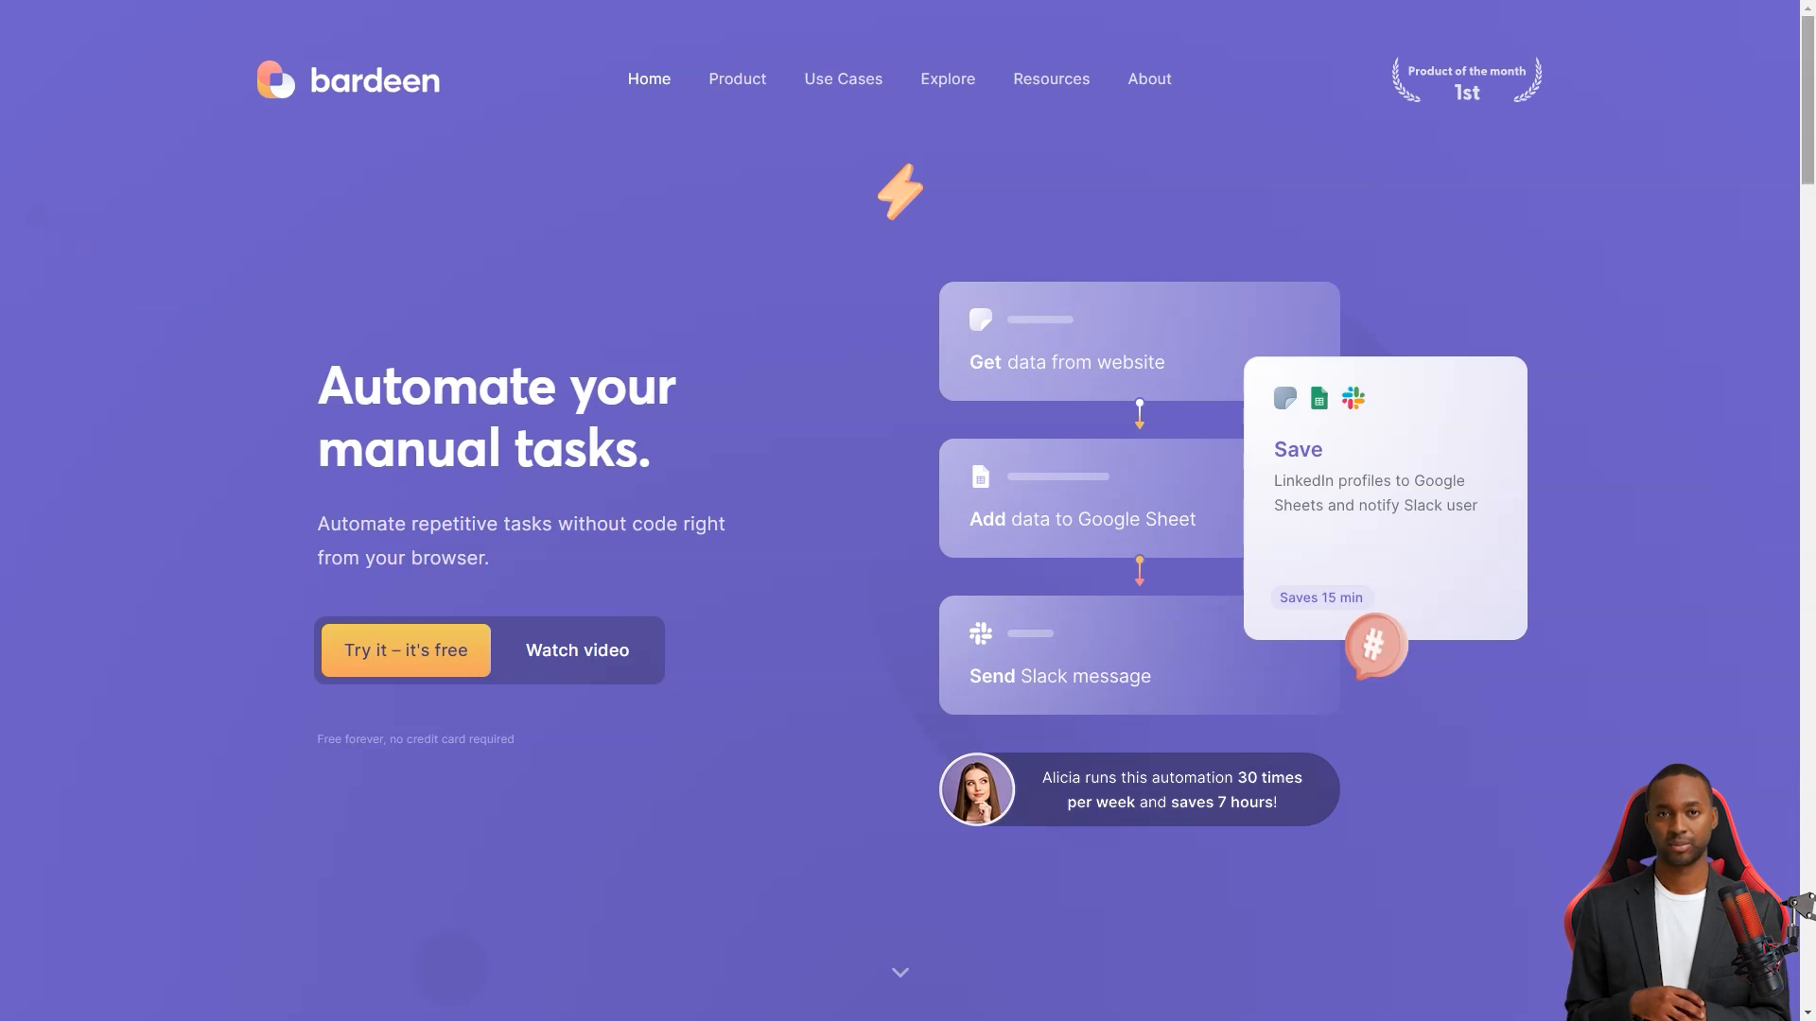
- Scroll through Bardeen's homepage features, integrations, use cases and testimonials
scroll(down, 3)
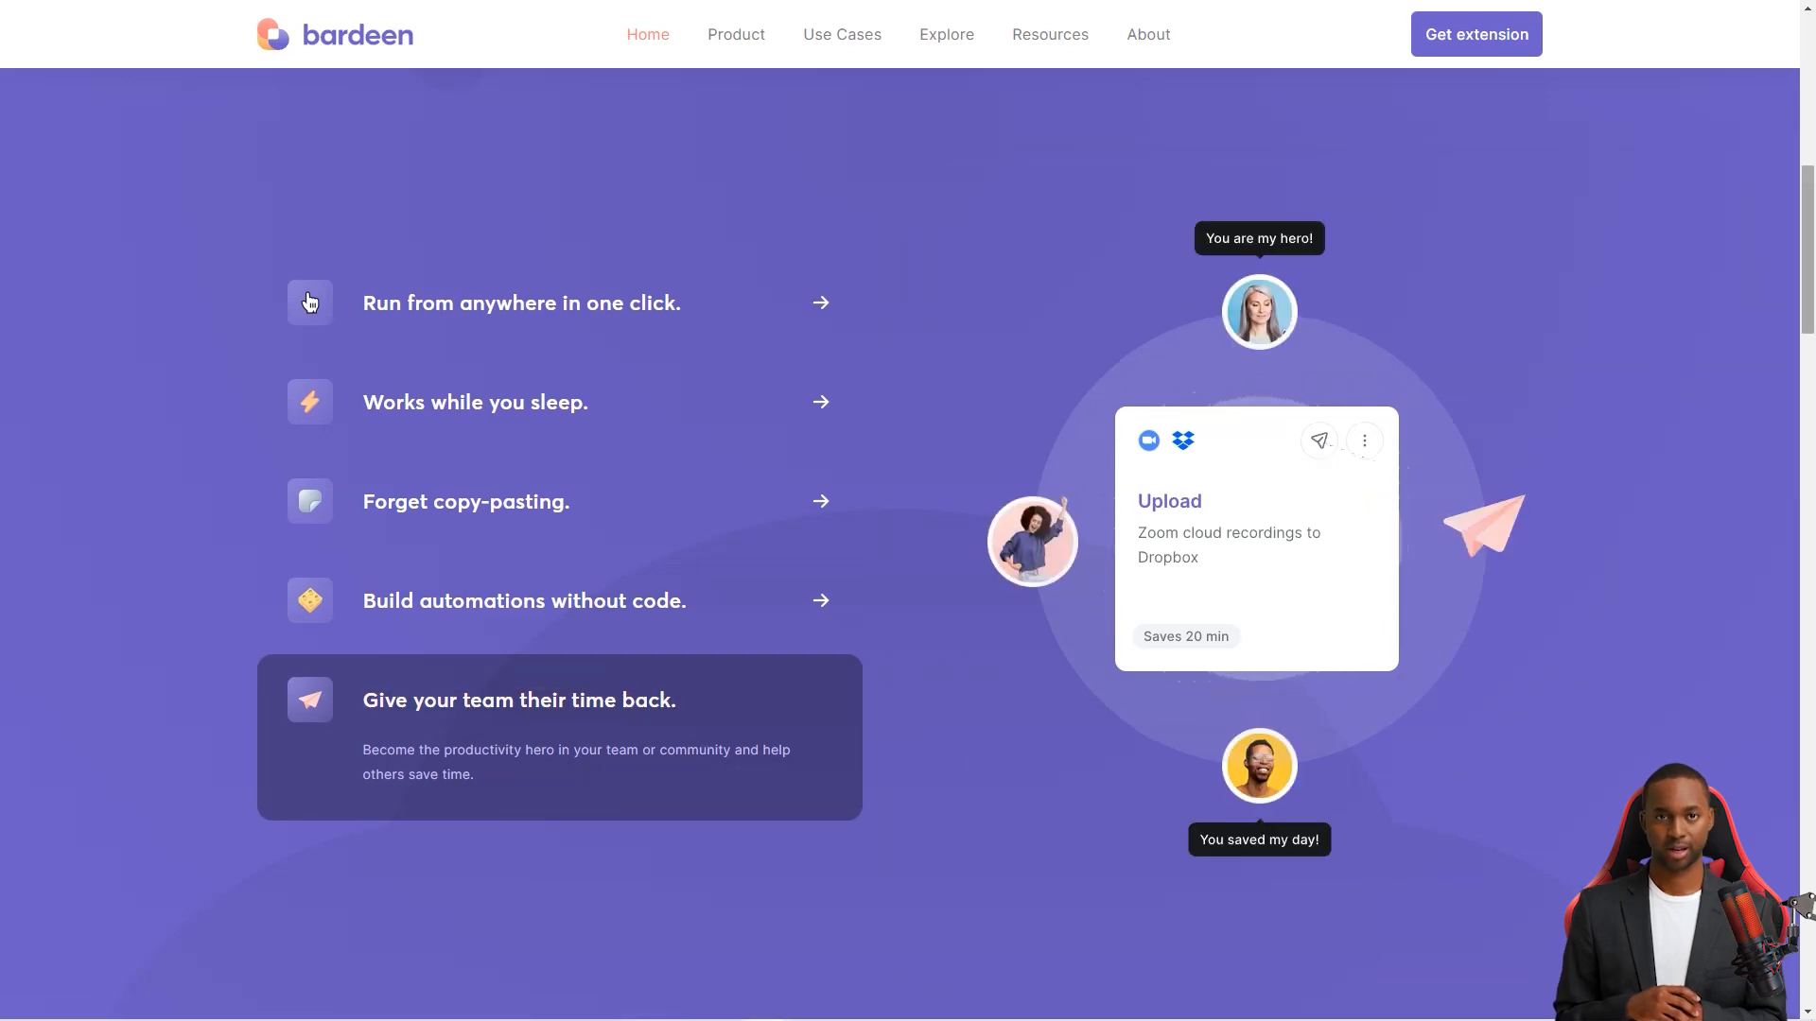
scroll(down, 3)
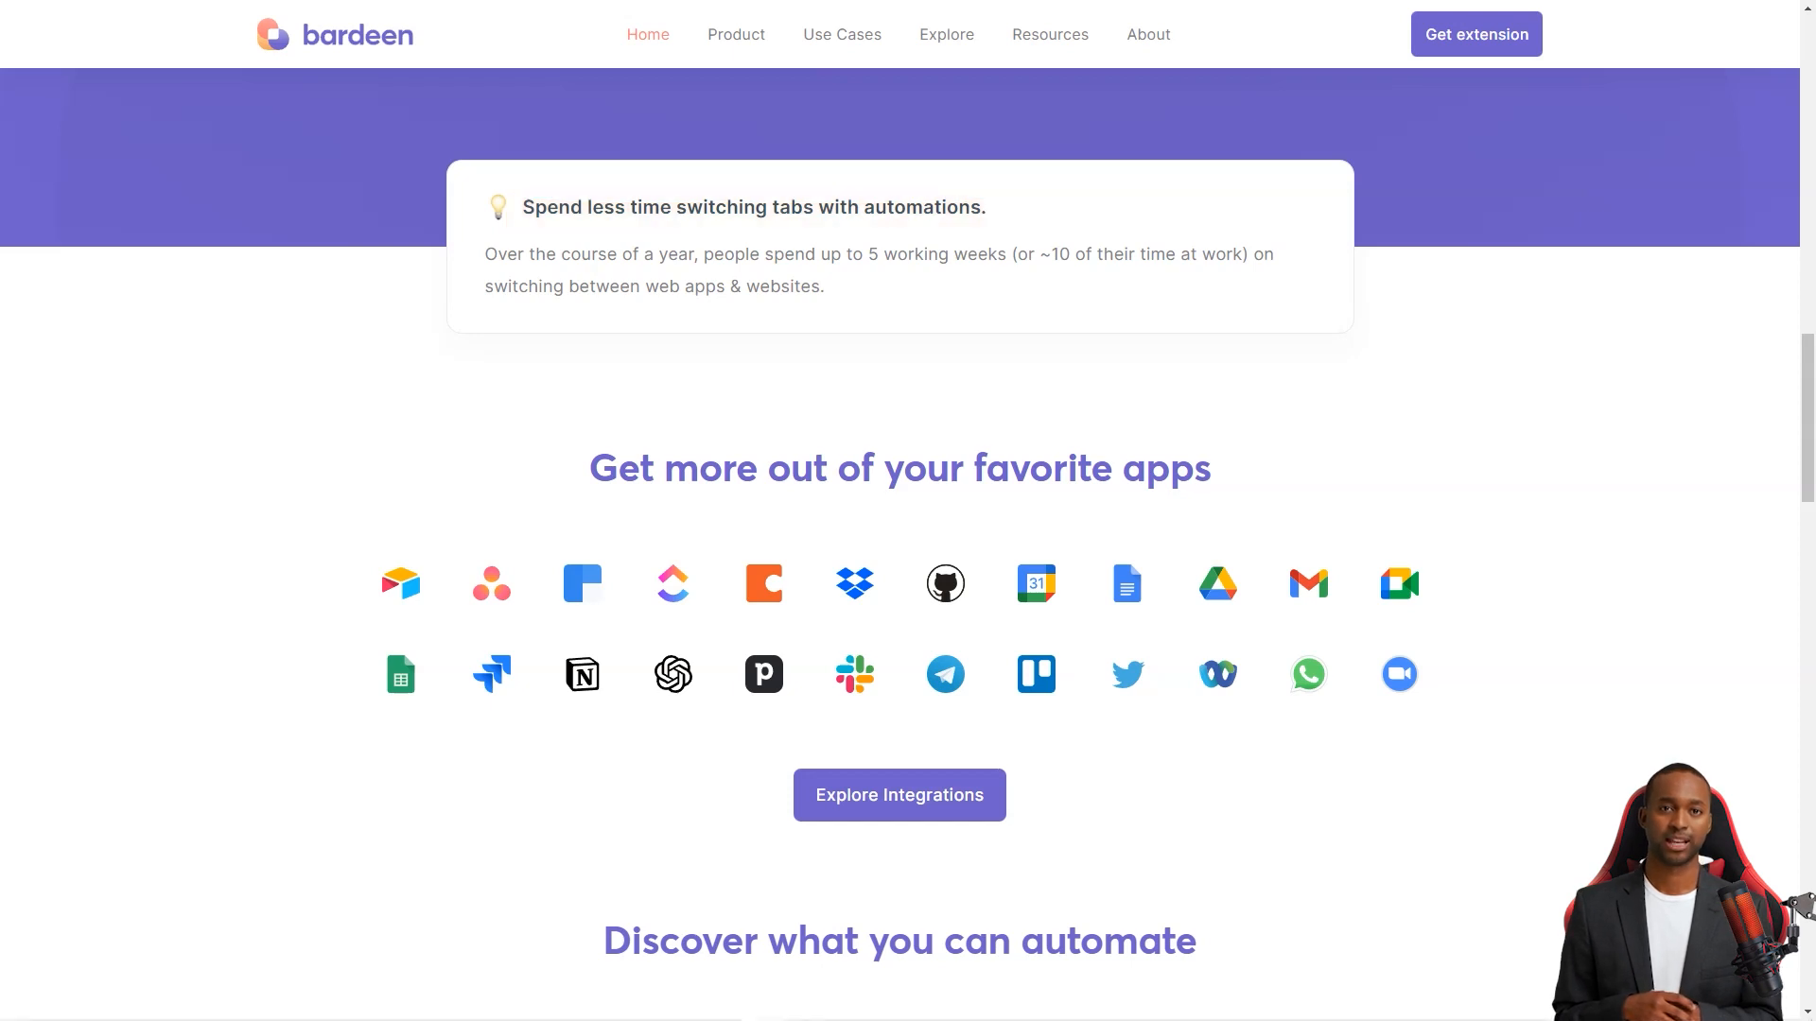
scroll(down, 3)
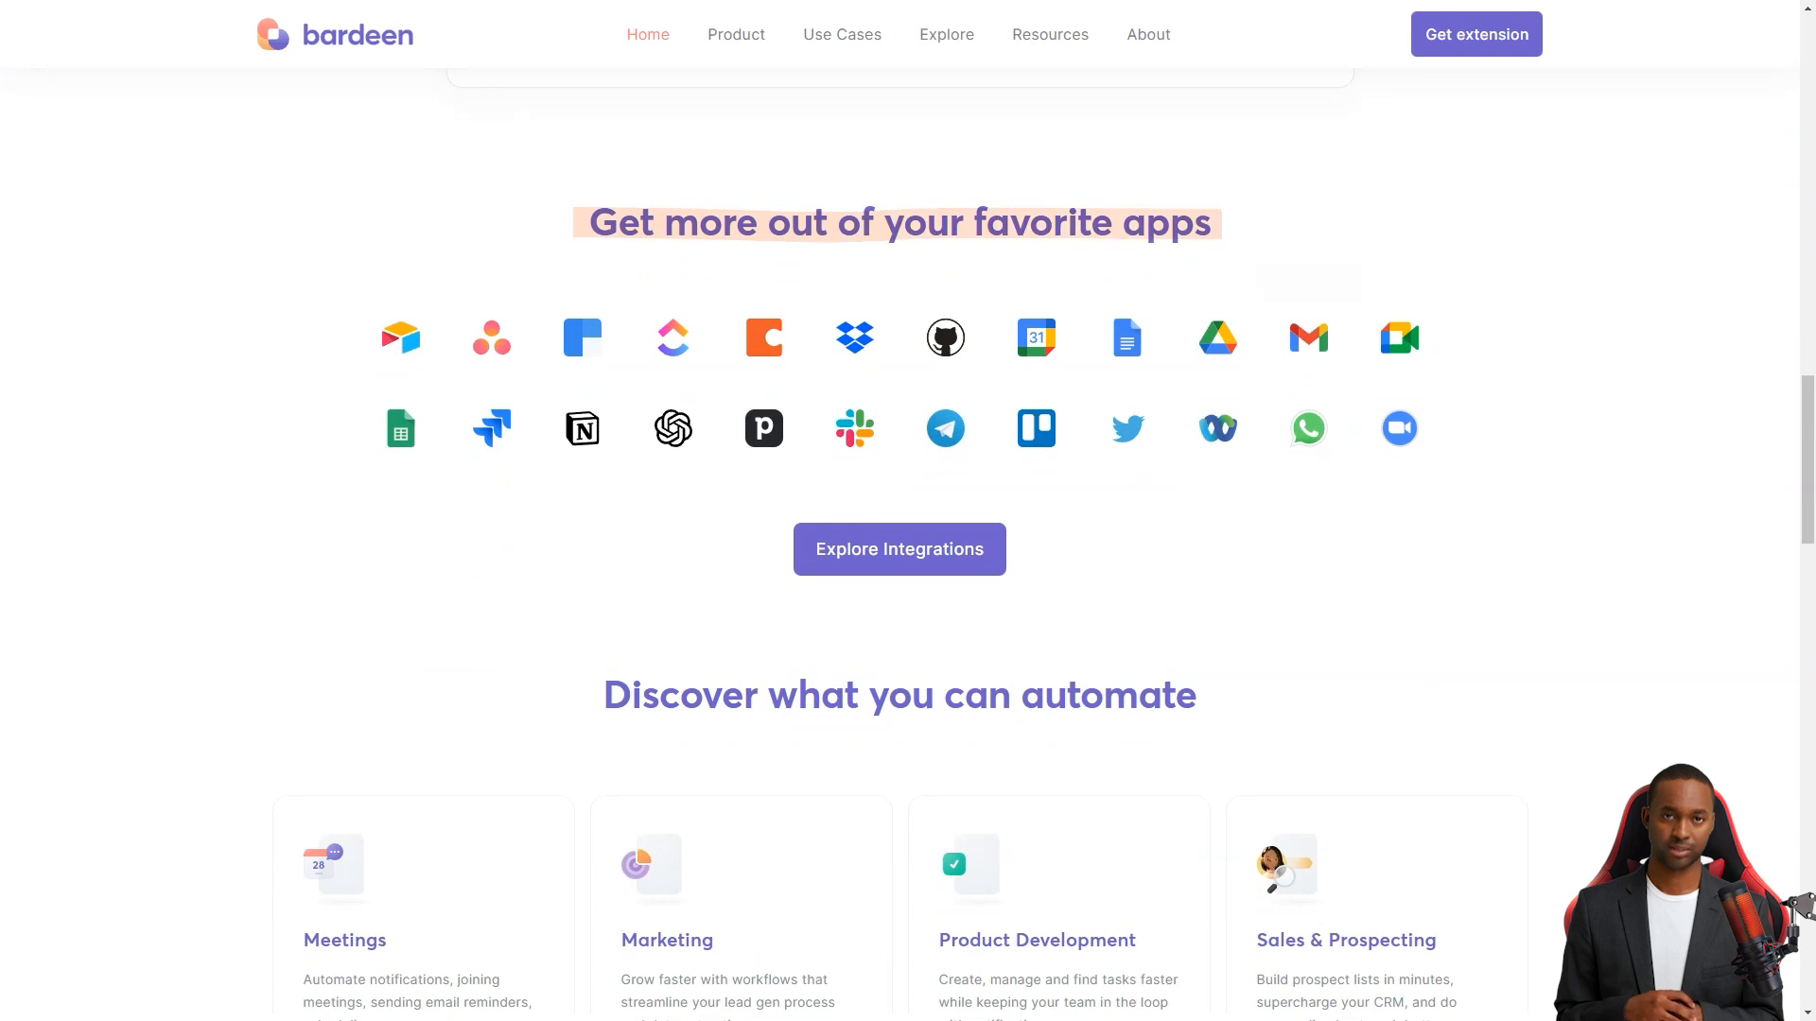
scroll(down, 3)
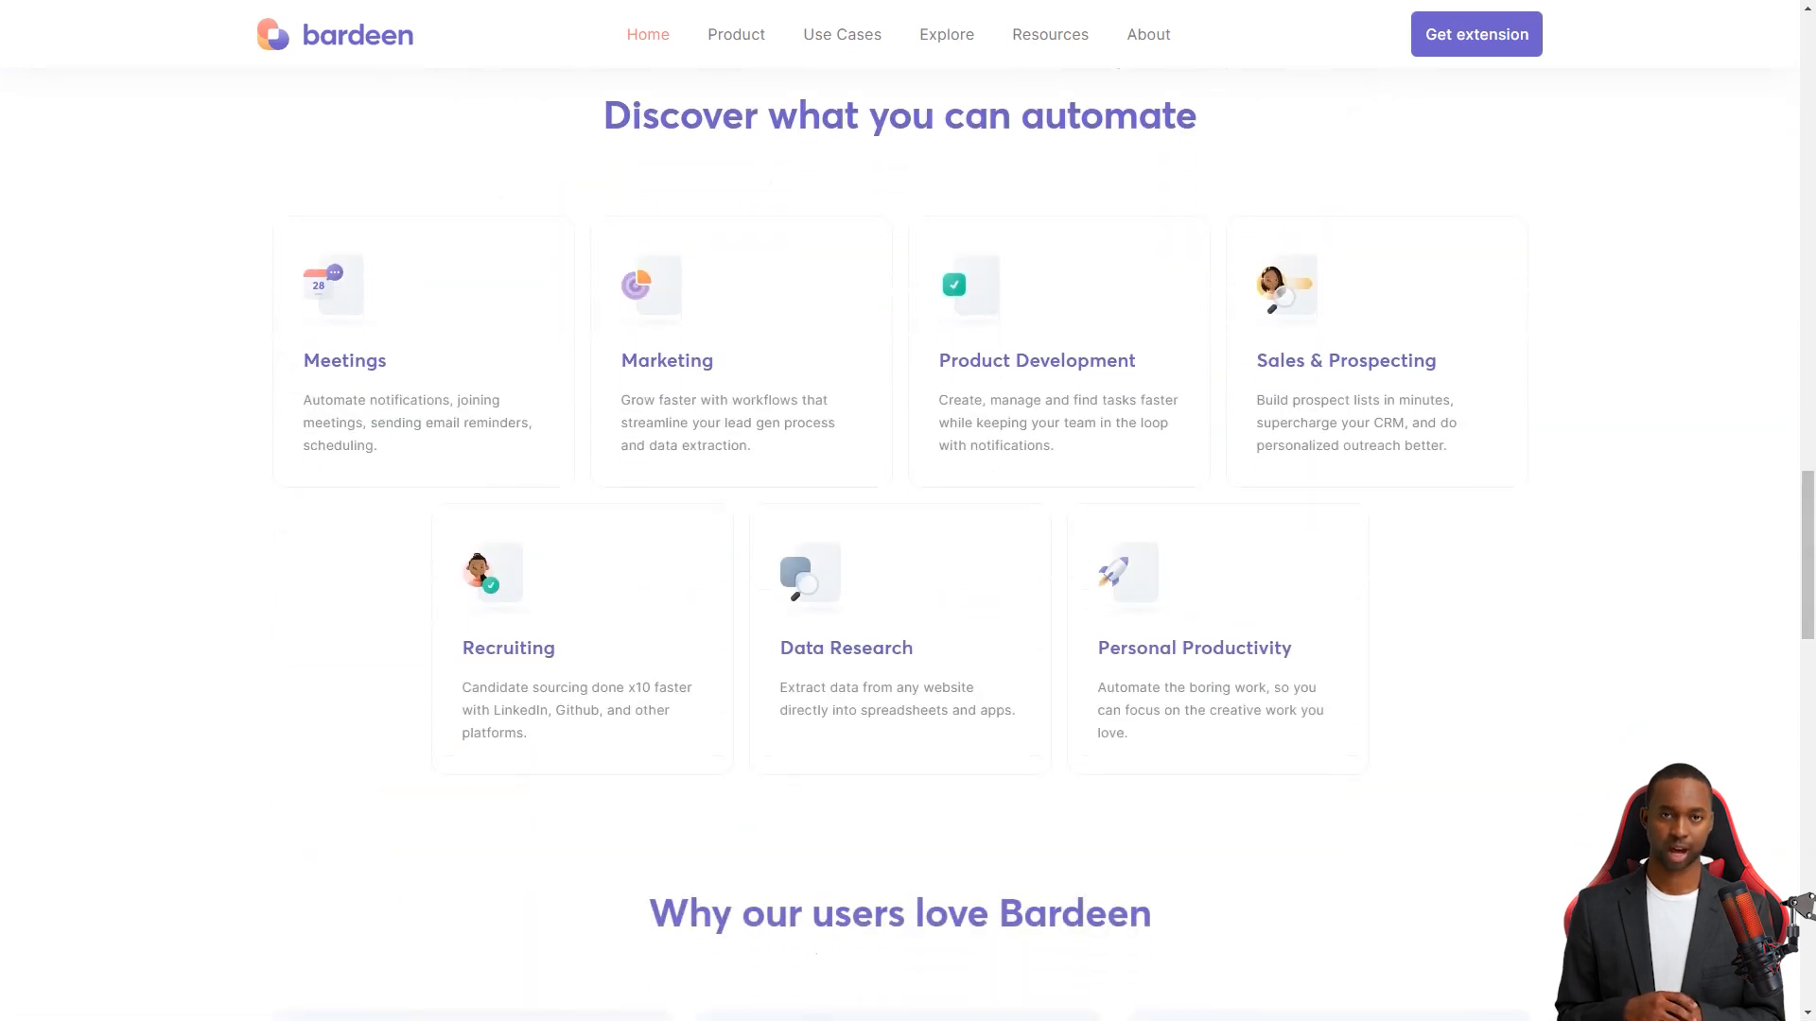
- Open Bardeen's no-code playbook builder page from Product and scroll through it
triple_click(899, 115)
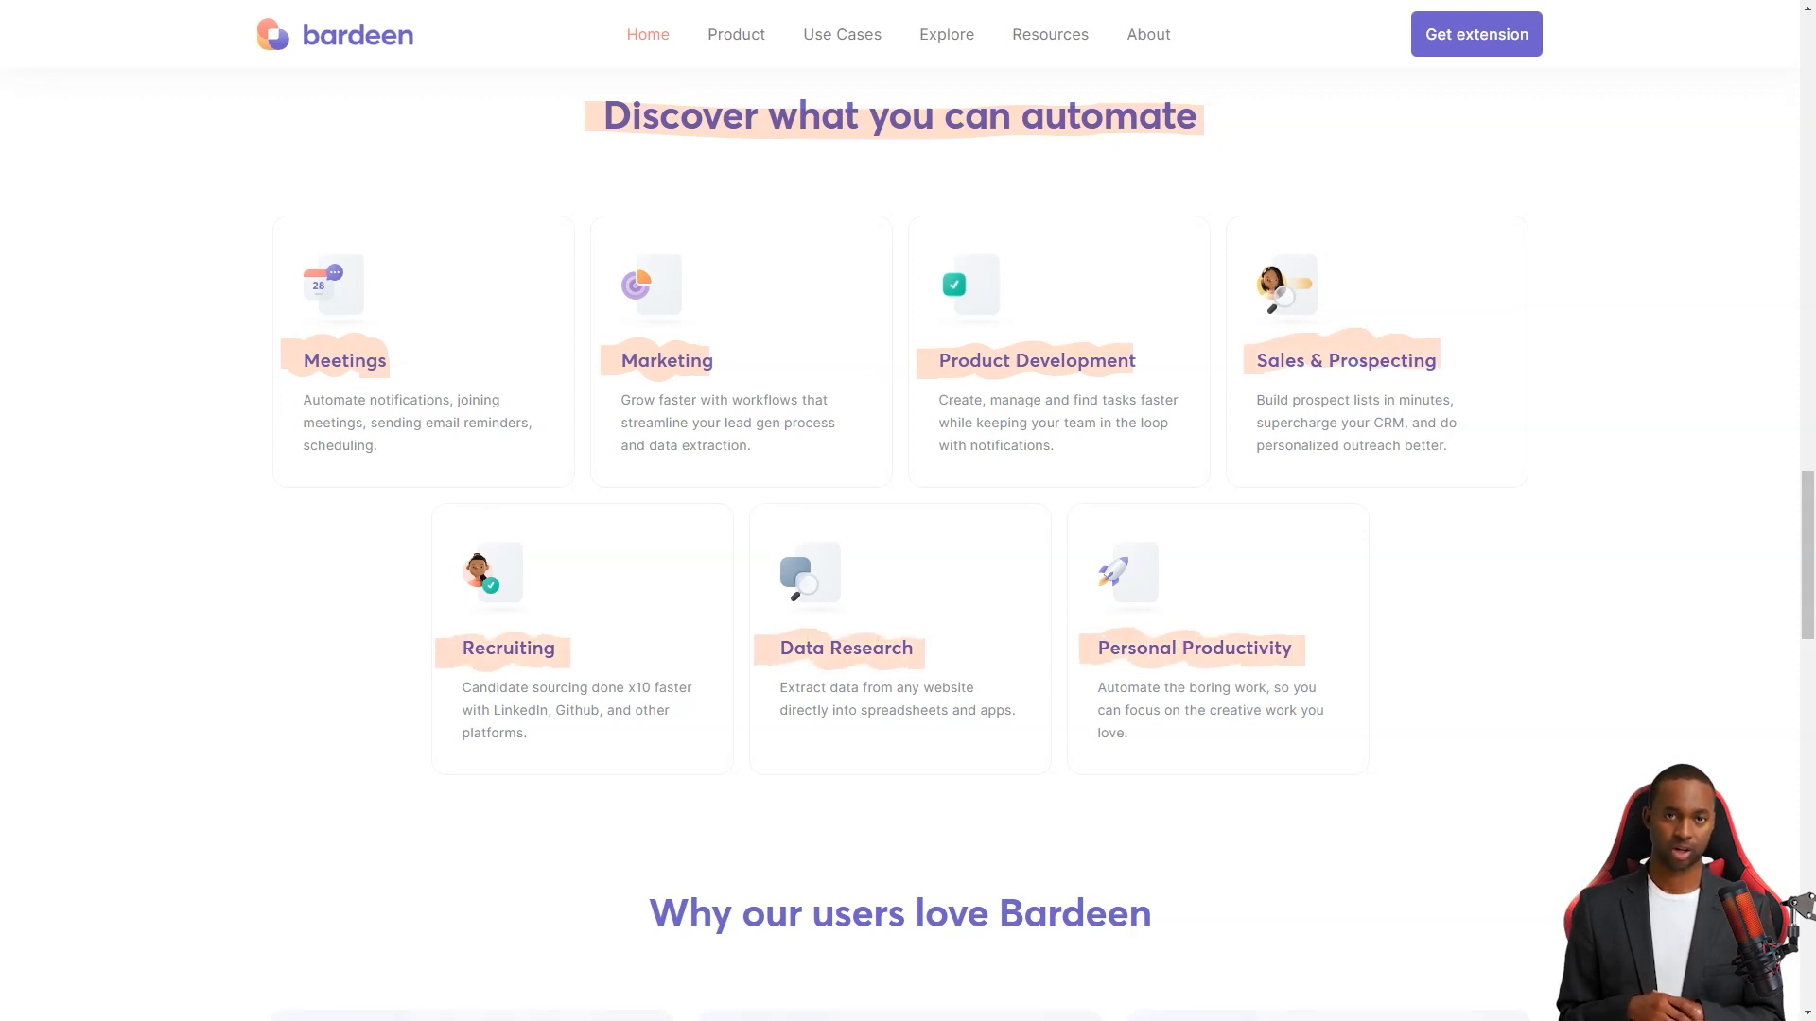
scroll(down, 3)
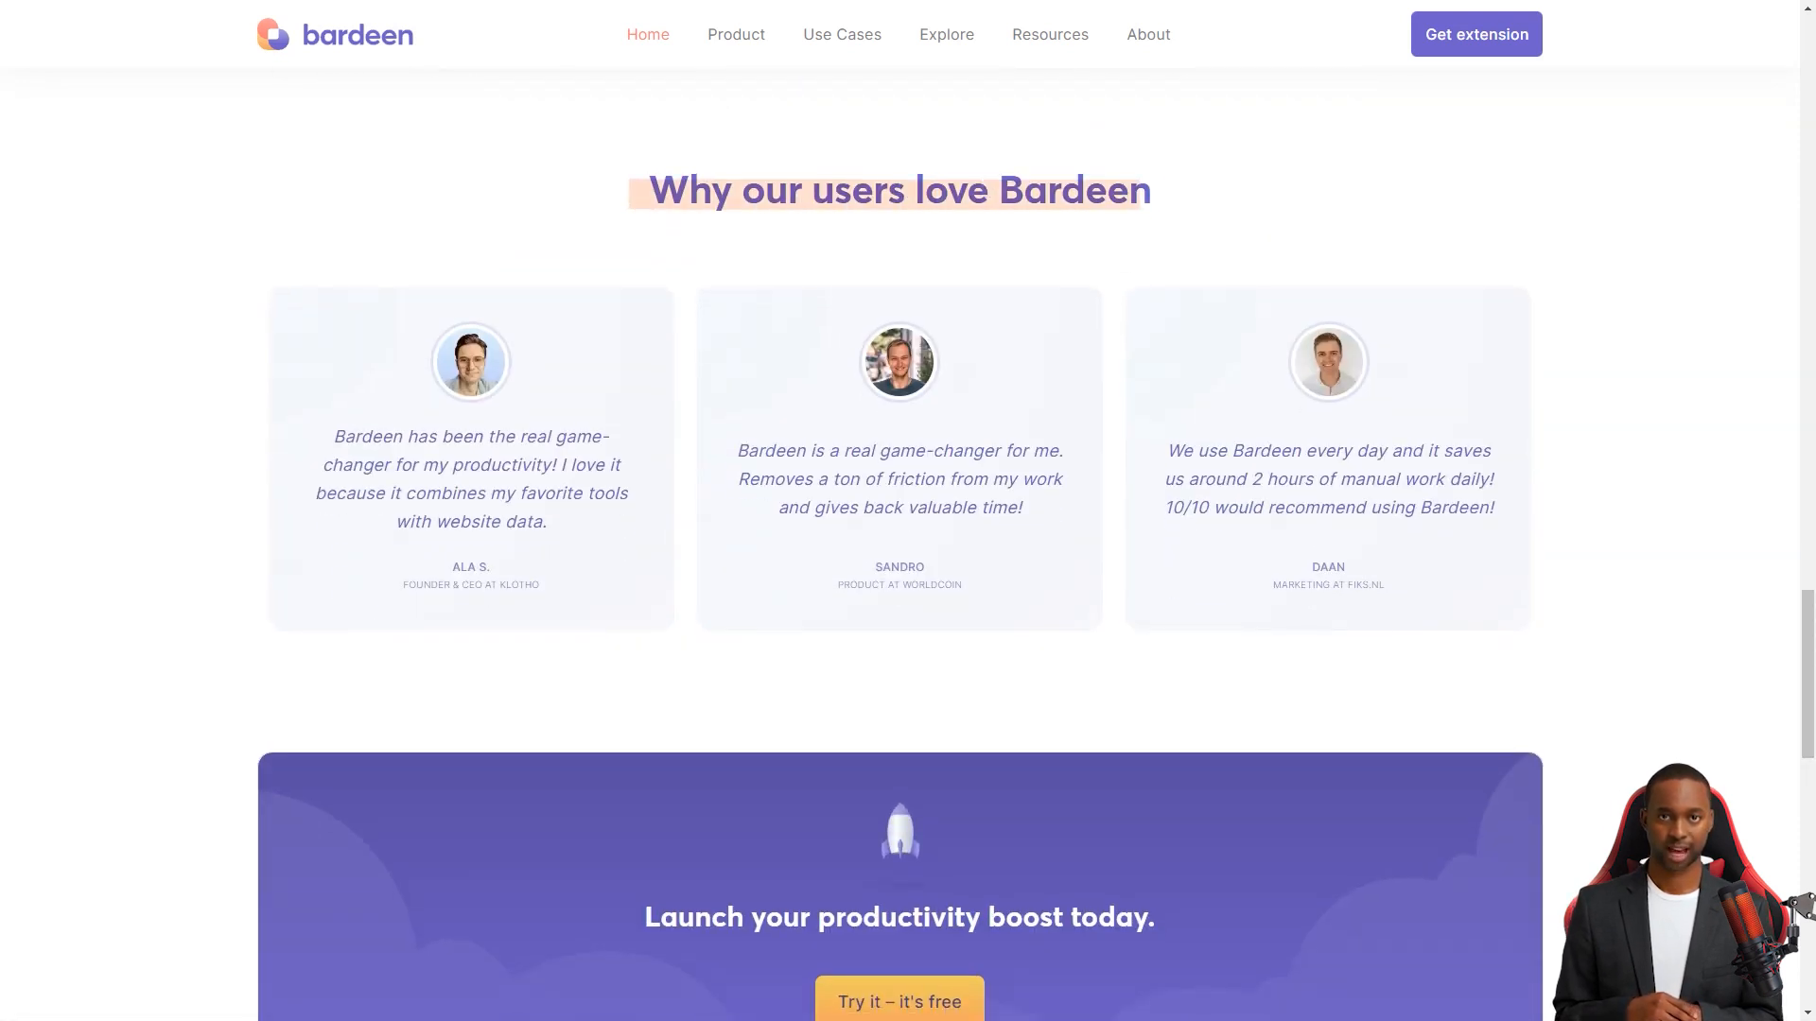
scroll(down, 3)
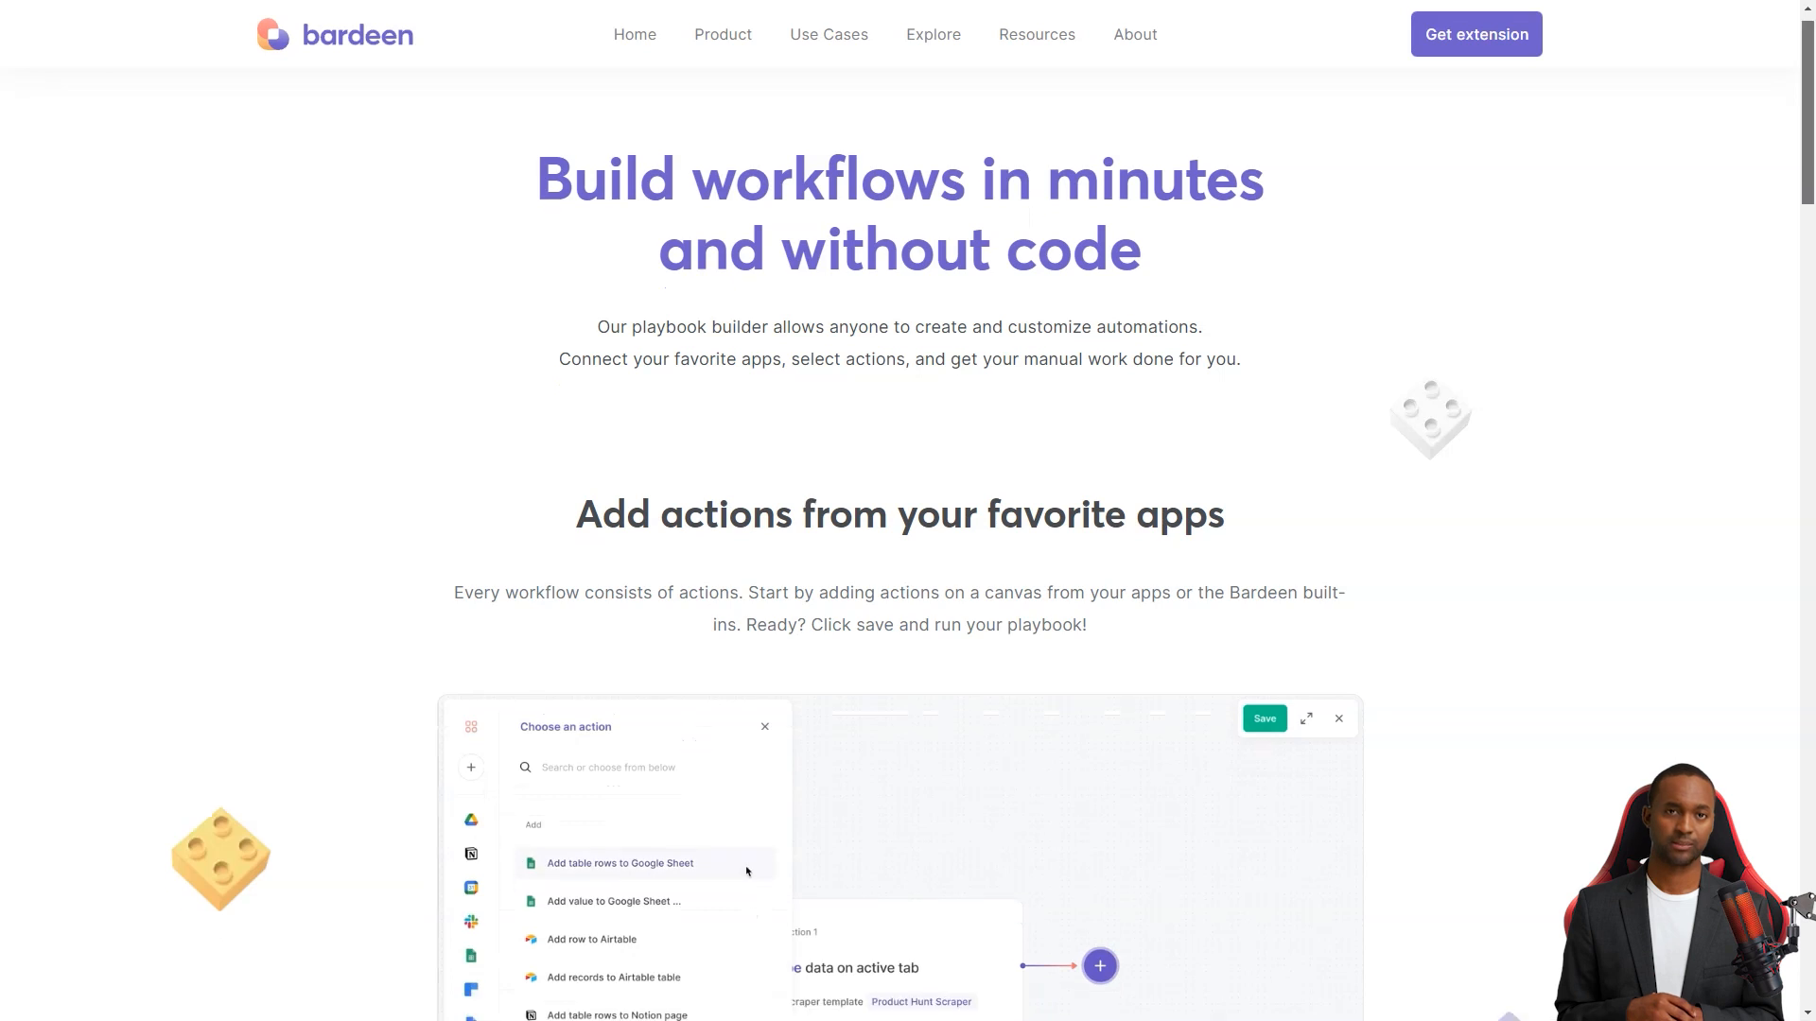
- Cover the builder's actions, conditions, triggers and contextual actions, then reach the scraper page
click(619, 862)
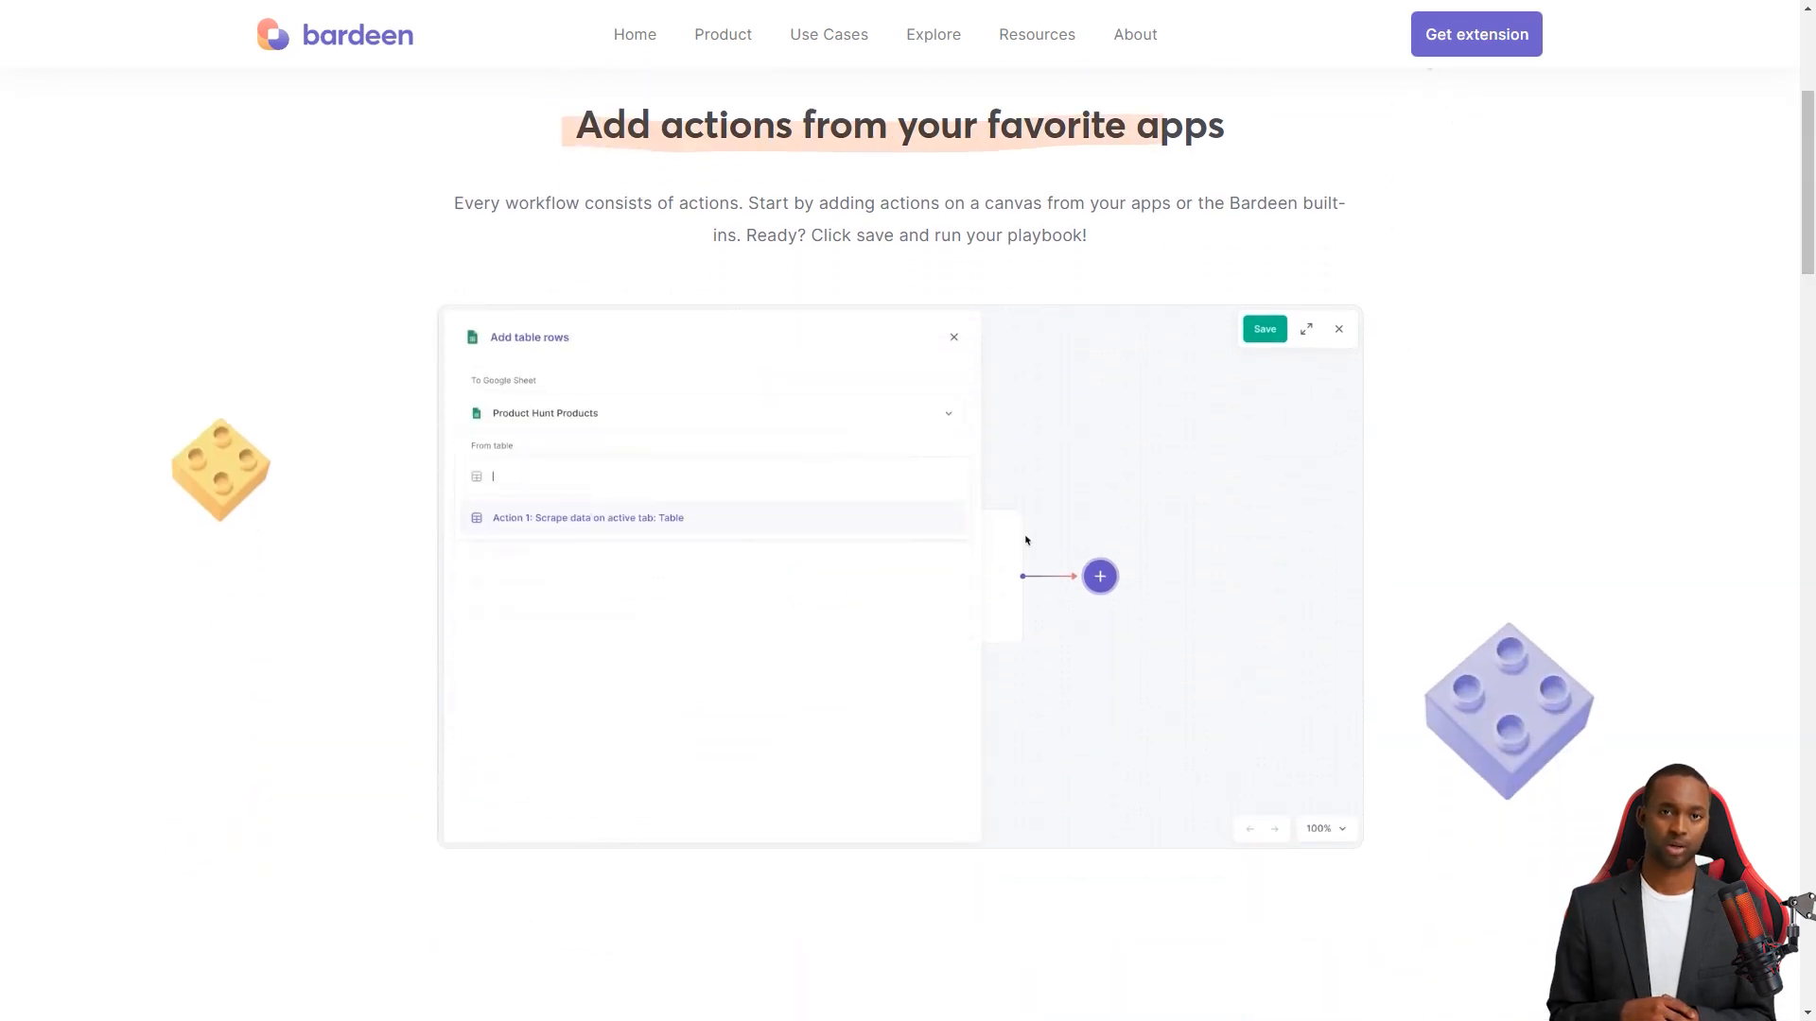
scroll(down, 3)
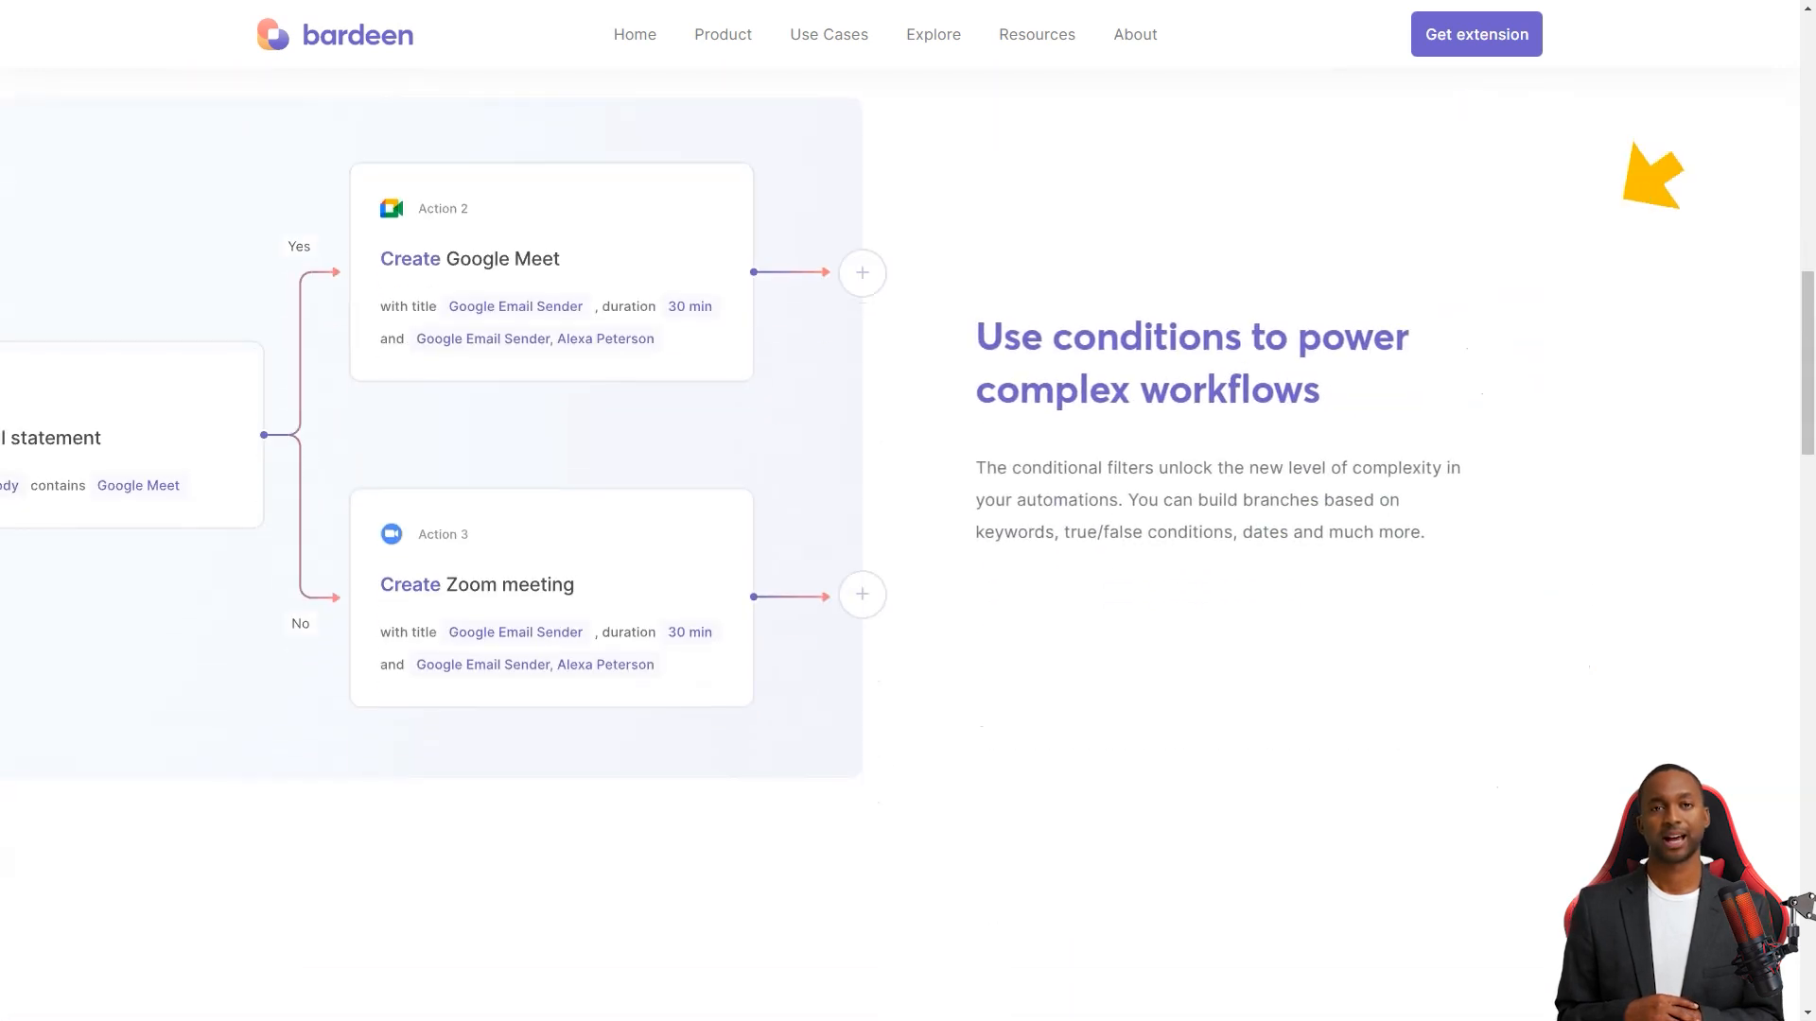
scroll(down, 3)
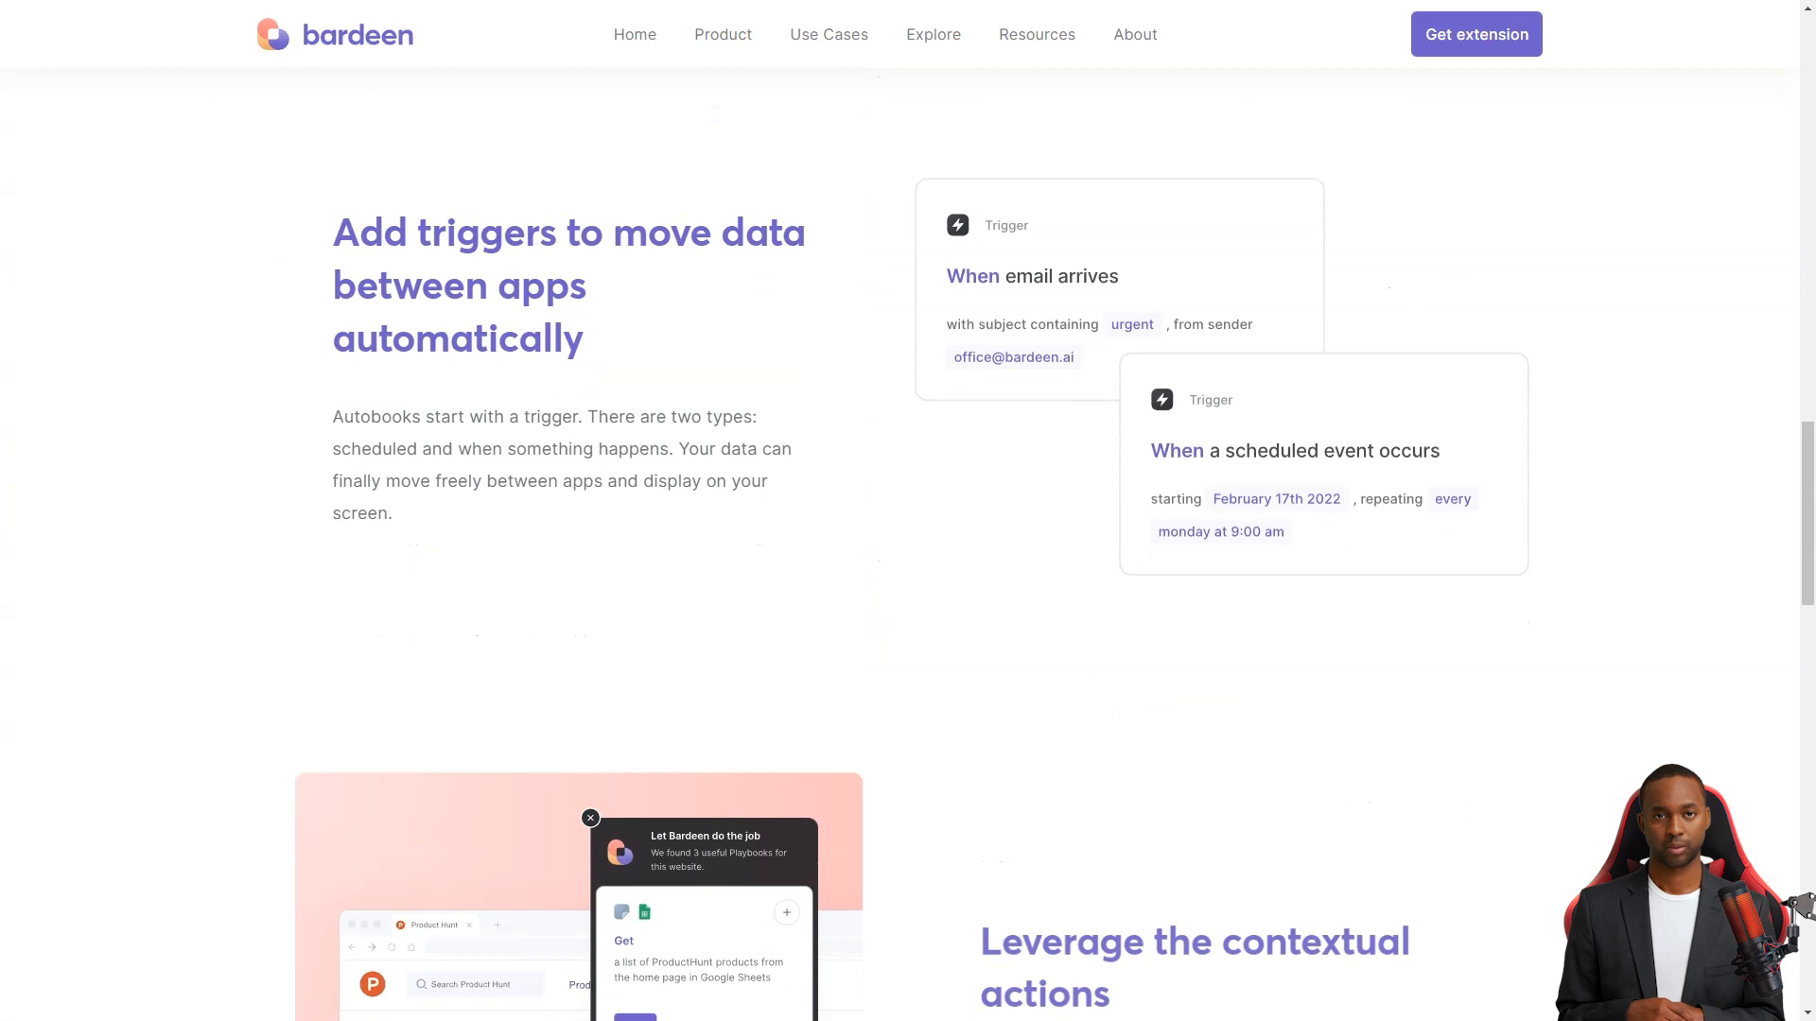
scroll(down, 3)
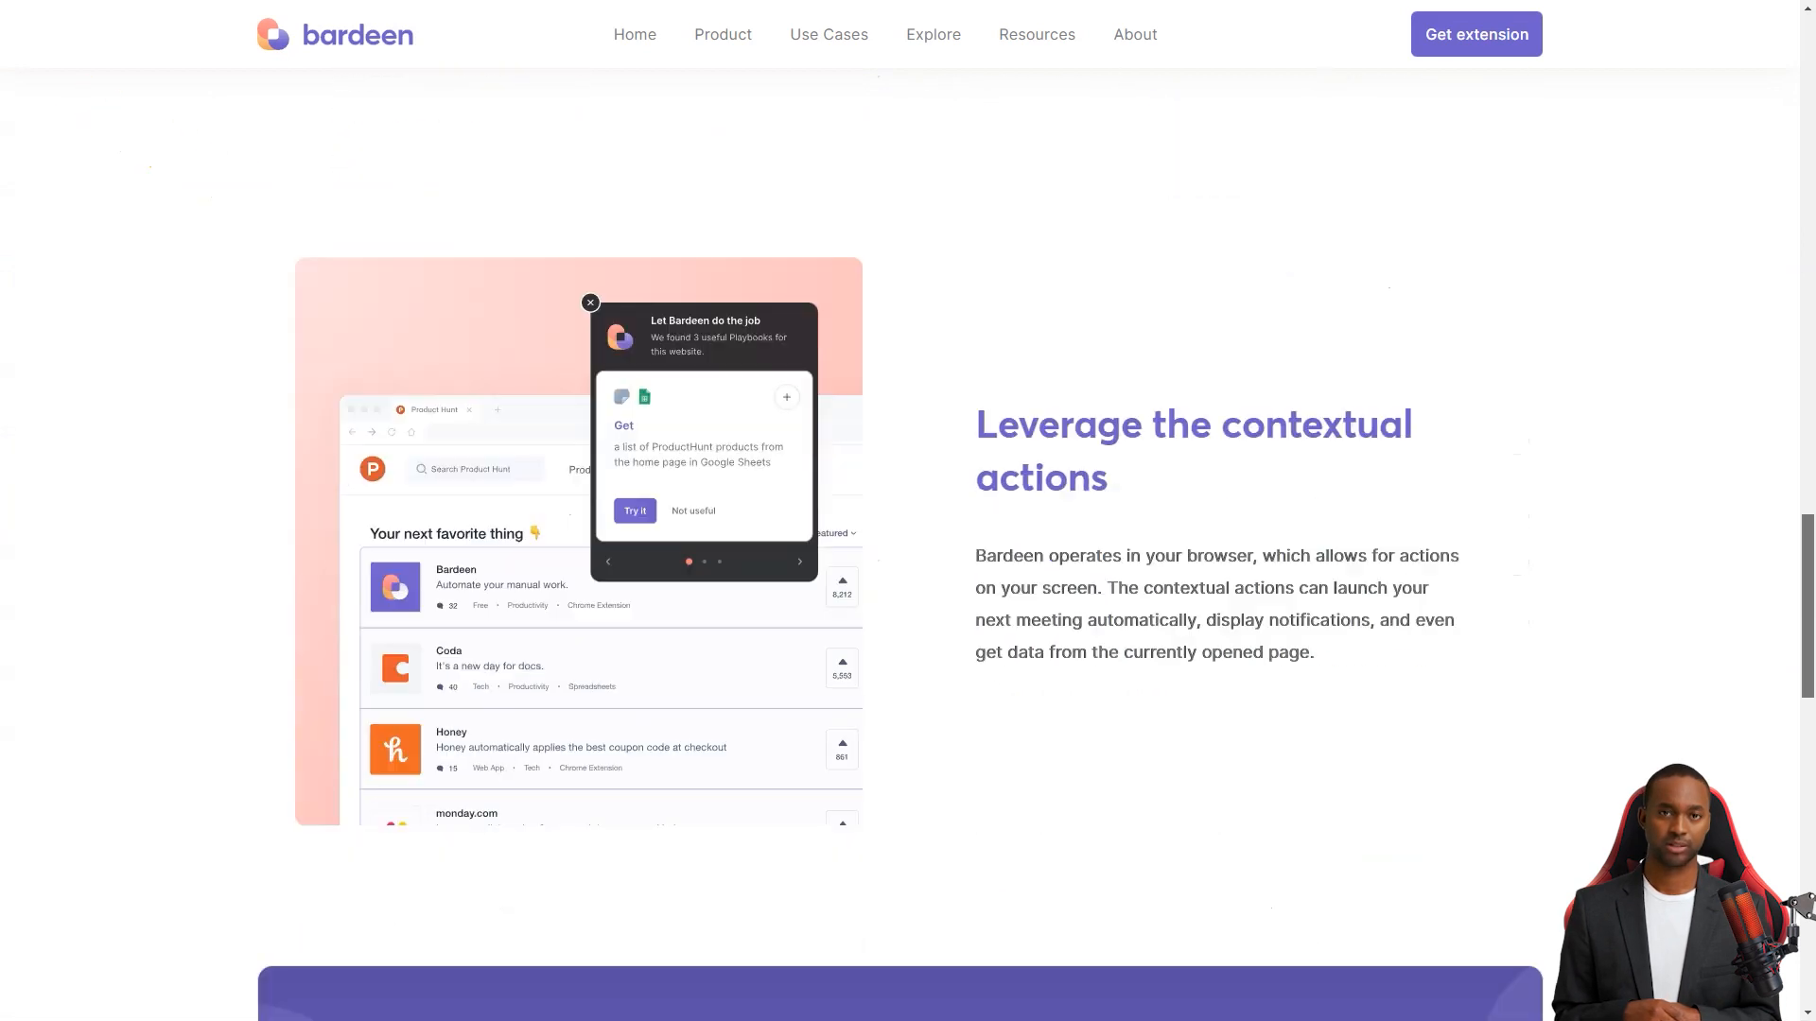
scroll(down, 3)
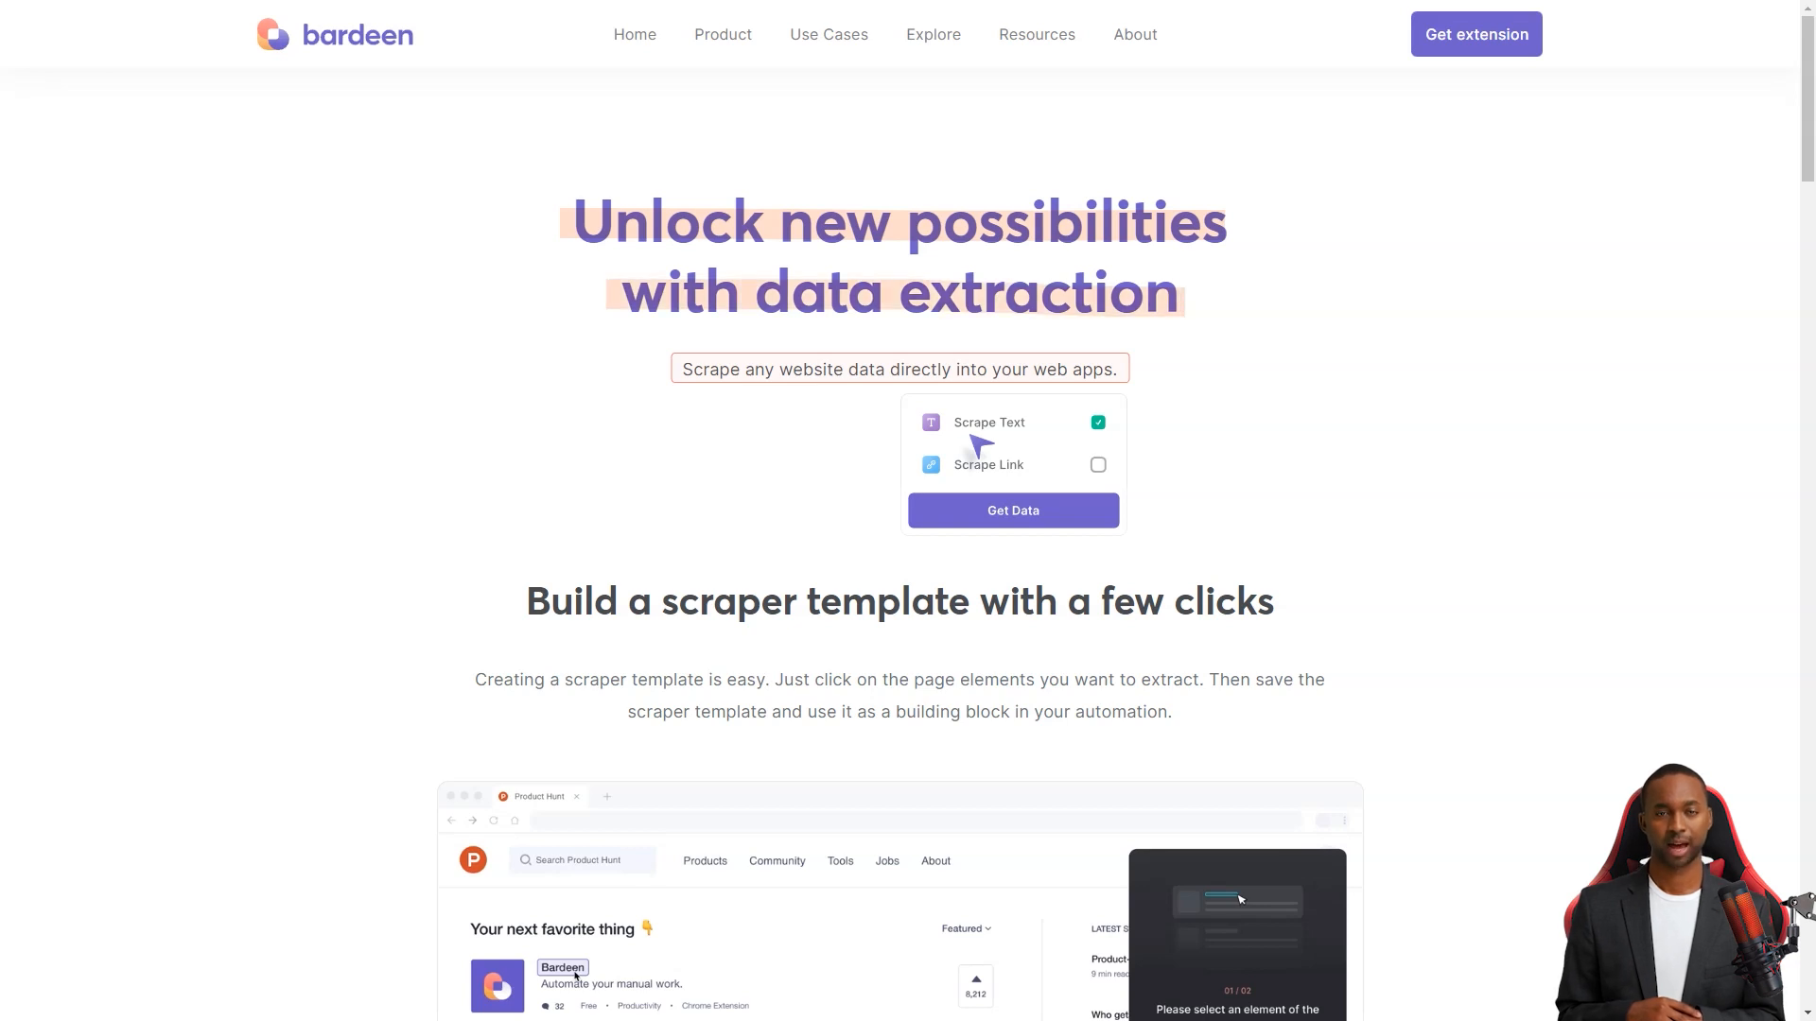
- Read the scraper templates, app integrations and feature highlights, then reach the Bardeen AI page
scroll(down, 3)
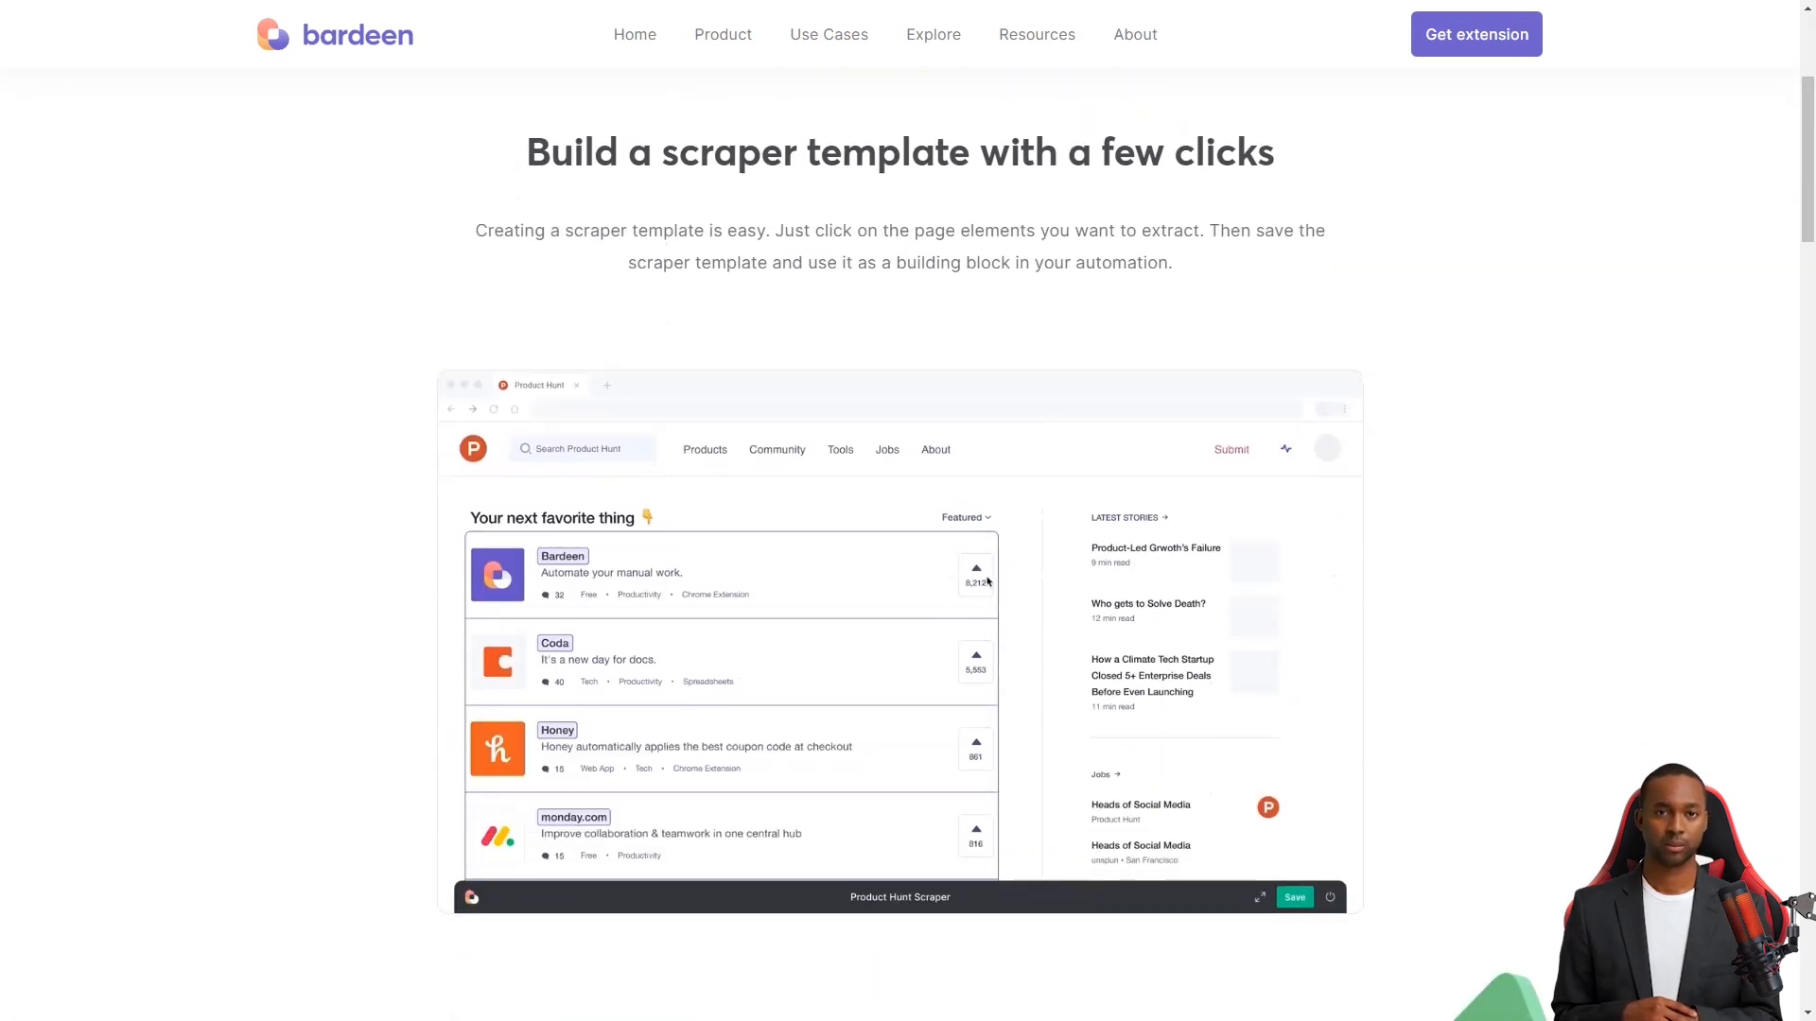
click(975, 582)
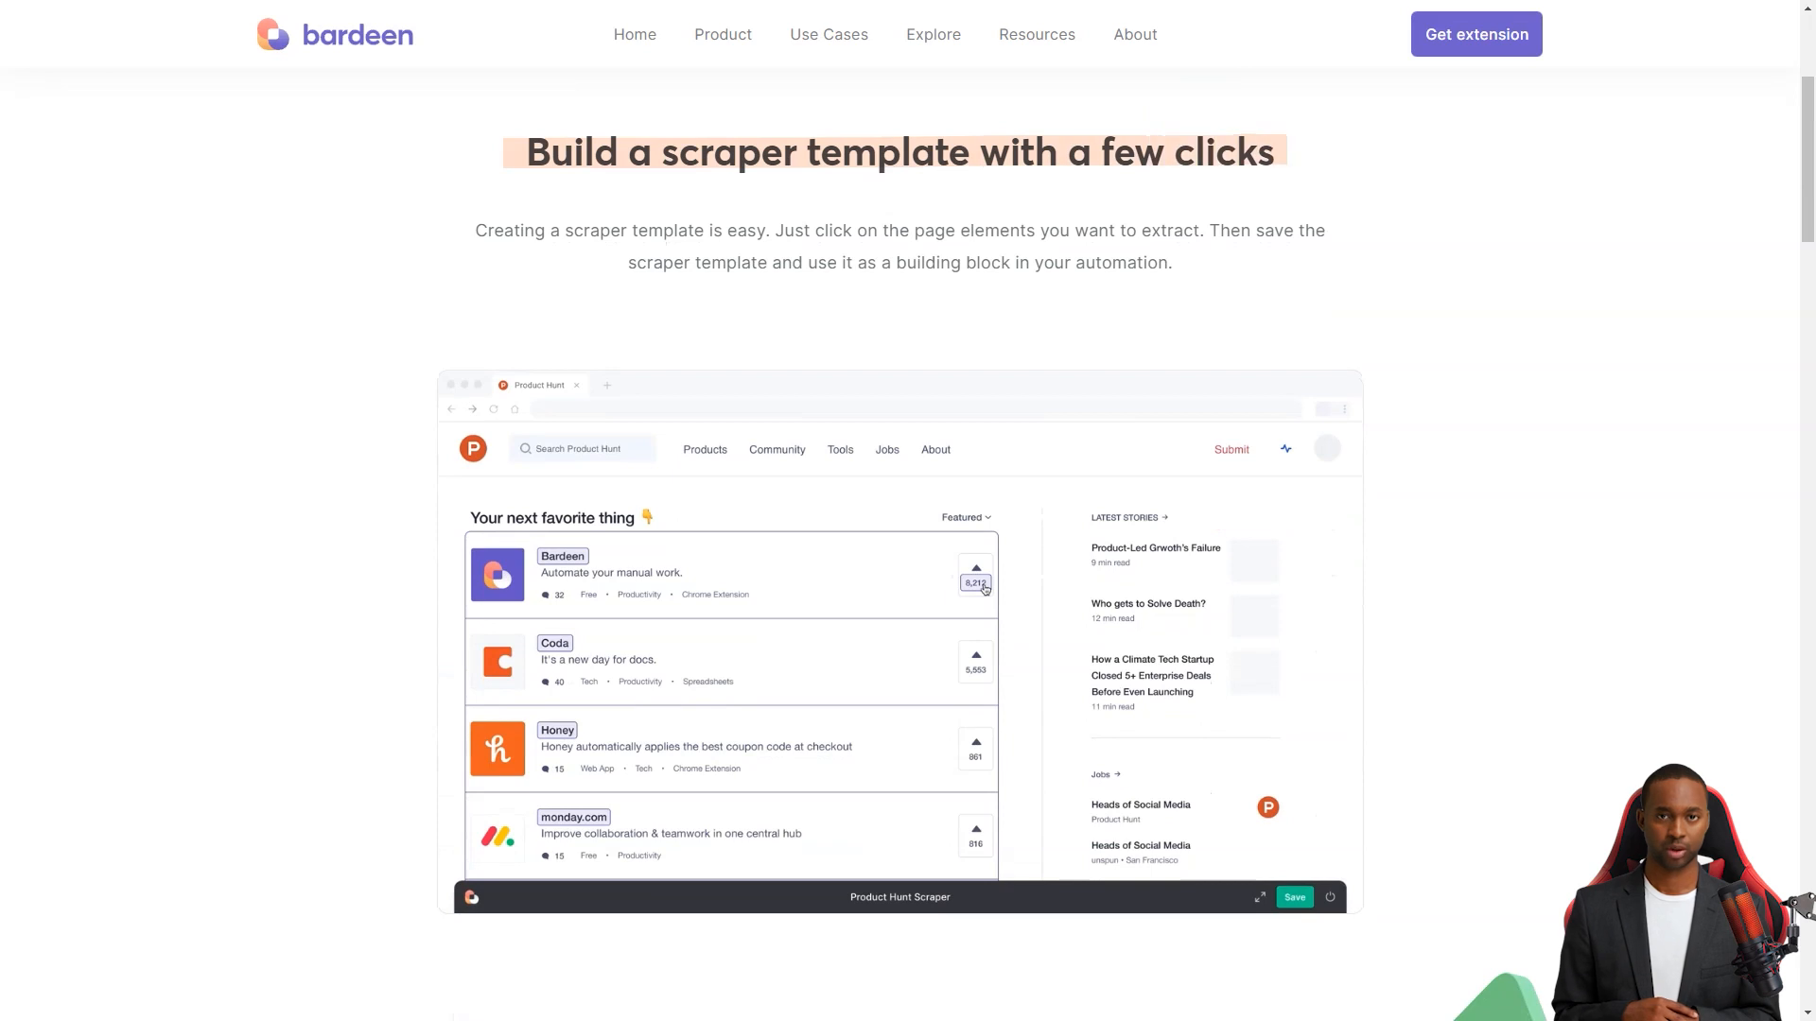
scroll(down, 3)
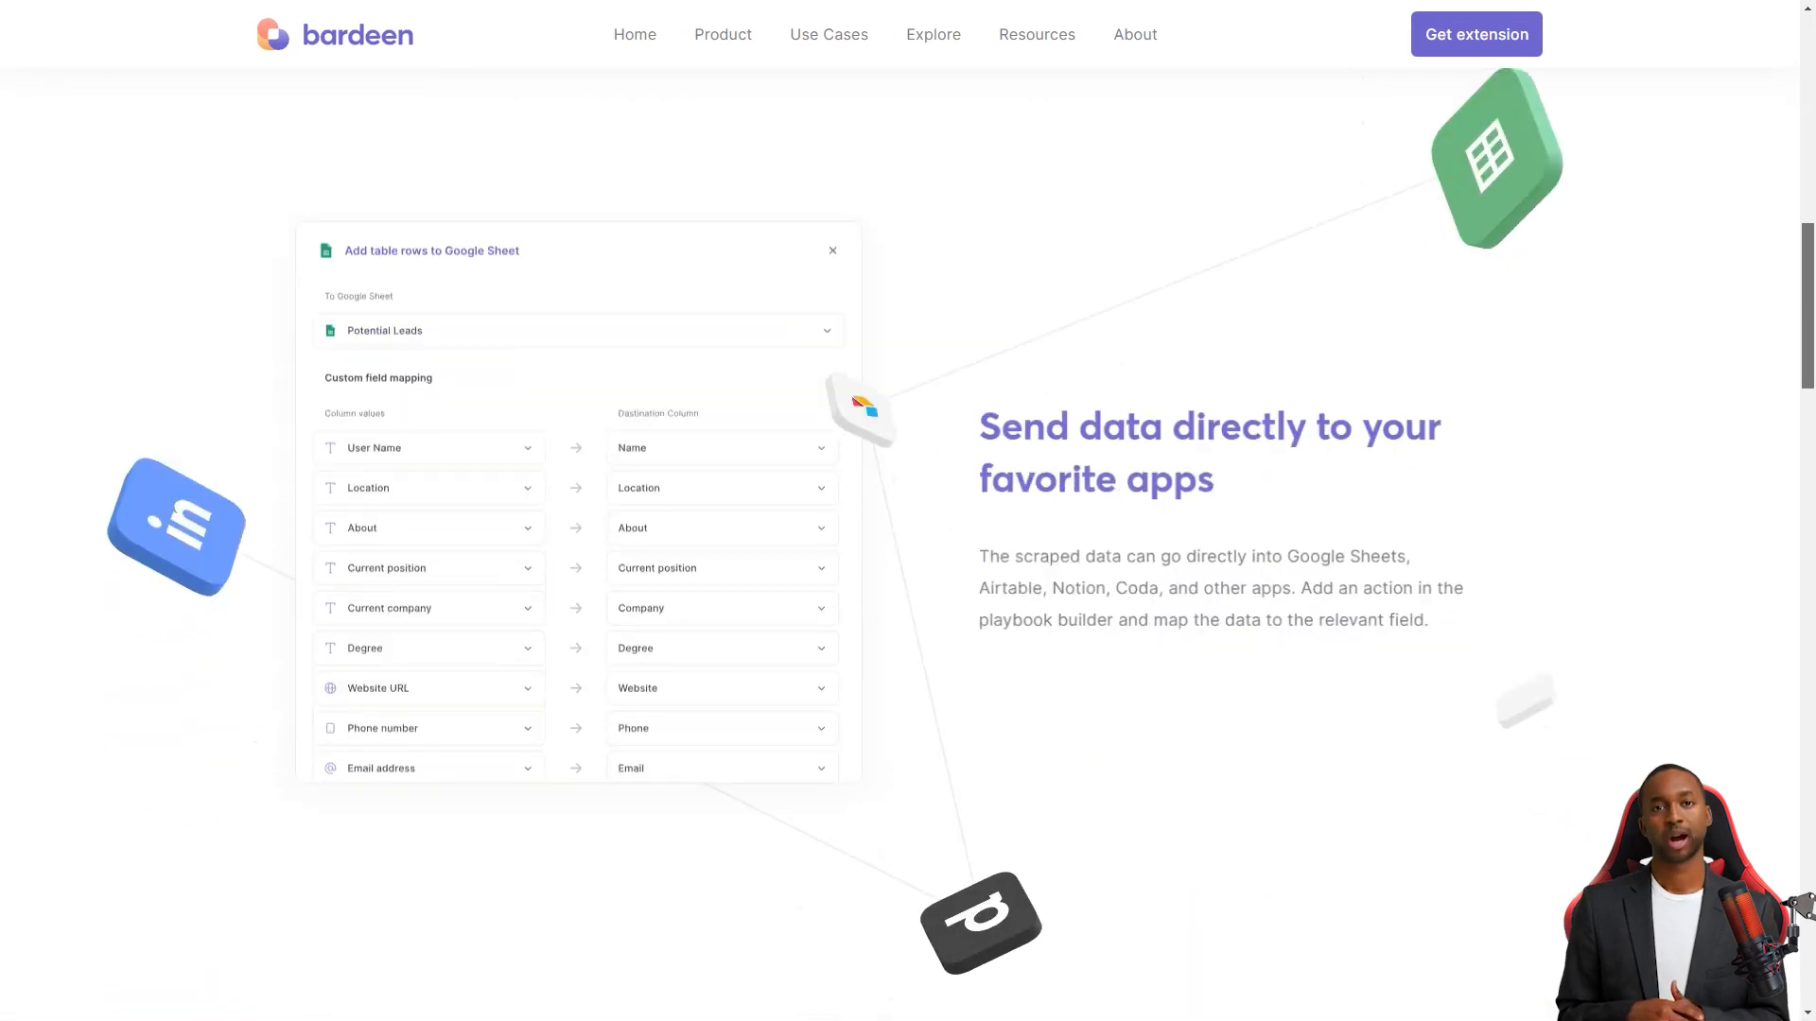
scroll(down, 3)
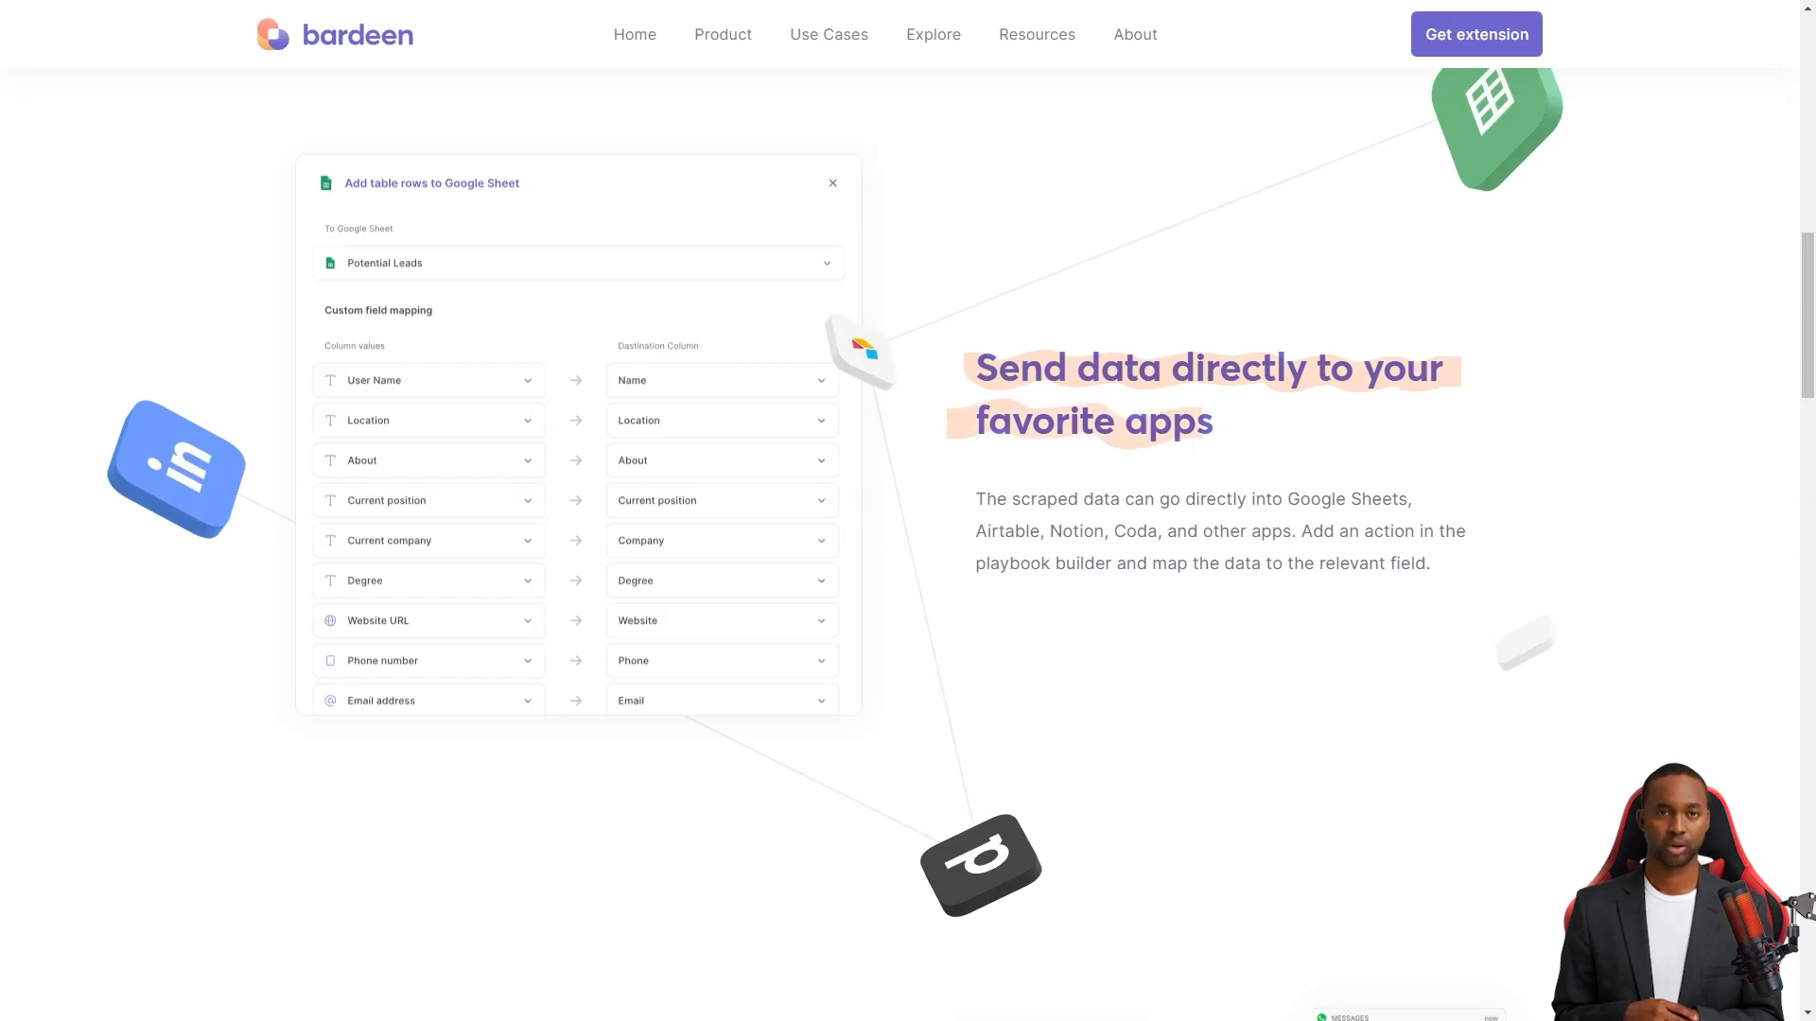
scroll(down, 3)
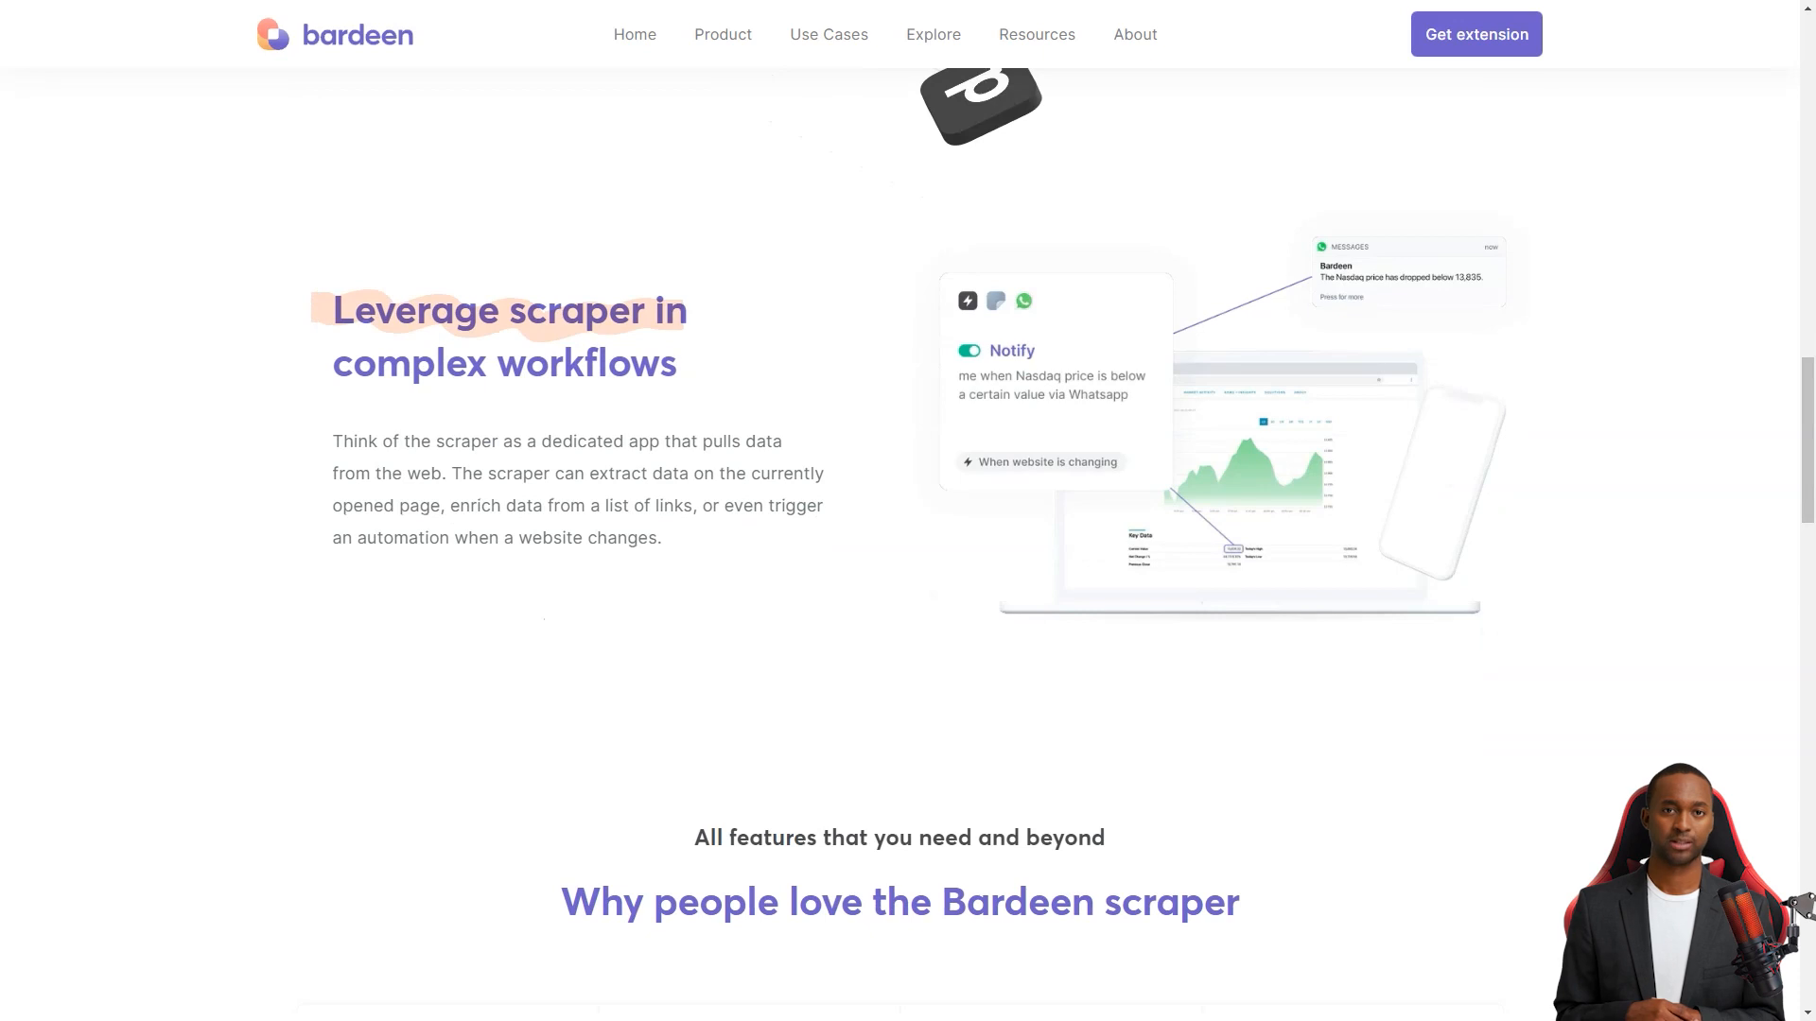
scroll(down, 3)
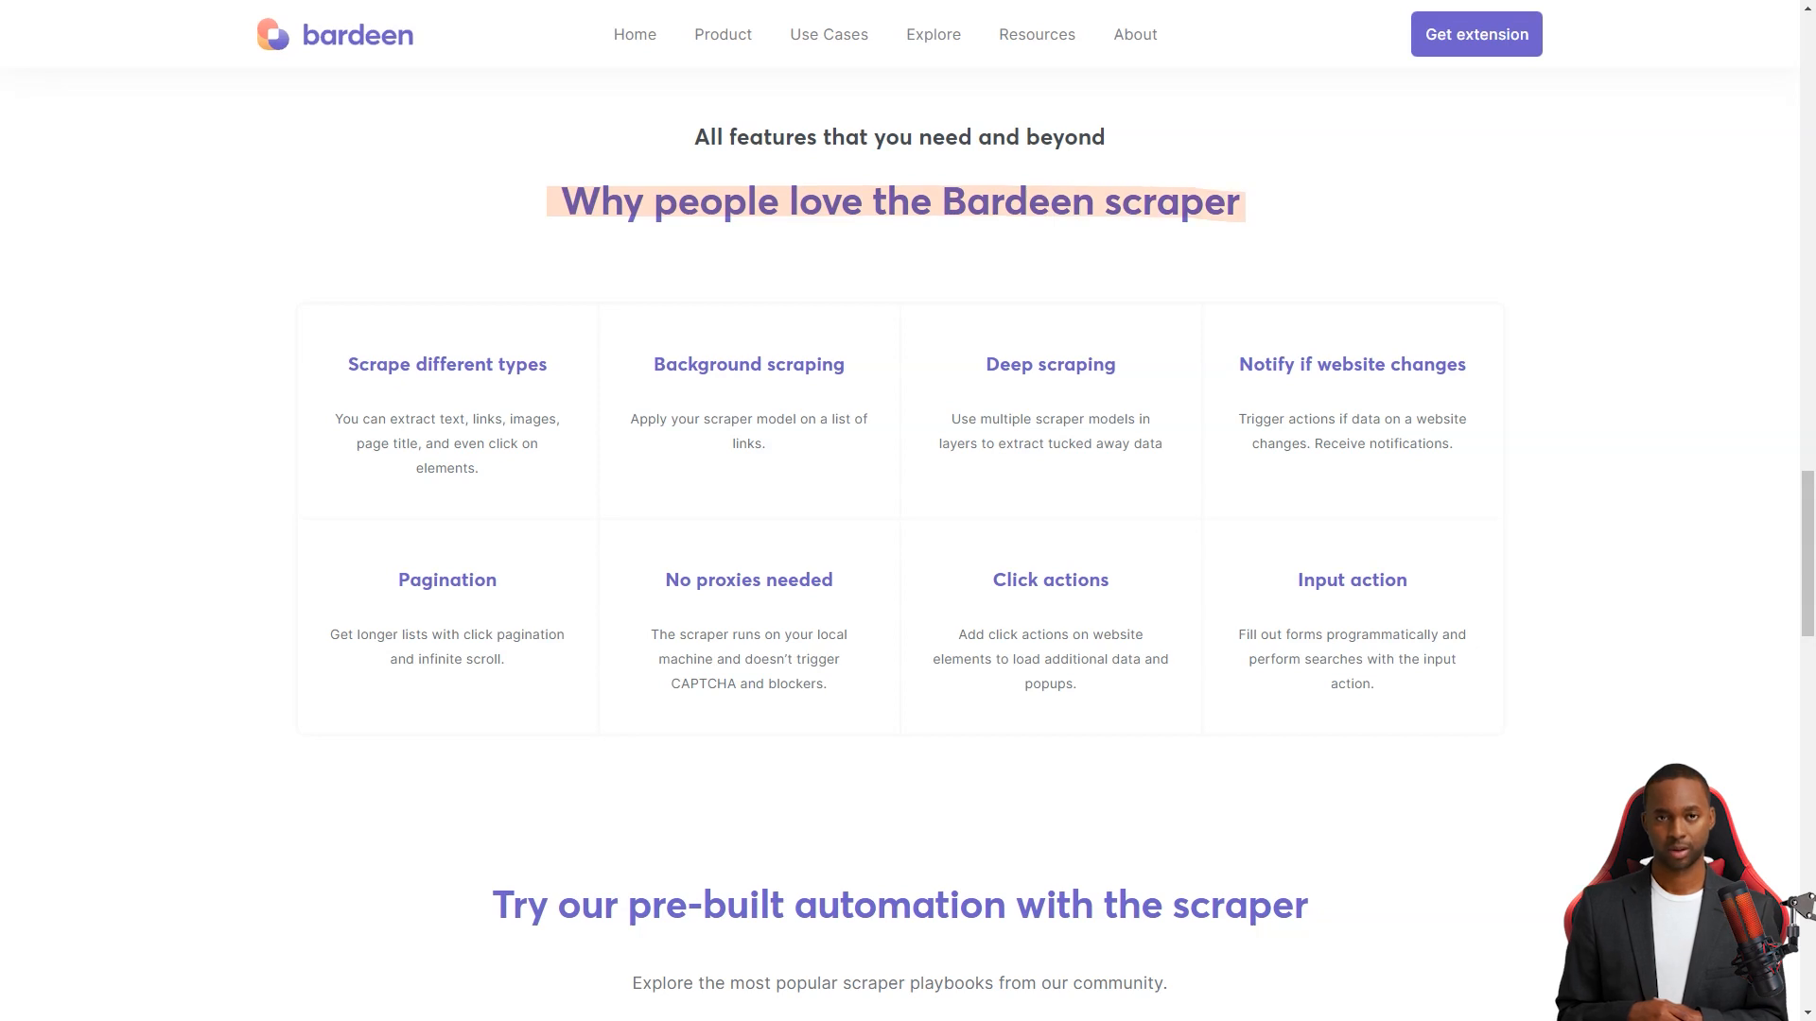
scroll(down, 3)
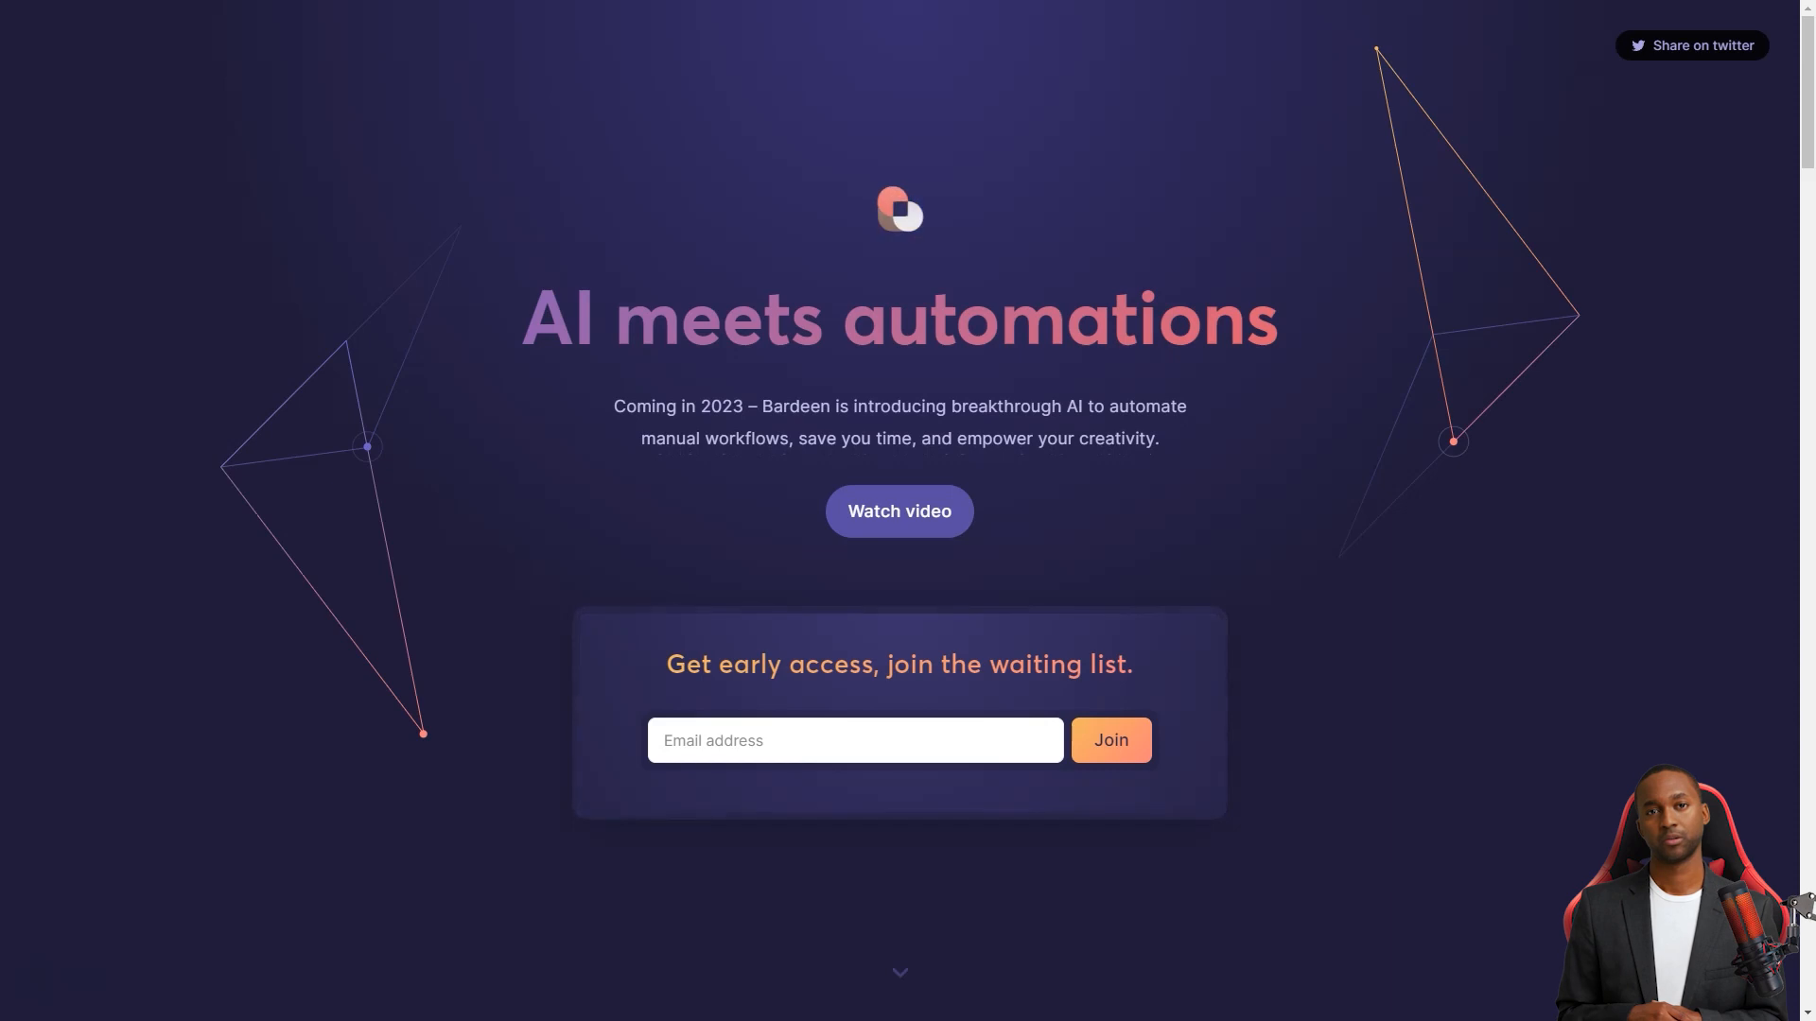
- Read the AI assistant, research and meeting sections, then view Bardeen's 5/5 Product Hunt reviews
scroll(down, 3)
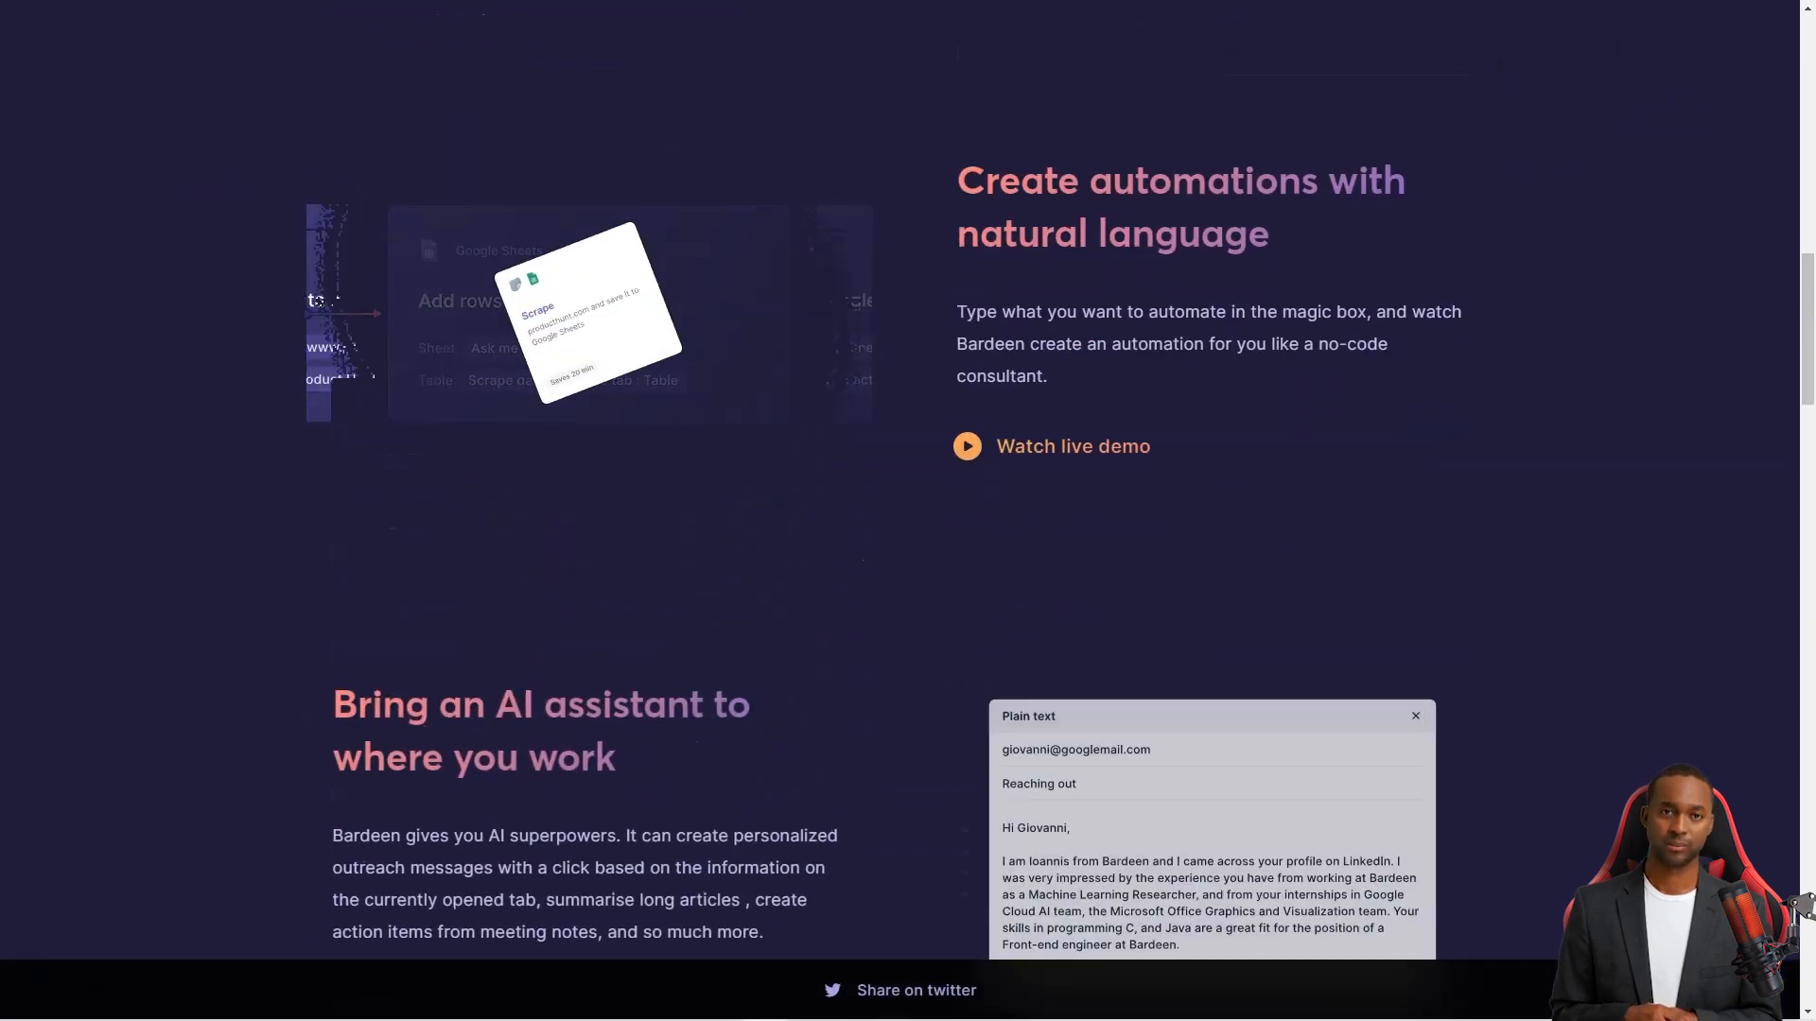
scroll(down, 3)
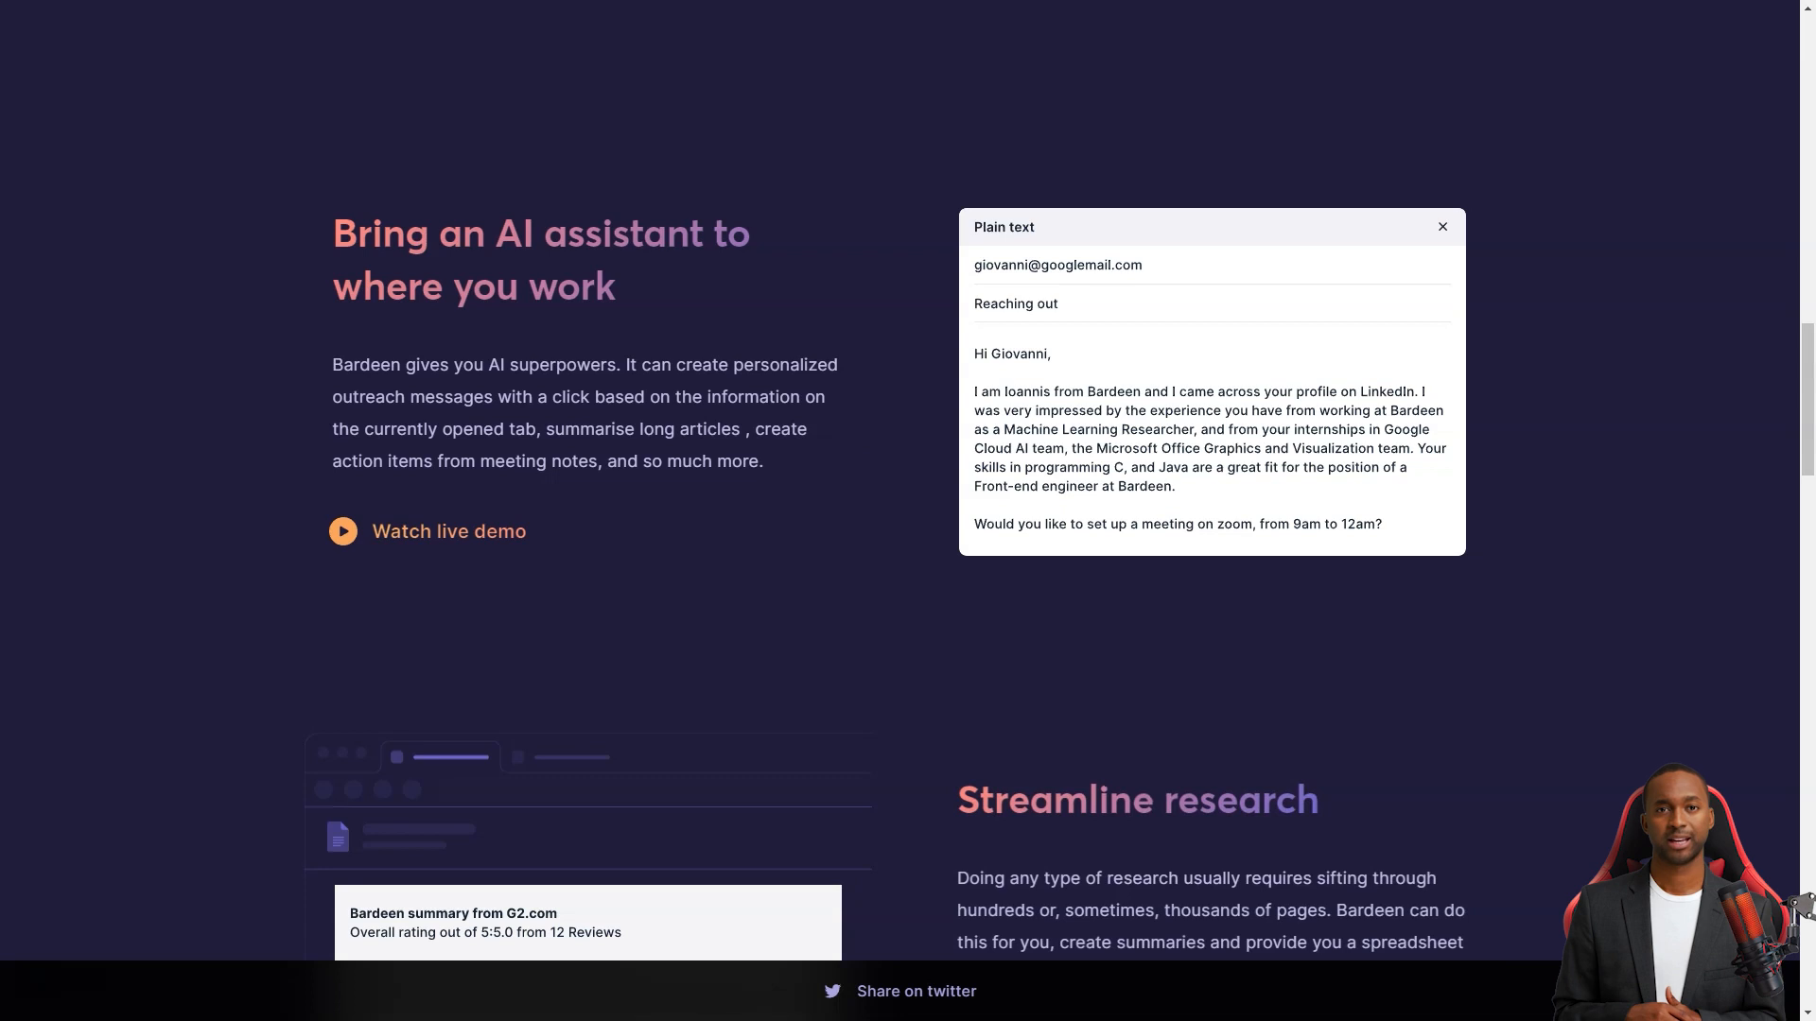
scroll(down, 3)
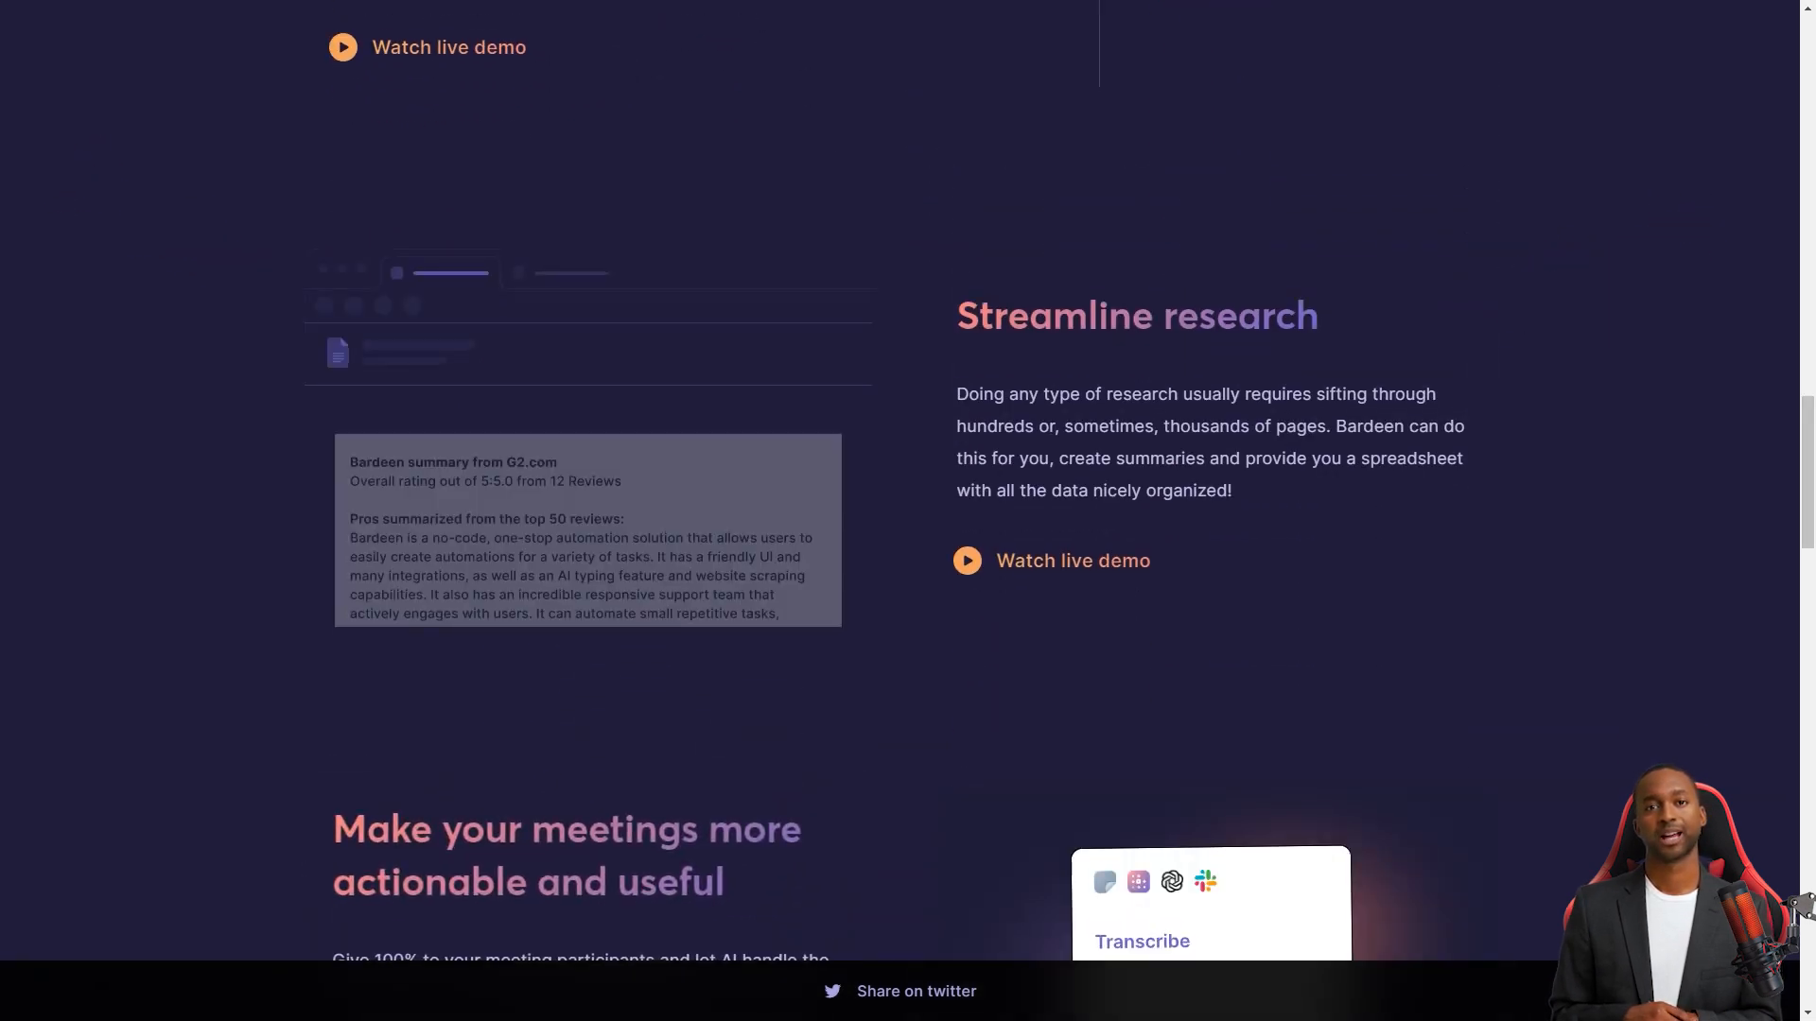
scroll(down, 3)
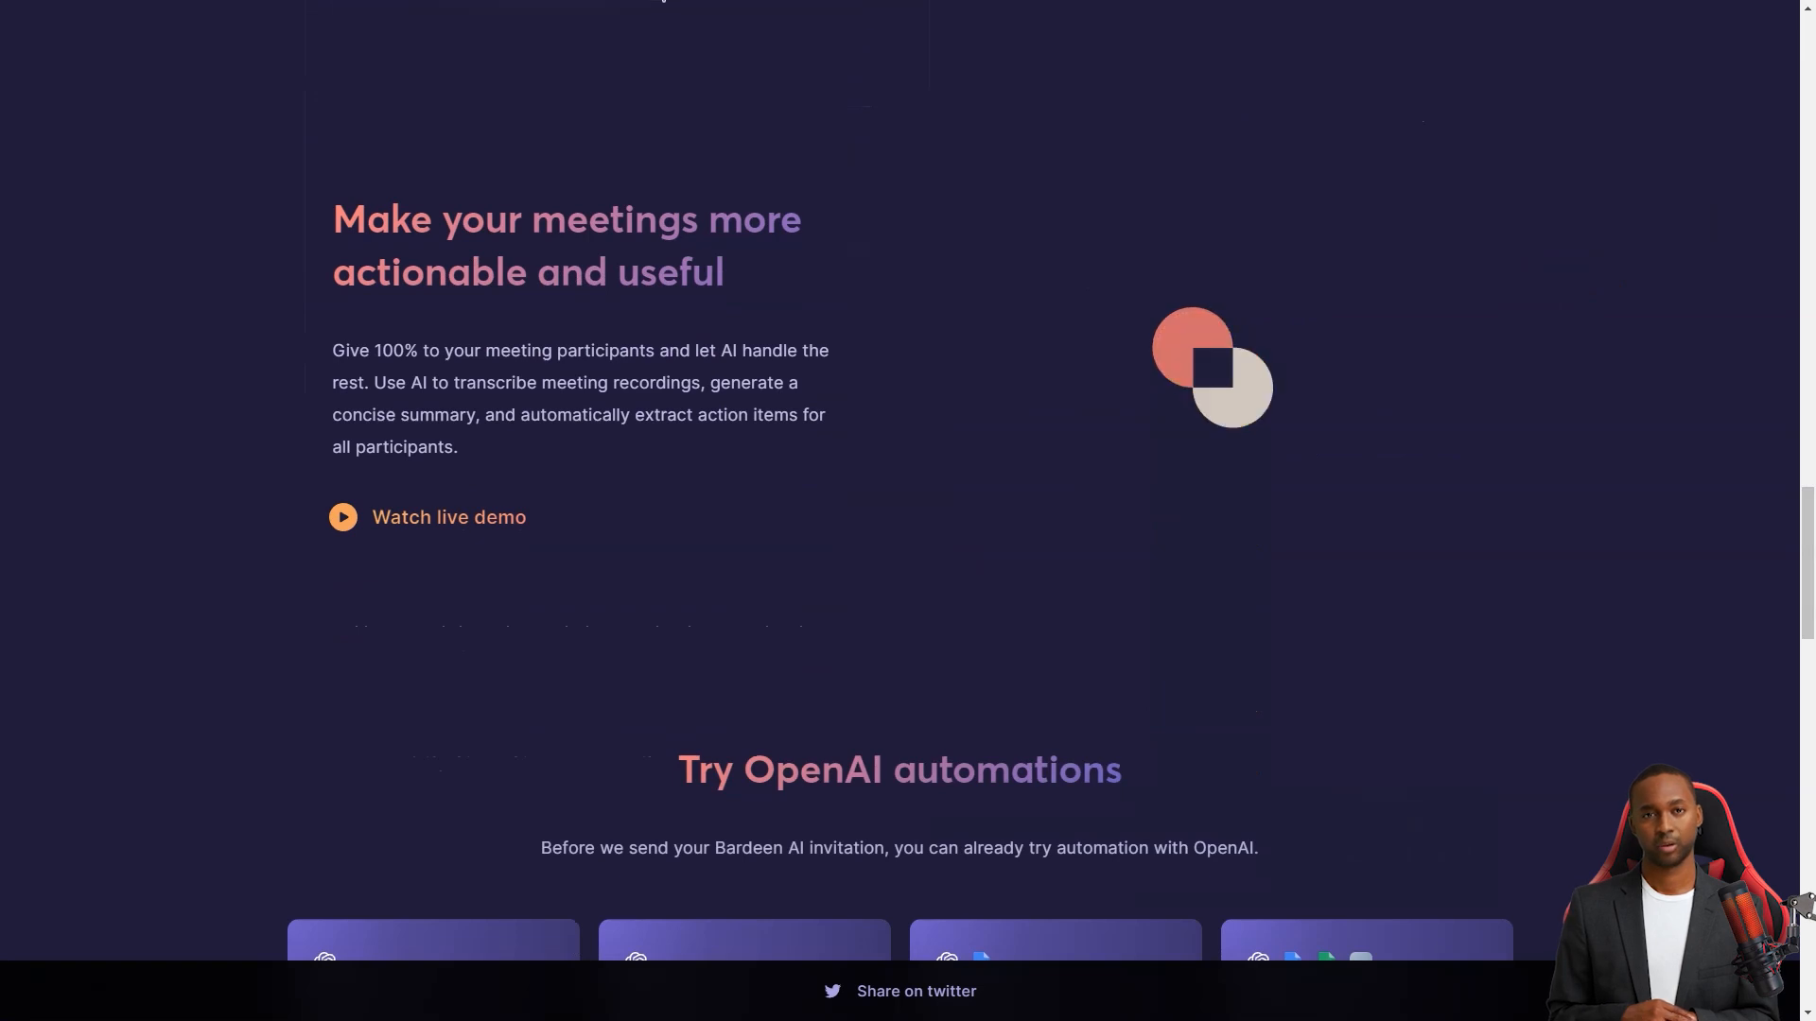
scroll(down, 3)
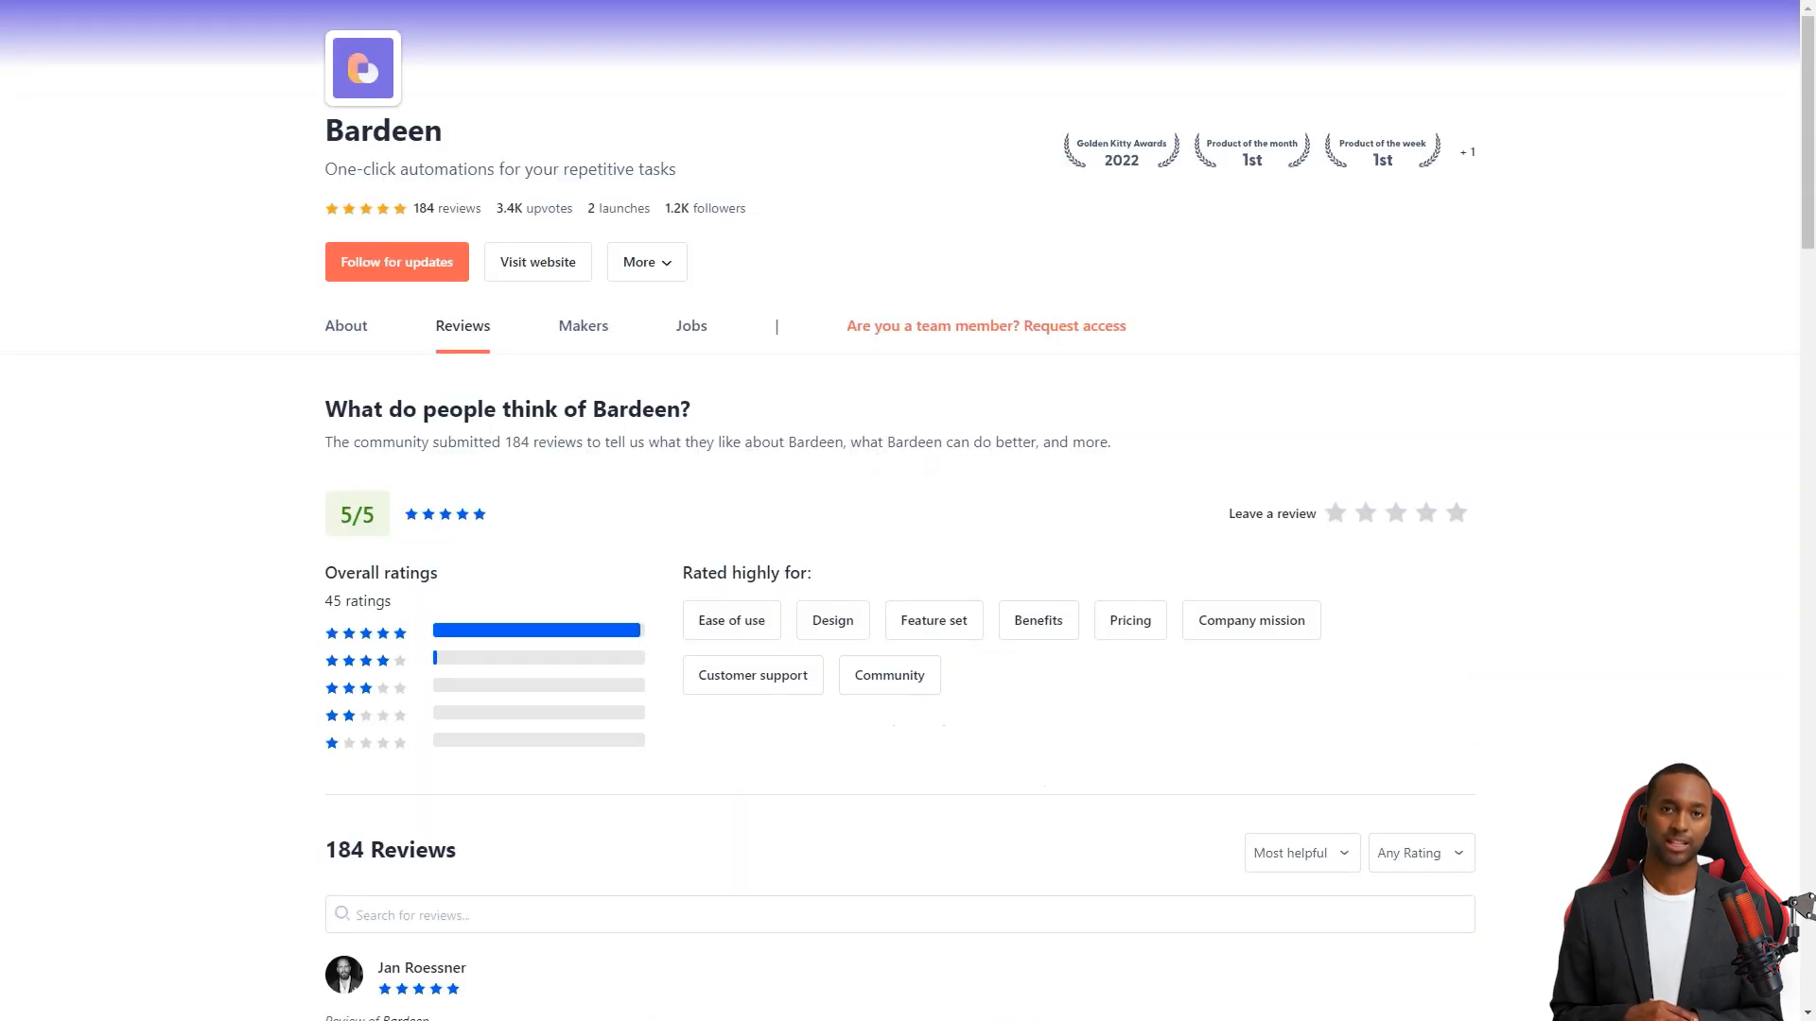
scroll(down, 3)
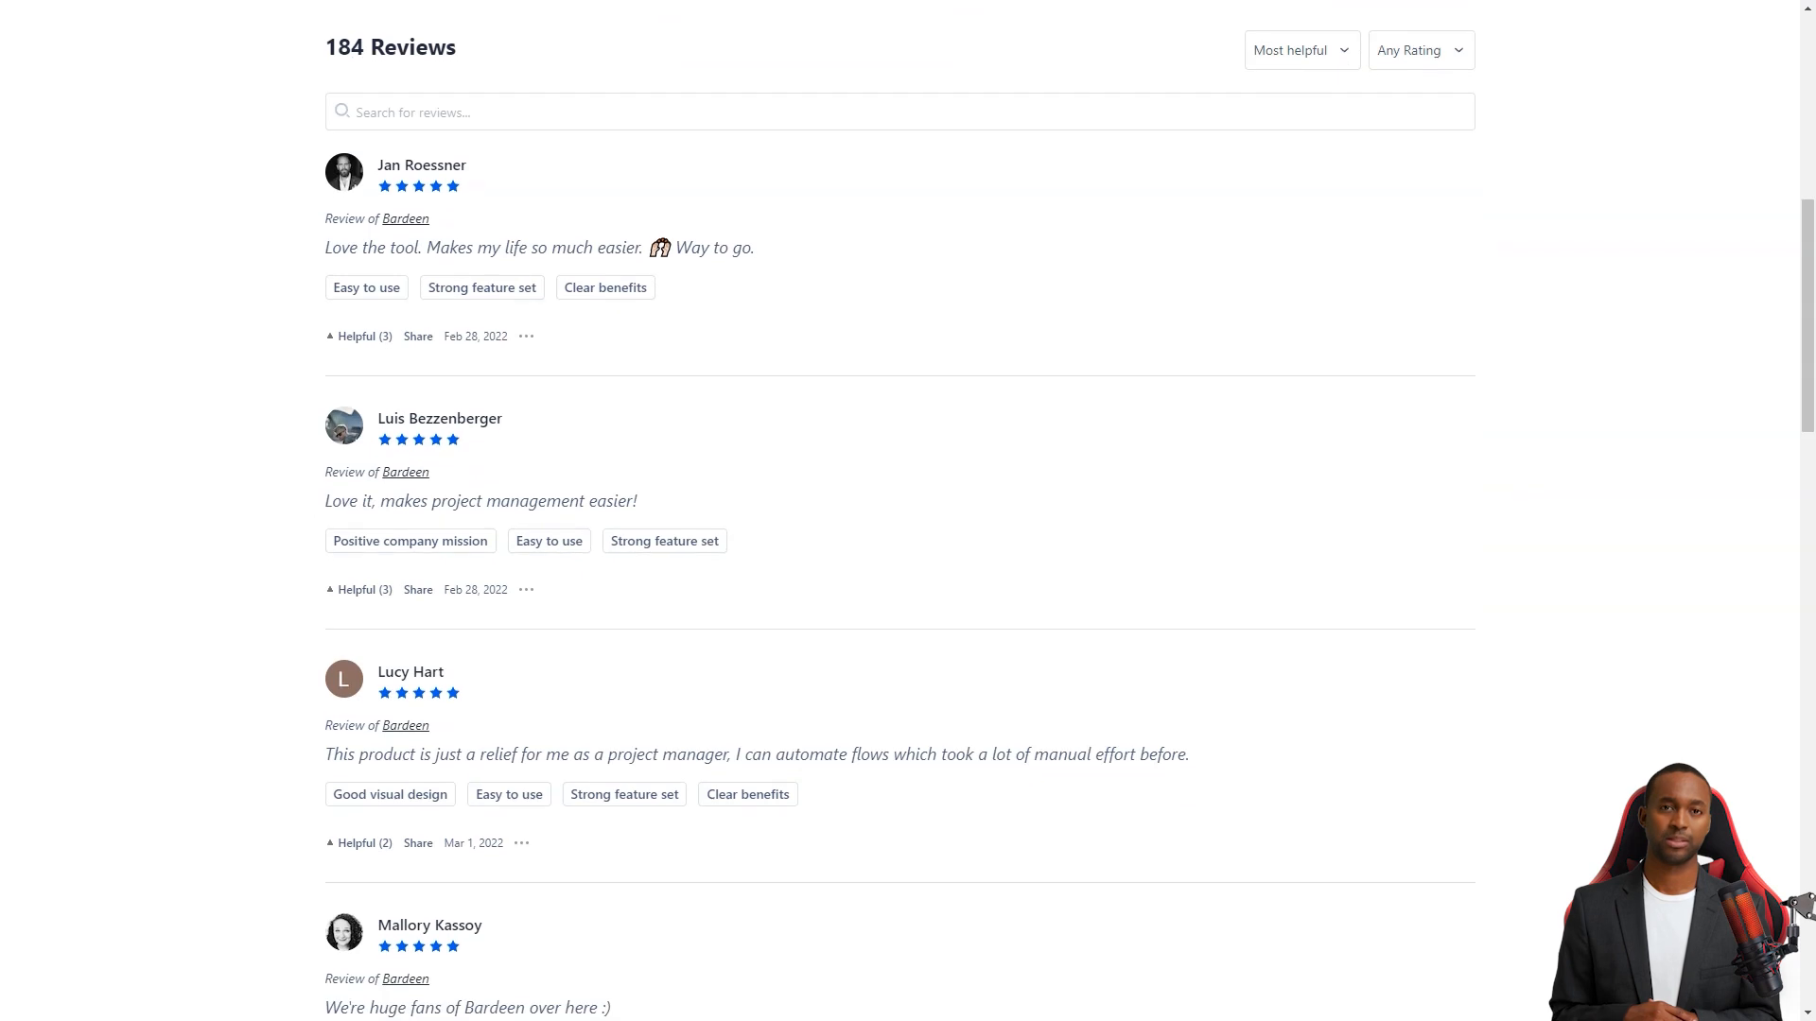
double_click(443, 247)
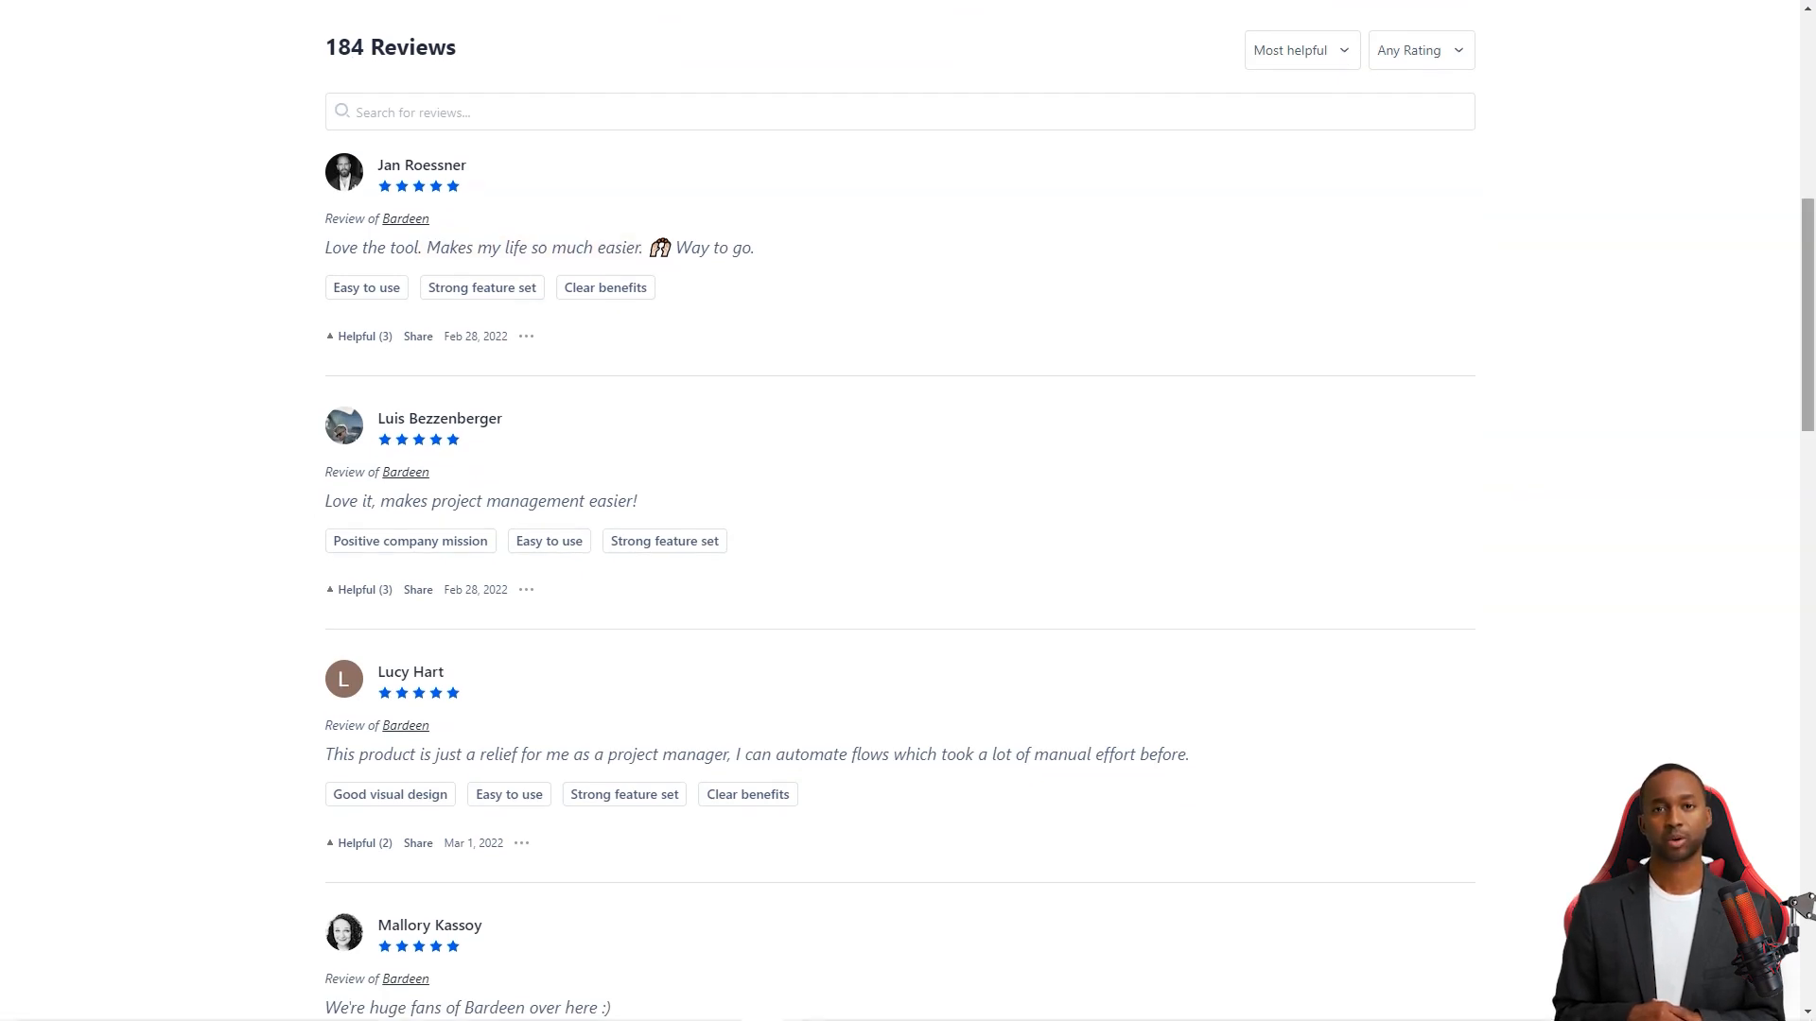
scroll(down, 3)
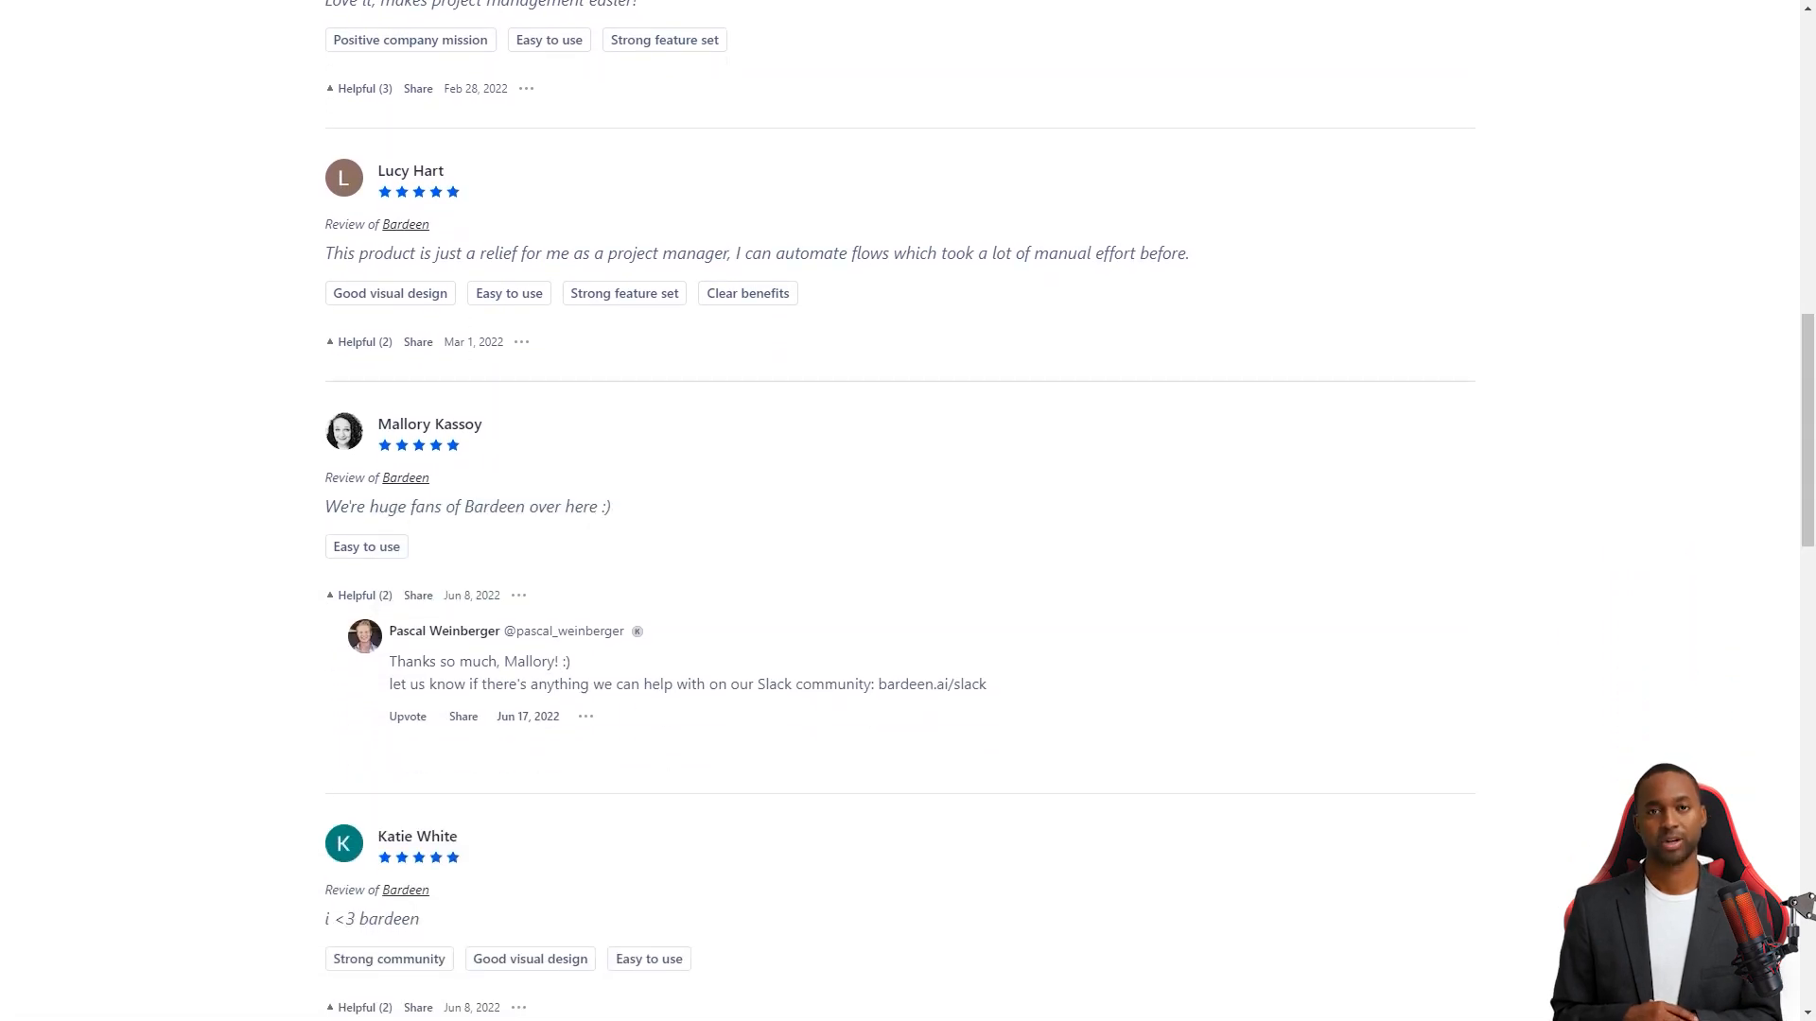
scroll(down, 3)
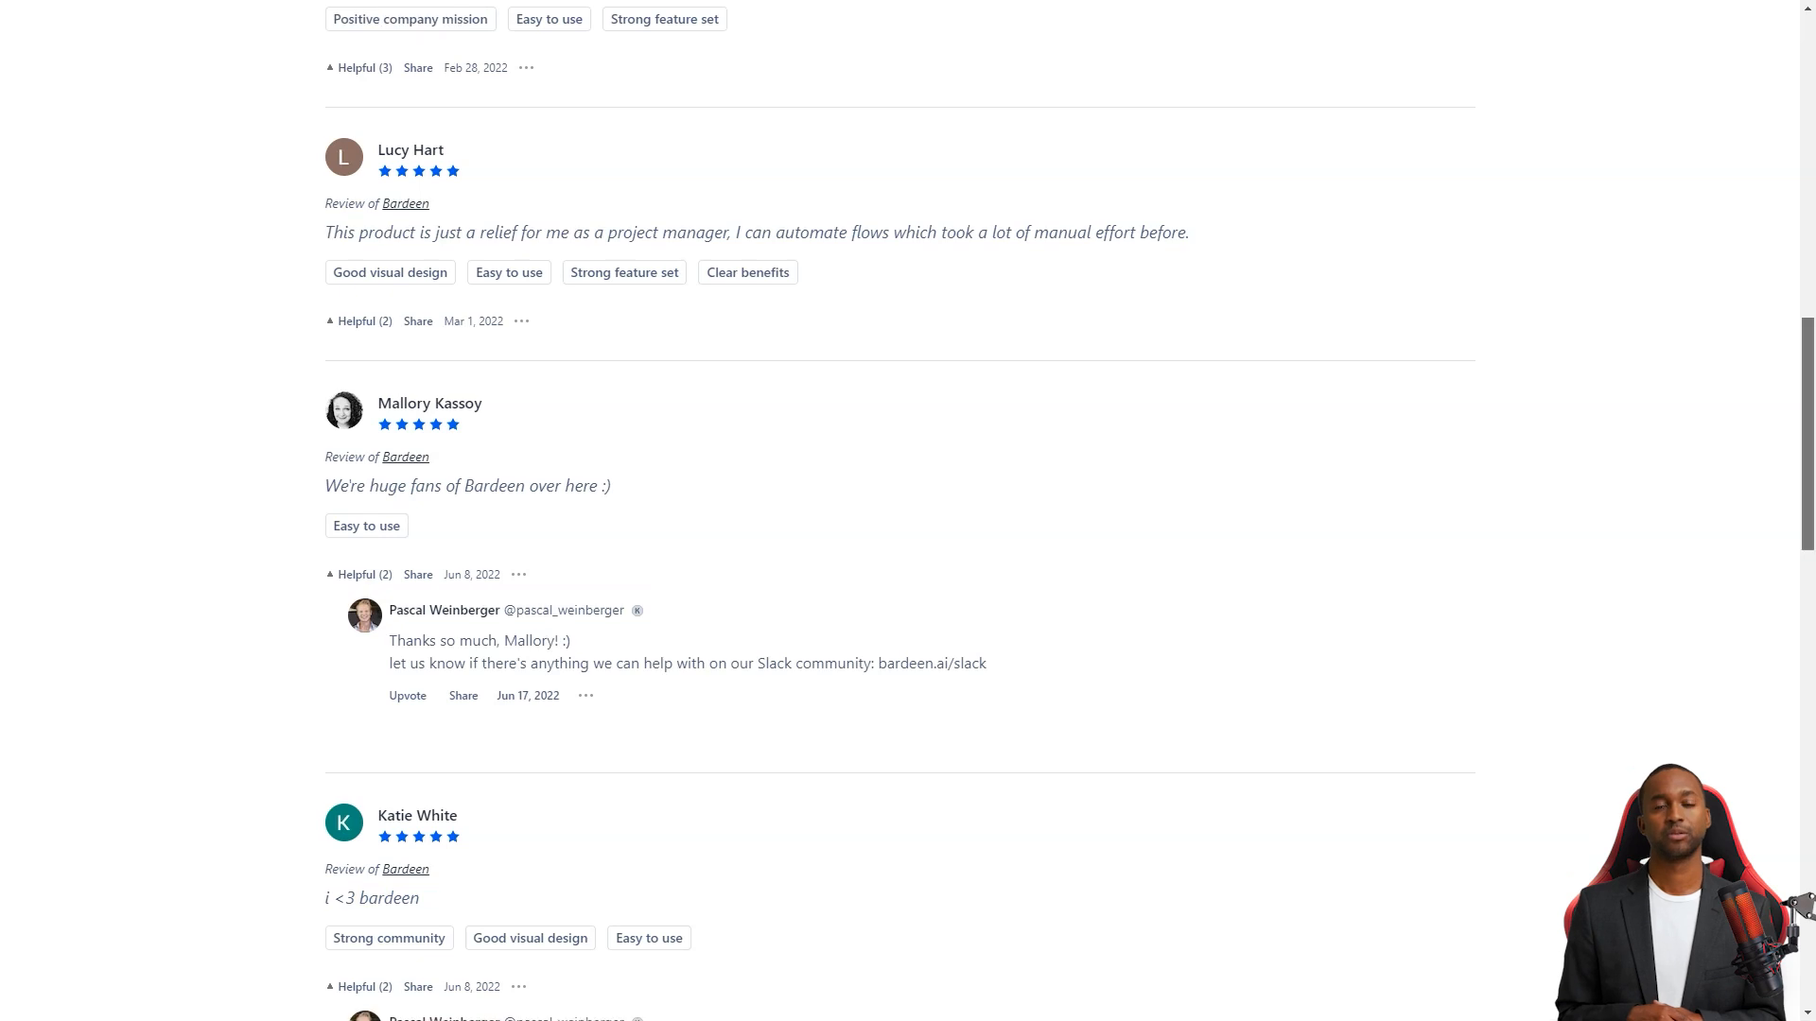
scroll(down, 3)
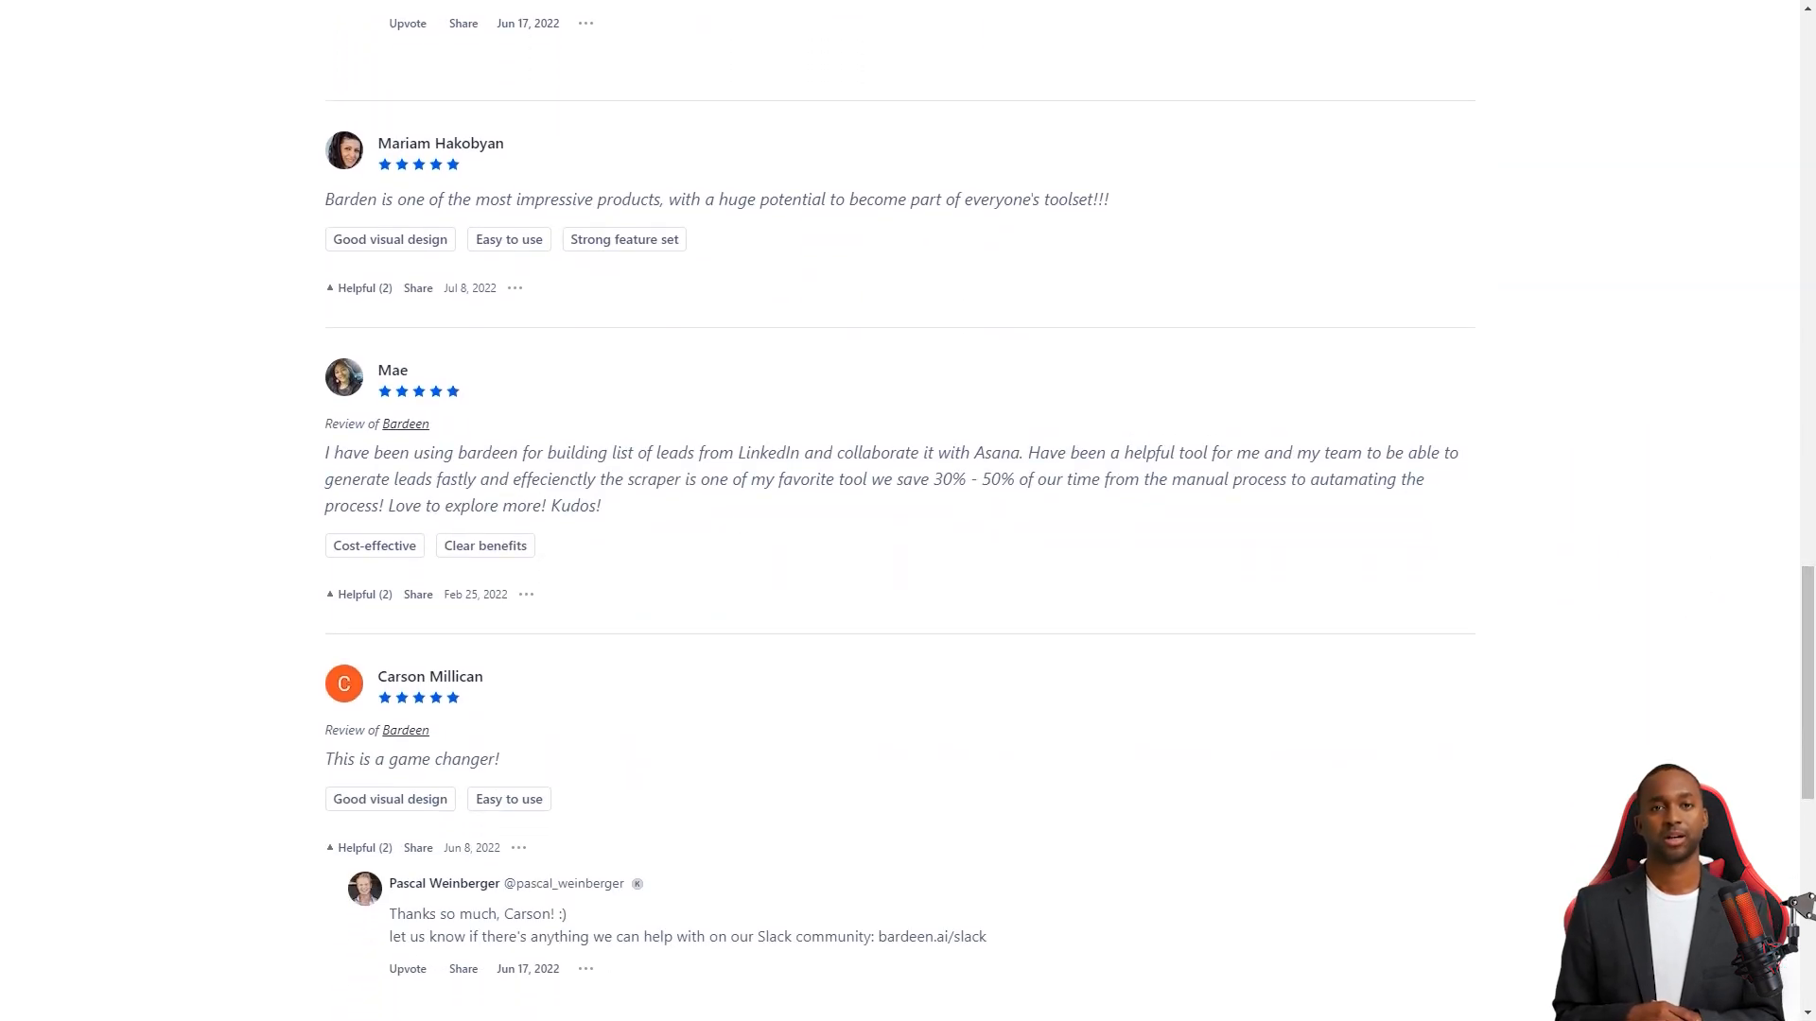
drag(752, 480, 1402, 480)
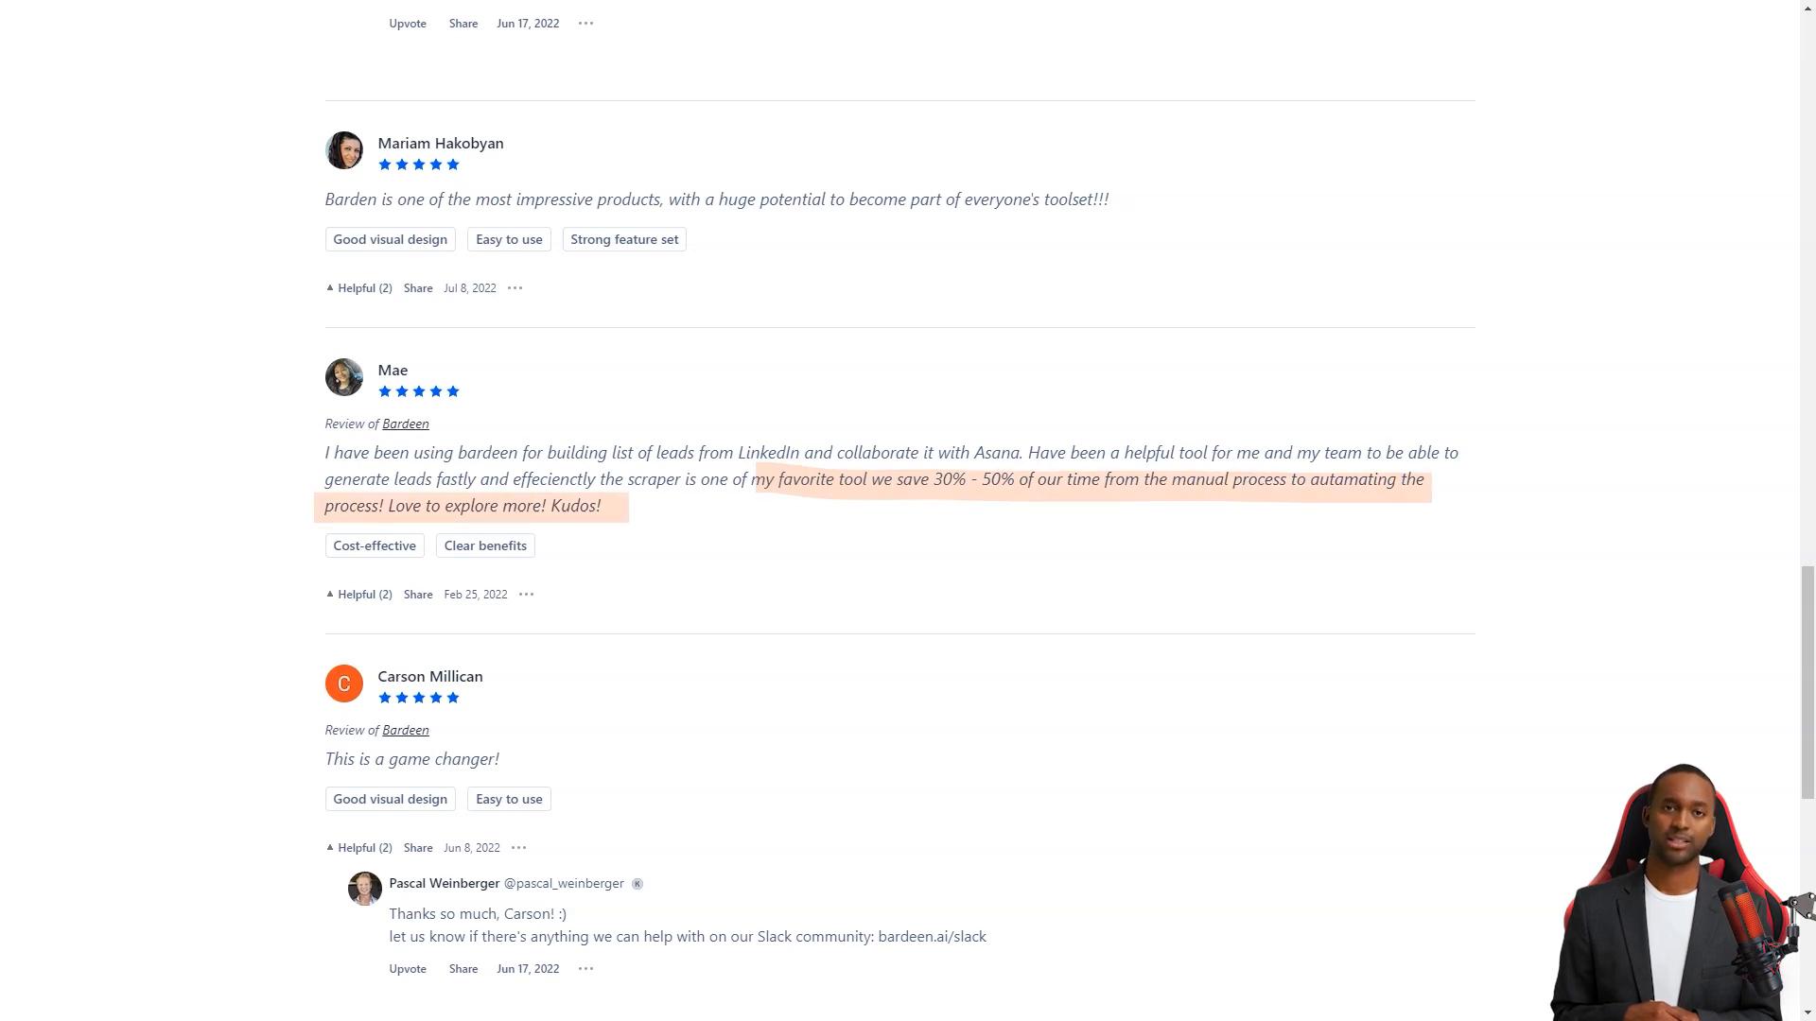
scroll(down, 3)
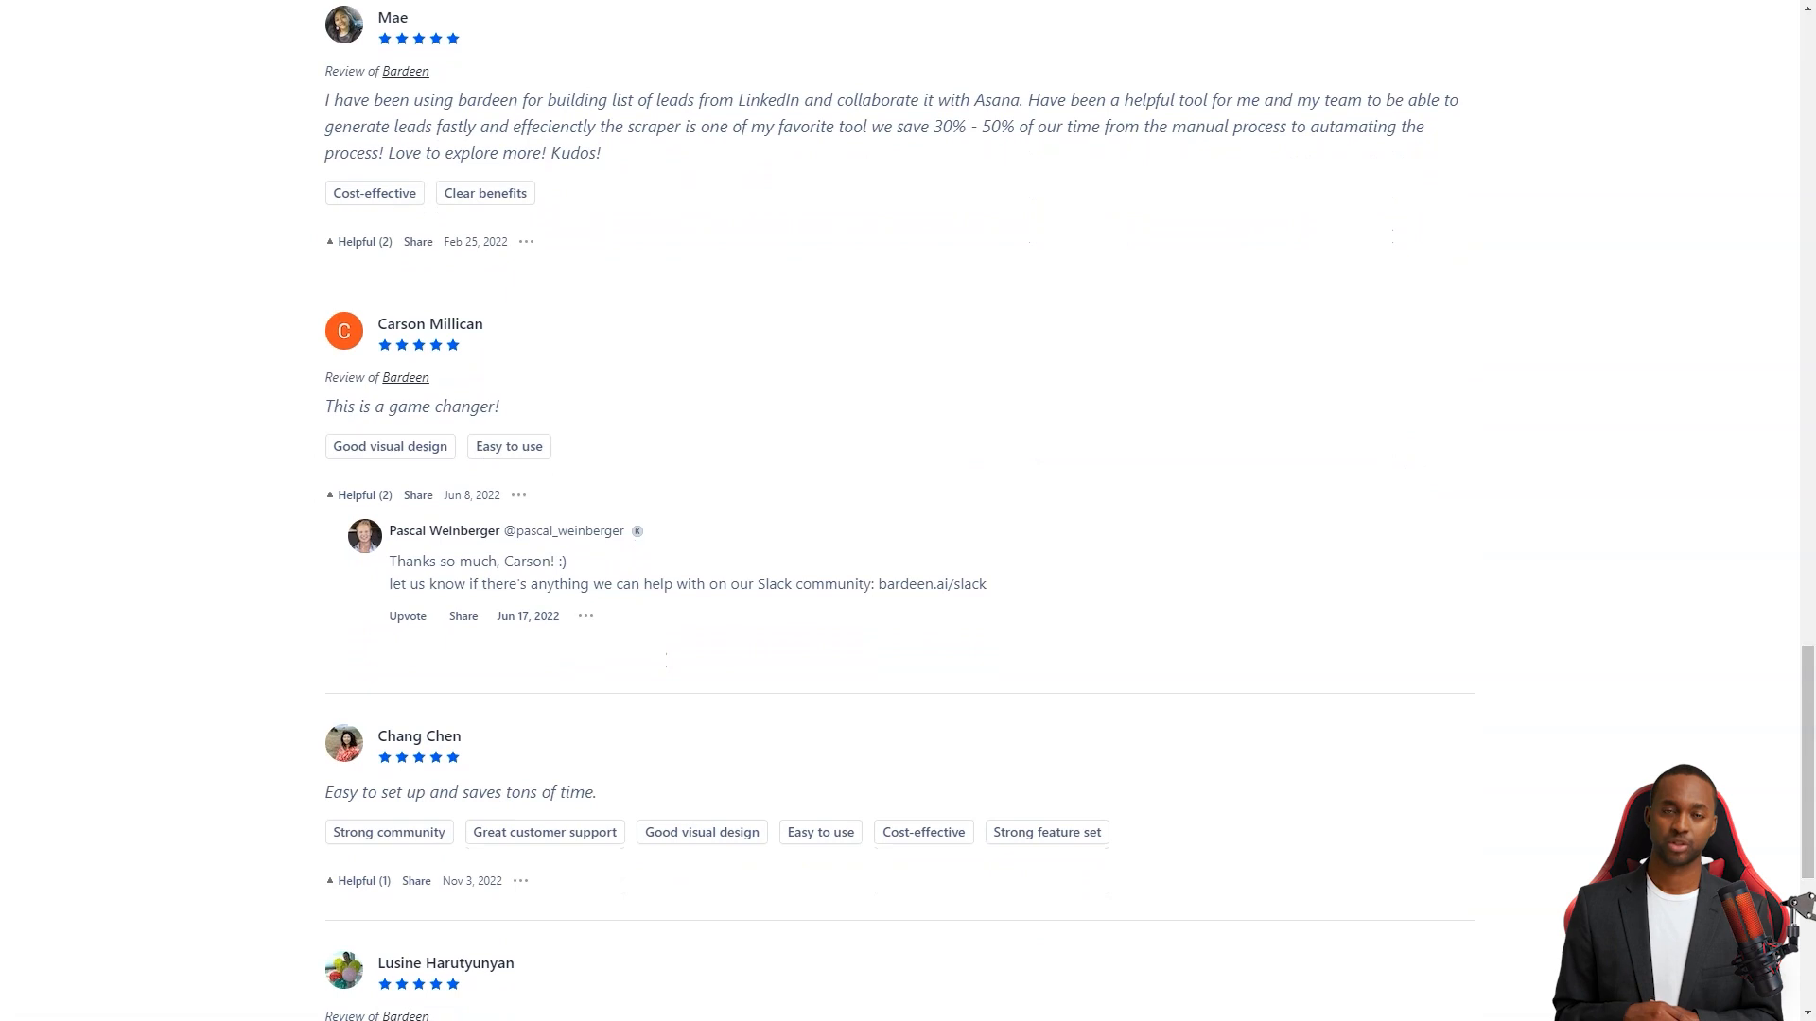